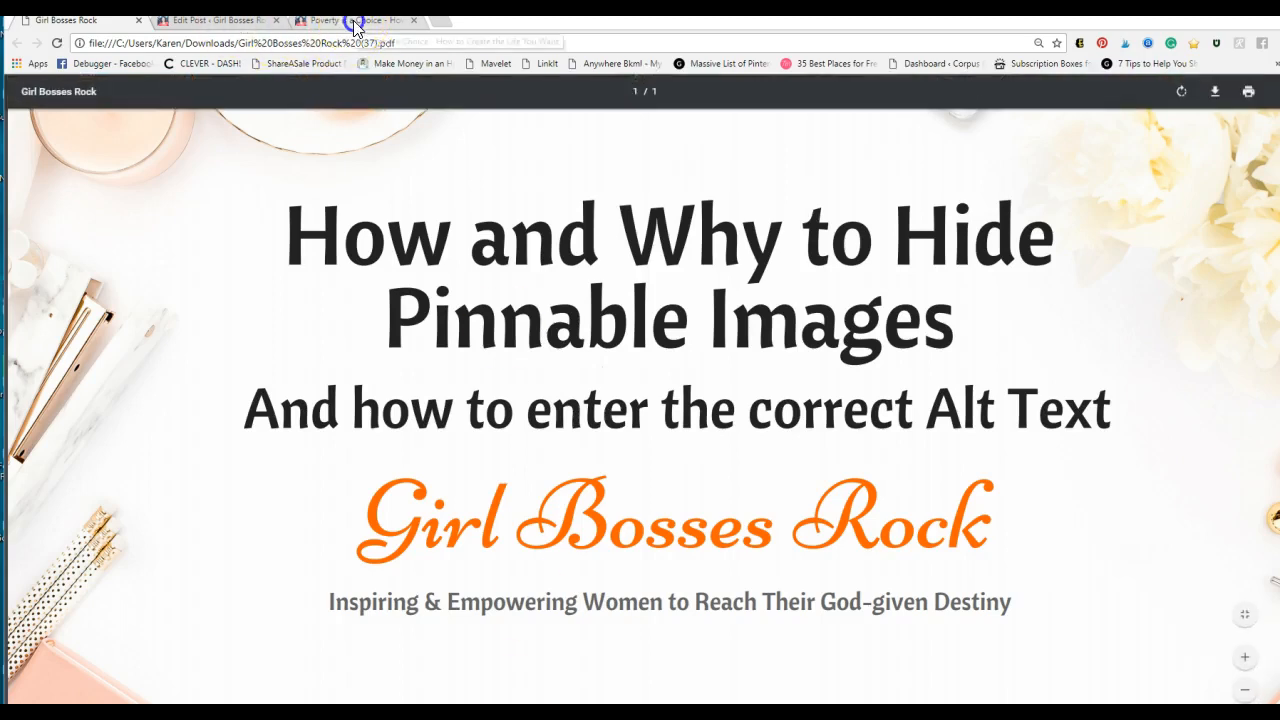
Switch to the live Poverty is a Choice post, read through it, and bring up Pinterest's image picker.
left_click(355, 20)
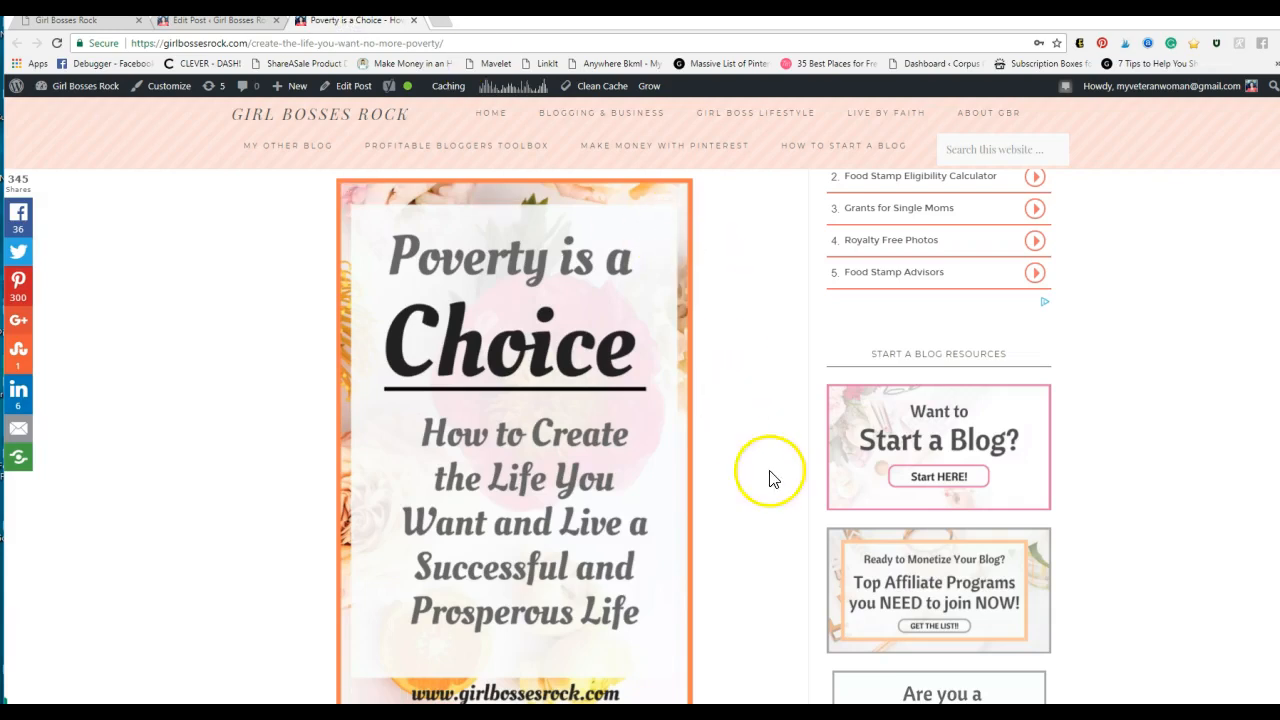
scroll("up", 3)
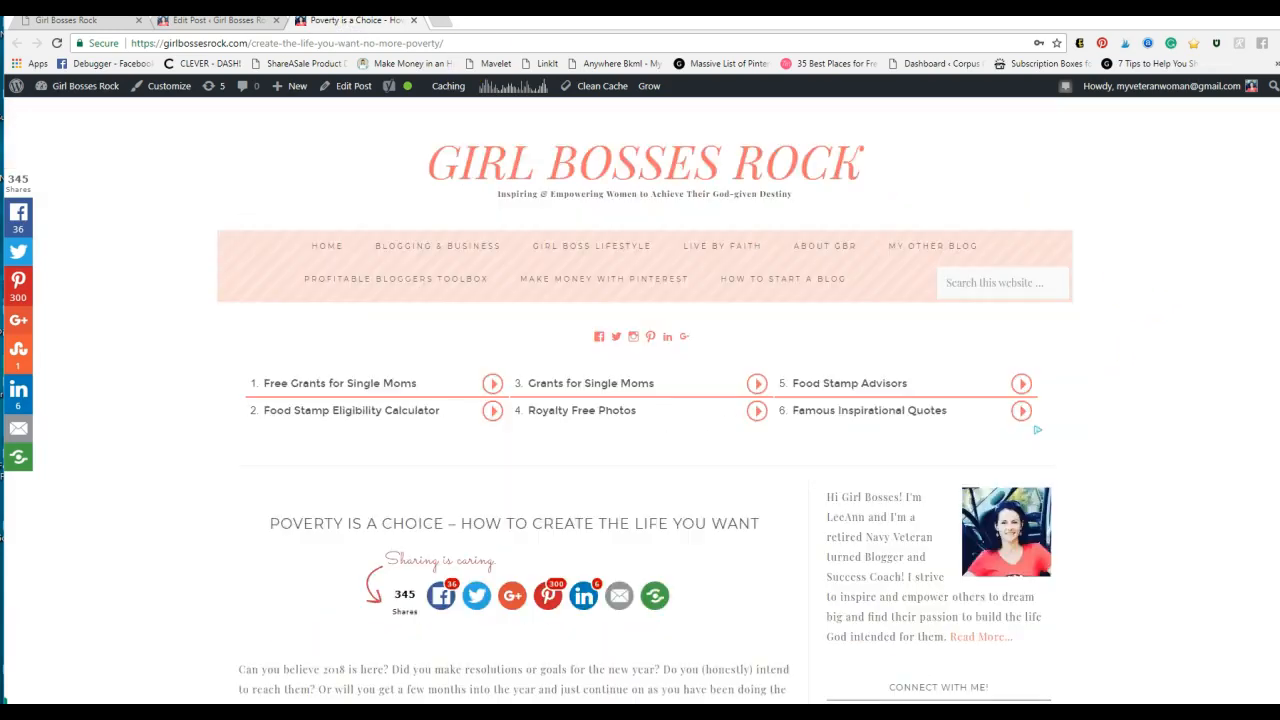
scroll("down", 3)
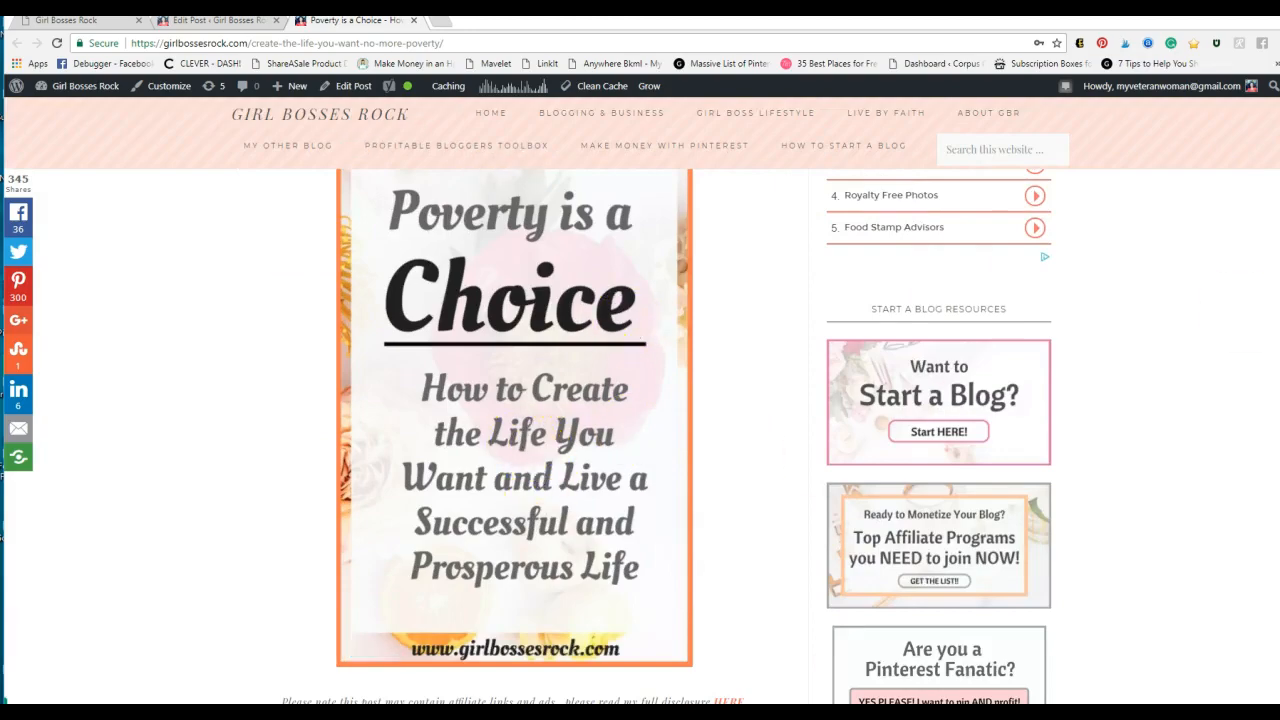
scroll("up", 3)
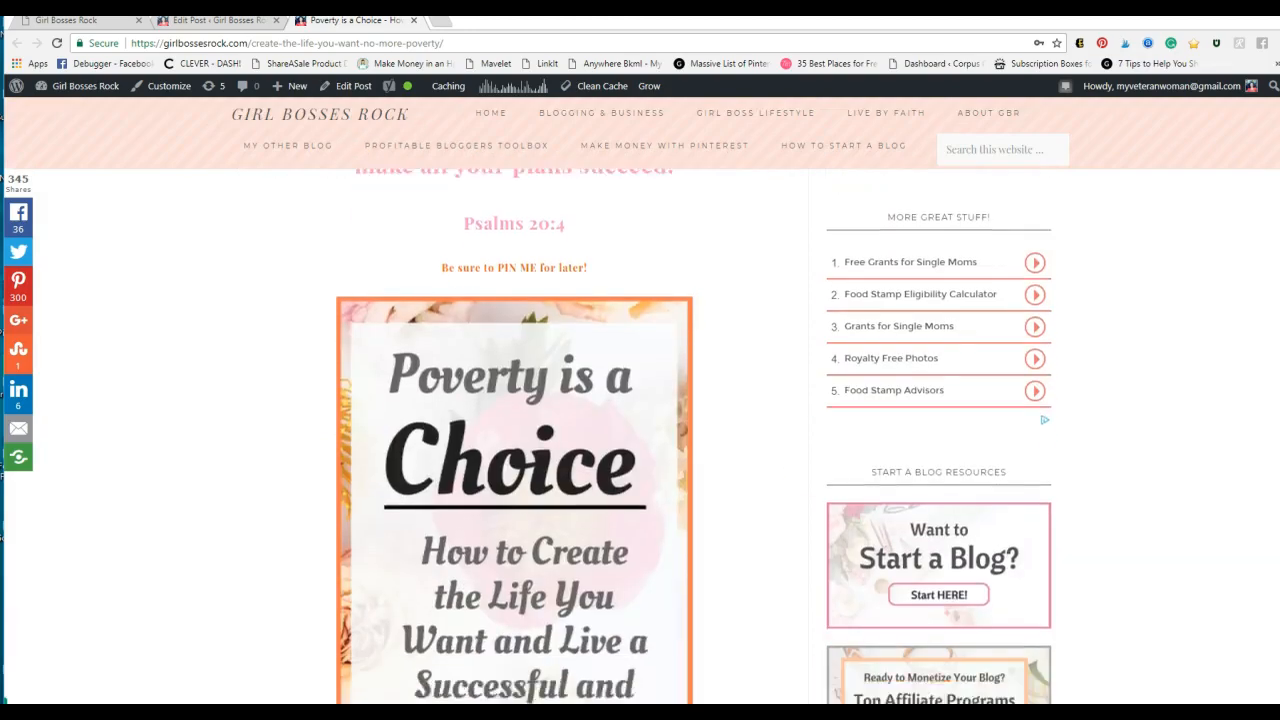
scroll("down", 3)
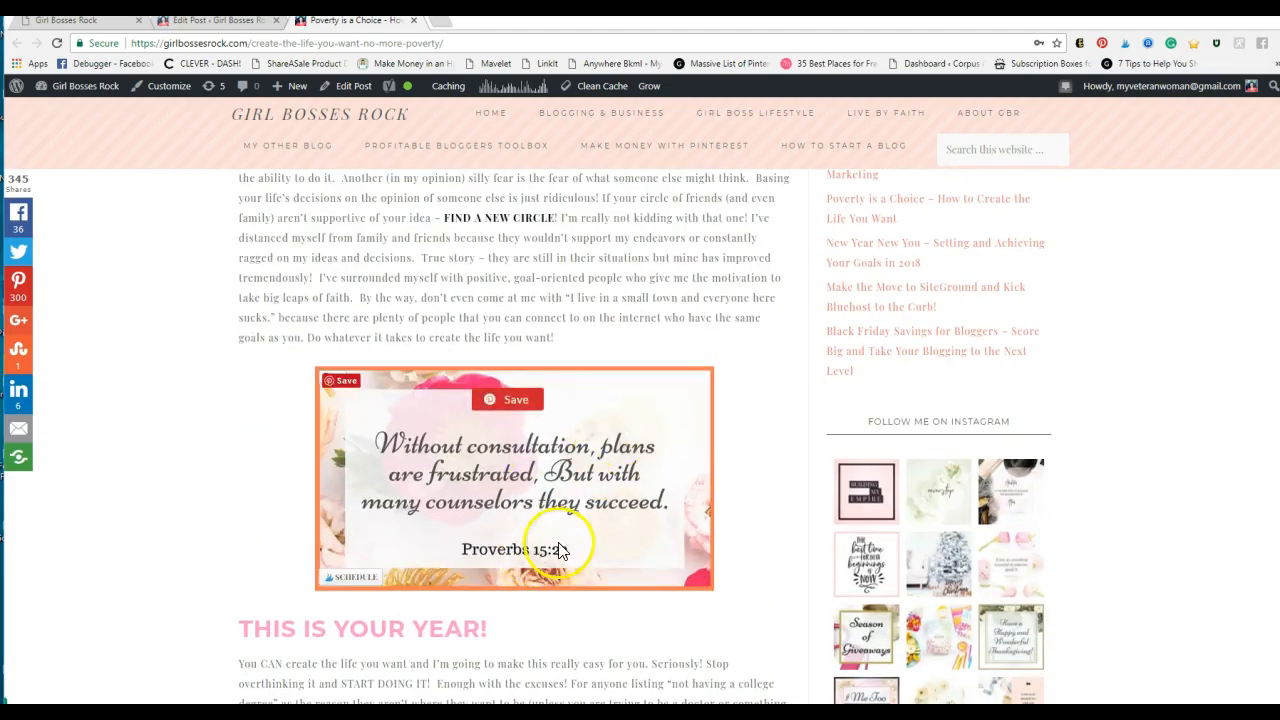
scroll("down", 3)
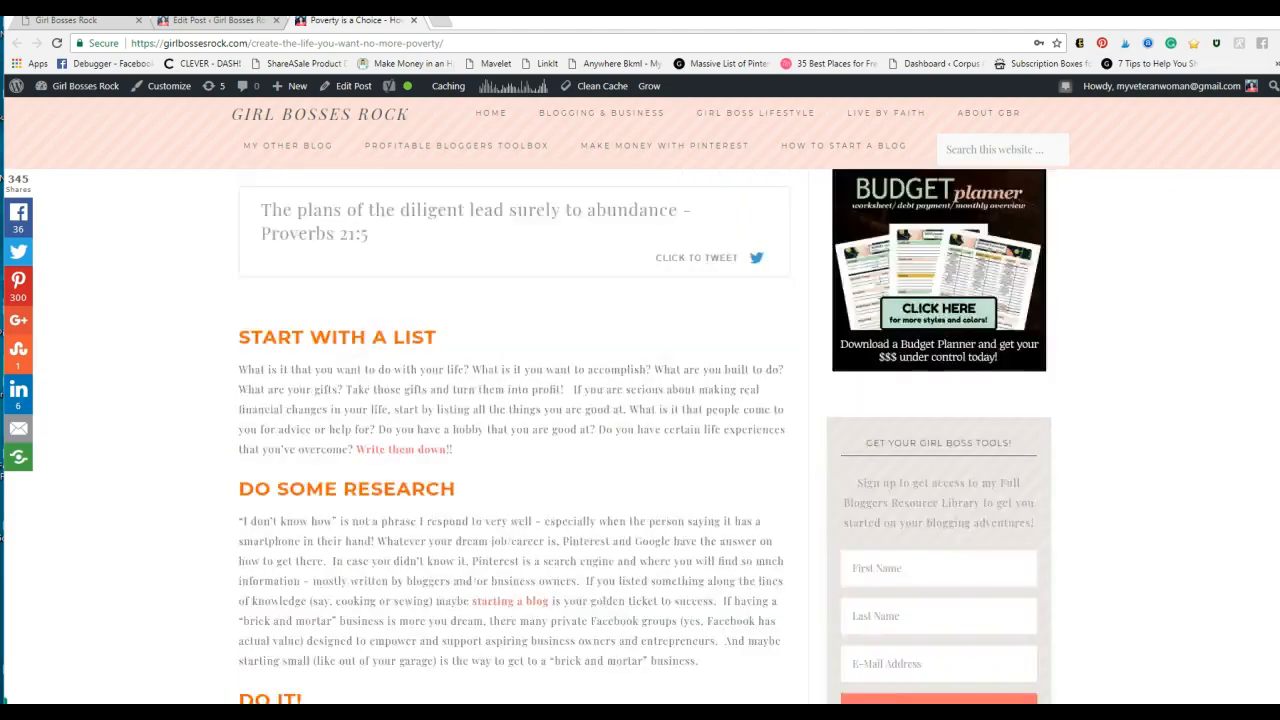
scroll("up", 3)
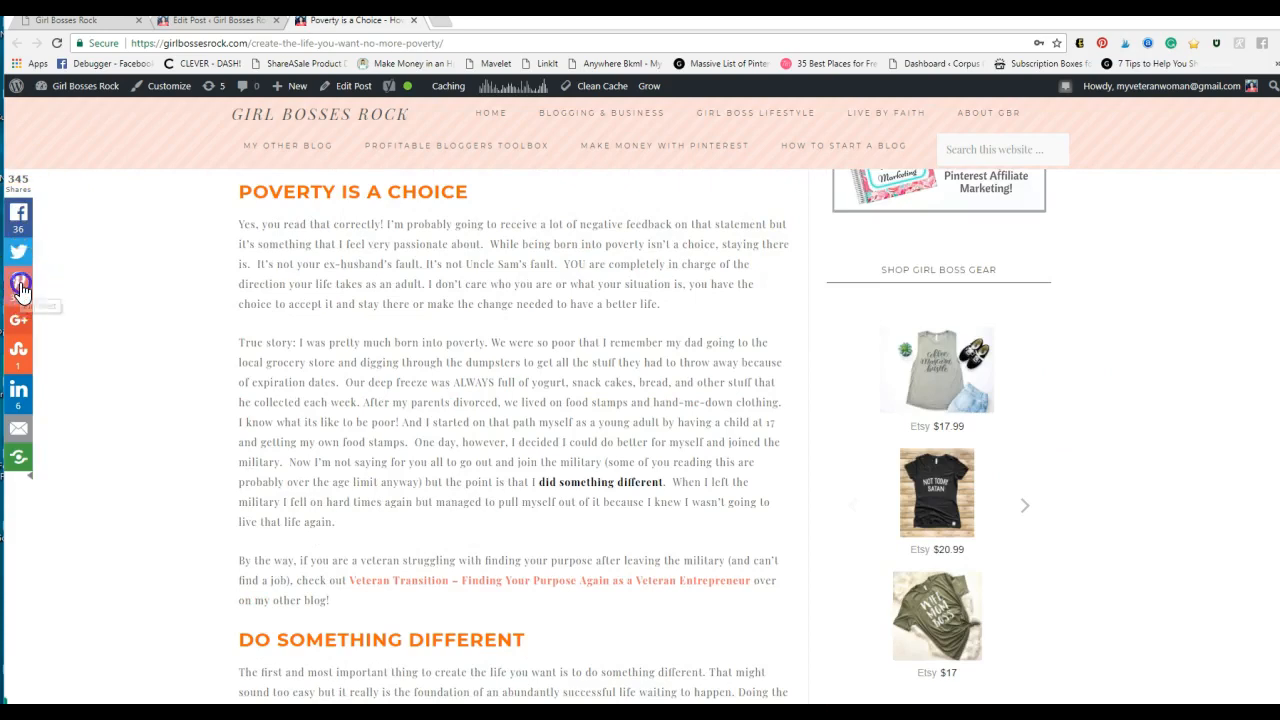
left_click(18, 283)
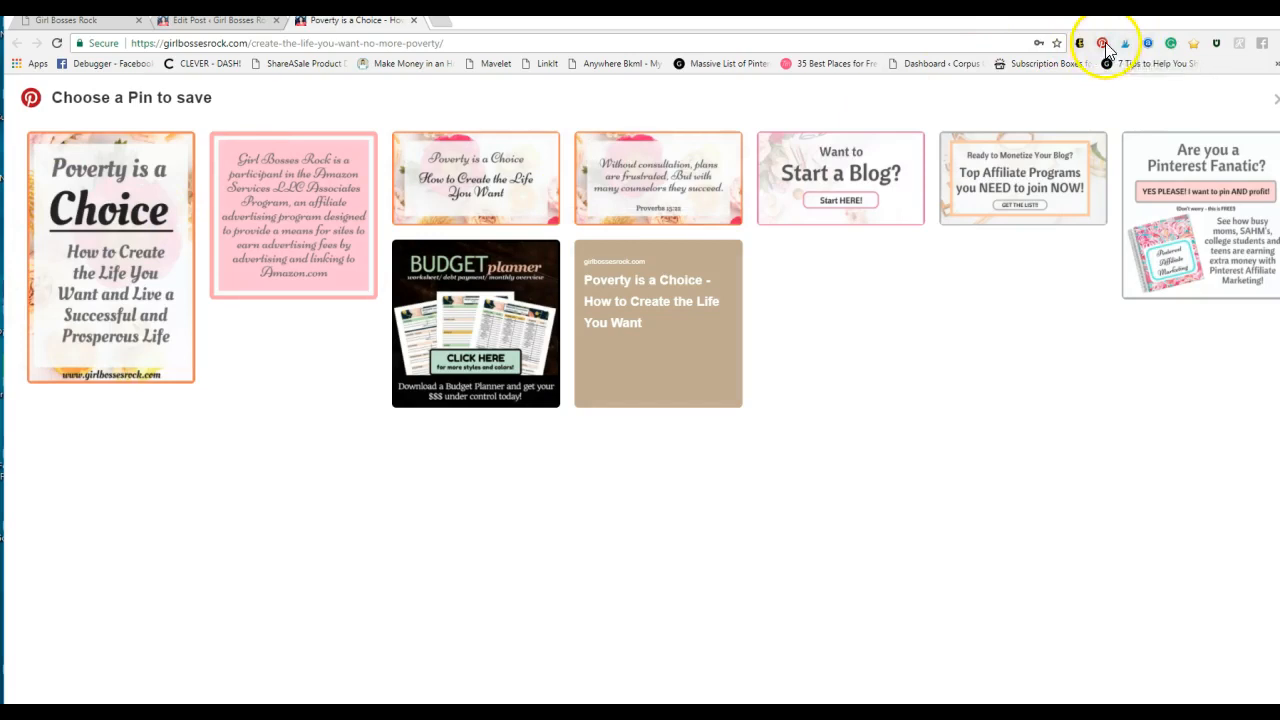
mouse_move(260, 495)
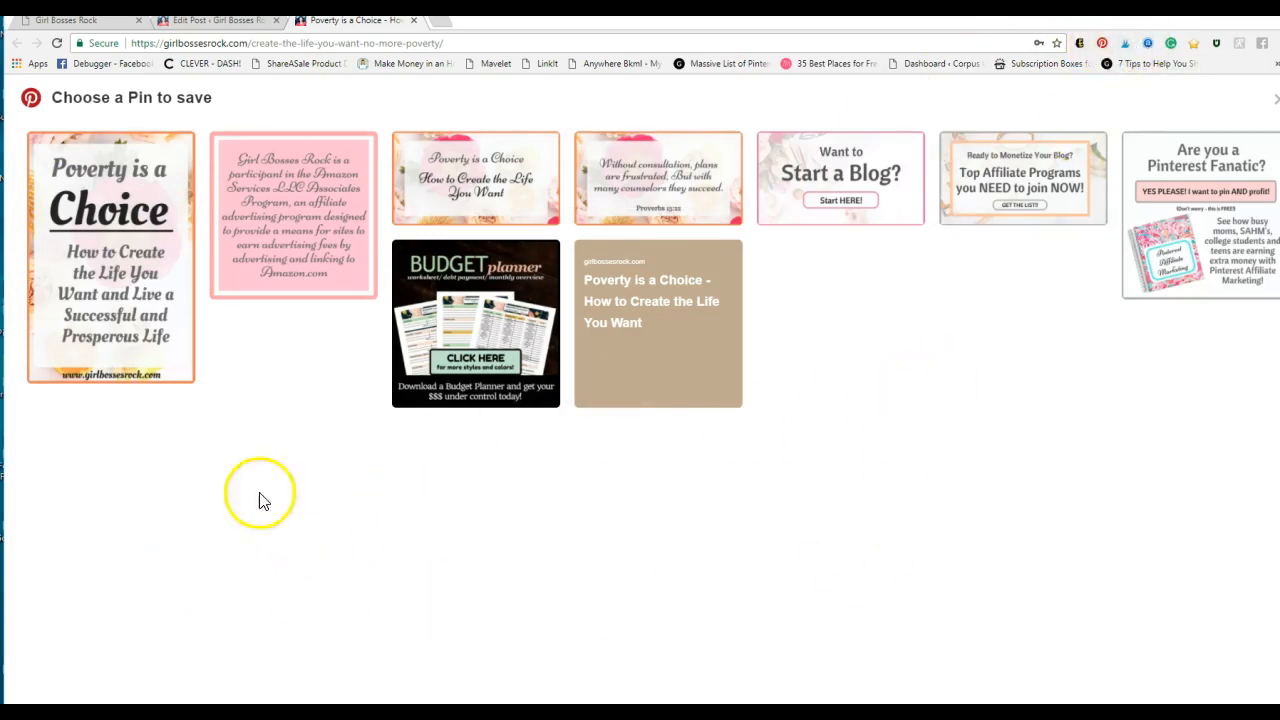
mouse_move(108, 267)
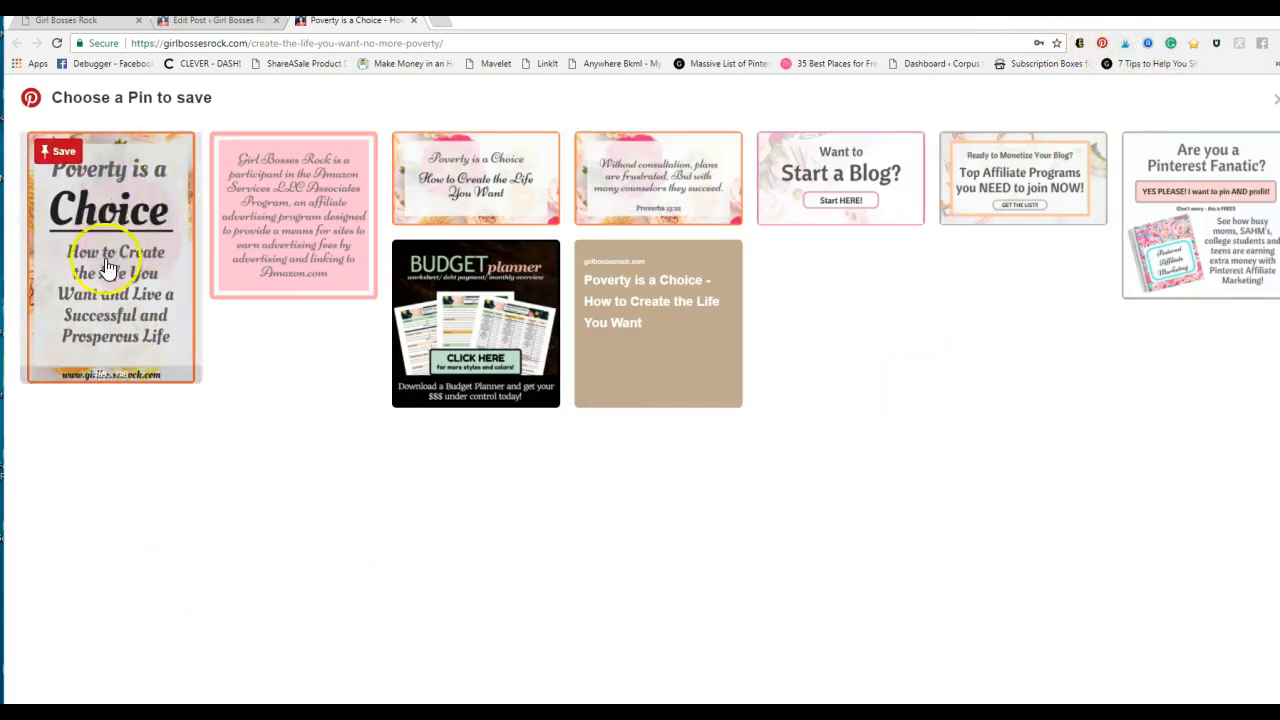
mouse_move(105, 388)
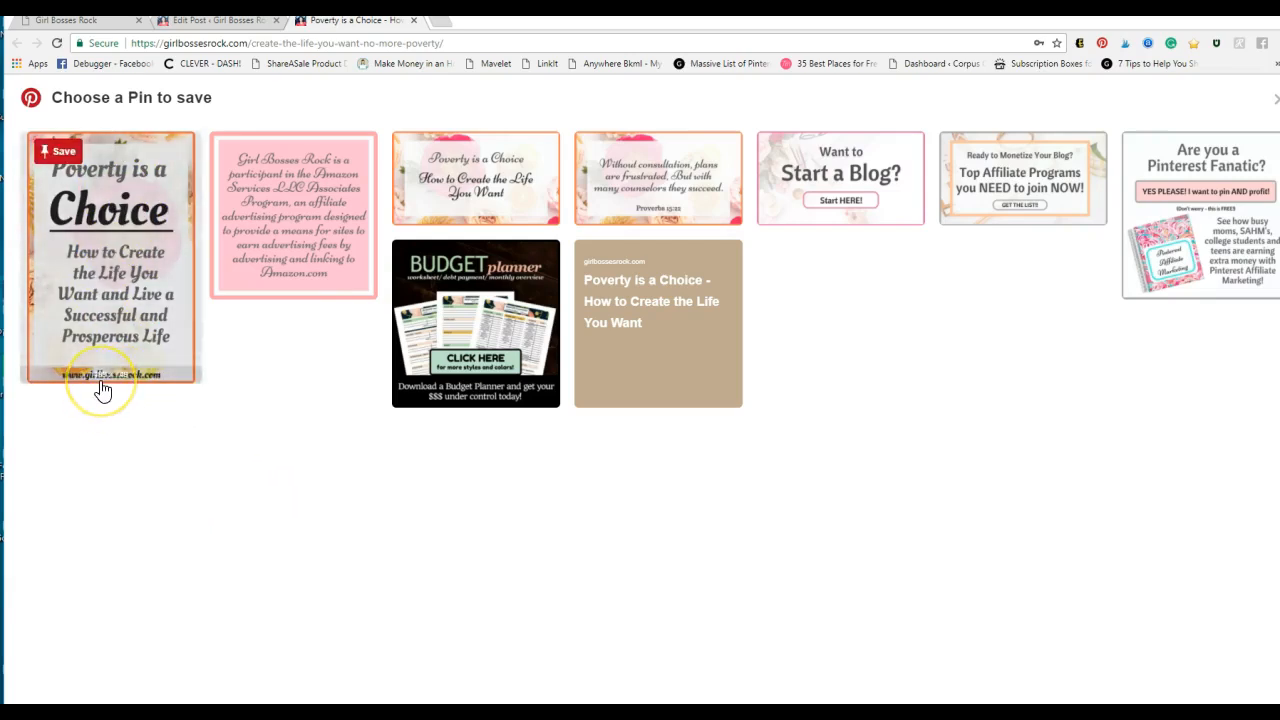
mouse_move(138, 255)
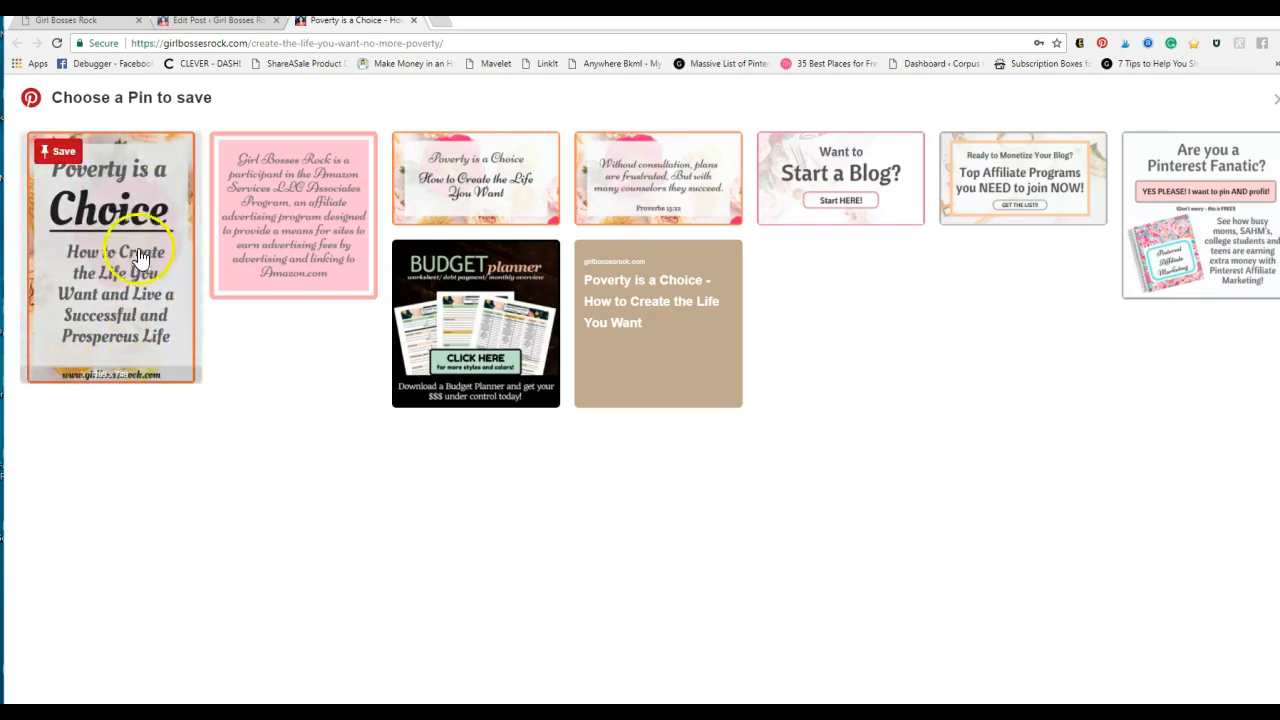
mouse_move(528, 320)
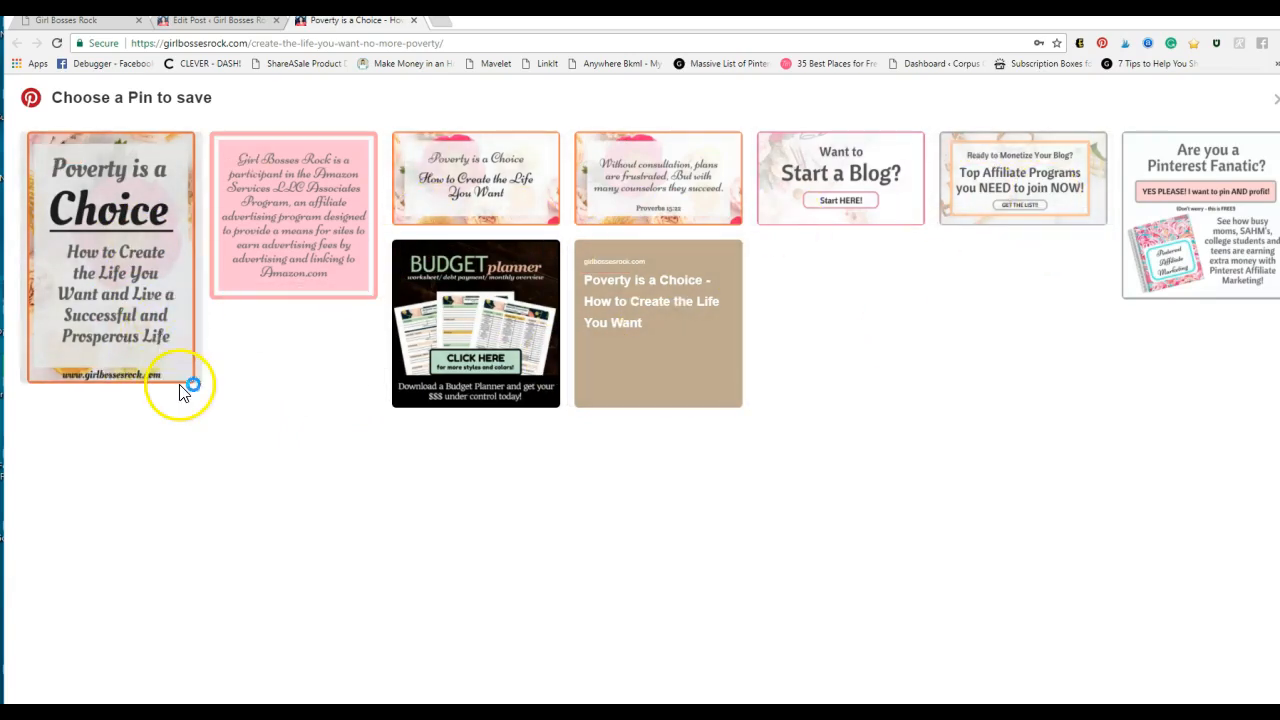
mouse_move(278, 455)
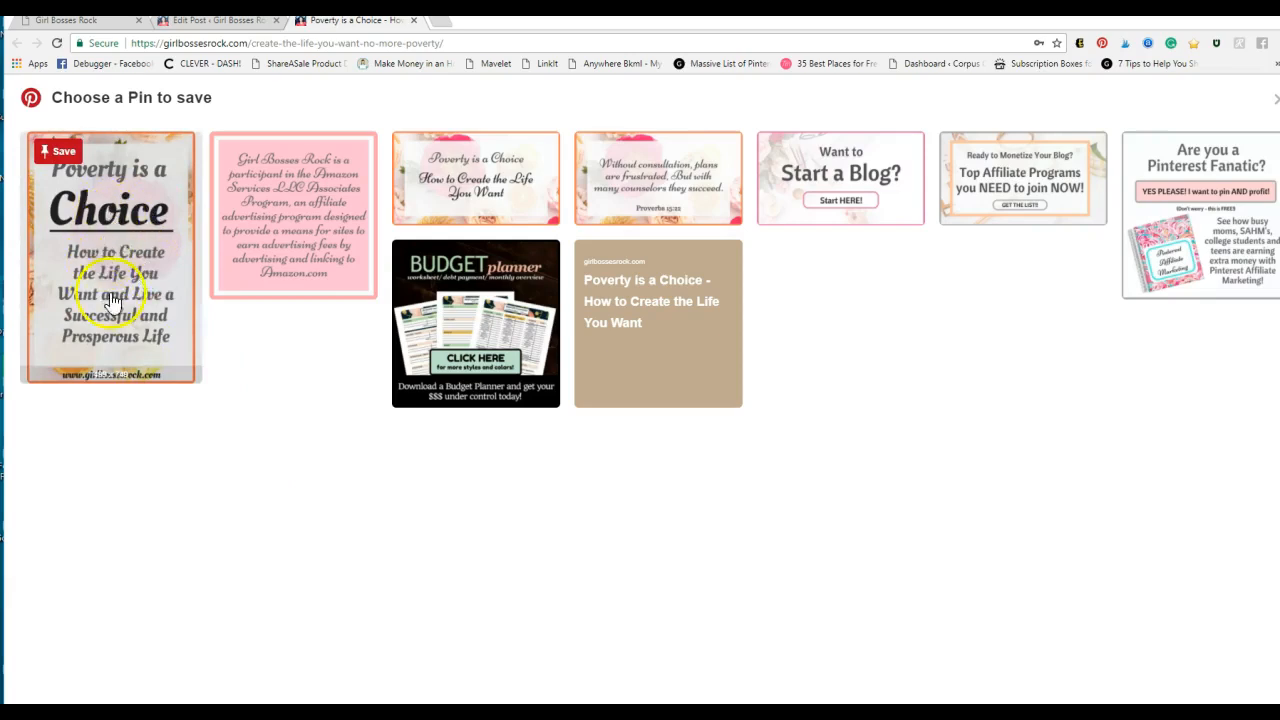
mouse_move(227, 407)
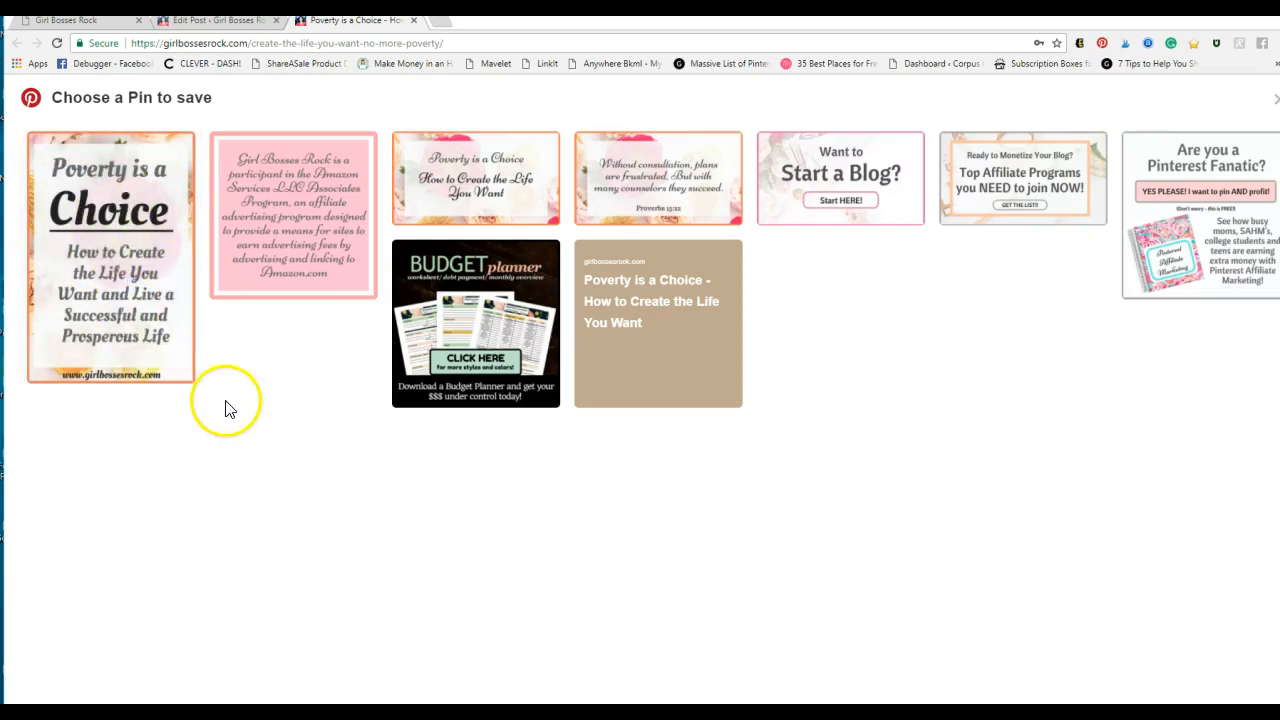
mouse_move(138, 275)
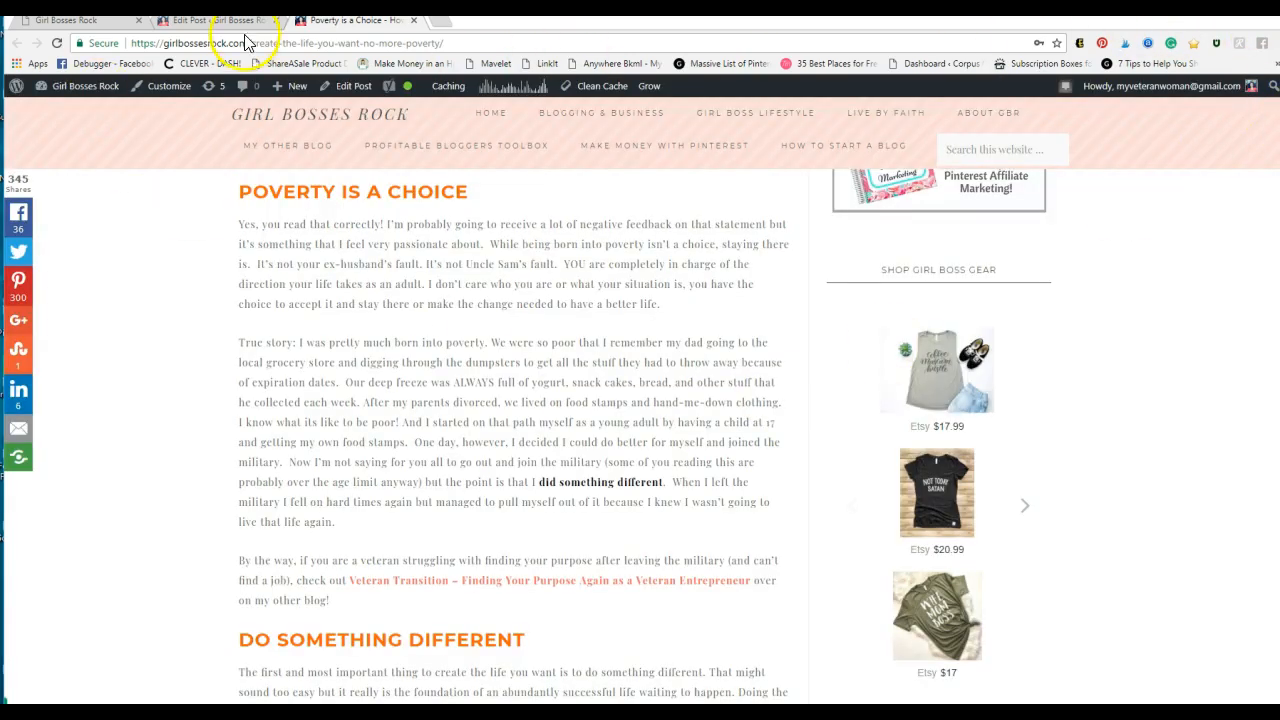
Open the Edit Post tab and scroll past Yoast SEO, Social Warfare and Comments to Tasty Pins.
left_click(215, 19)
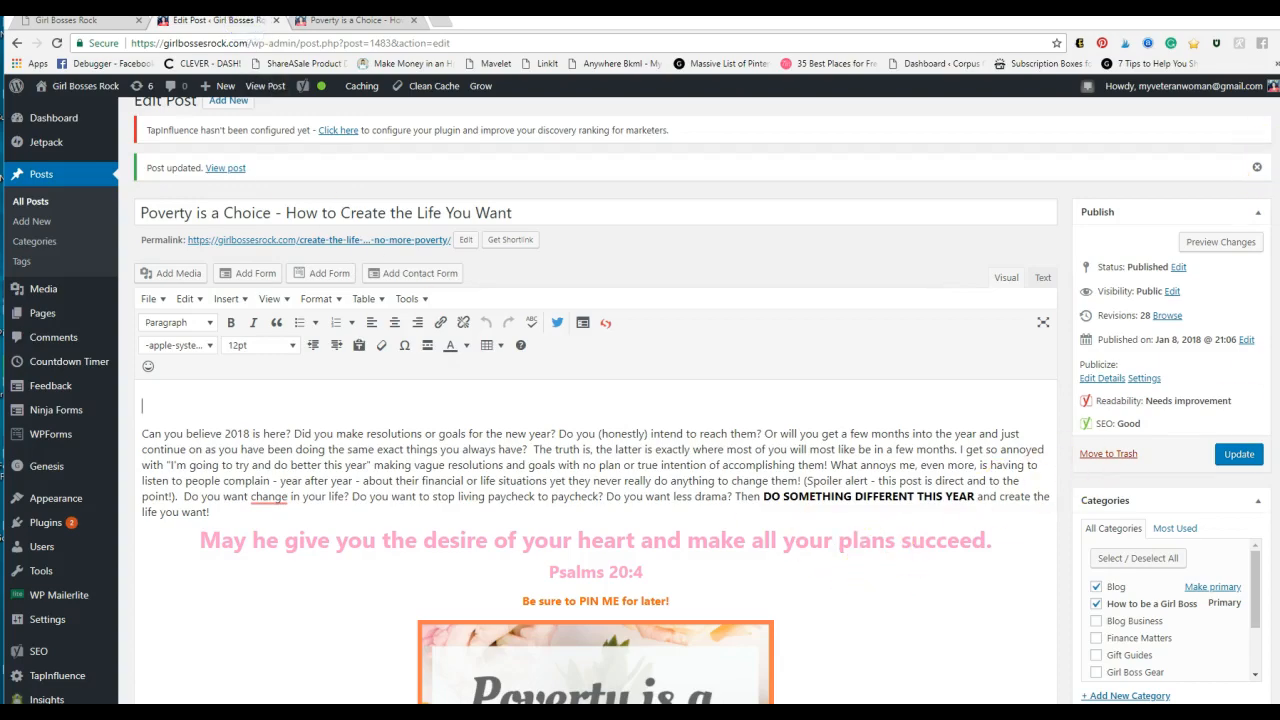
scroll("down", 3)
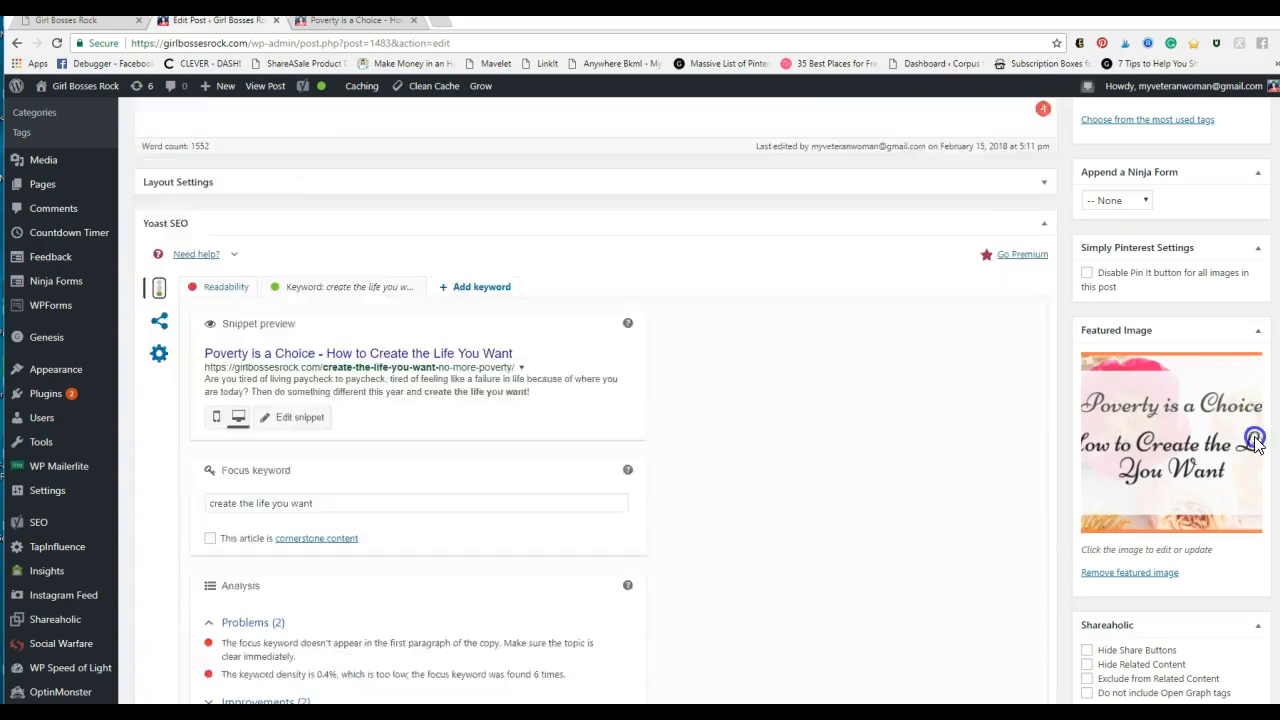
scroll("down", 3)
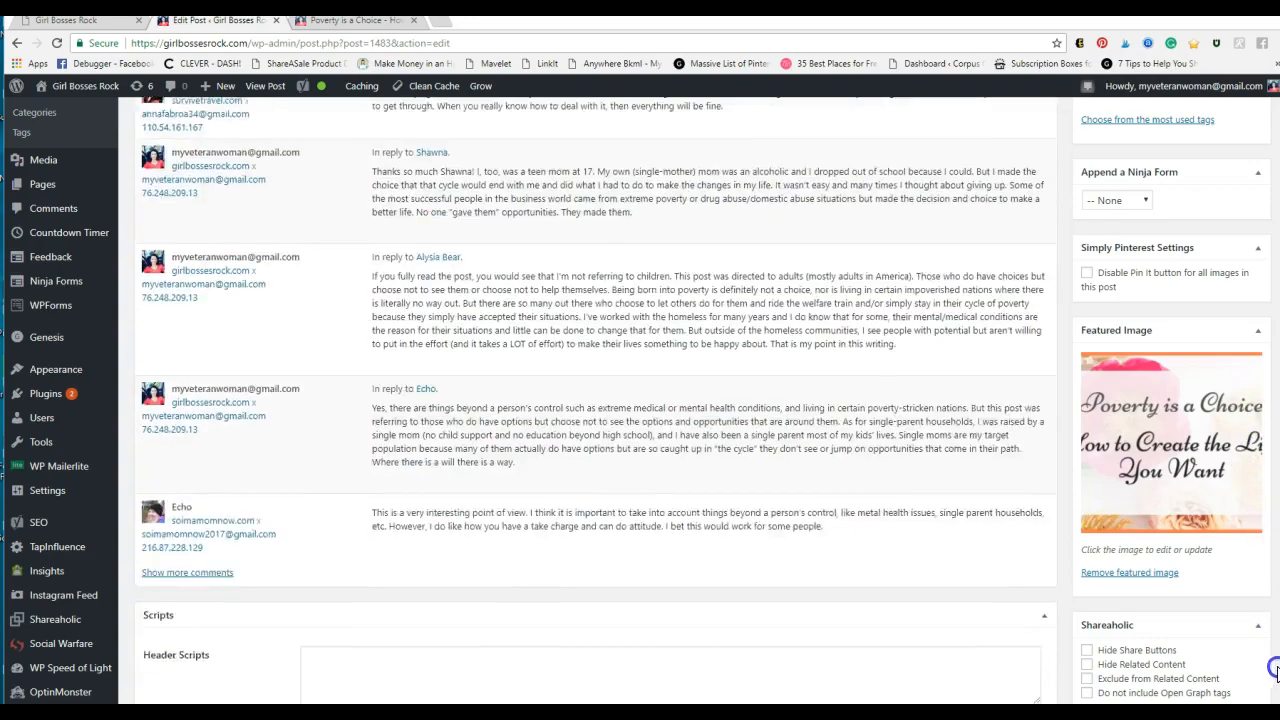
scroll("down", 3)
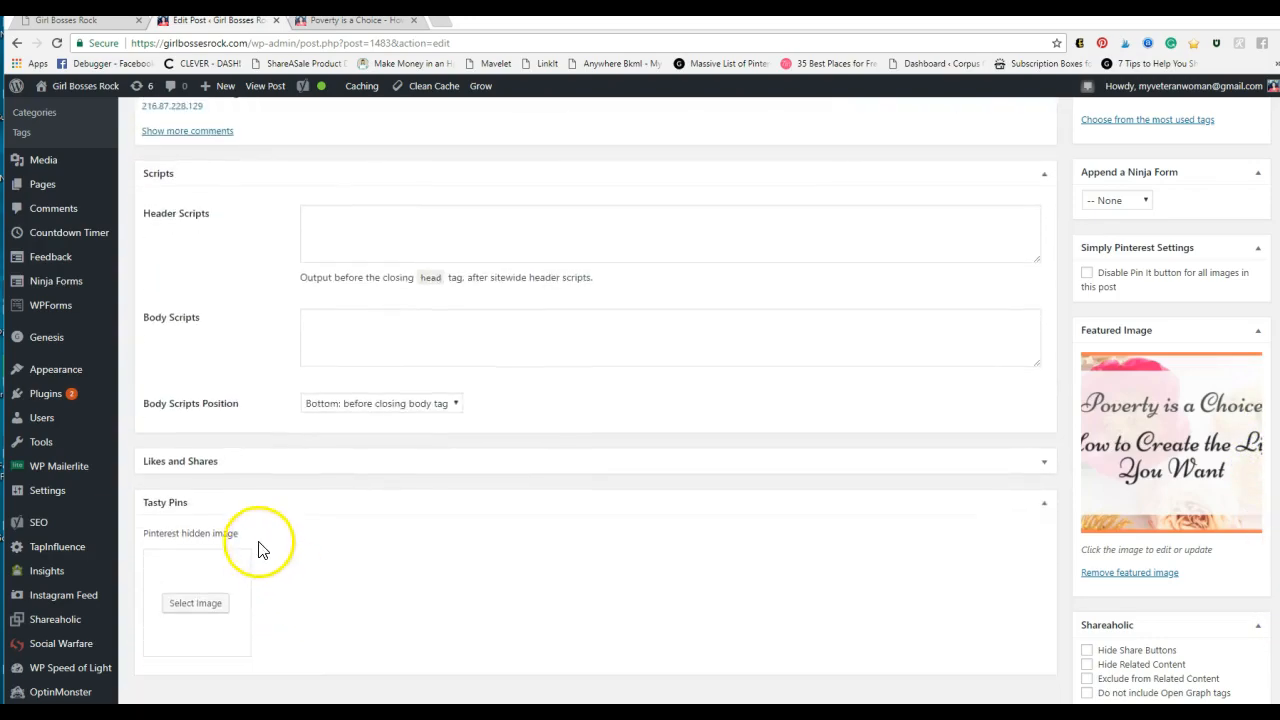
mouse_move(638, 670)
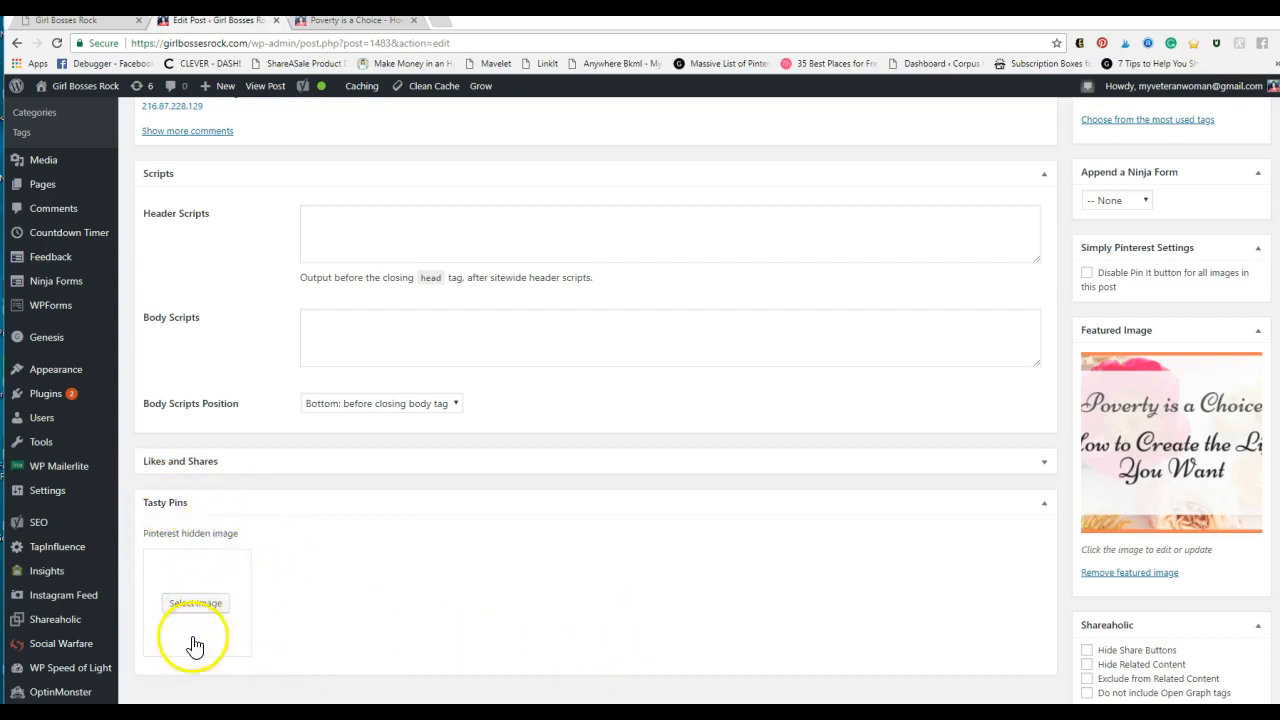
scroll("up", 3)
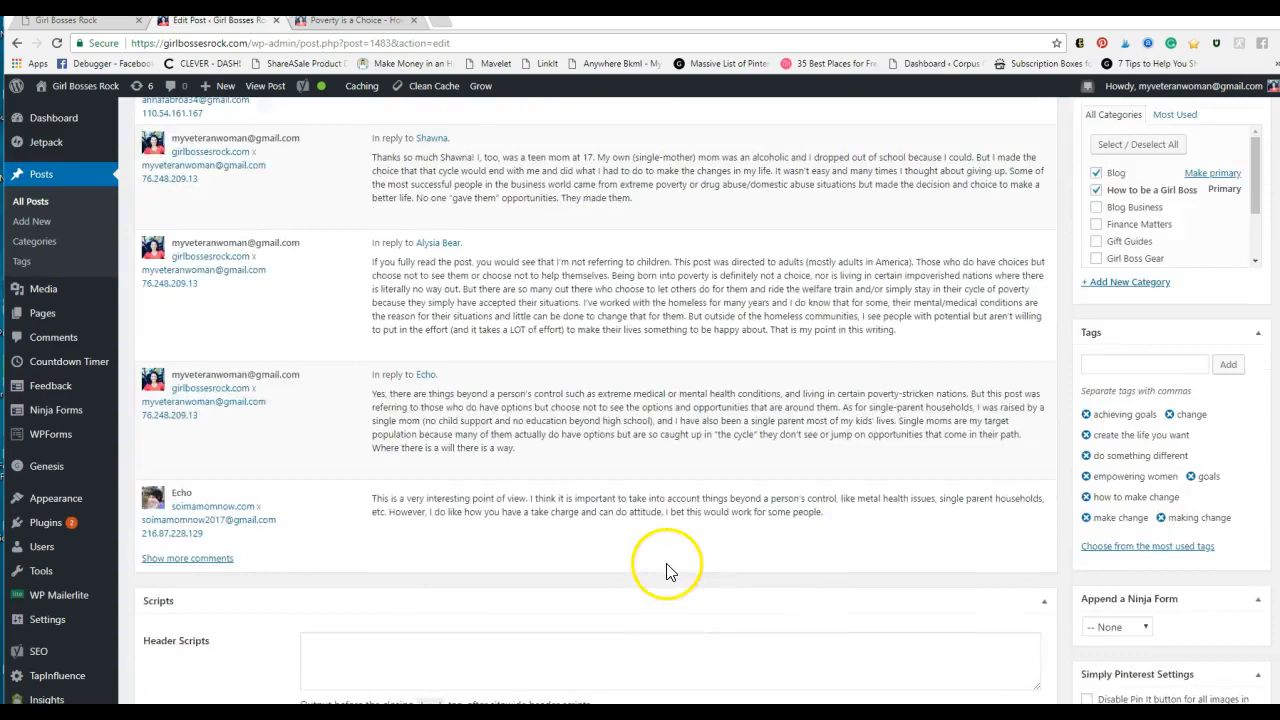
scroll("up", 3)
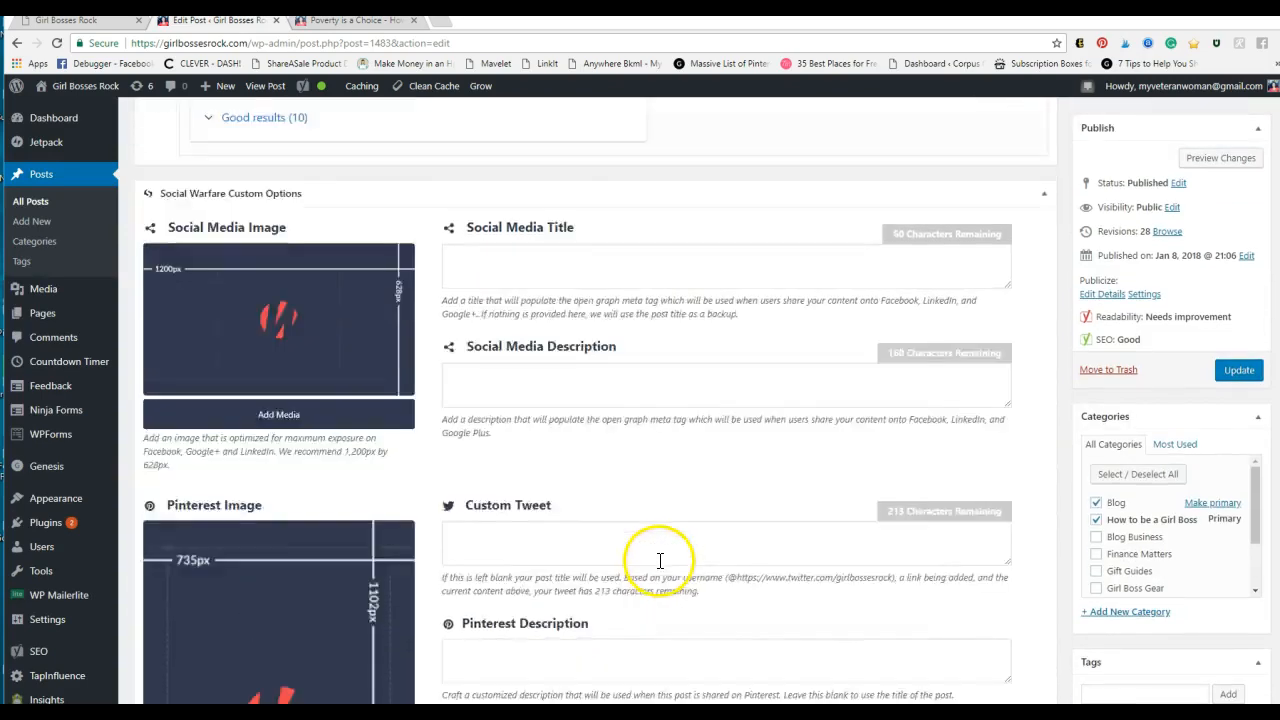
scroll("down", 3)
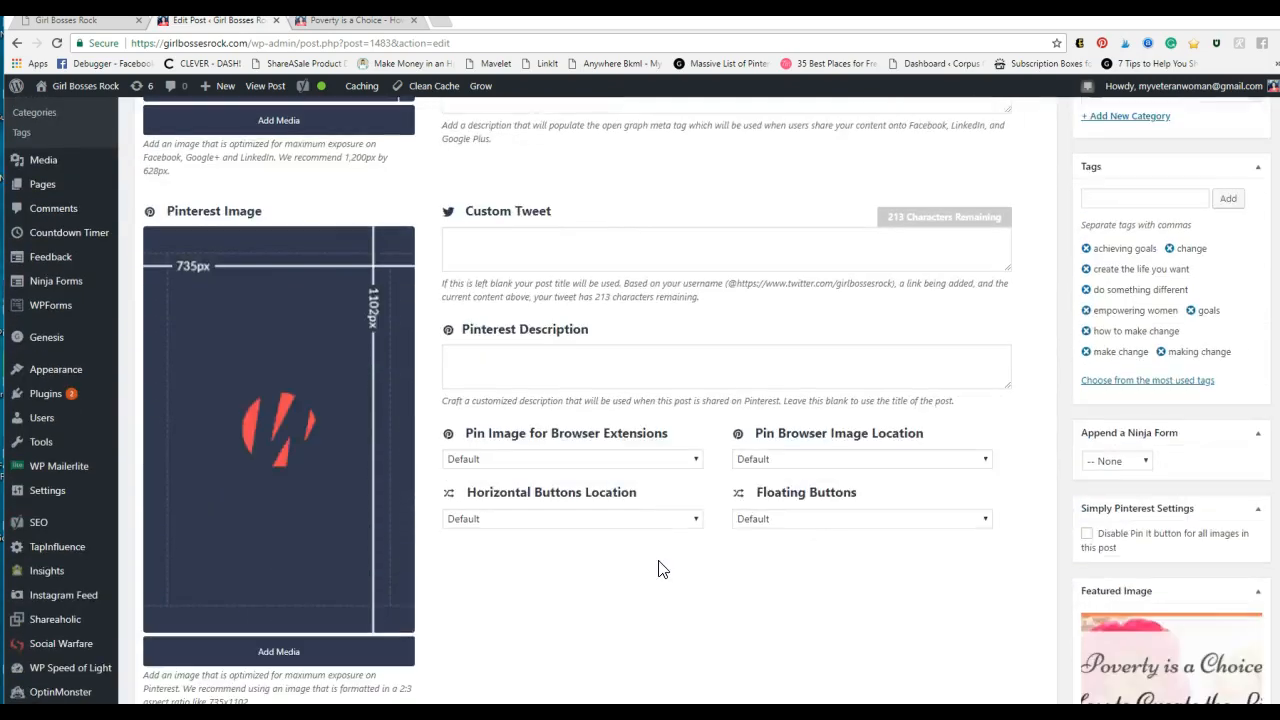
mouse_move(437, 300)
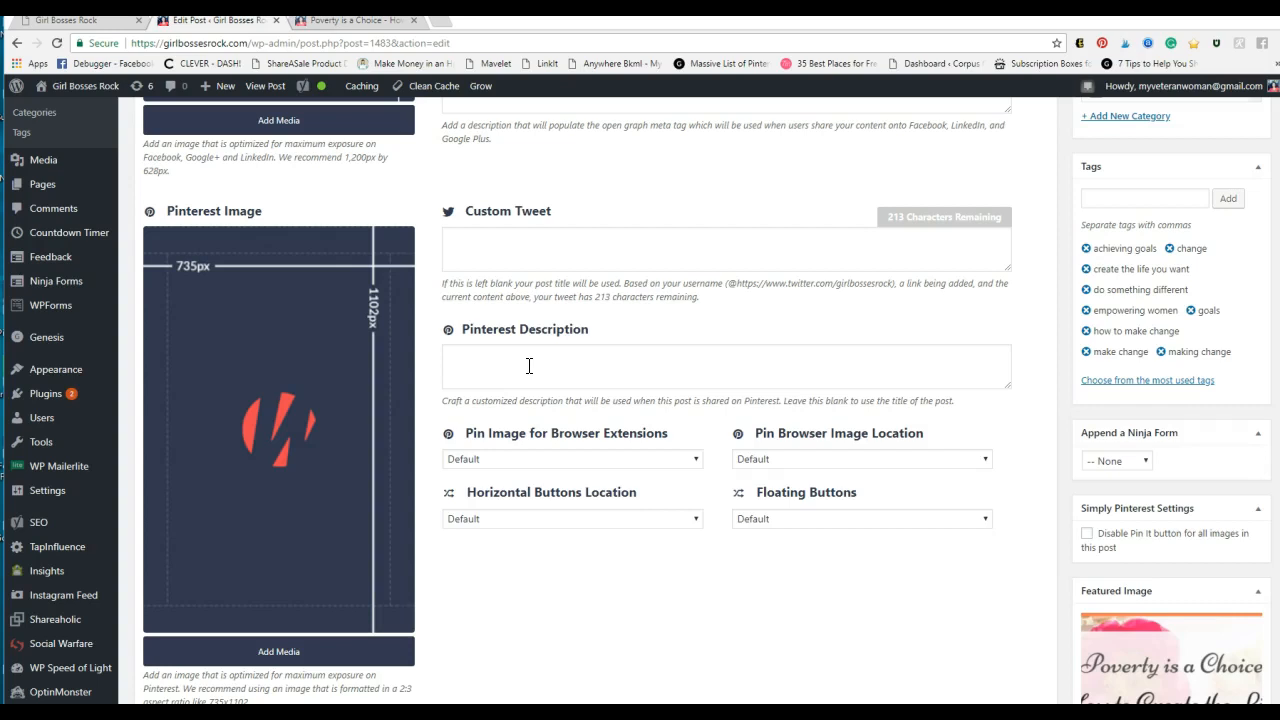
scroll("up", 3)
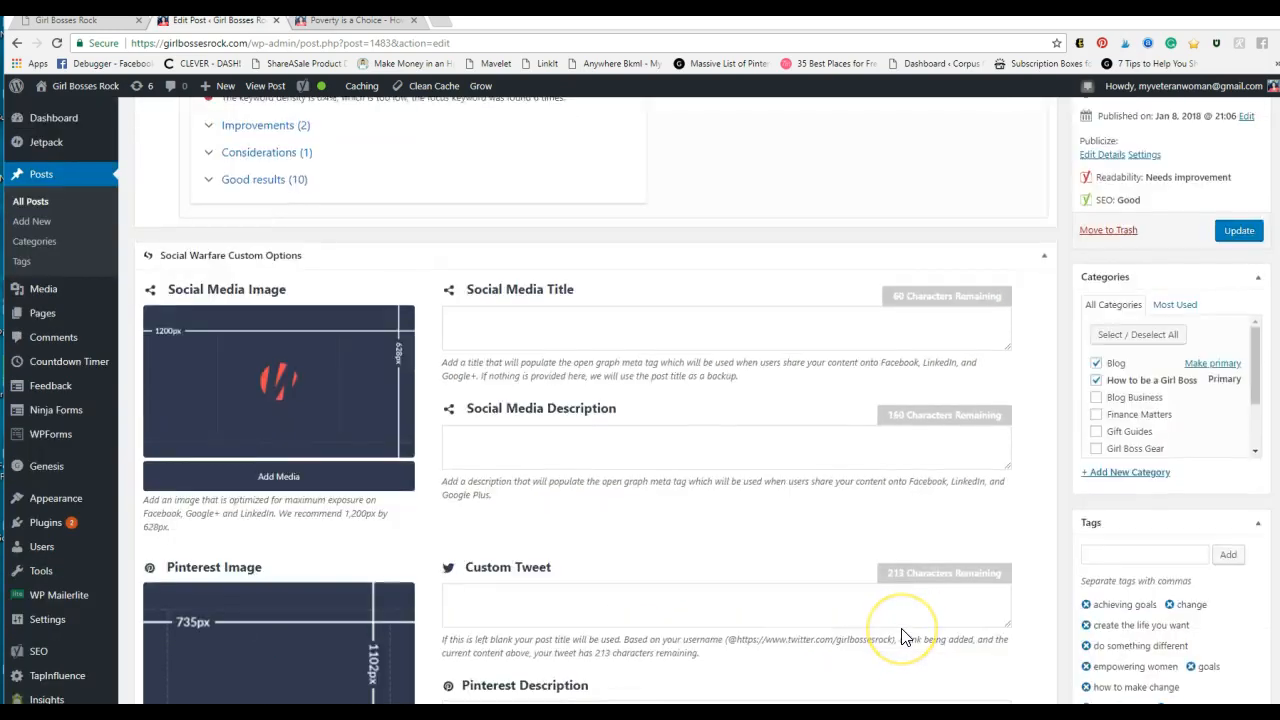
scroll("up", 3)
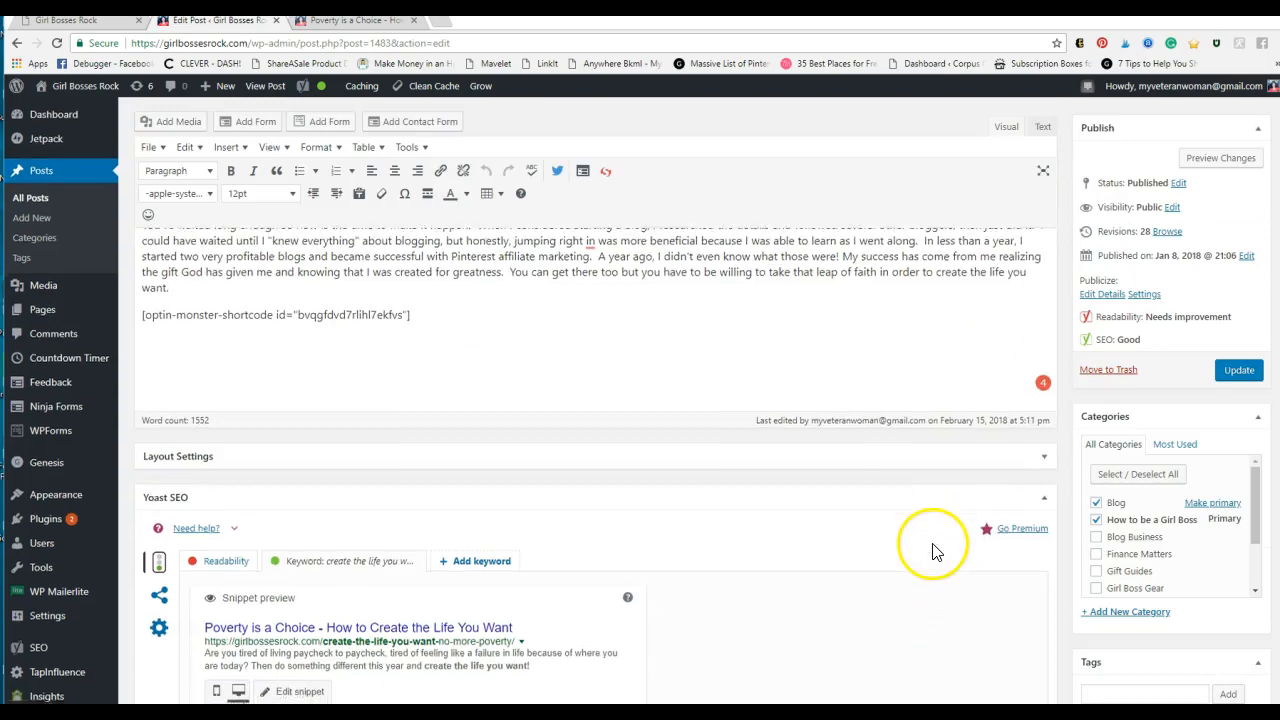
scroll("down", 3)
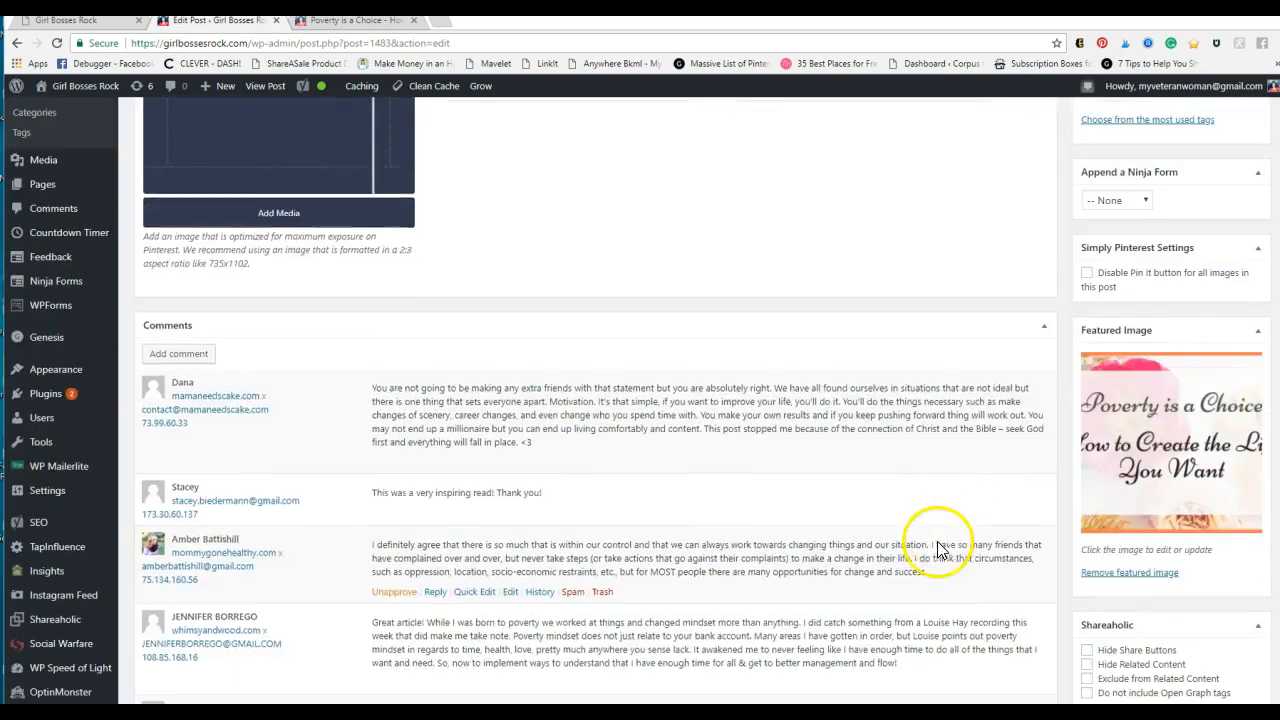
scroll("down", 3)
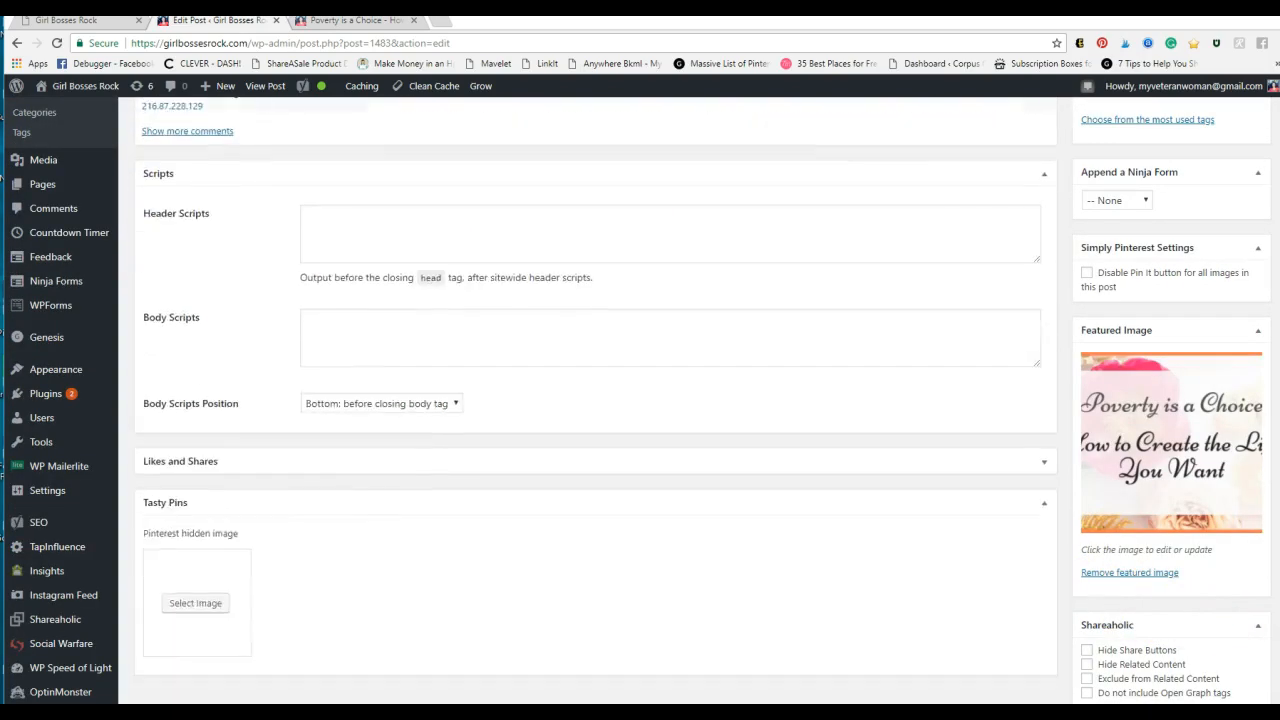
mouse_move(195, 603)
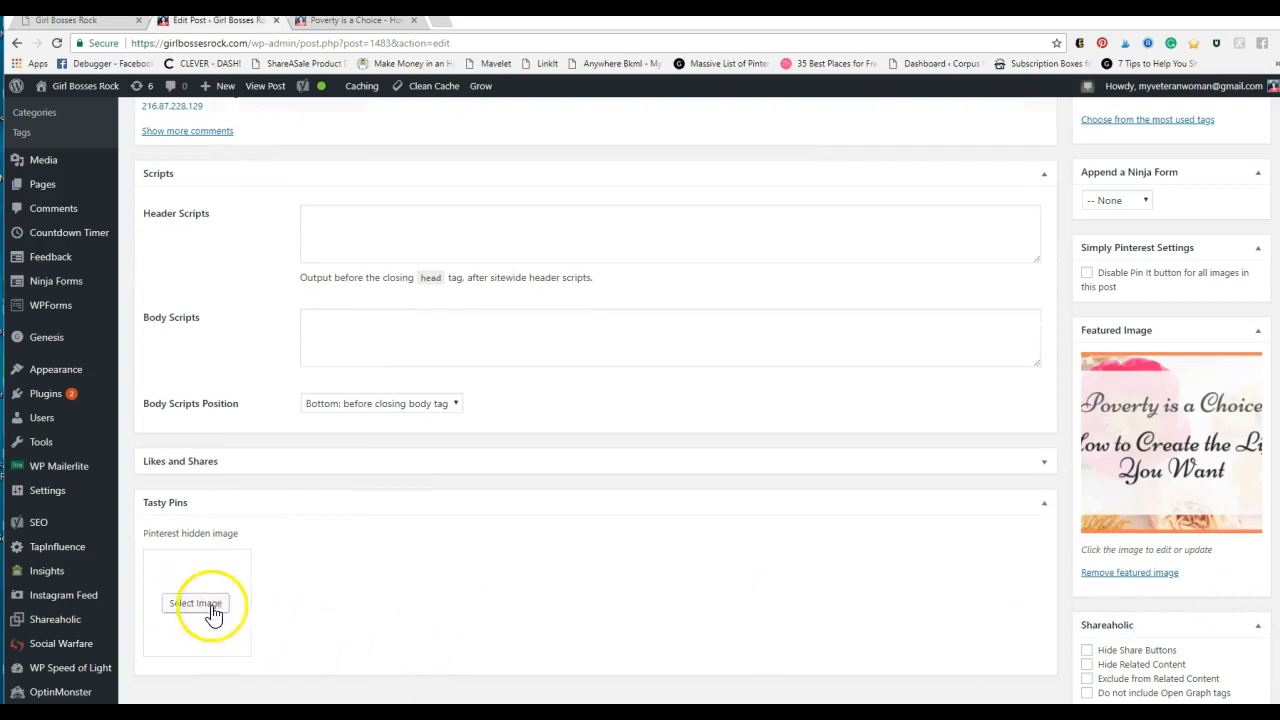
Pick the Create the Life You Want graphic, add hashtags to its Pinterest text, and select it.
left_click(196, 603)
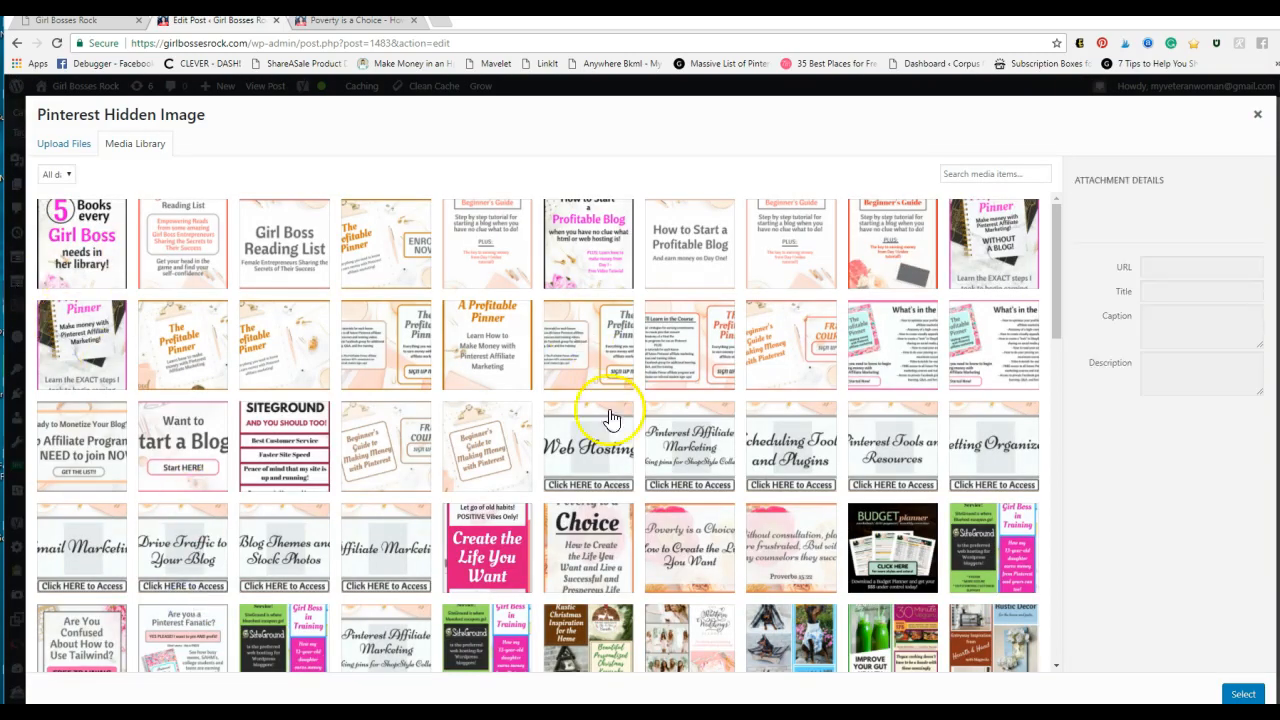
left_click(486, 547)
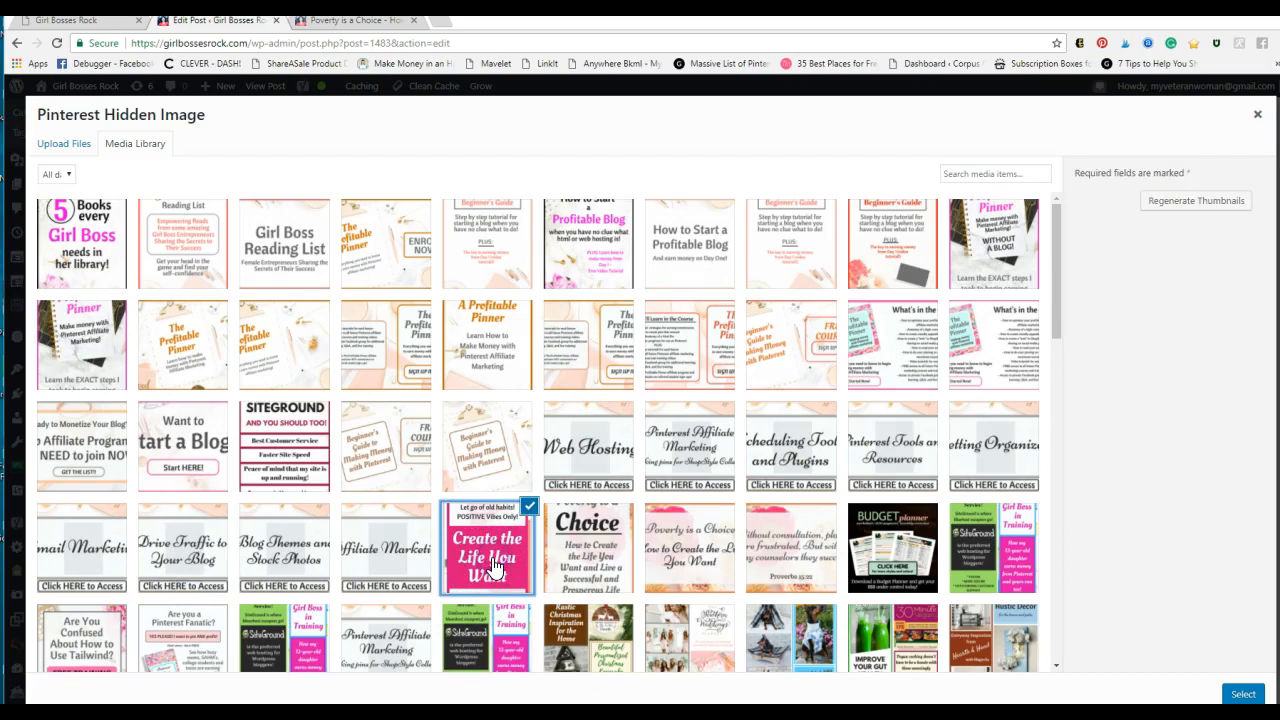
left_click(487, 548)
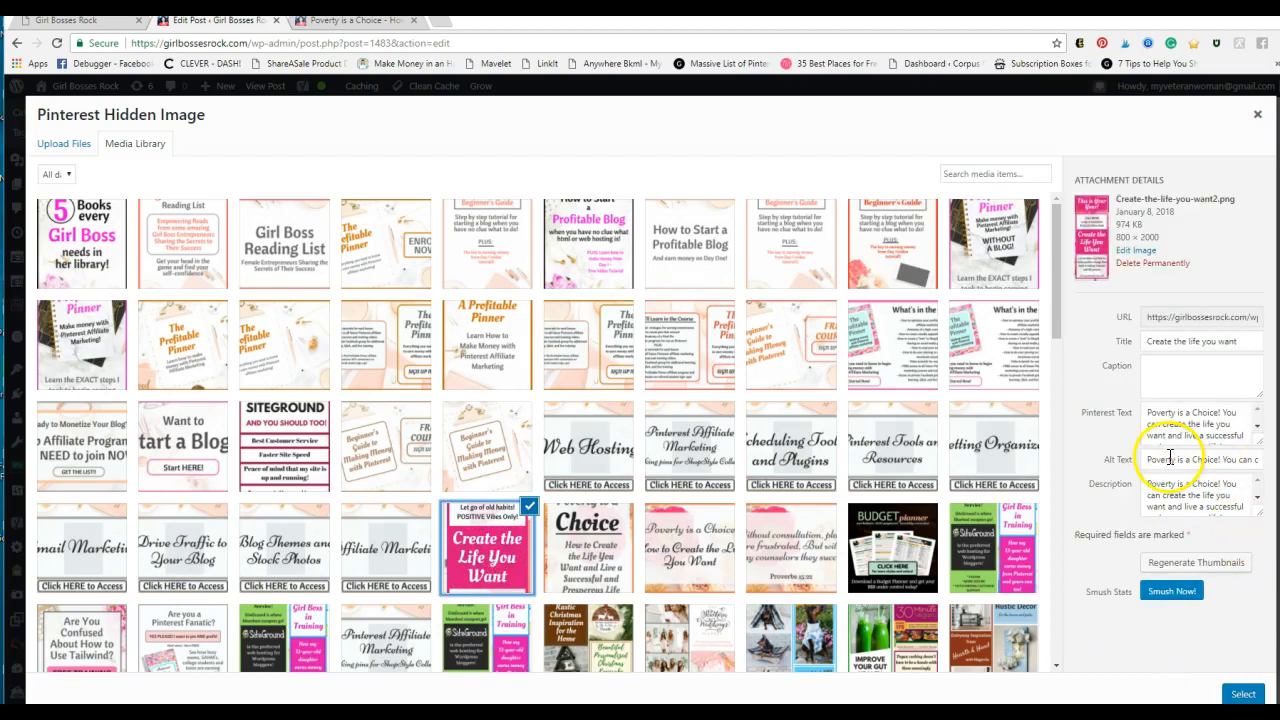
mouse_move(1088, 433)
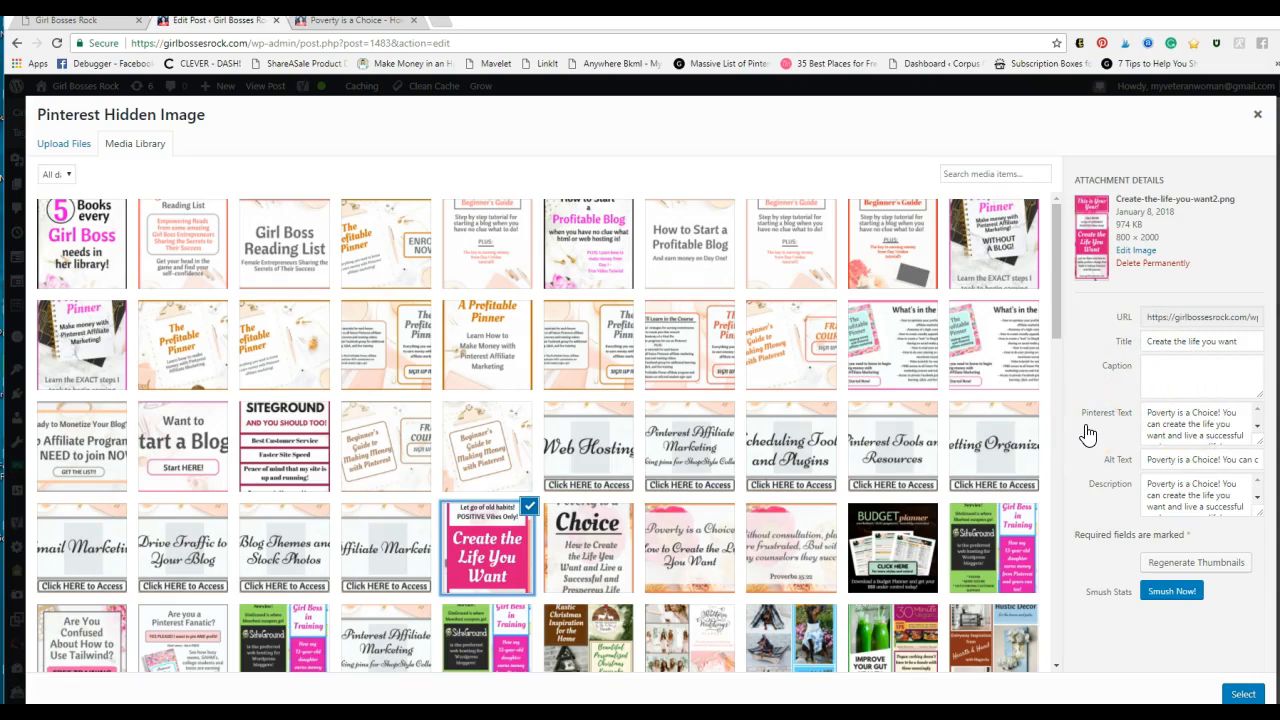
mouse_move(1085, 430)
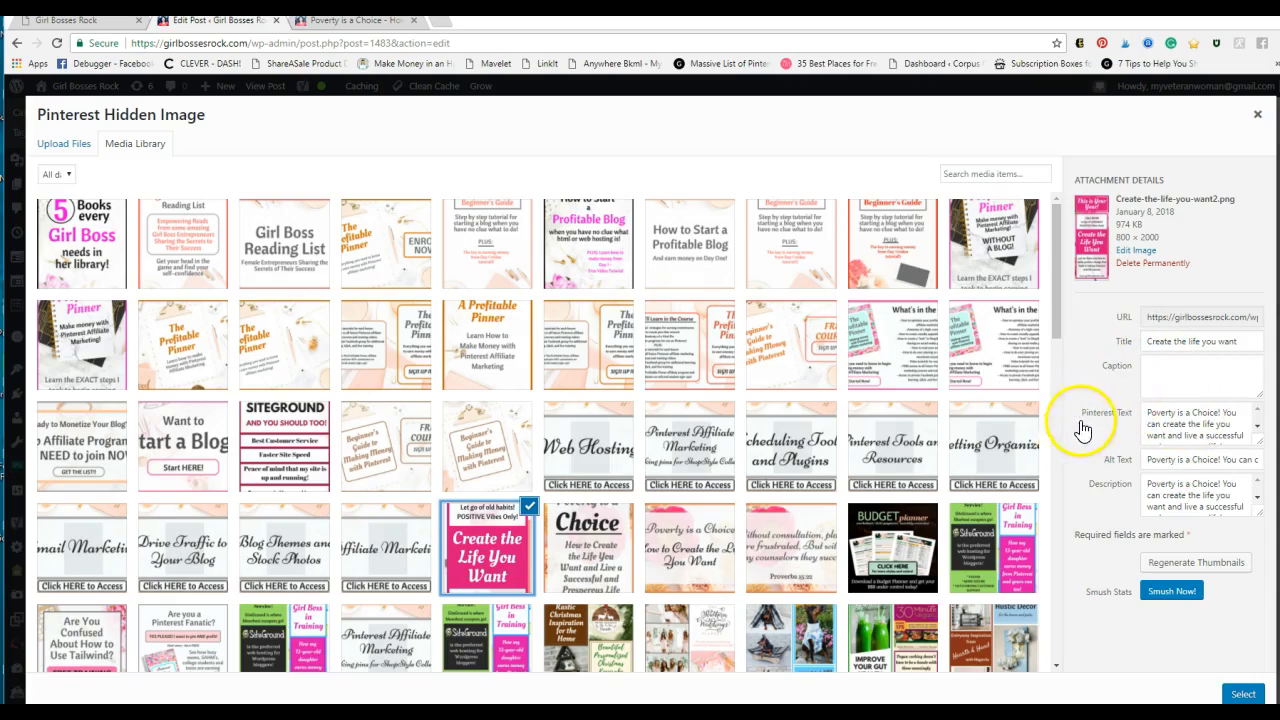
mouse_move(988, 432)
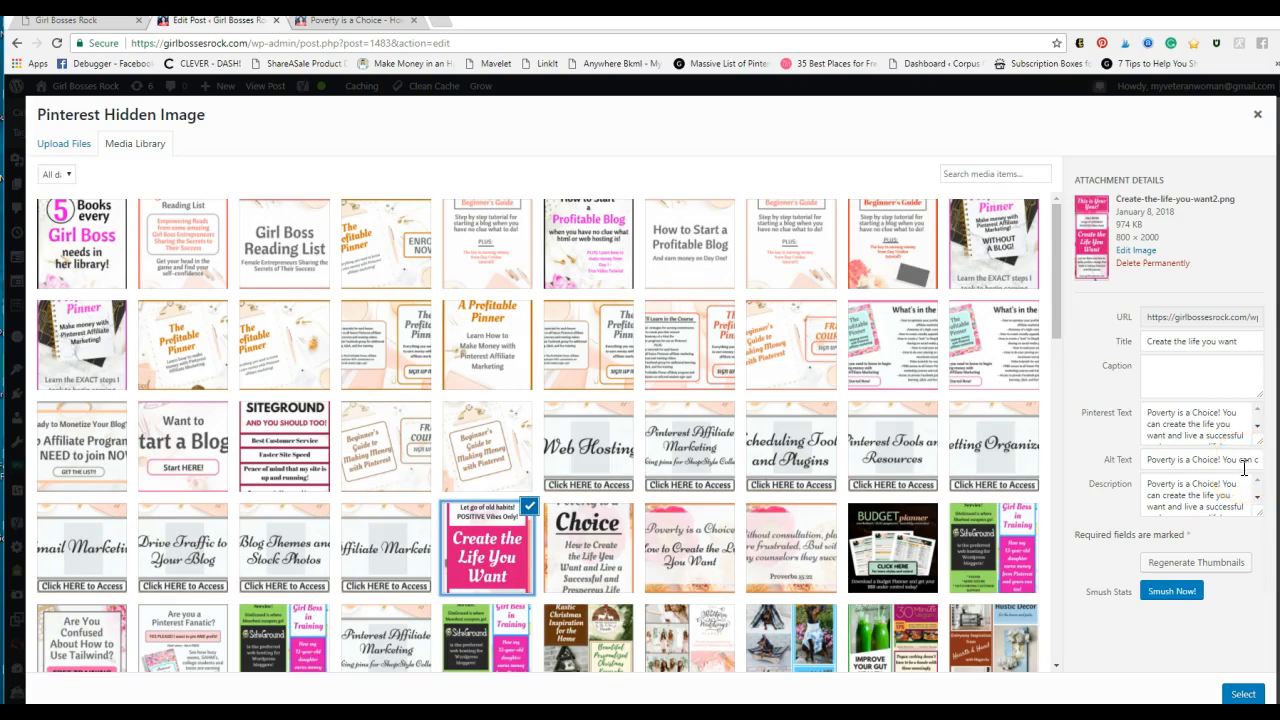
mouse_move(1131, 466)
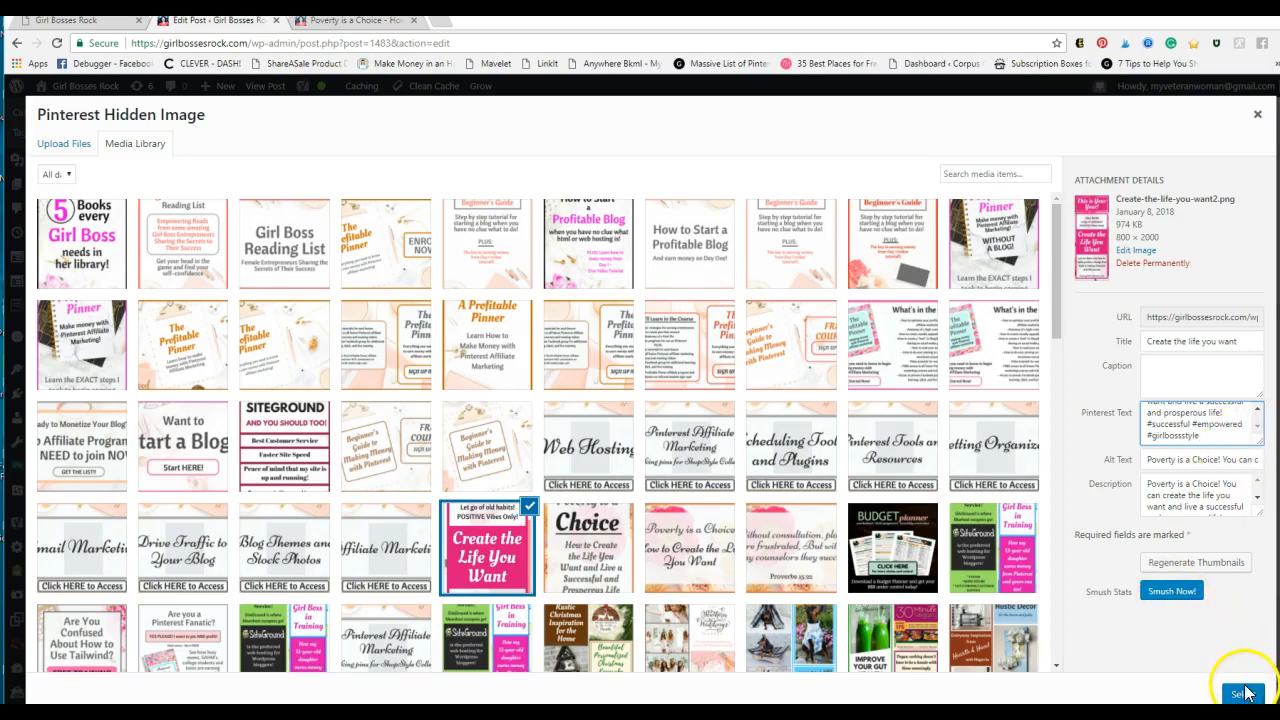
left_click(1243, 693)
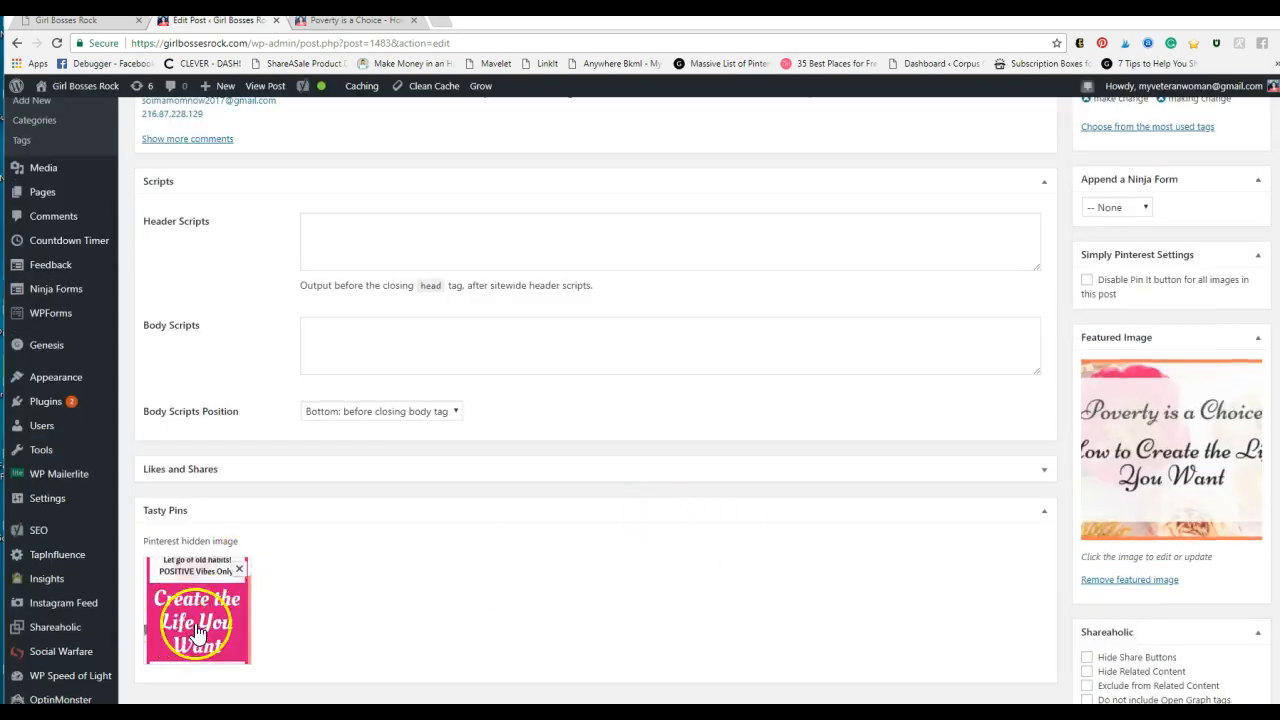
scroll("up", 3)
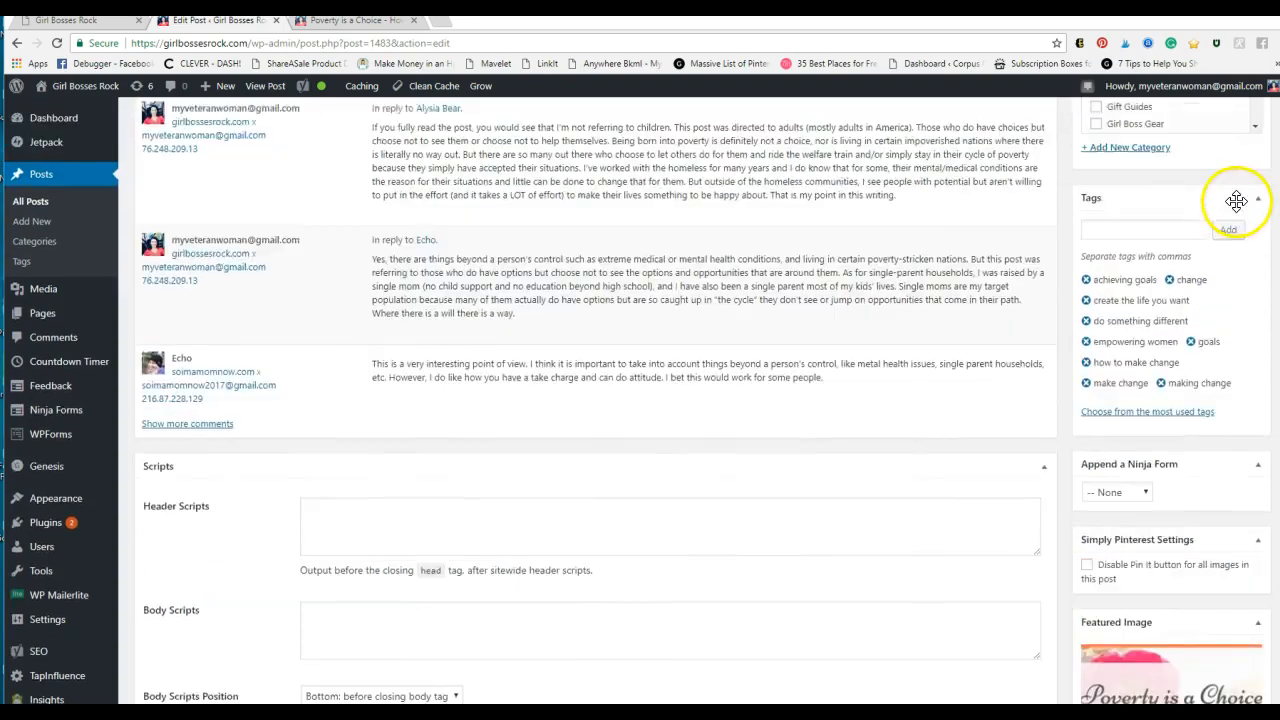
Update the Poverty is a Choice post and wait for the Post updated notice.
left_click(1237, 369)
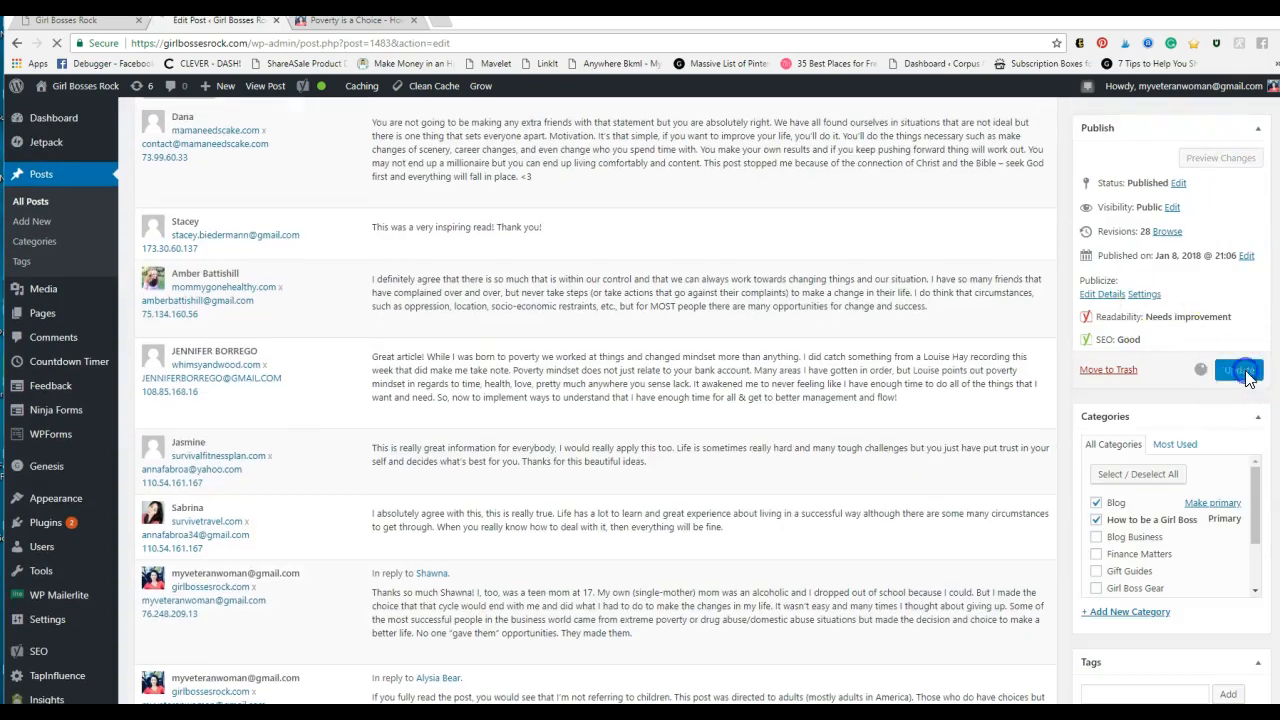
mouse_move(884, 547)
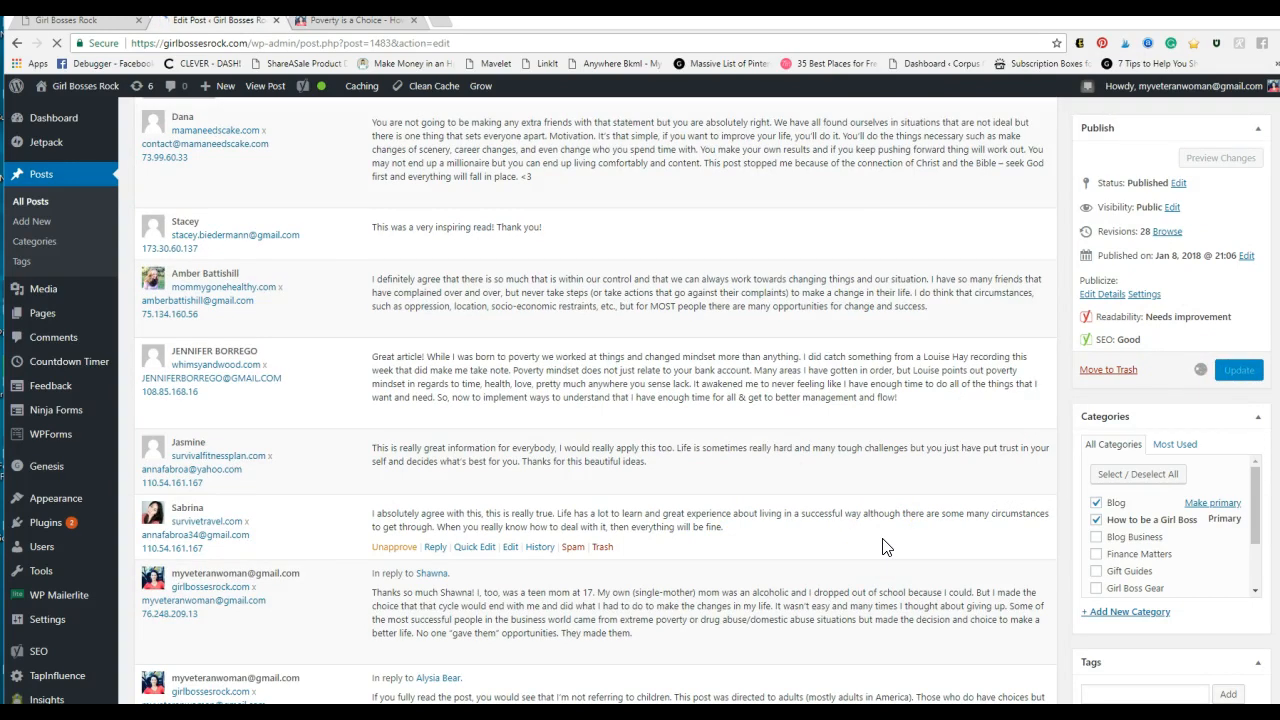
left_click(1238, 370)
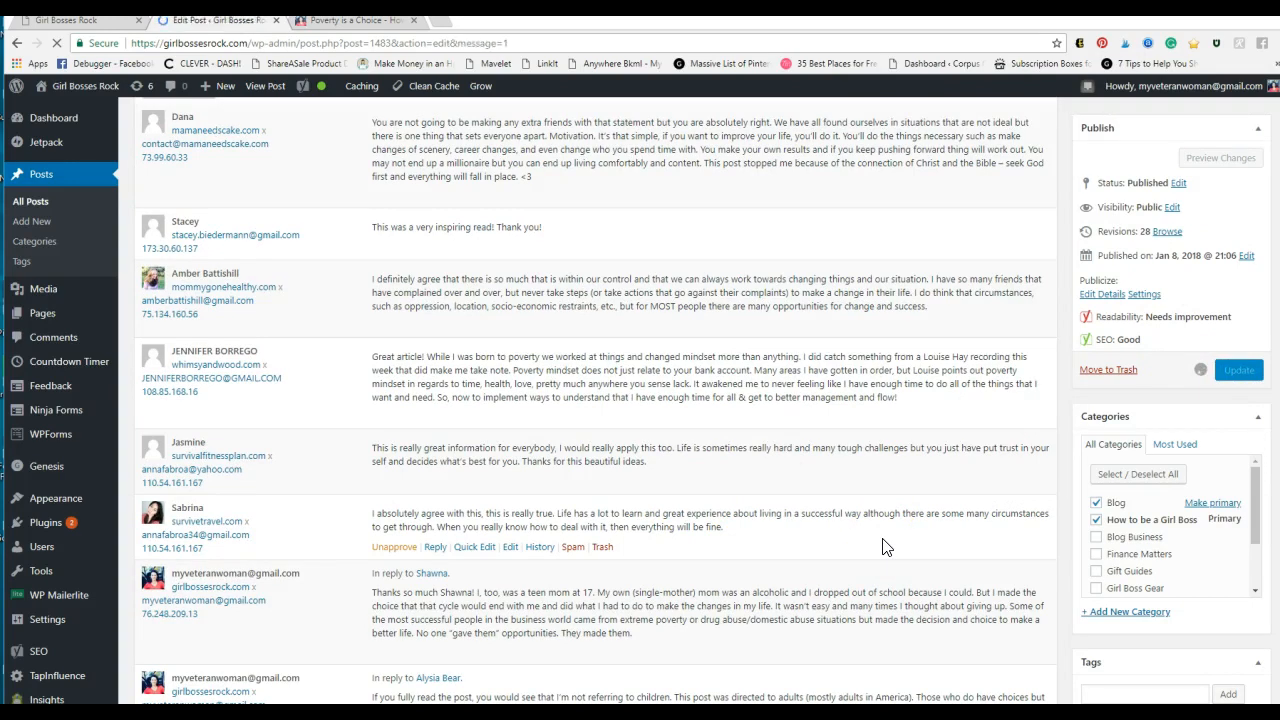
left_click(1238, 370)
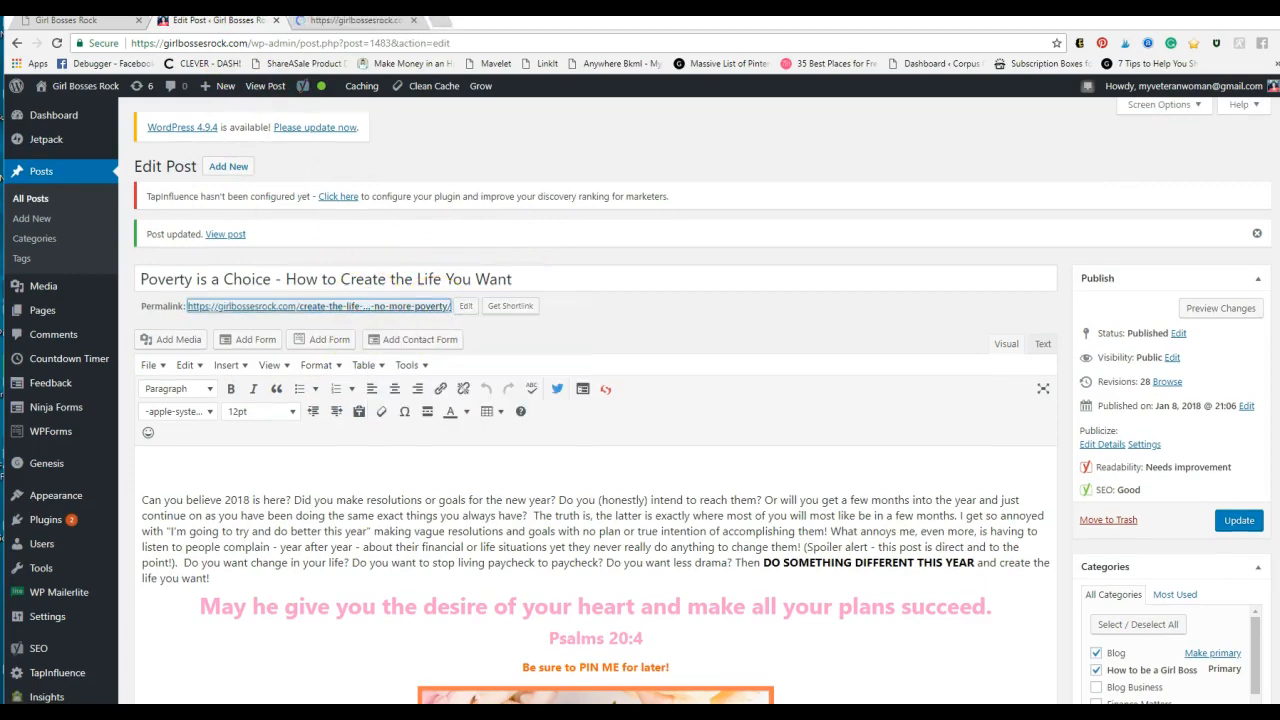
View the updated post in a new tab and scroll down through the published article.
left_click(225, 233)
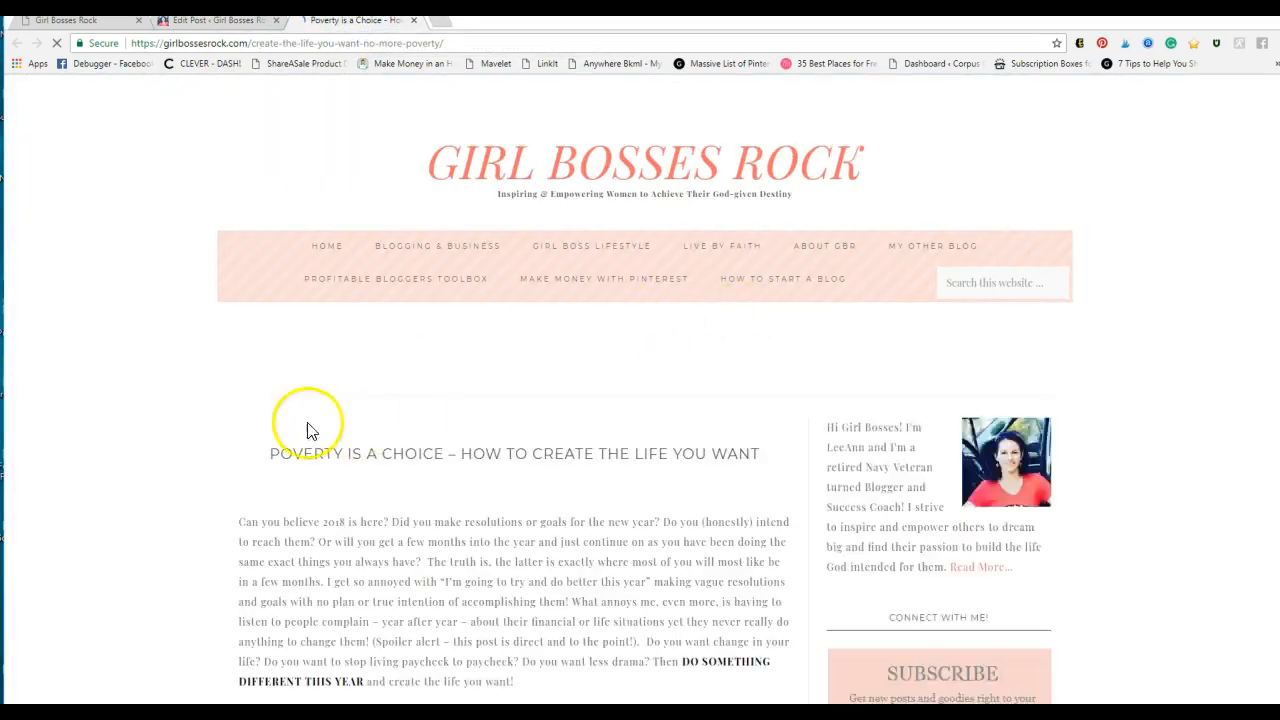
mouse_move(135, 320)
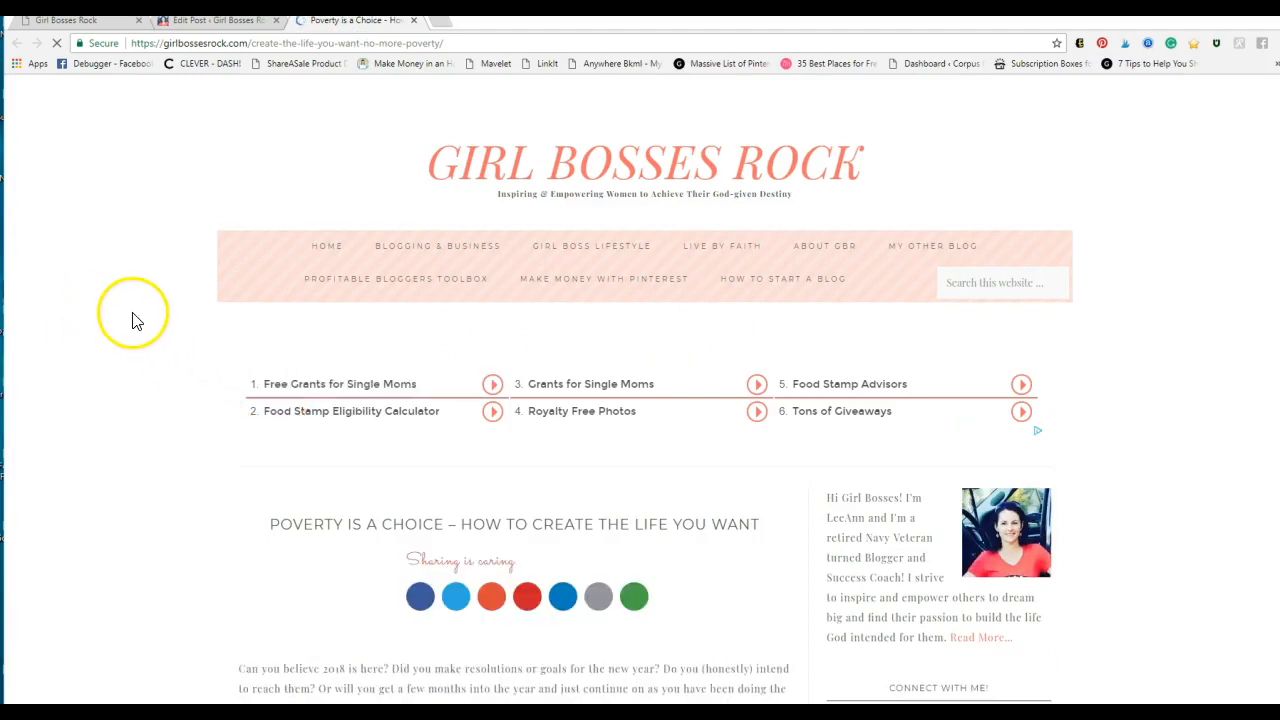
scroll("down", 3)
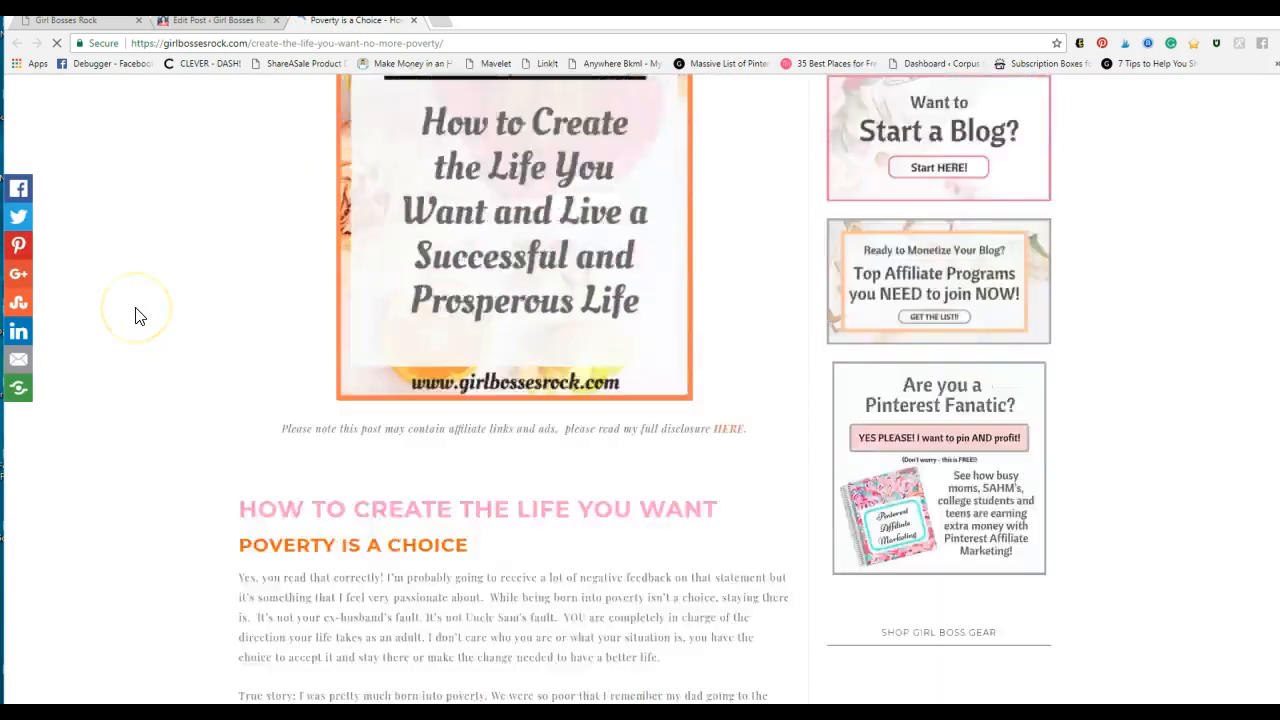
scroll("down", 3)
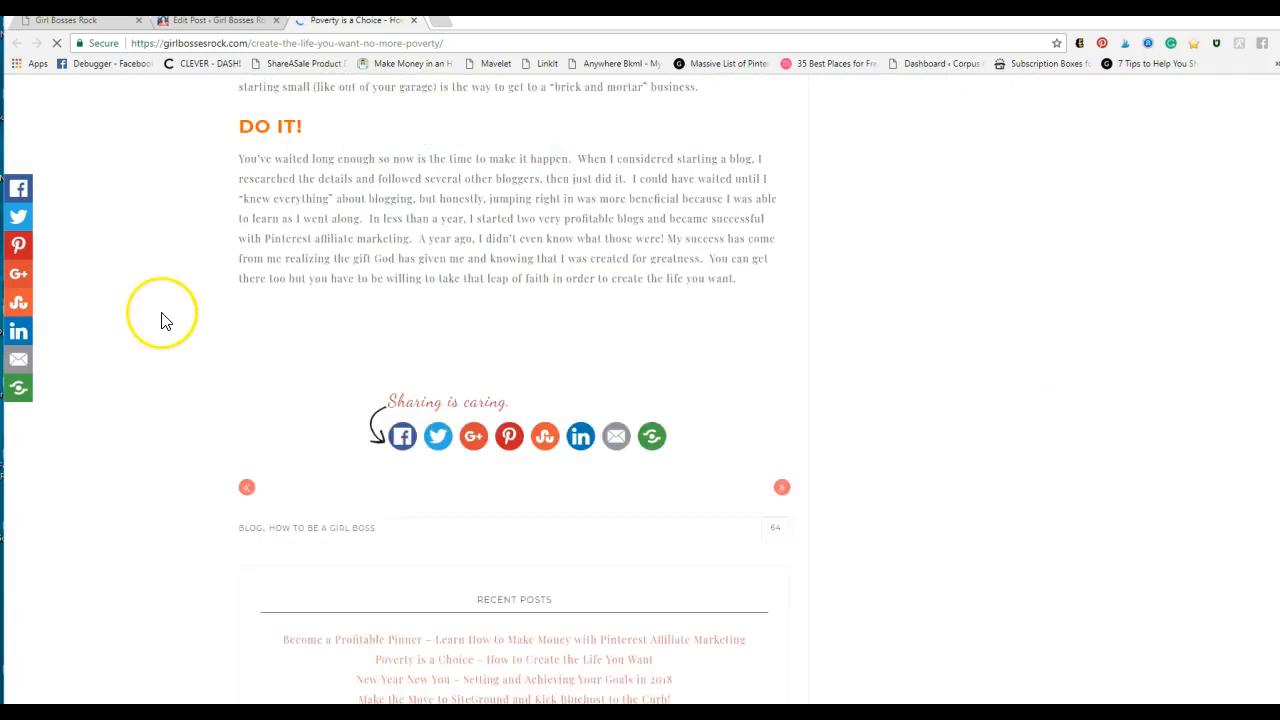
scroll("down", 3)
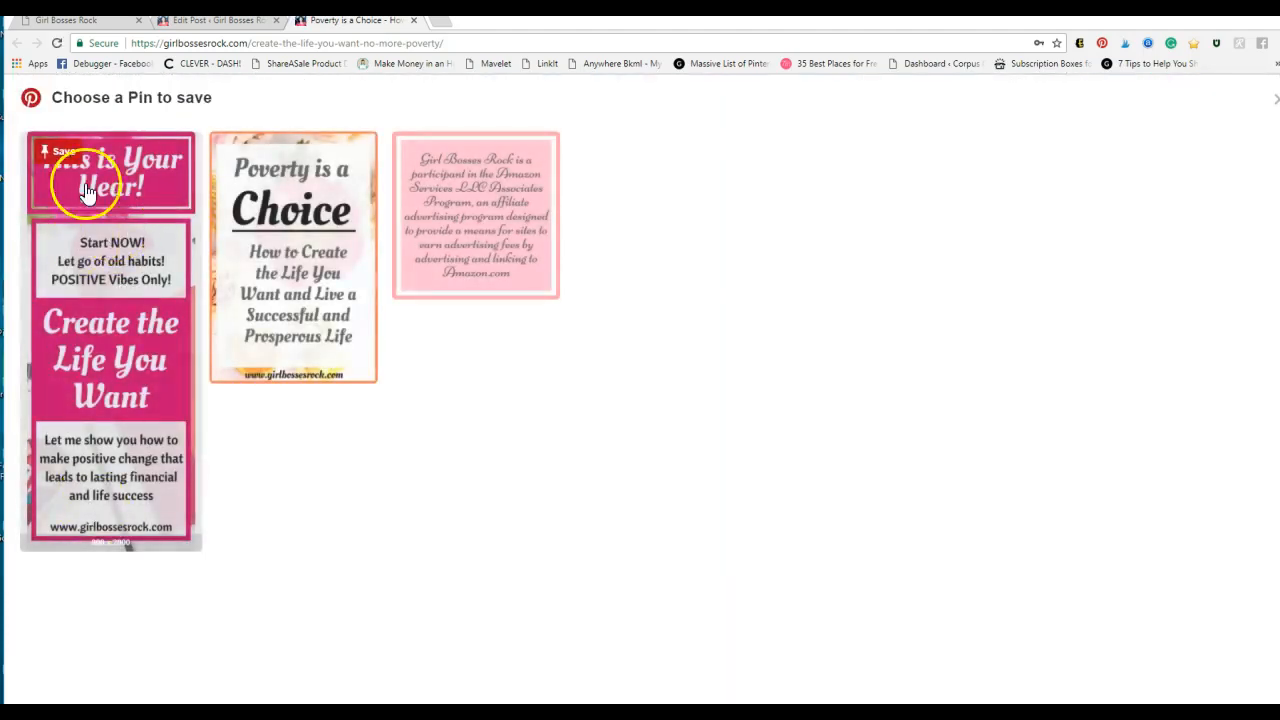
mouse_move(130, 477)
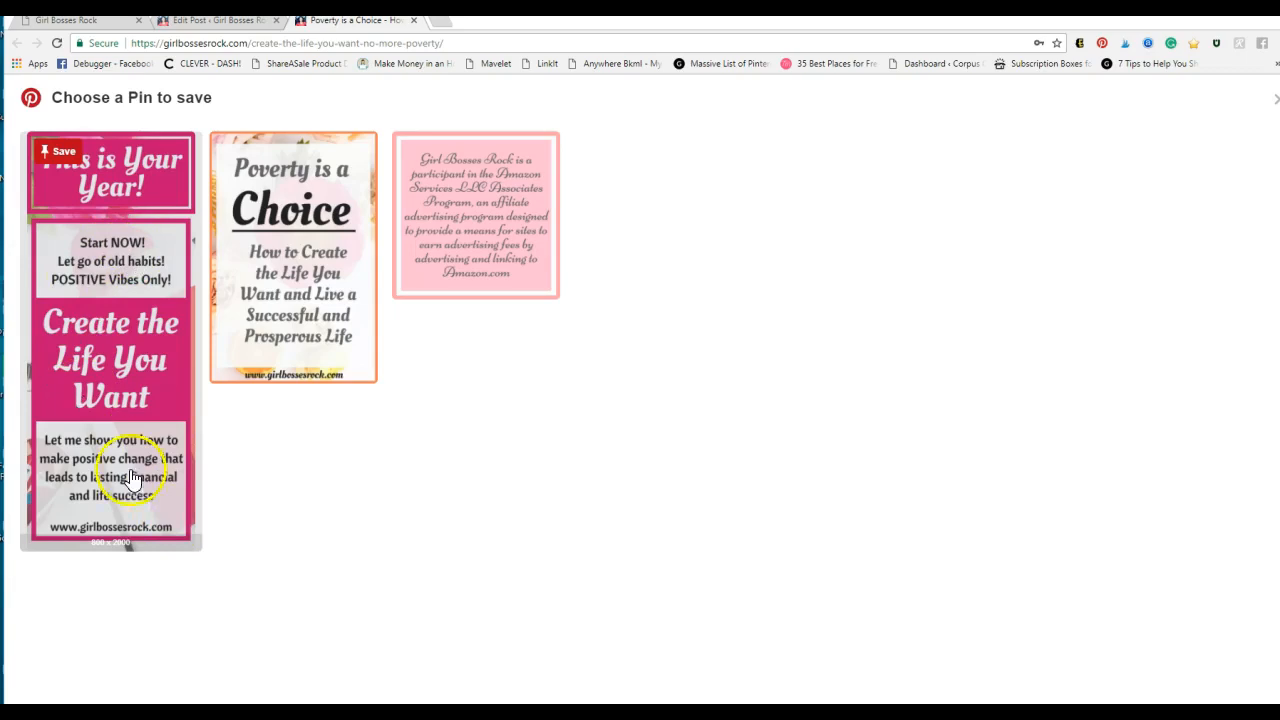
mouse_move(198, 535)
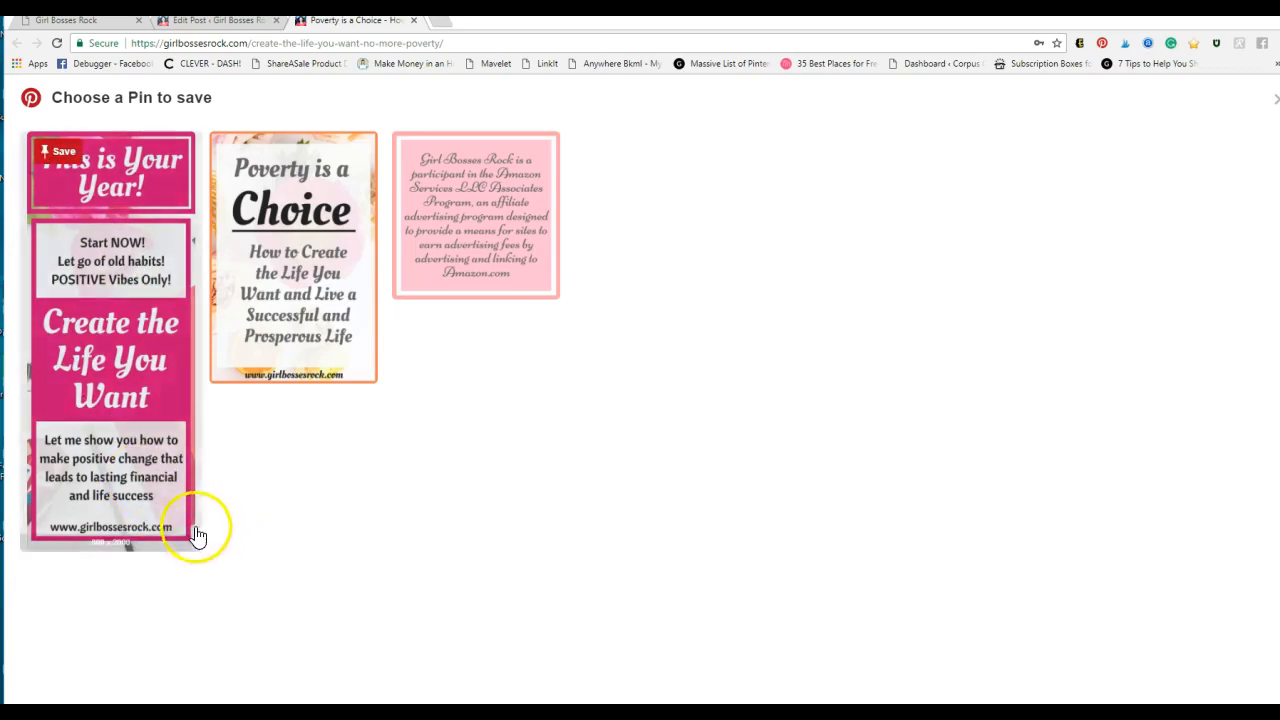
mouse_move(185, 390)
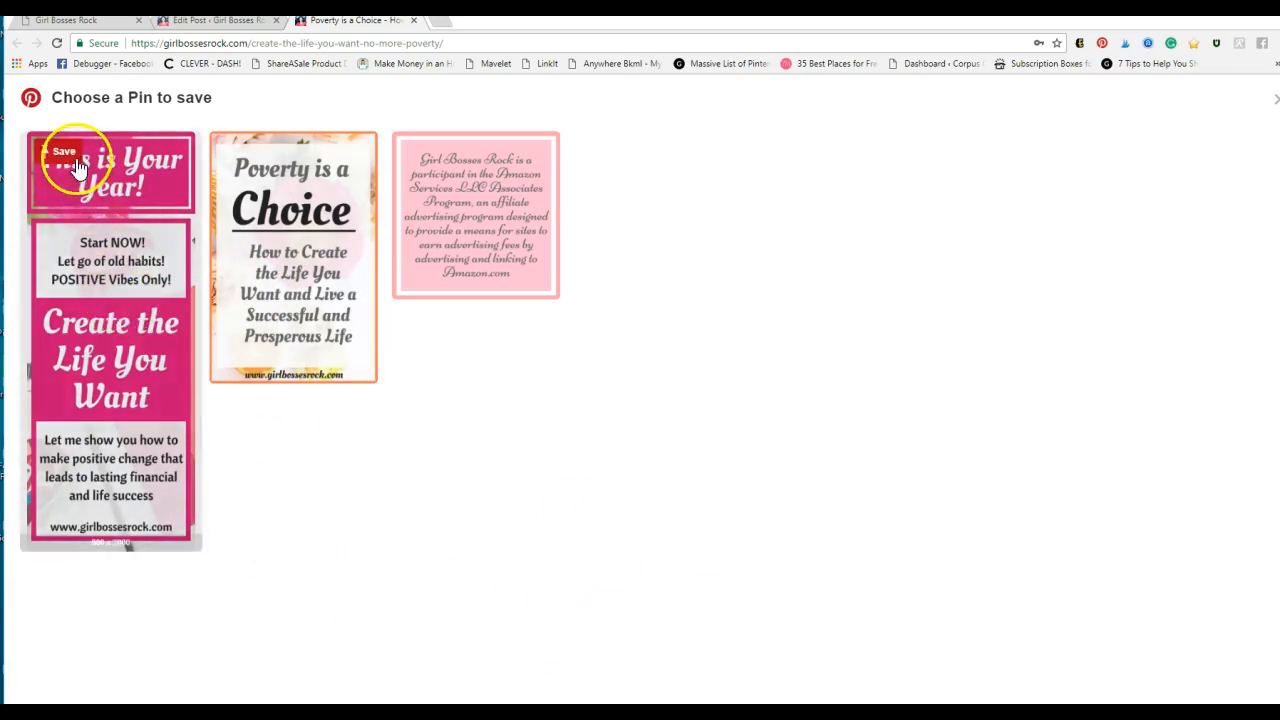
mouse_move(135, 388)
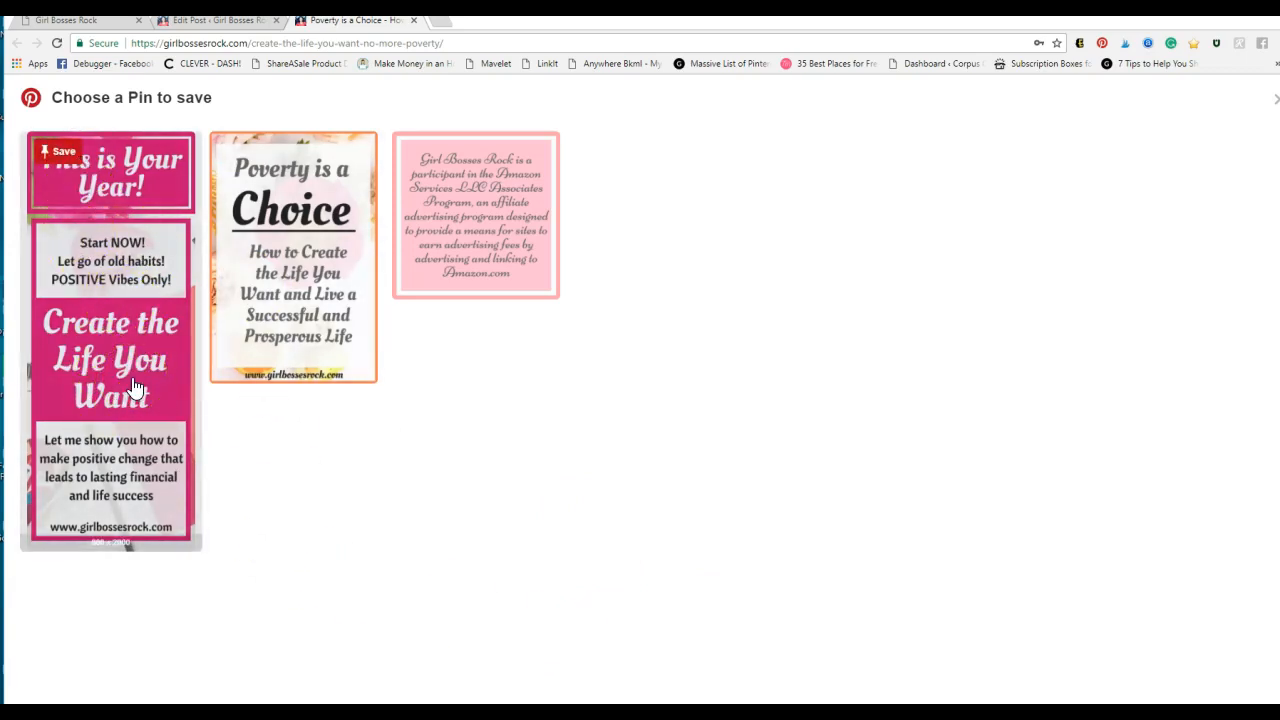
mouse_move(915, 522)
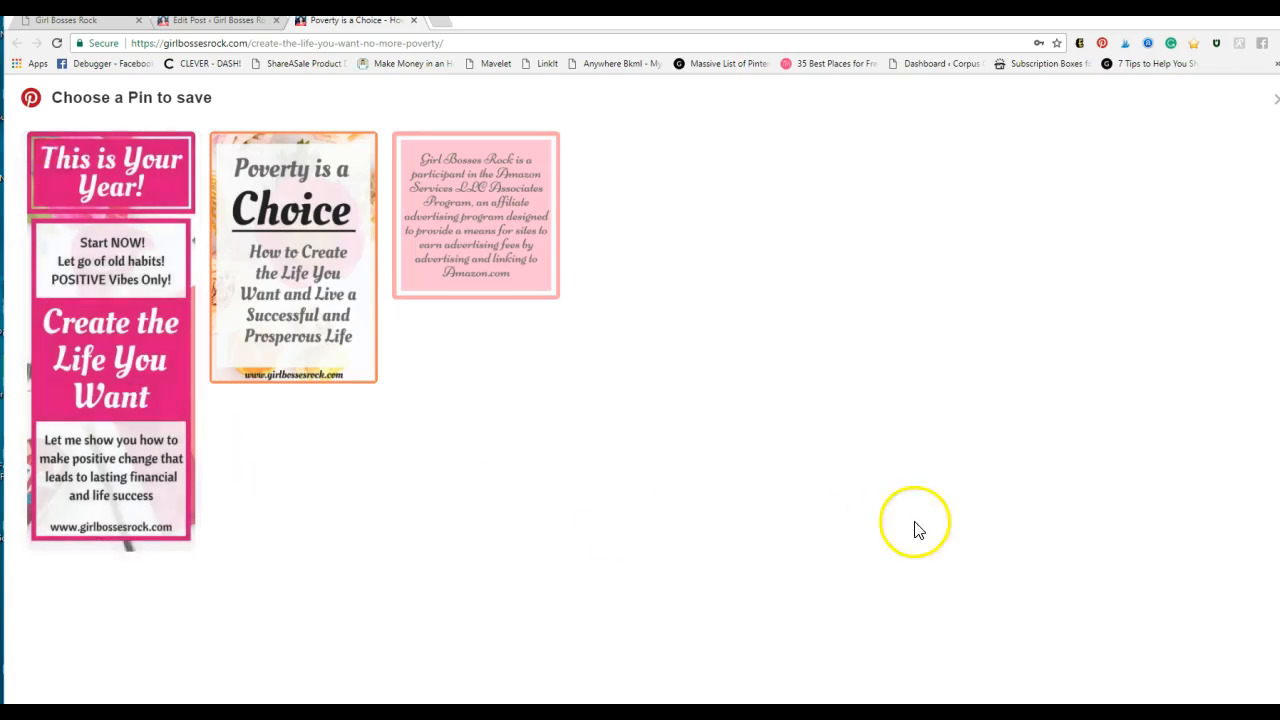
mouse_move(1272, 107)
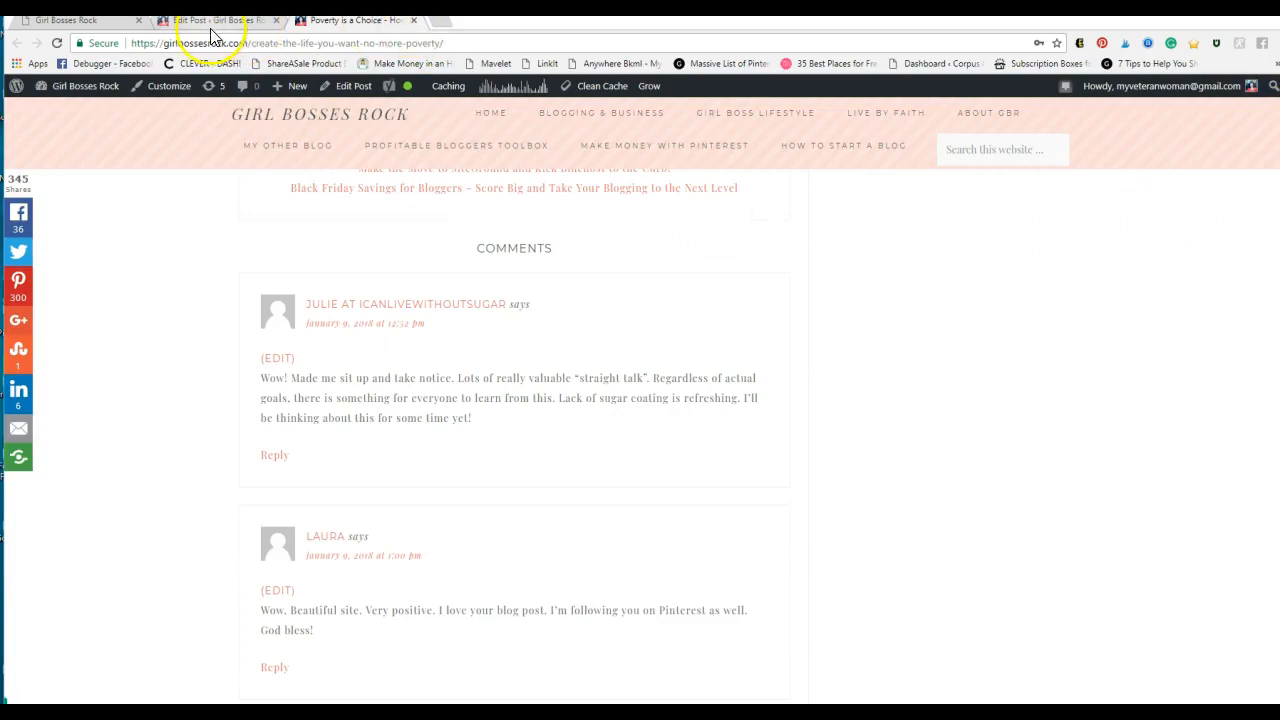
Go back to the Edit Post tab and scroll down to the bottom of the post body.
left_click(213, 20)
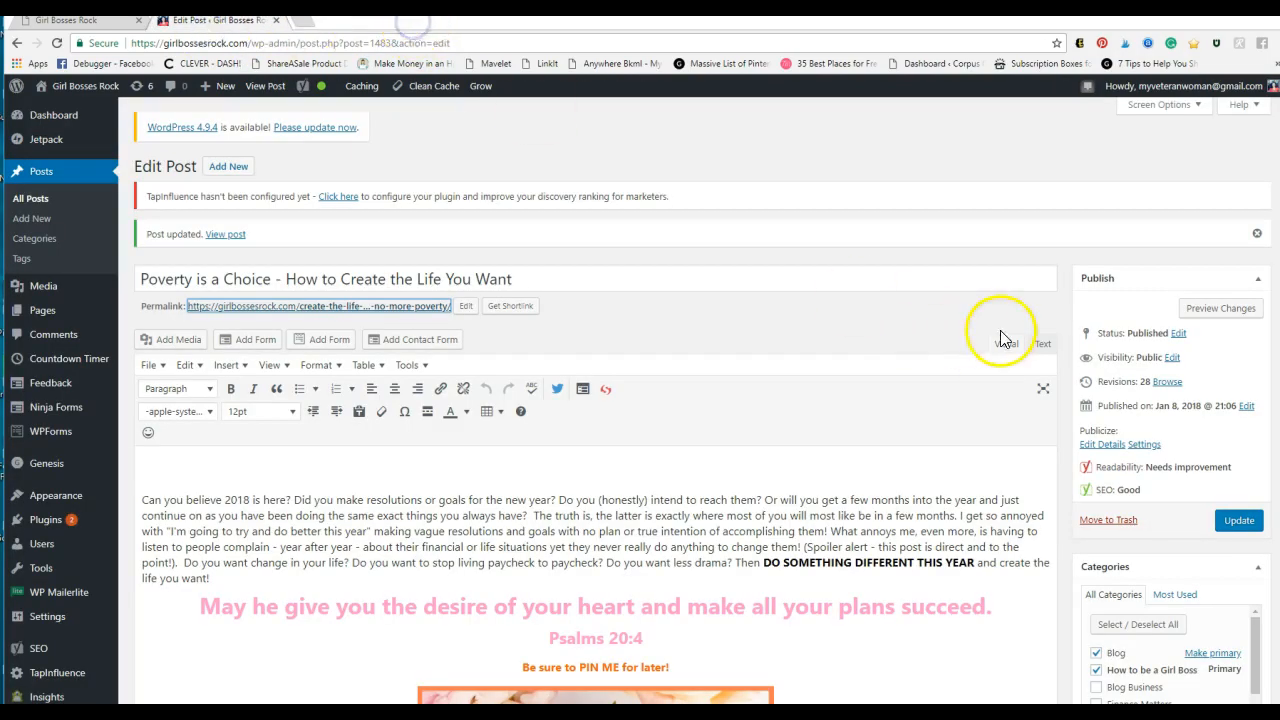
mouse_move(1003, 337)
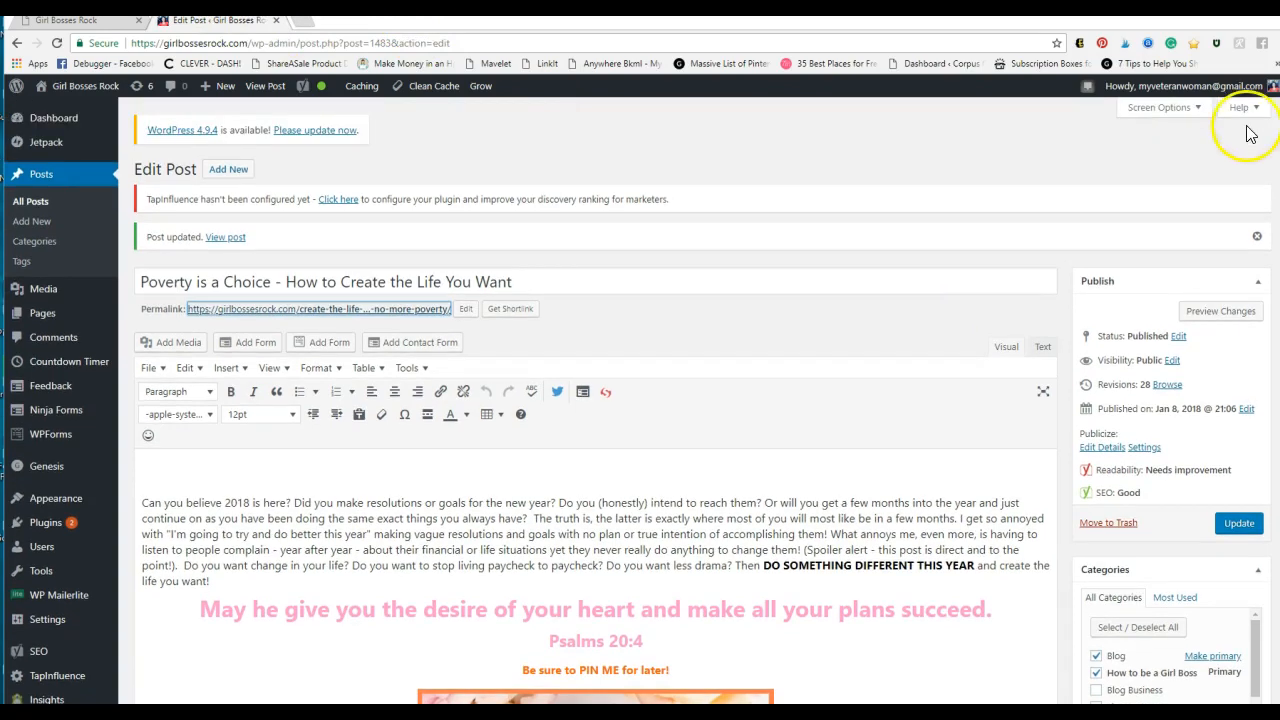
mouse_move(793, 315)
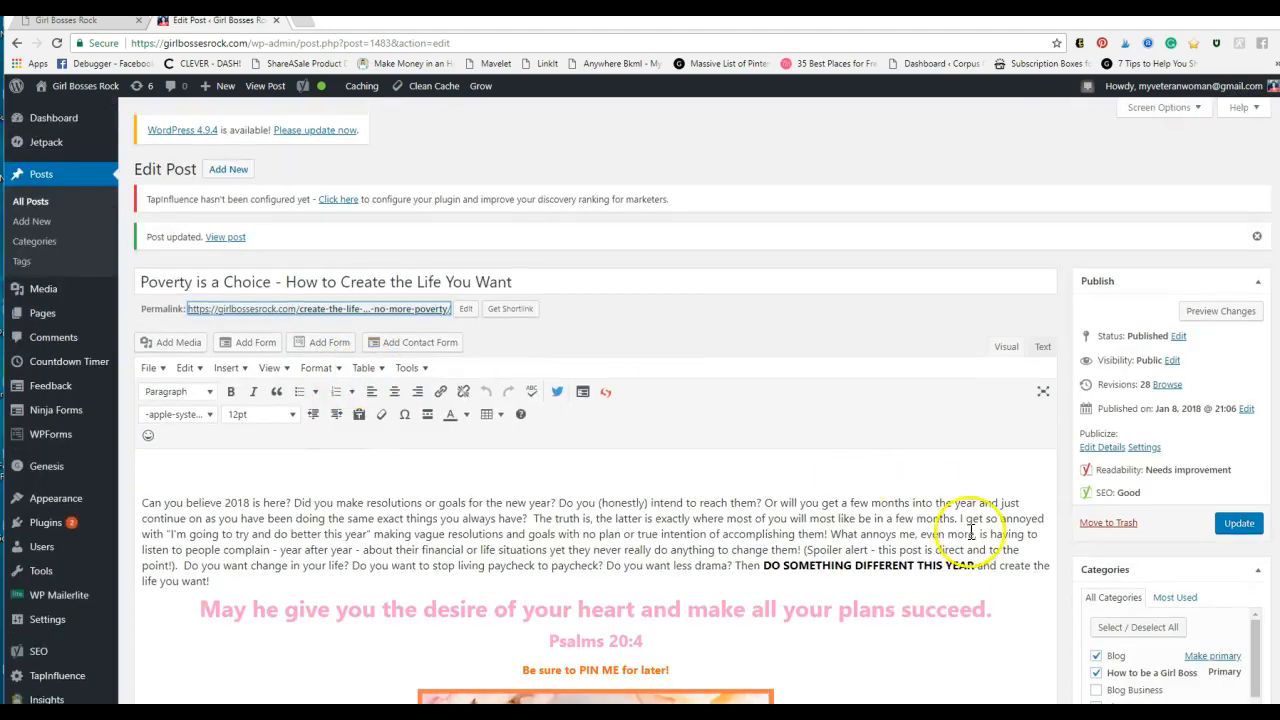
scroll("down", 3)
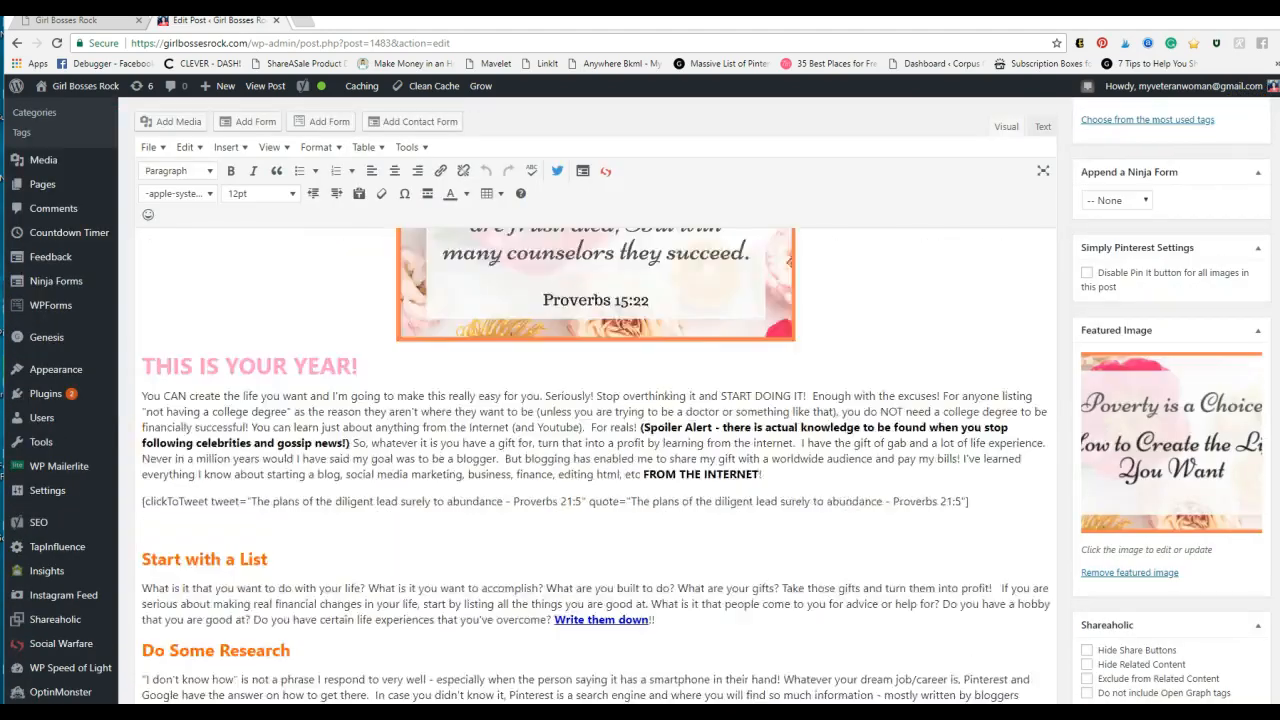
scroll("down", 3)
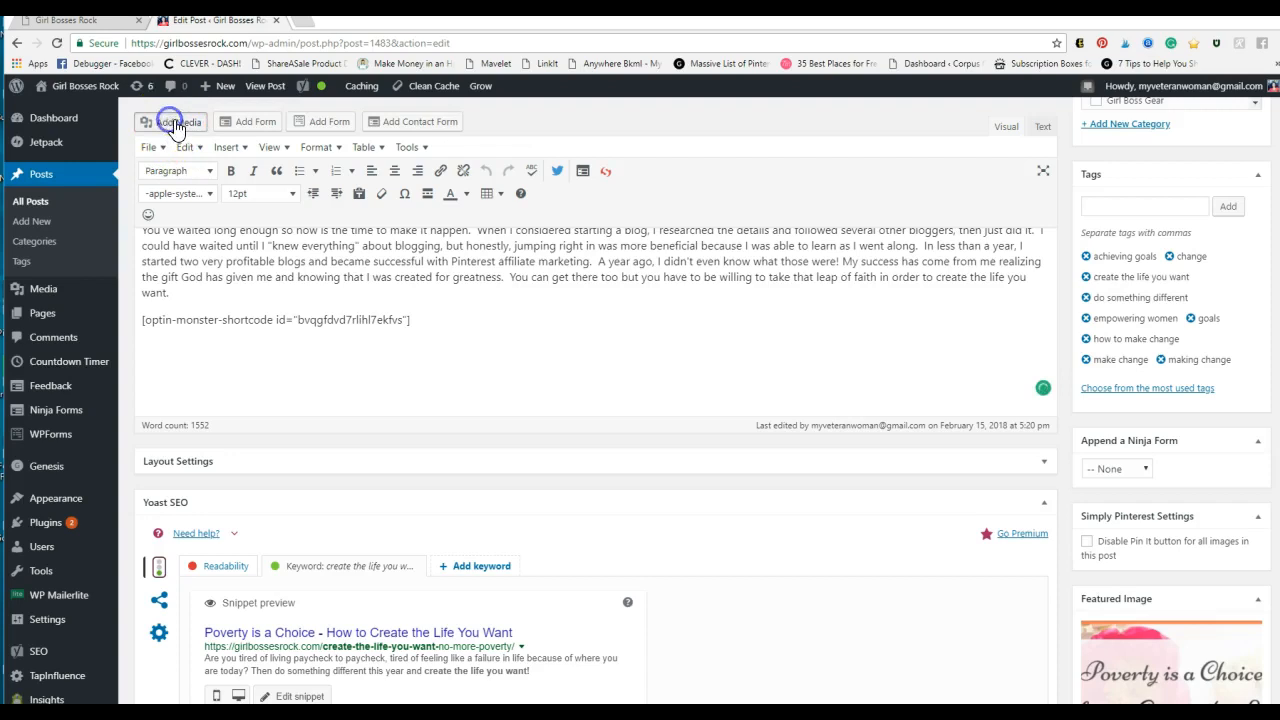
Upload 'create the life you want 1' from the MyVeteranWoman GBR folder through Add Media.
left_click(172, 121)
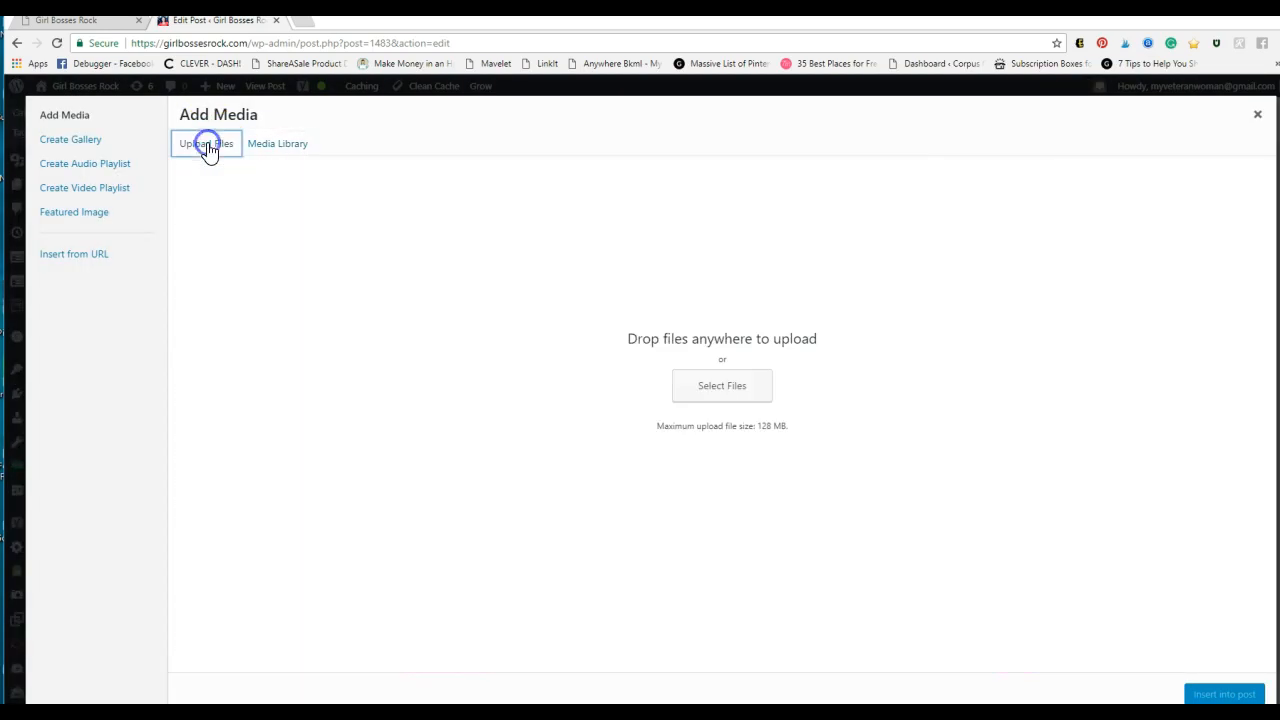
left_click(721, 385)
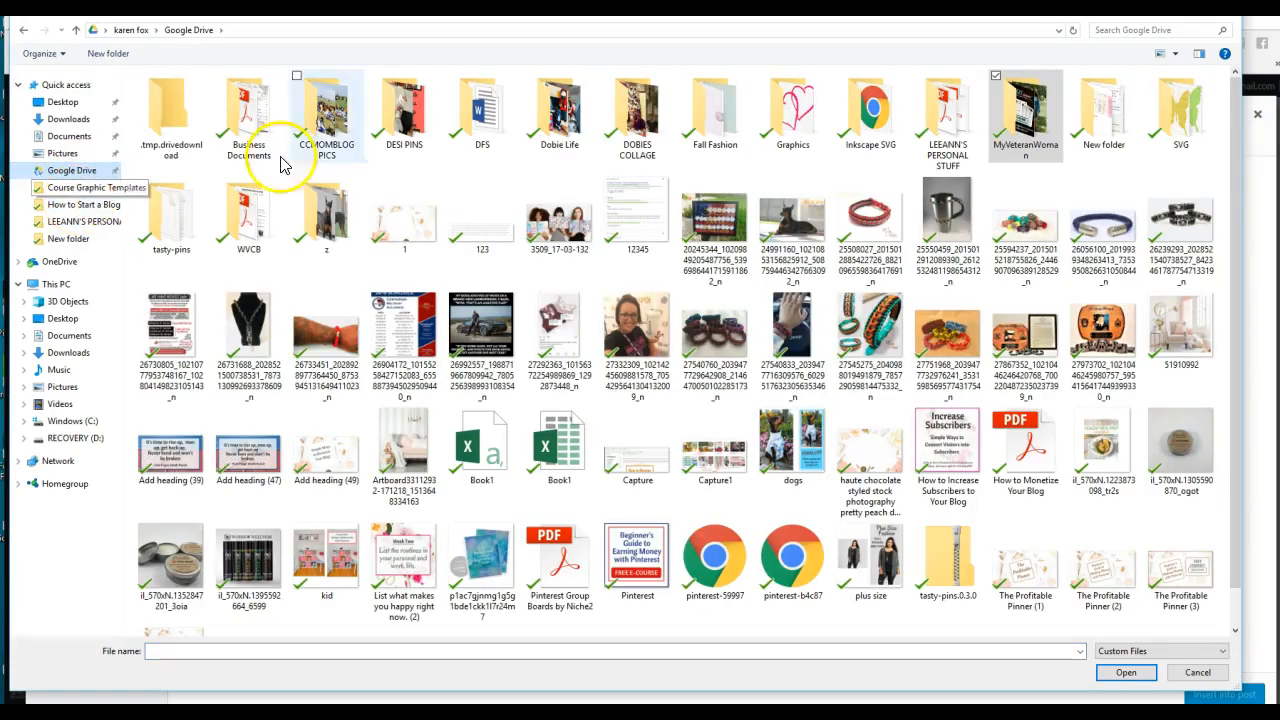
double_click(1025, 113)
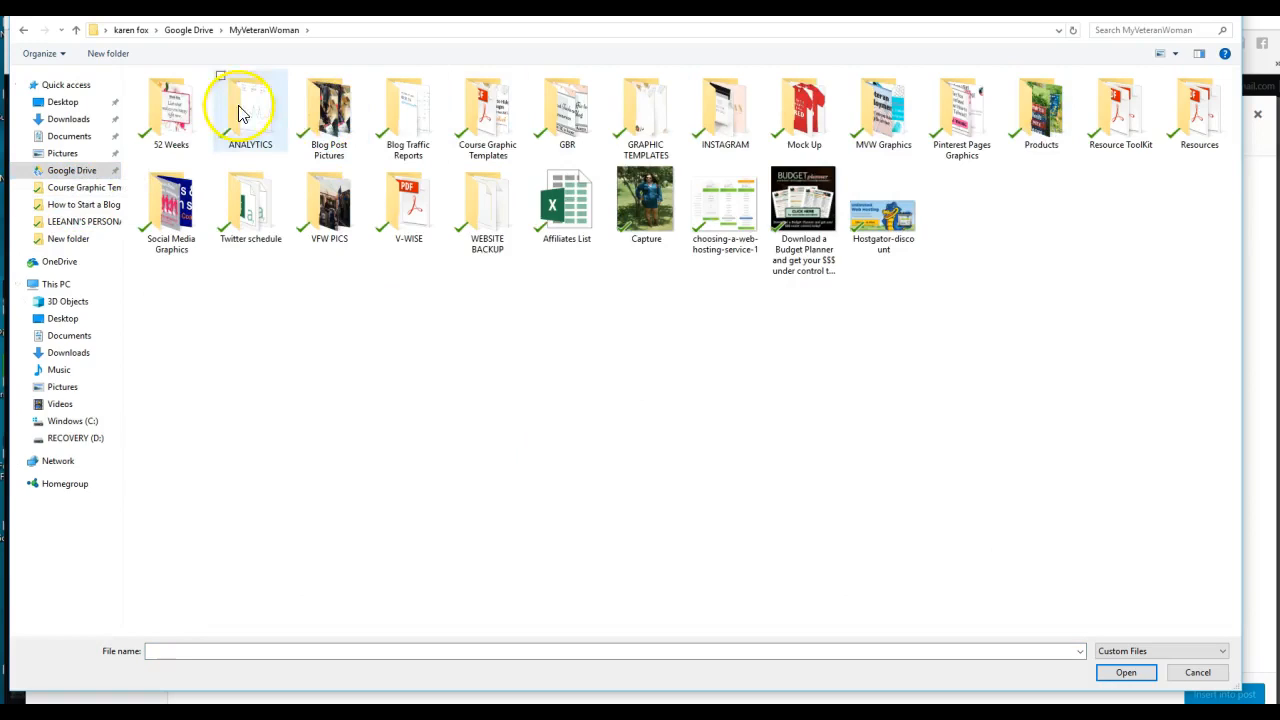
mouse_move(205, 245)
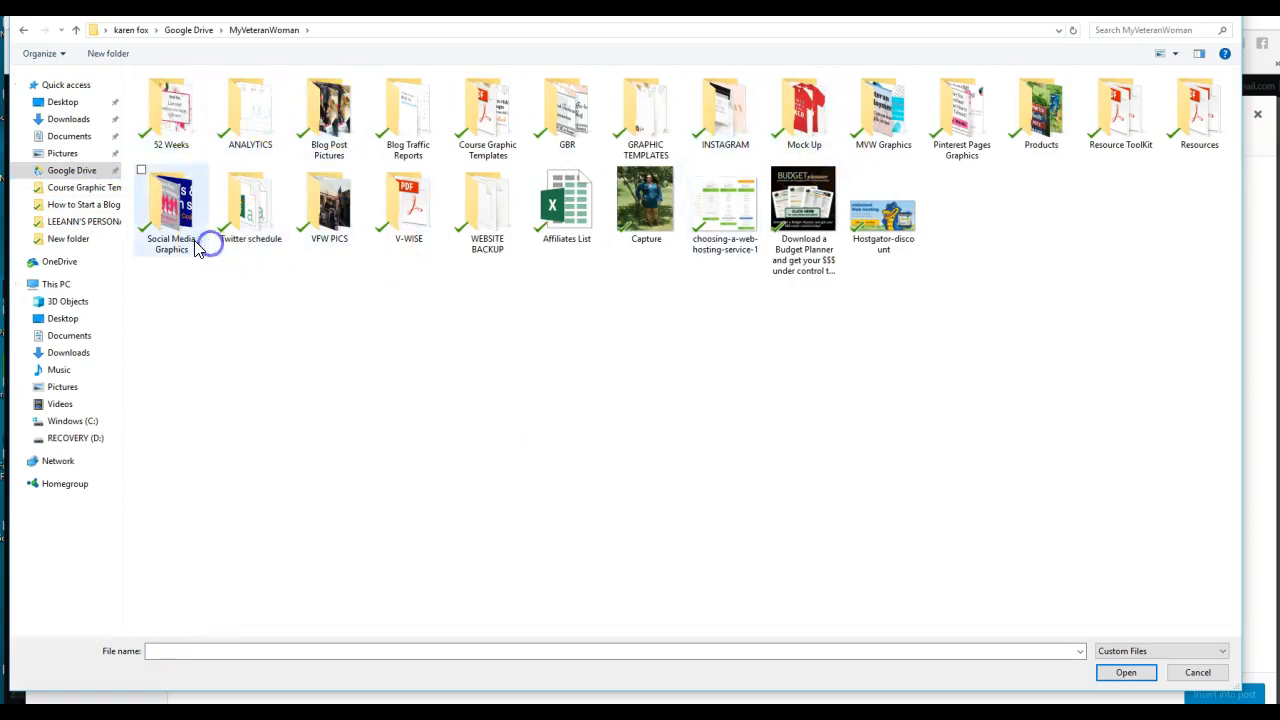
double_click(170, 200)
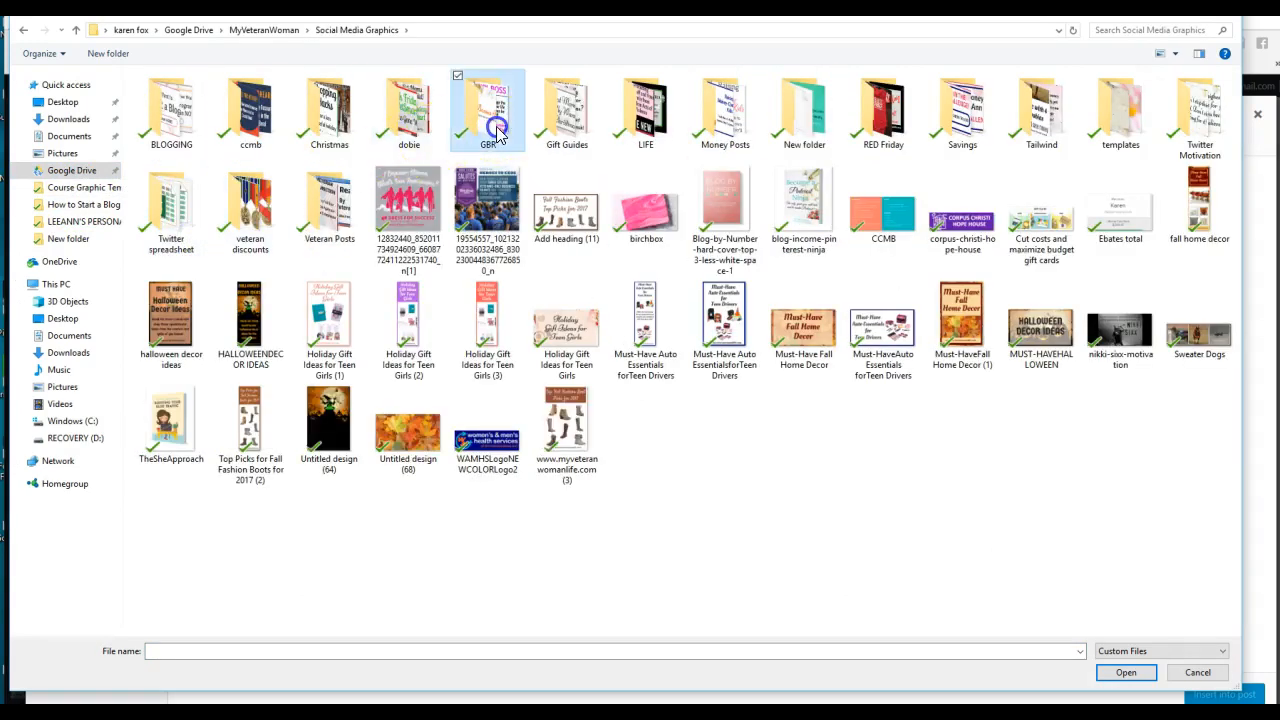
double_click(488, 110)
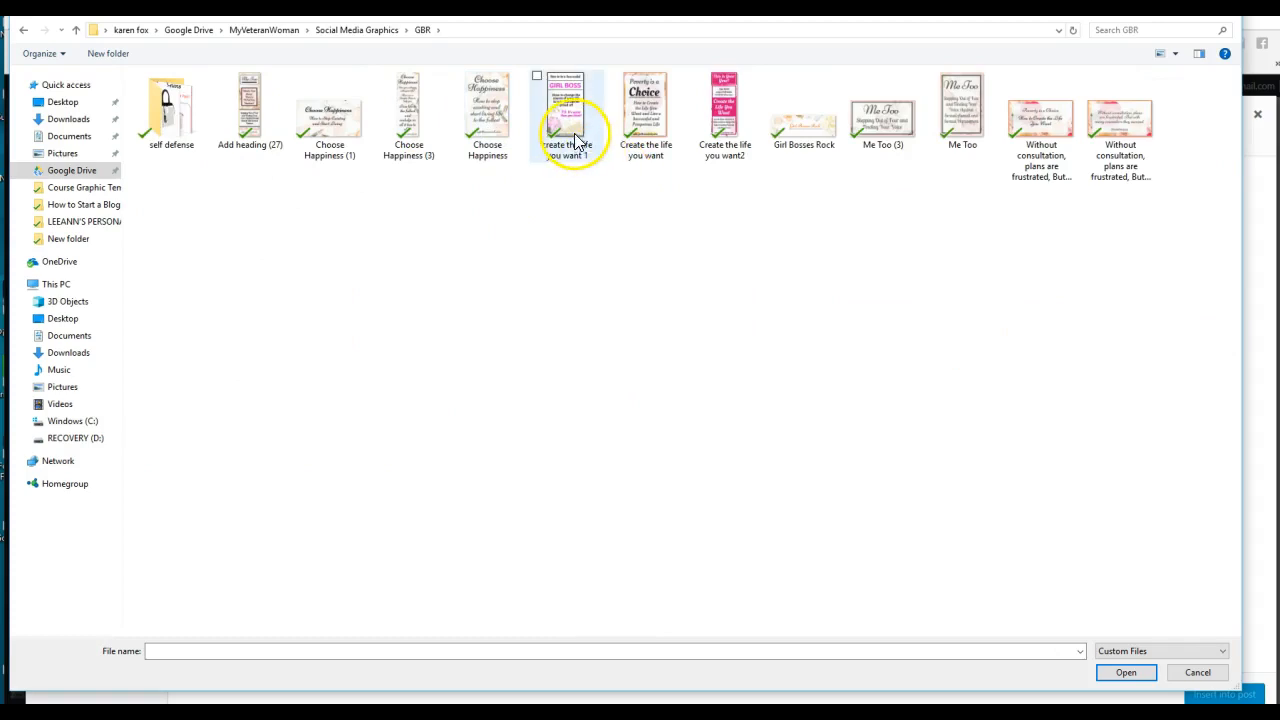
left_click(1125, 671)
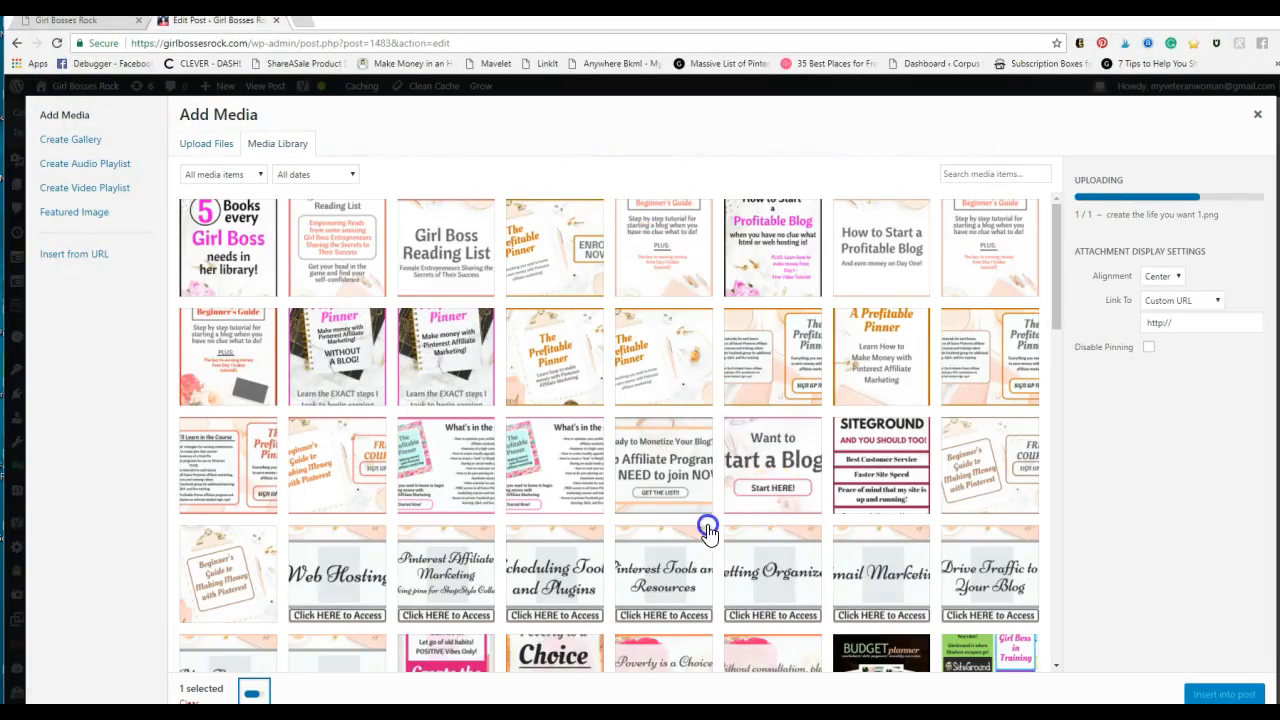
mouse_move(849, 476)
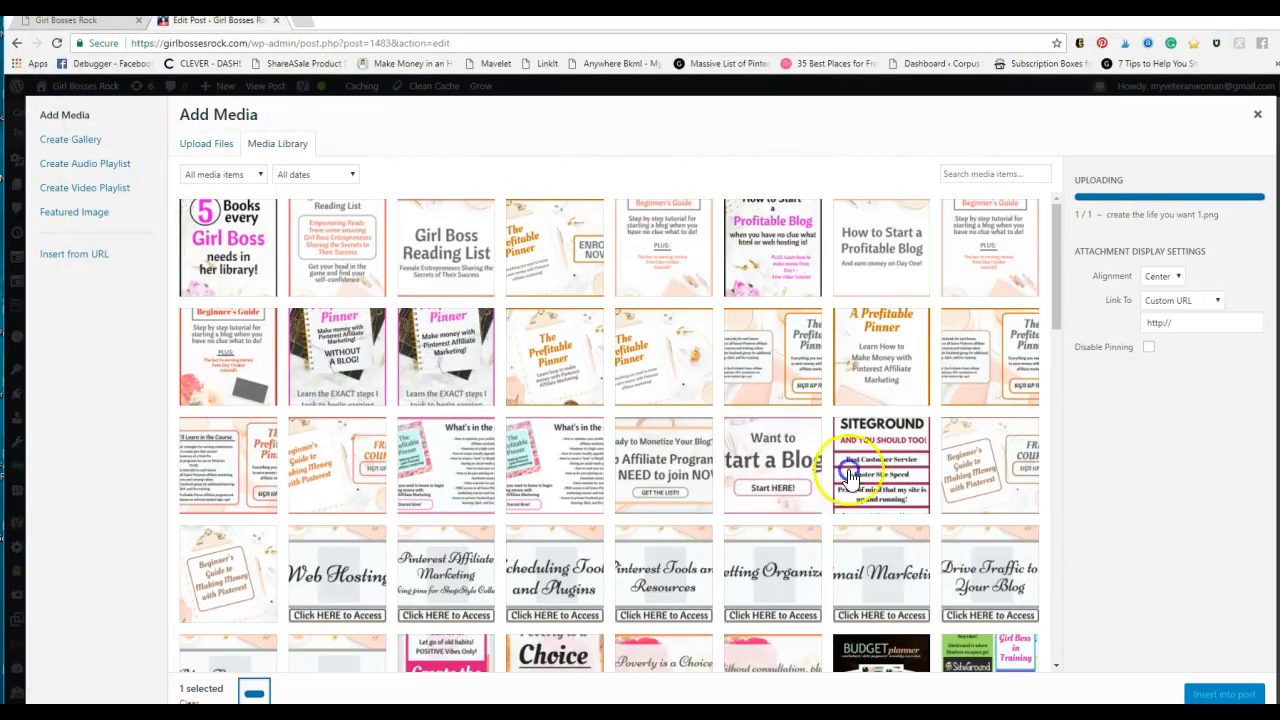
mouse_move(1158, 531)
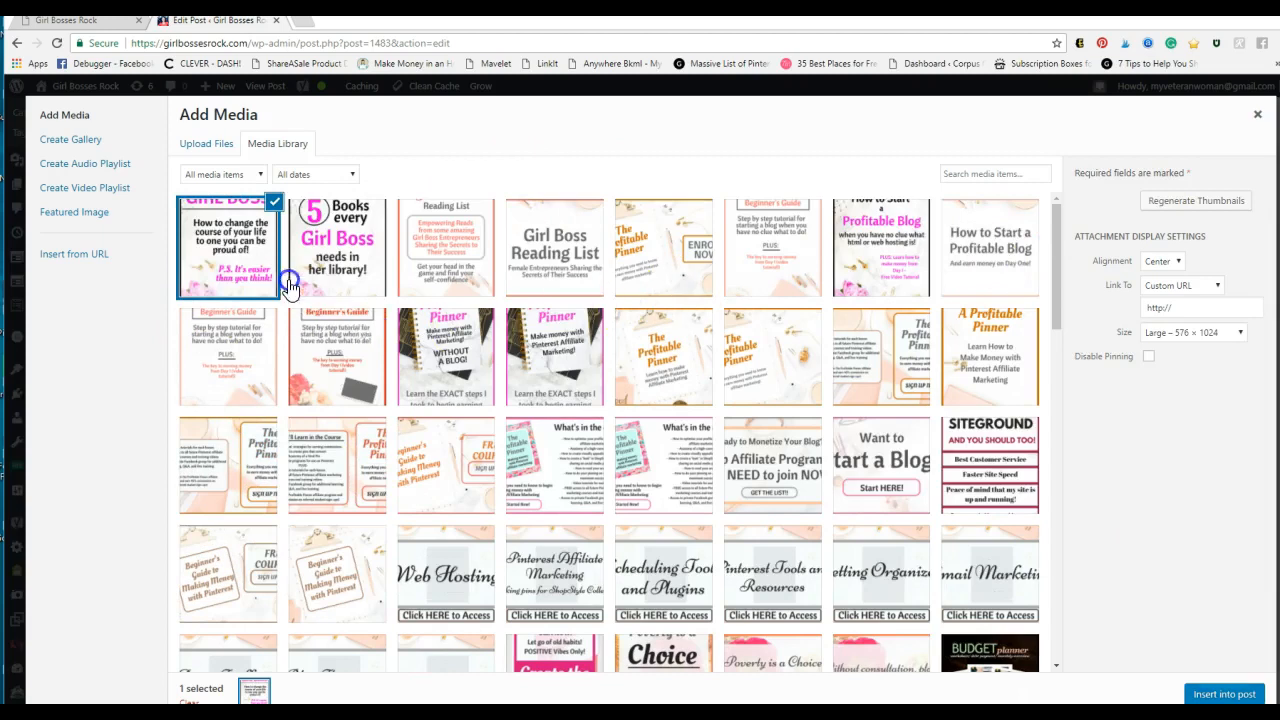
Select the uploaded 'create the life you want 1' thumbnail to show its Attachment Details.
left_click(227, 247)
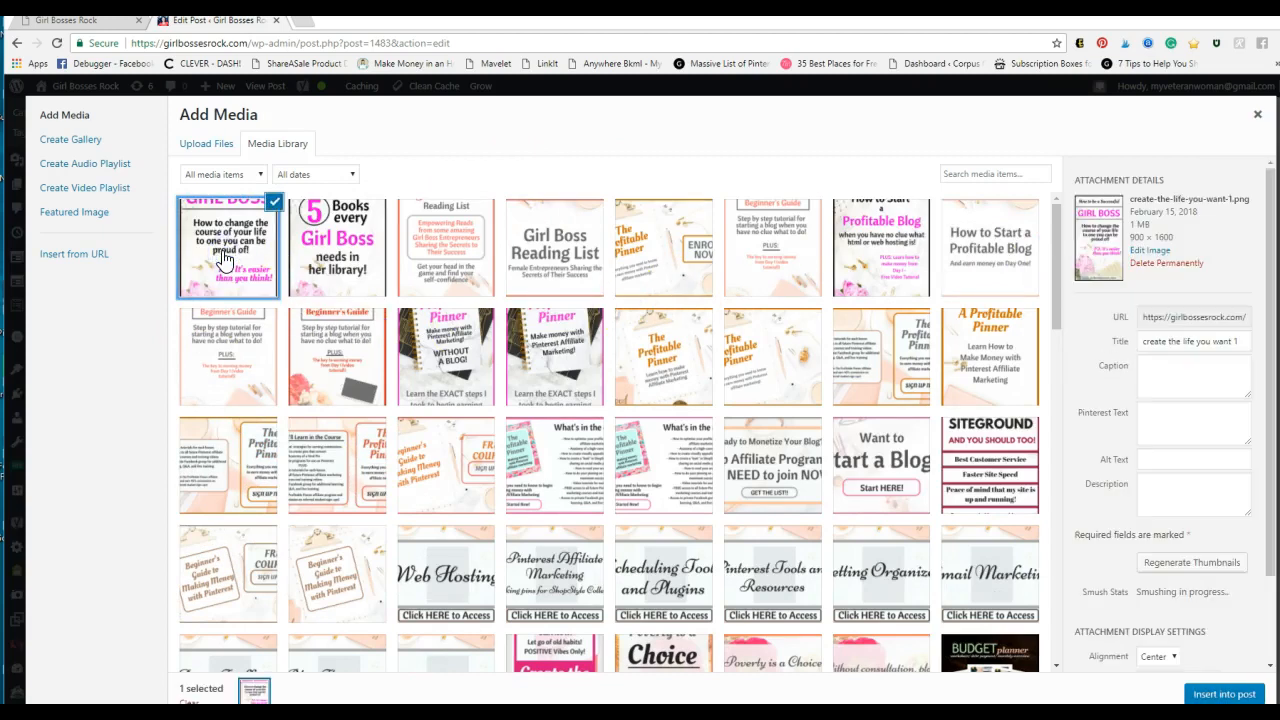
mouse_move(1107, 497)
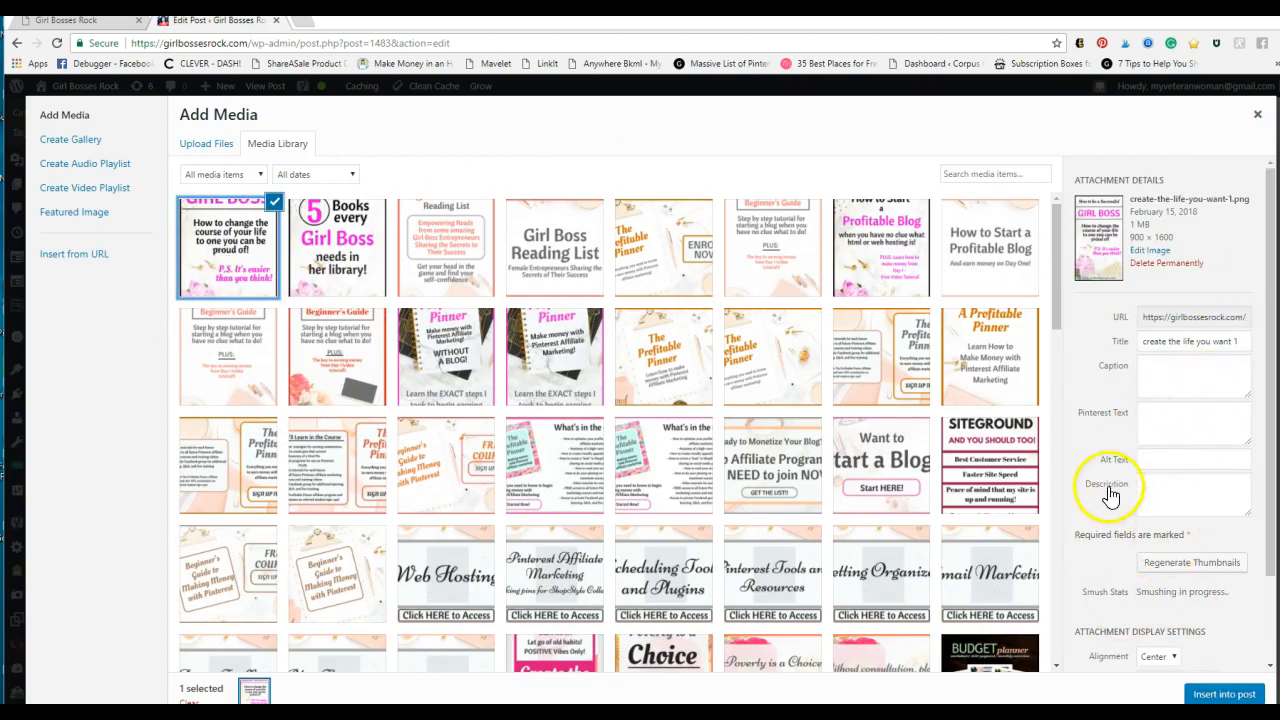
mouse_move(1060, 445)
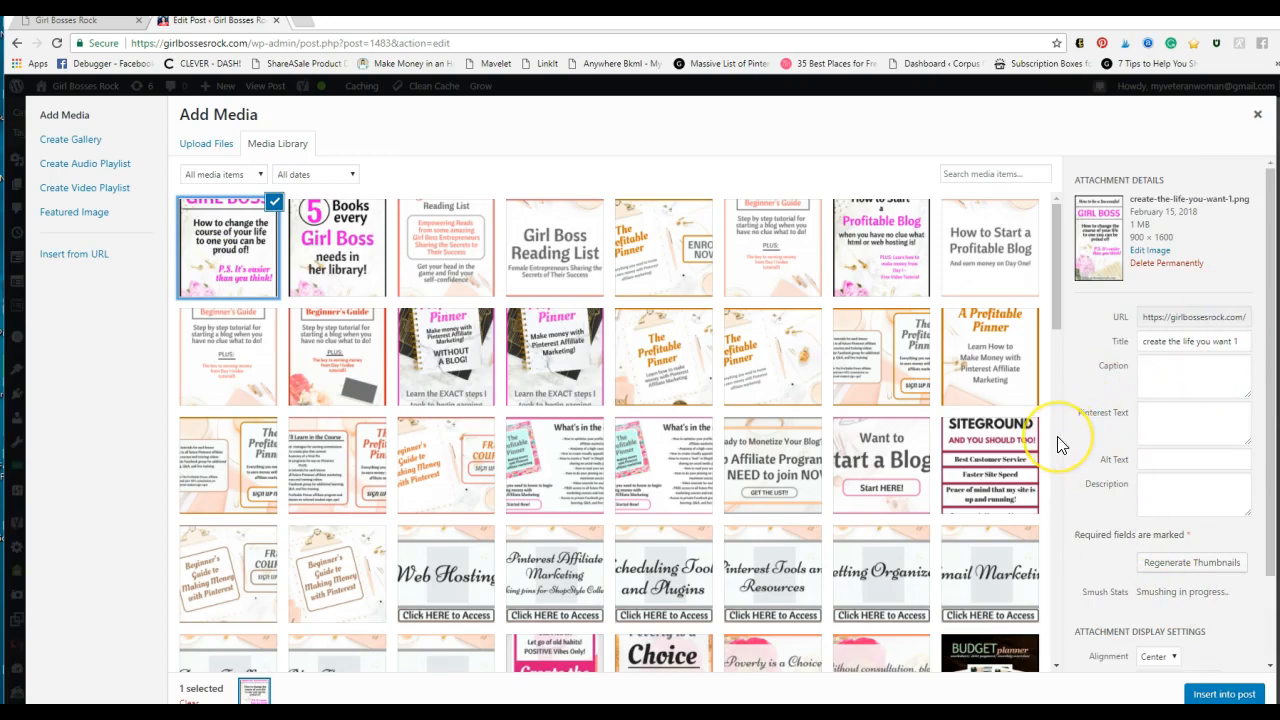
mouse_move(1090, 413)
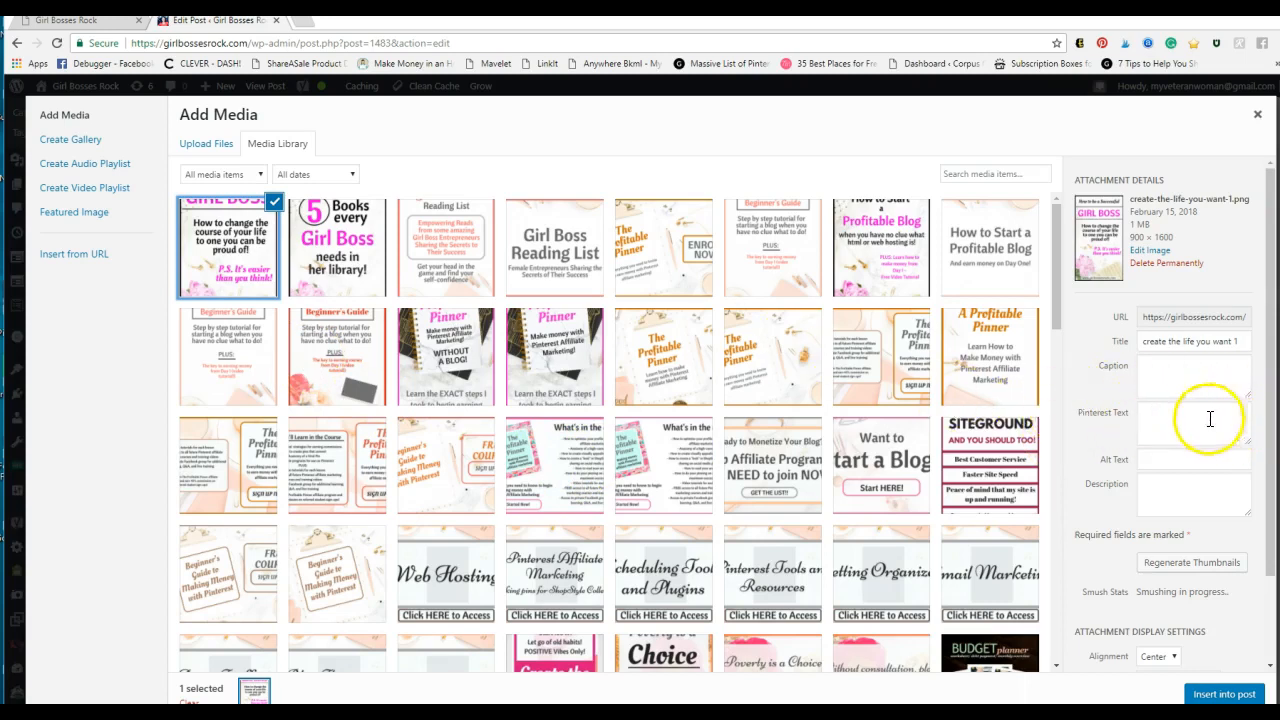
Retitle the image 'Create the Life You Want' and set its alt text to 'create the life you want'.
triple_click(1193, 341)
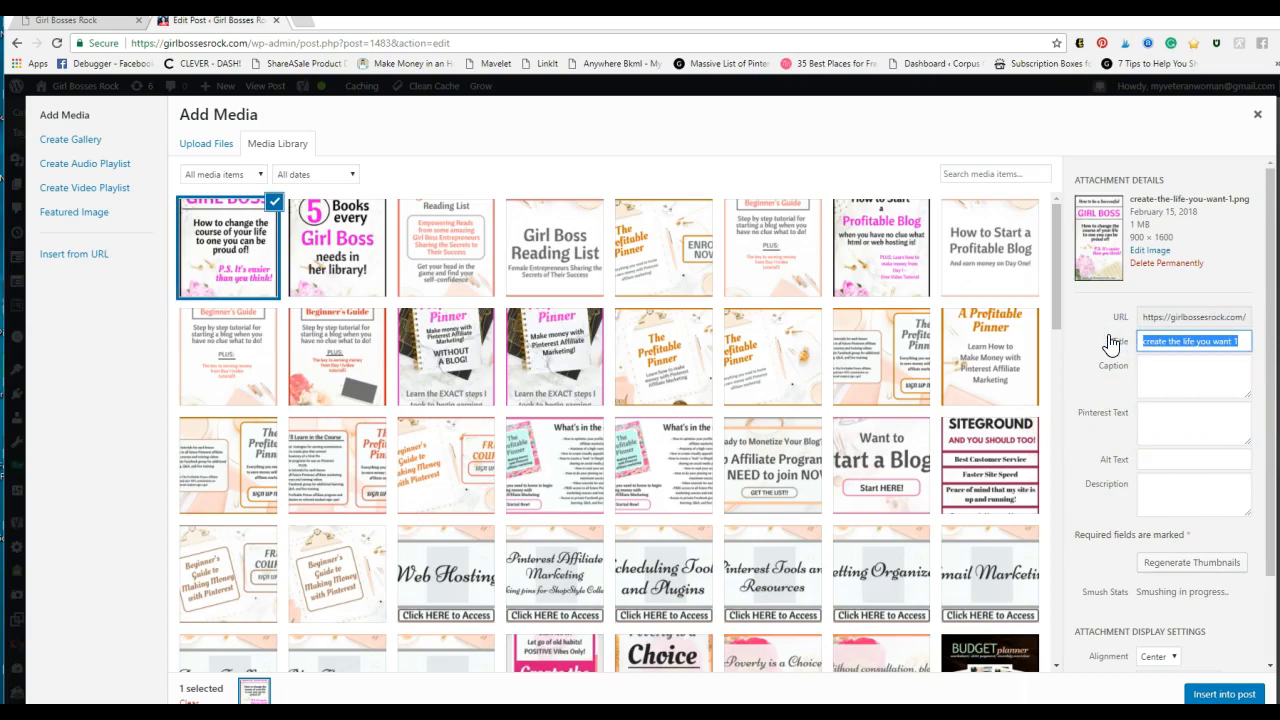
type("Create")
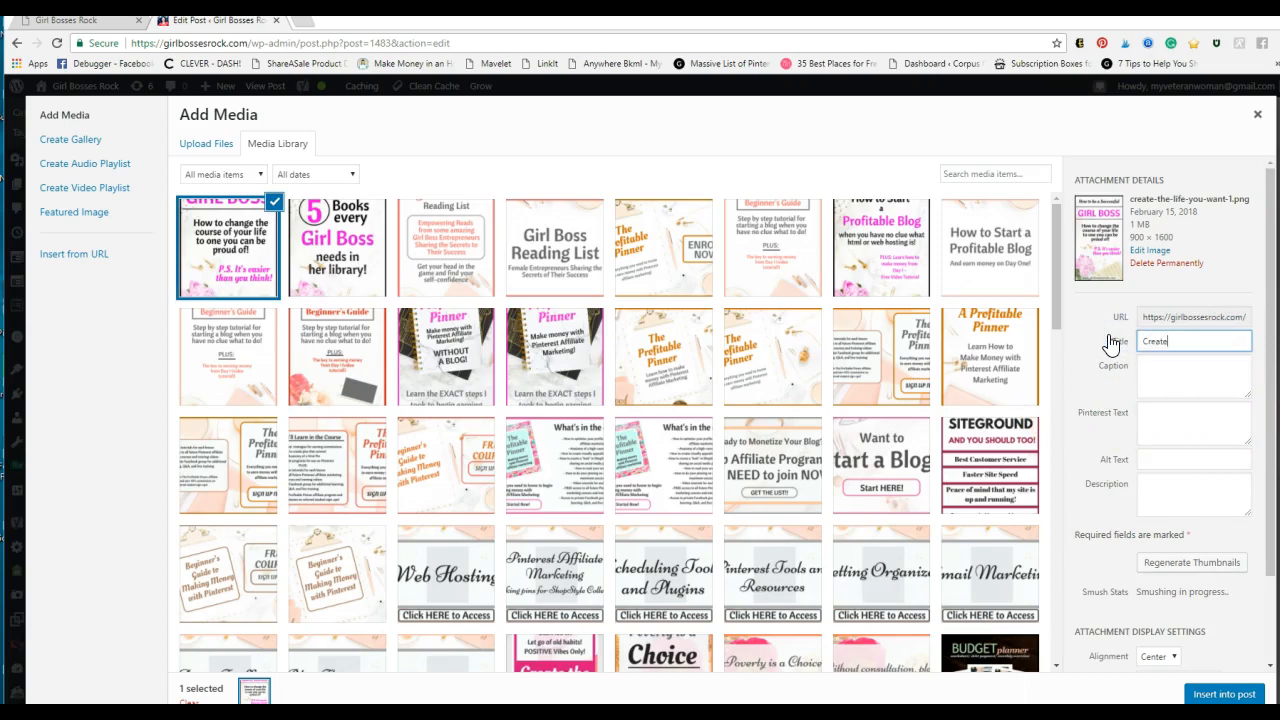
type("the Lie")
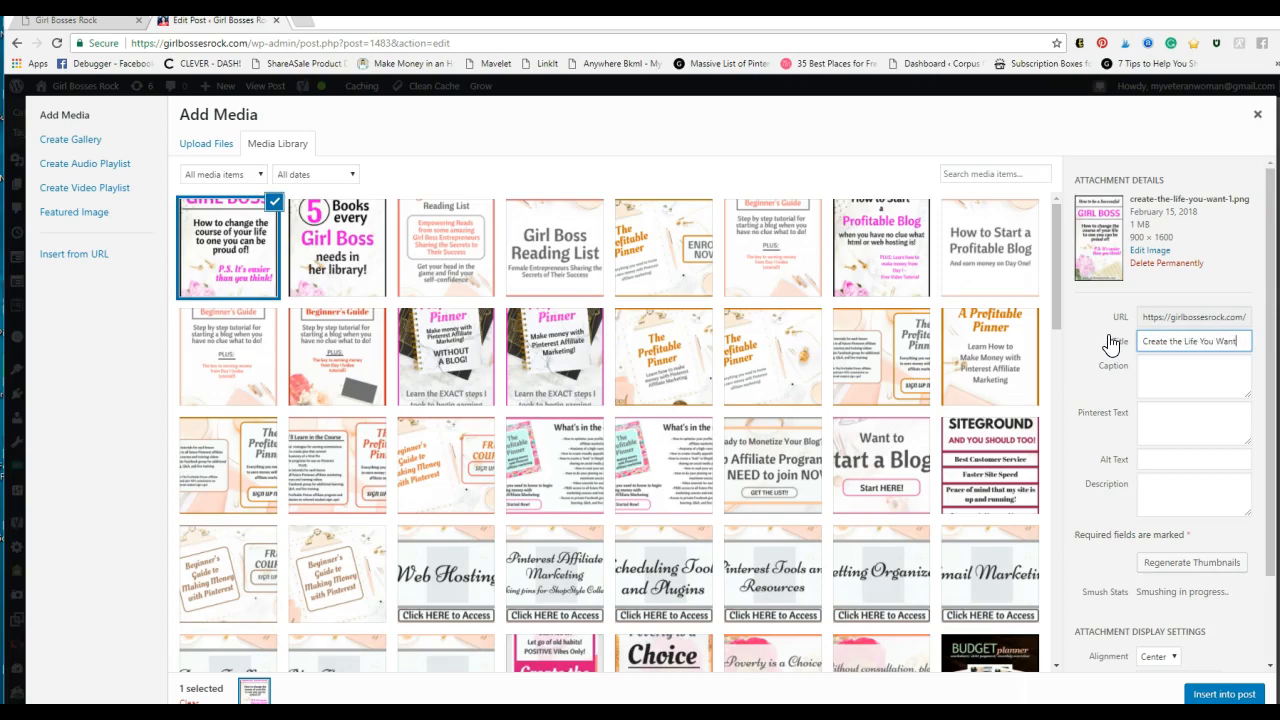
left_click(1193, 459)
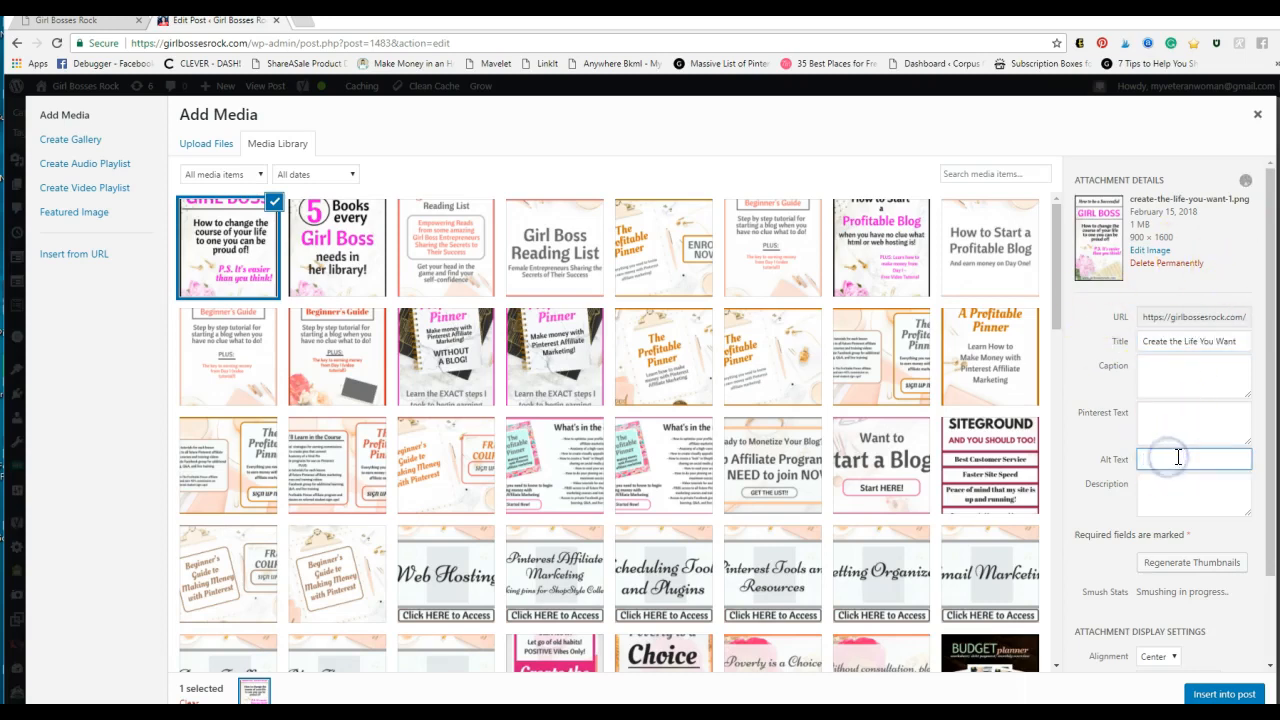
type("create")
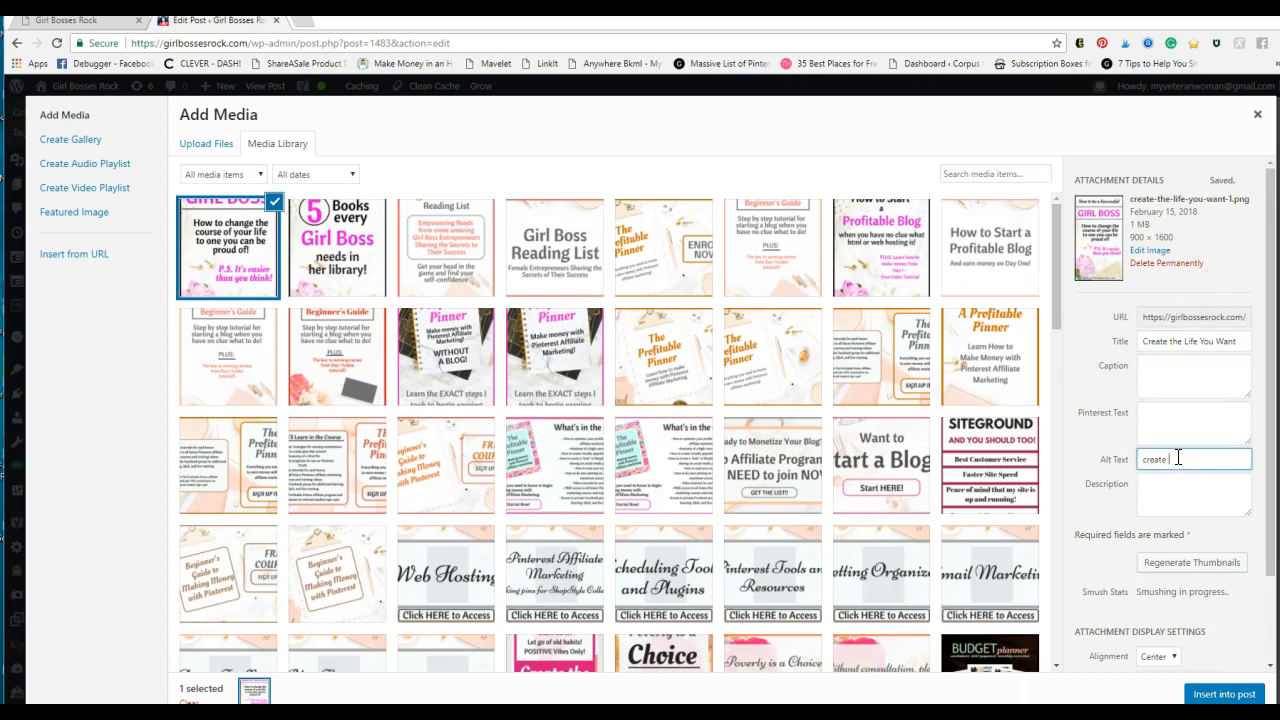
type("the life")
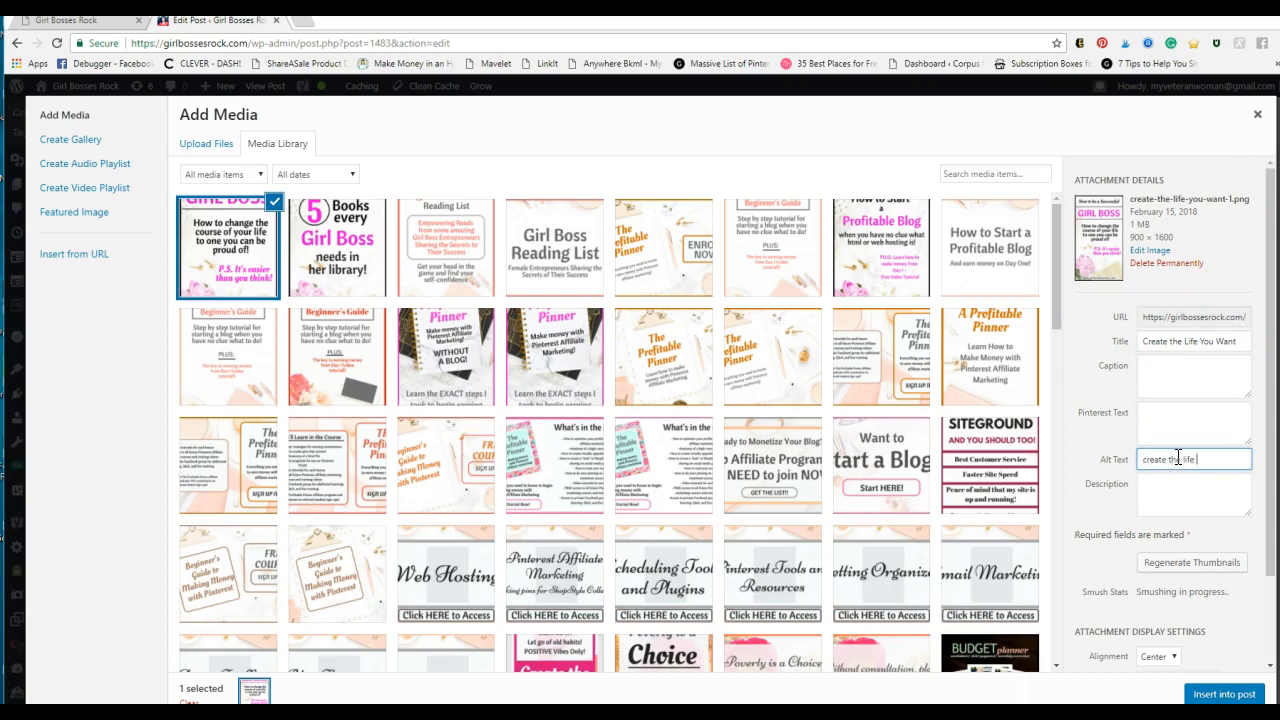
type("you want")
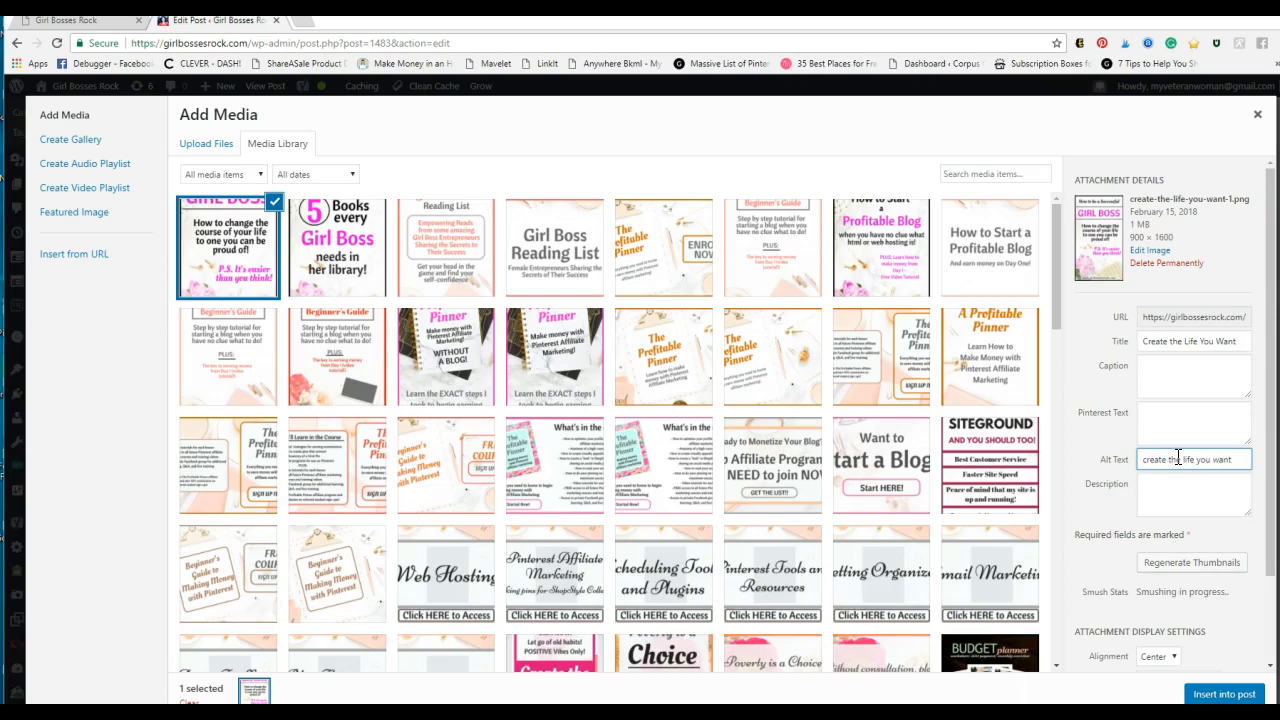
Type the image's description about creating the life you want instead of poverty.
left_click(1193, 493)
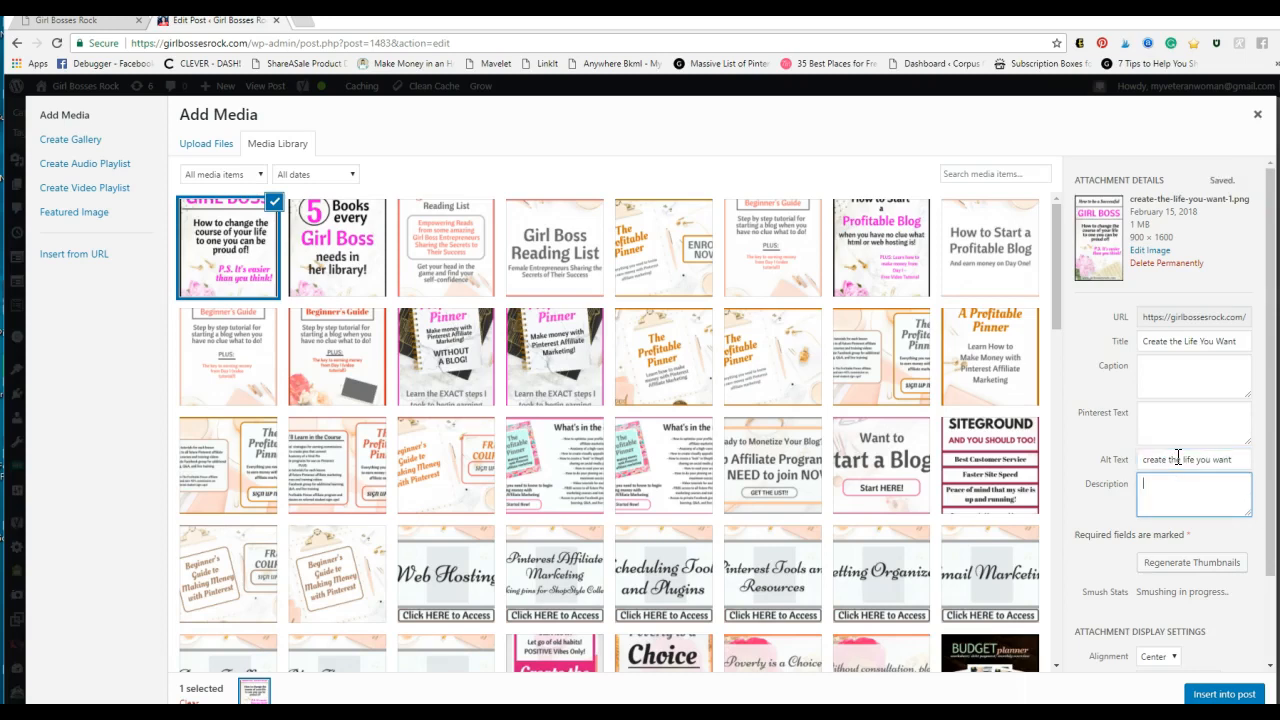
type("You don't have to live in")
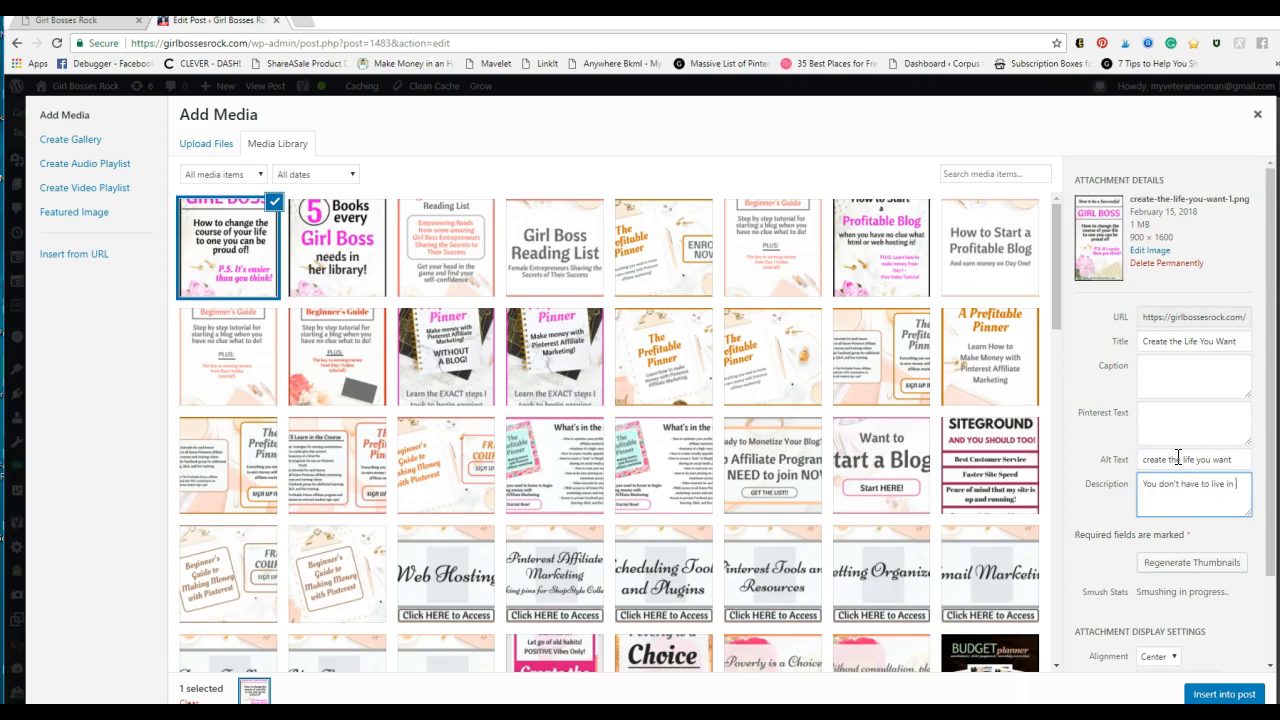
type("Poverty! You can create the life you want")
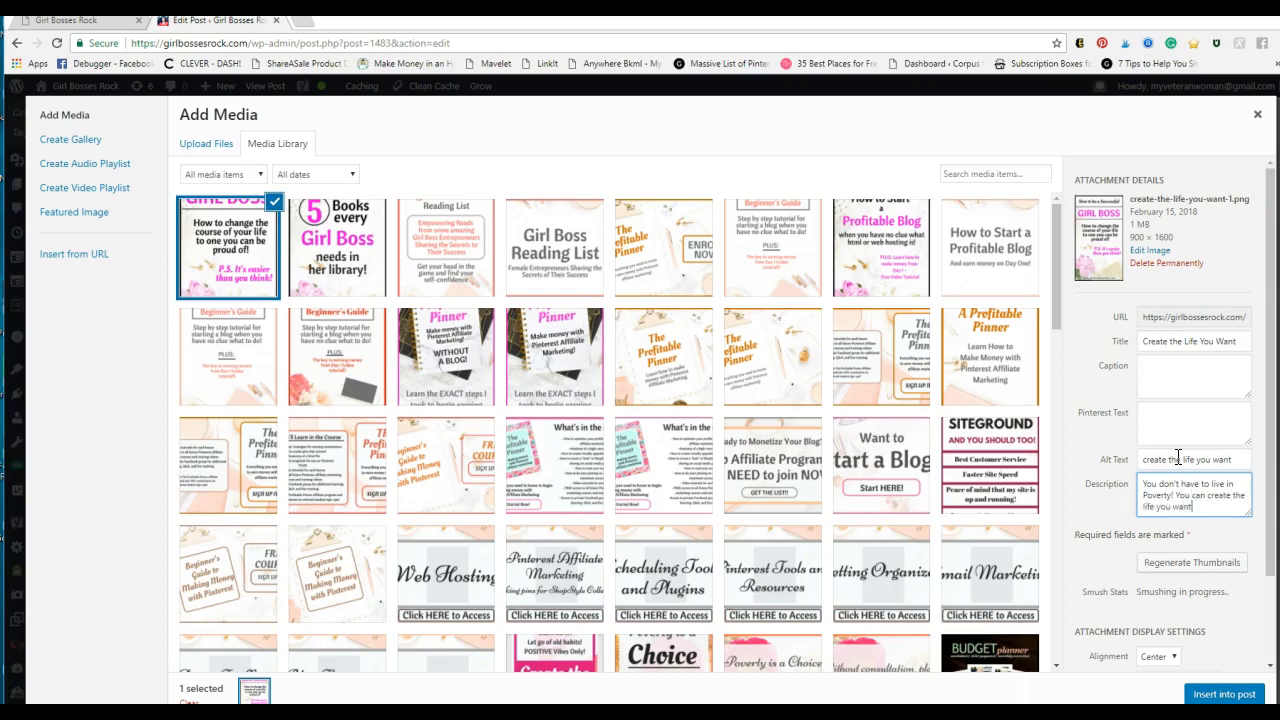
type("by")
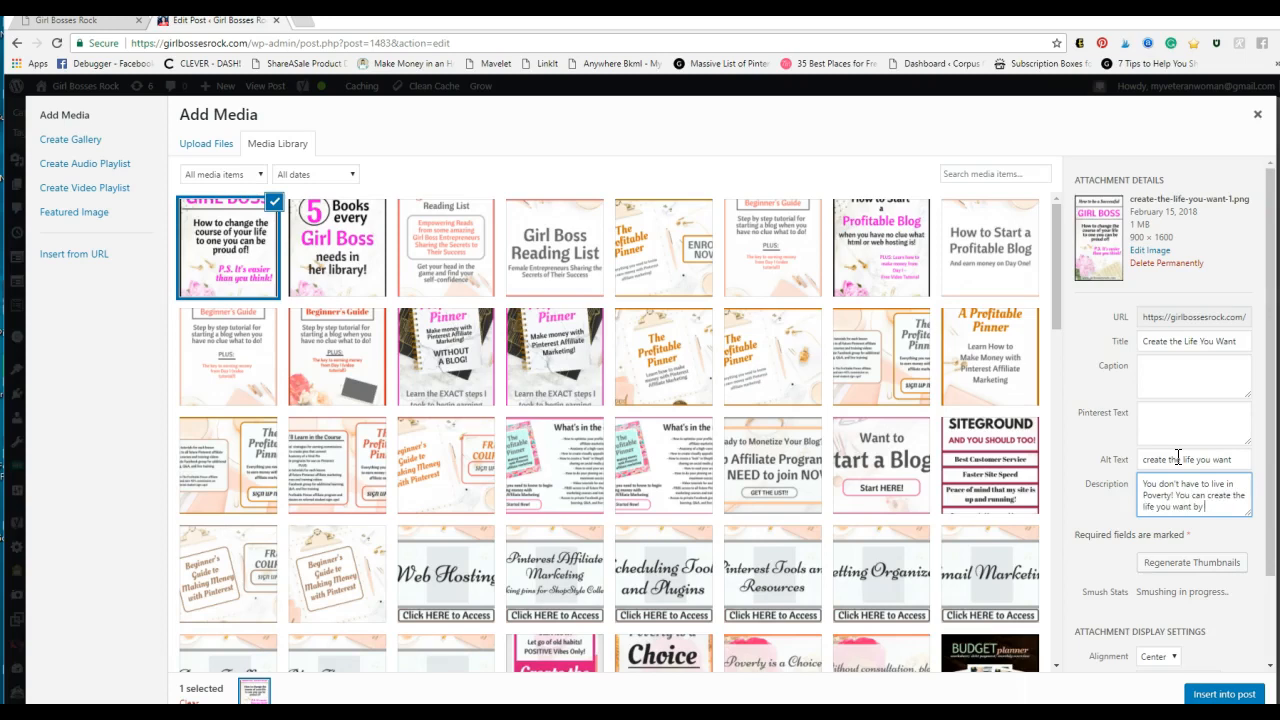
type("getting your d")
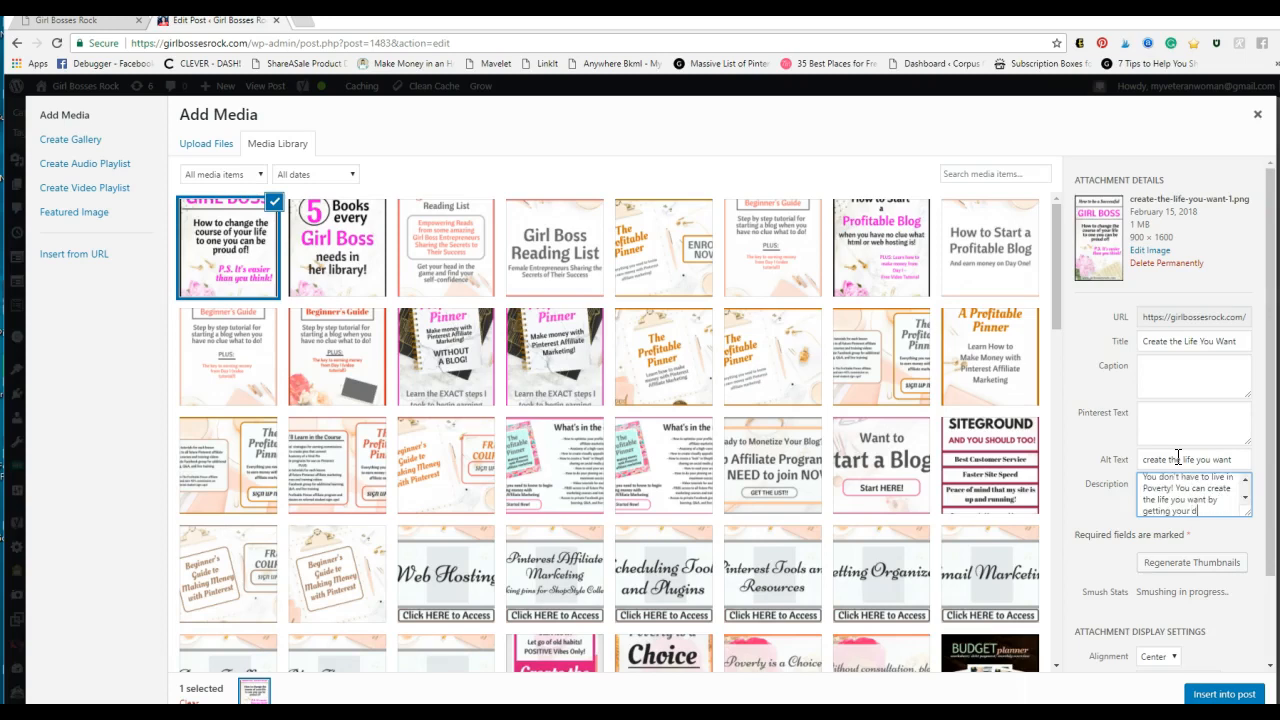
type("head in")
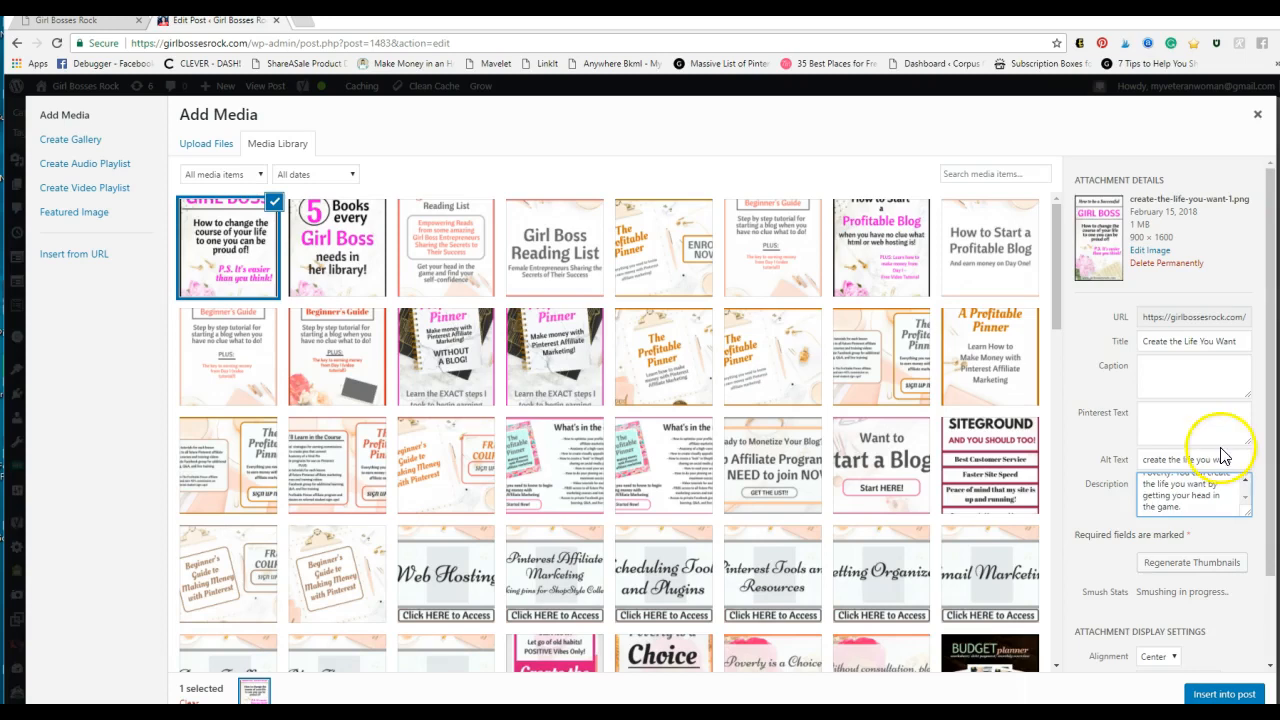
mouse_move(1192, 403)
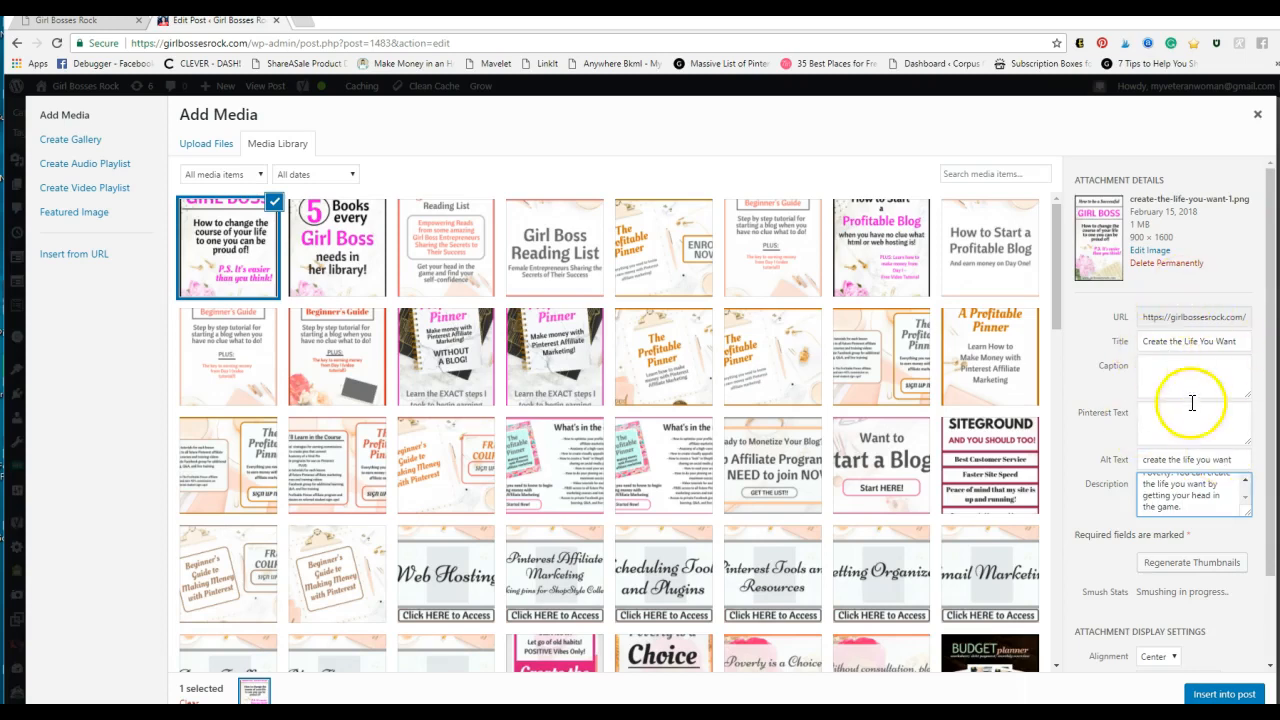
mouse_move(1098, 418)
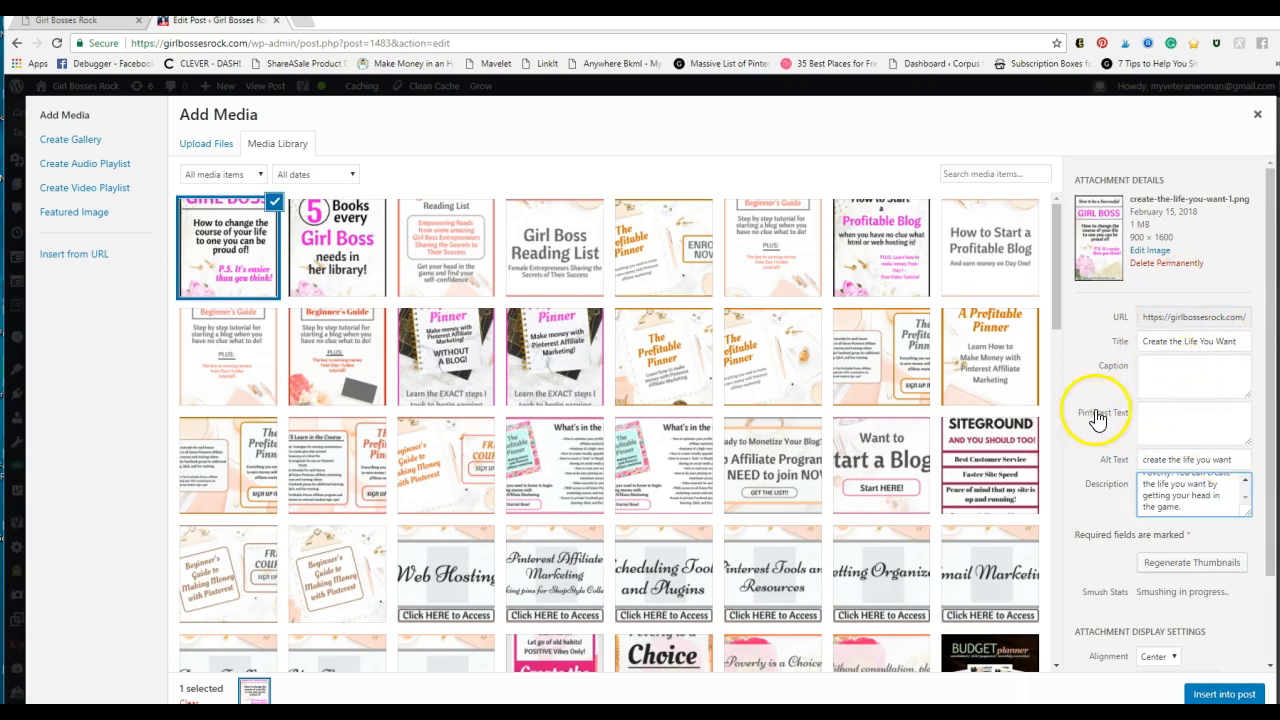
Scroll Attachment Details down to the graphic's Attachment Display Settings.
scroll("down", 3)
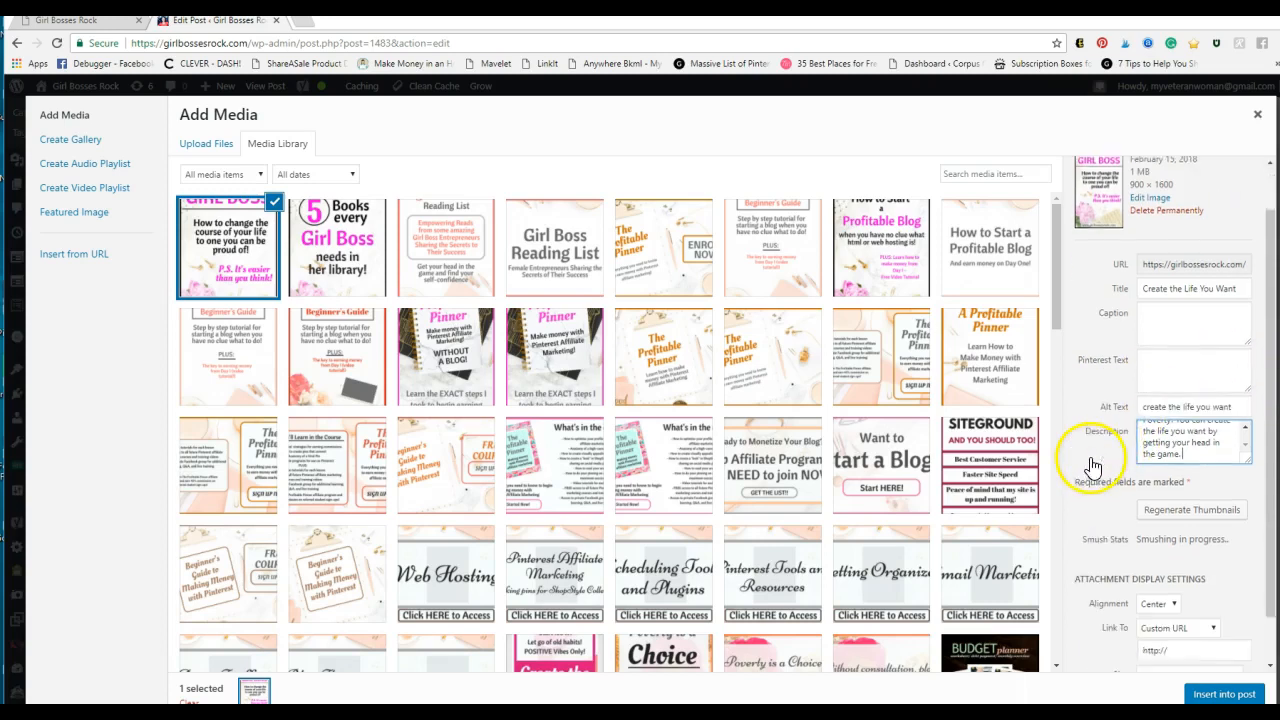
scroll("down", 3)
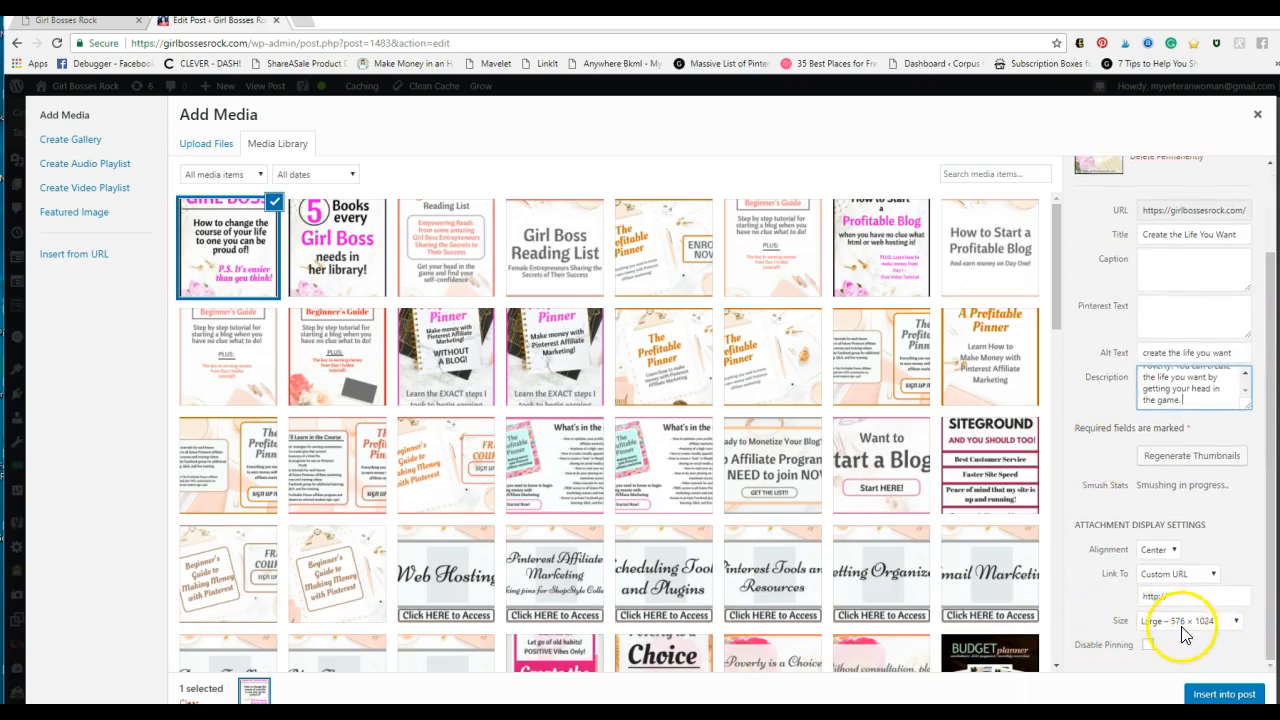
mouse_move(1135, 615)
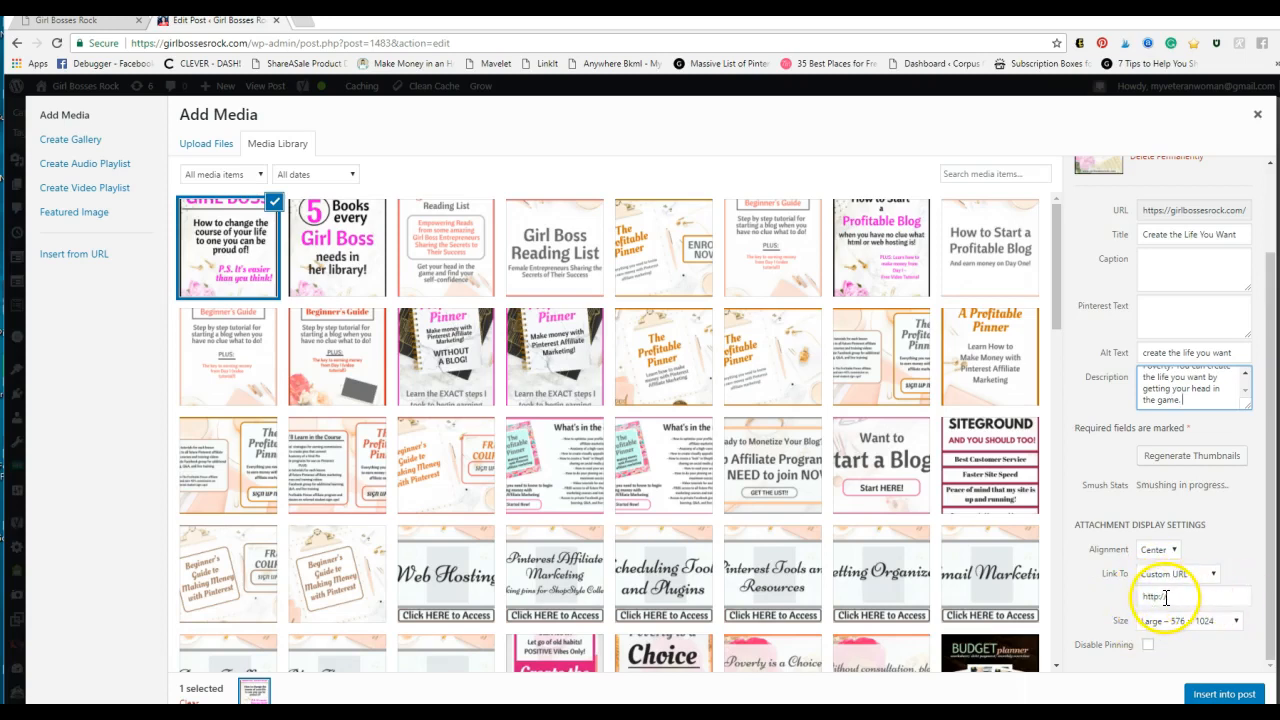
mouse_move(1055, 449)
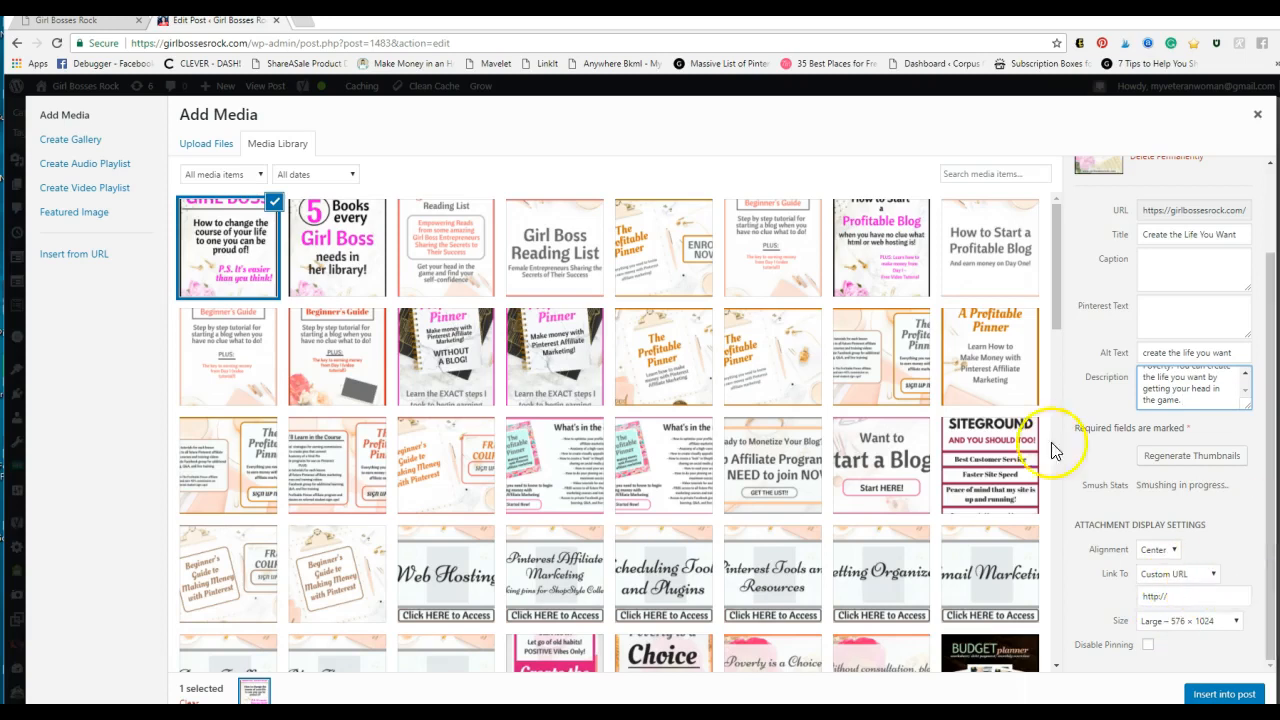
mouse_move(315, 25)
type("g")
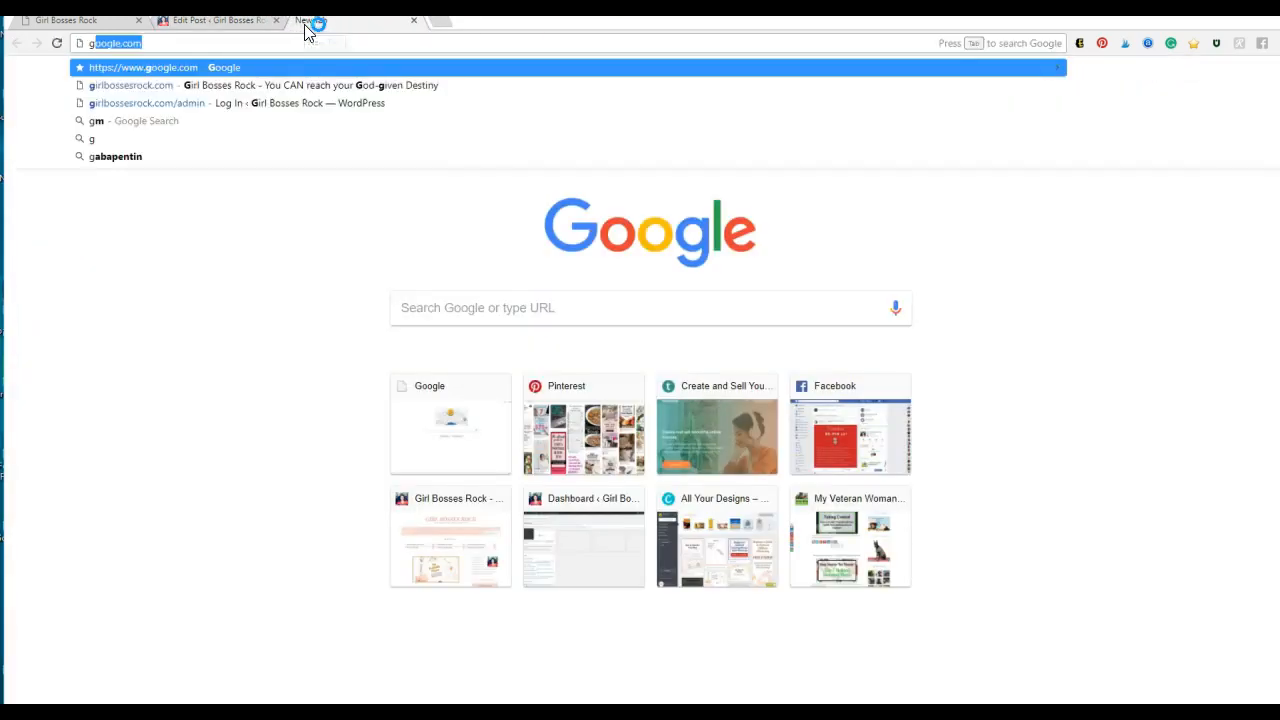
Load girlbossesrock.com and copy the Poverty is a Choice post's link for the custom URL.
left_click(130, 85)
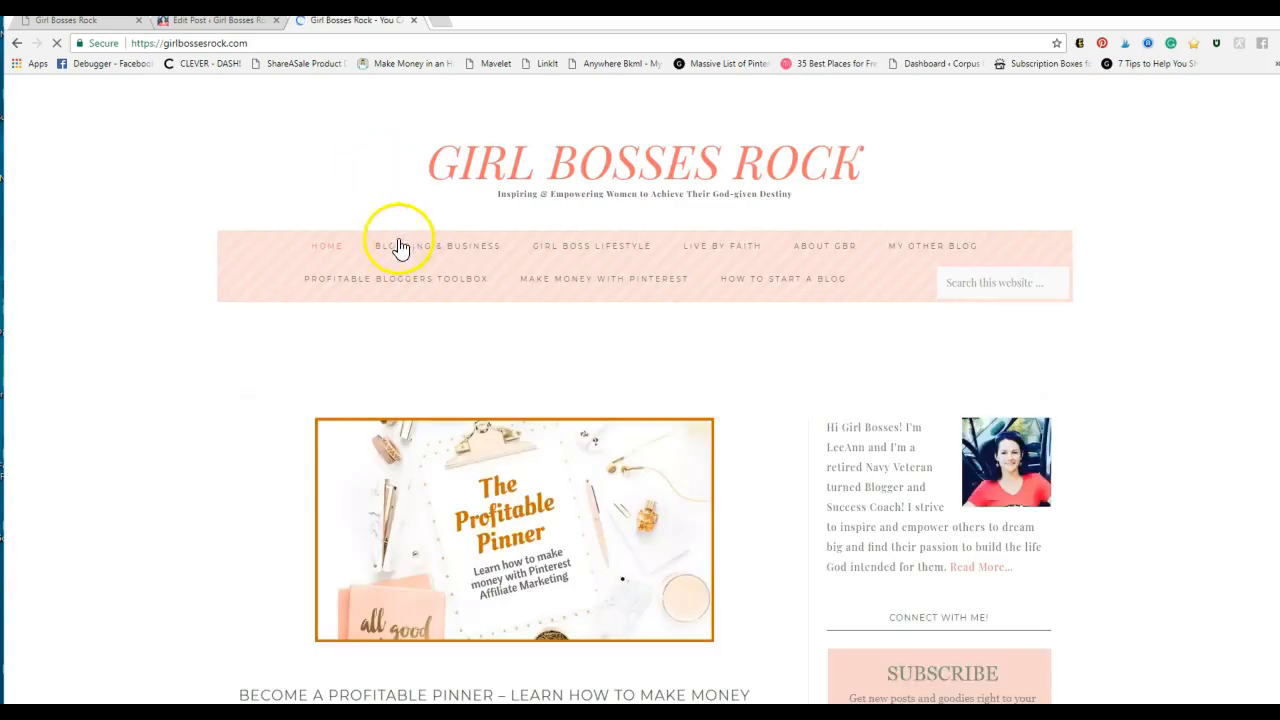
scroll("down", 3)
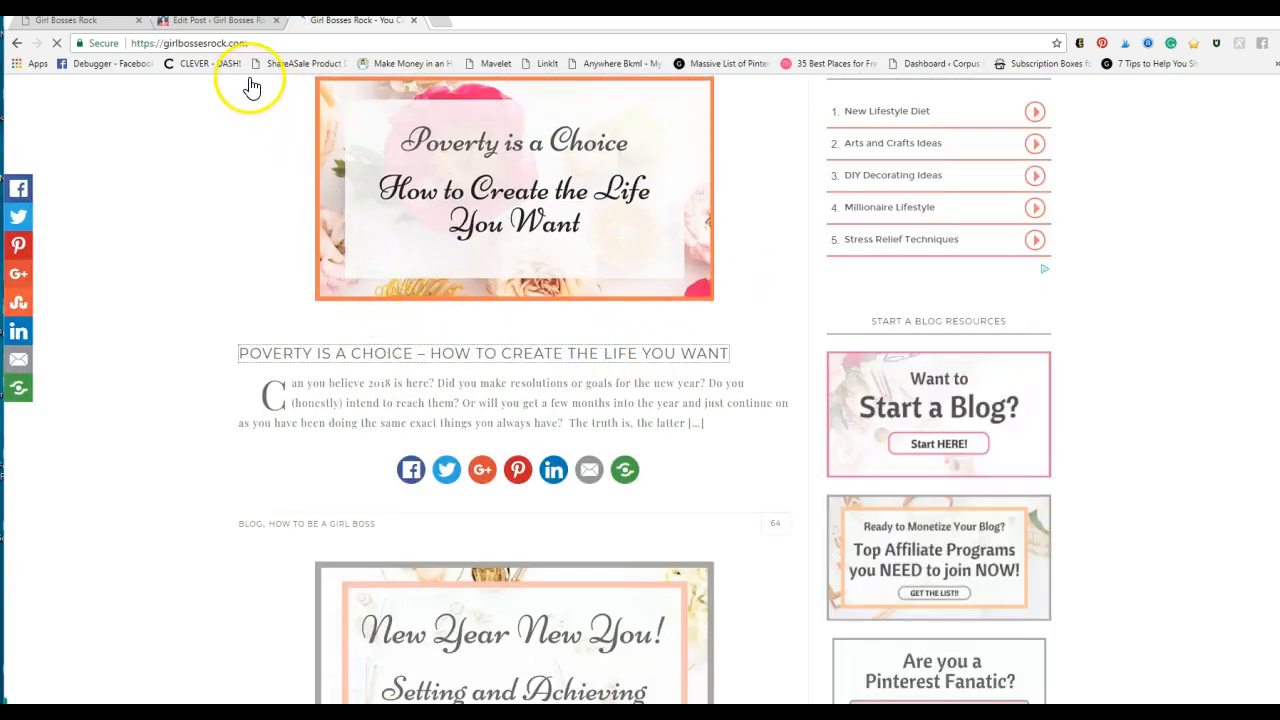
right_click(295, 43)
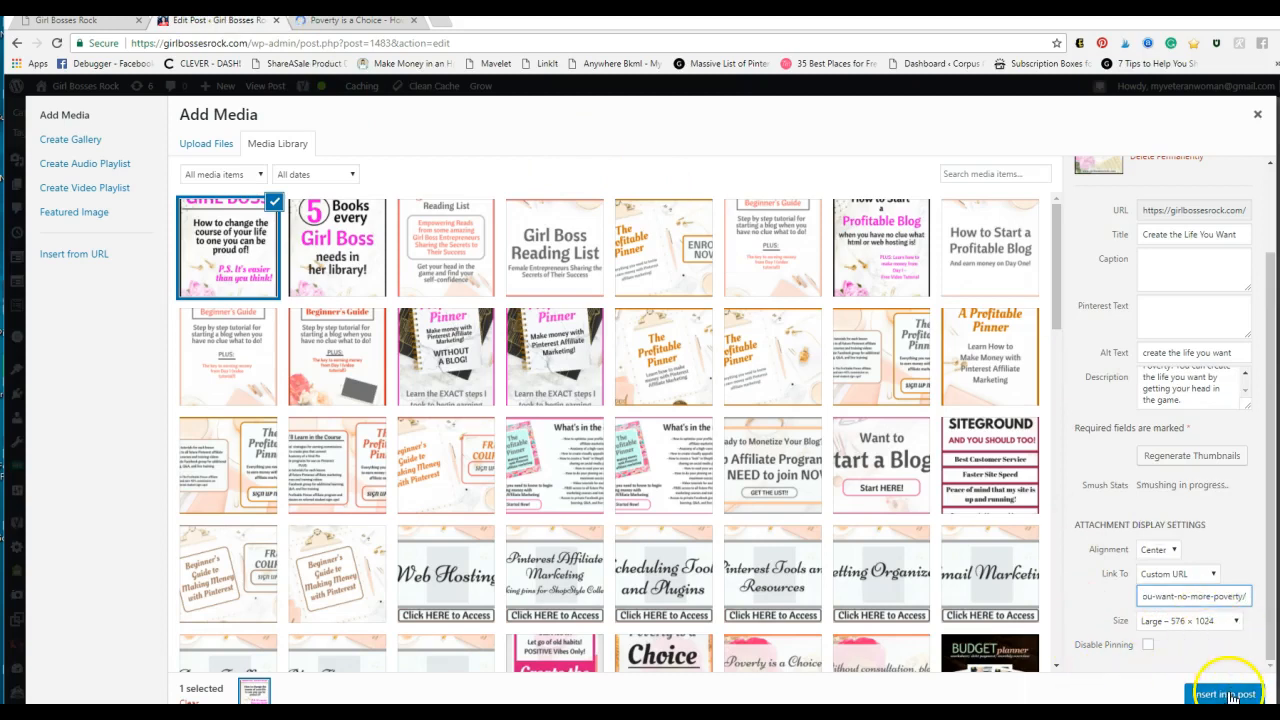
Go back to the Edit Post tab and scroll to the Do It! section and its image.
left_click(1222, 694)
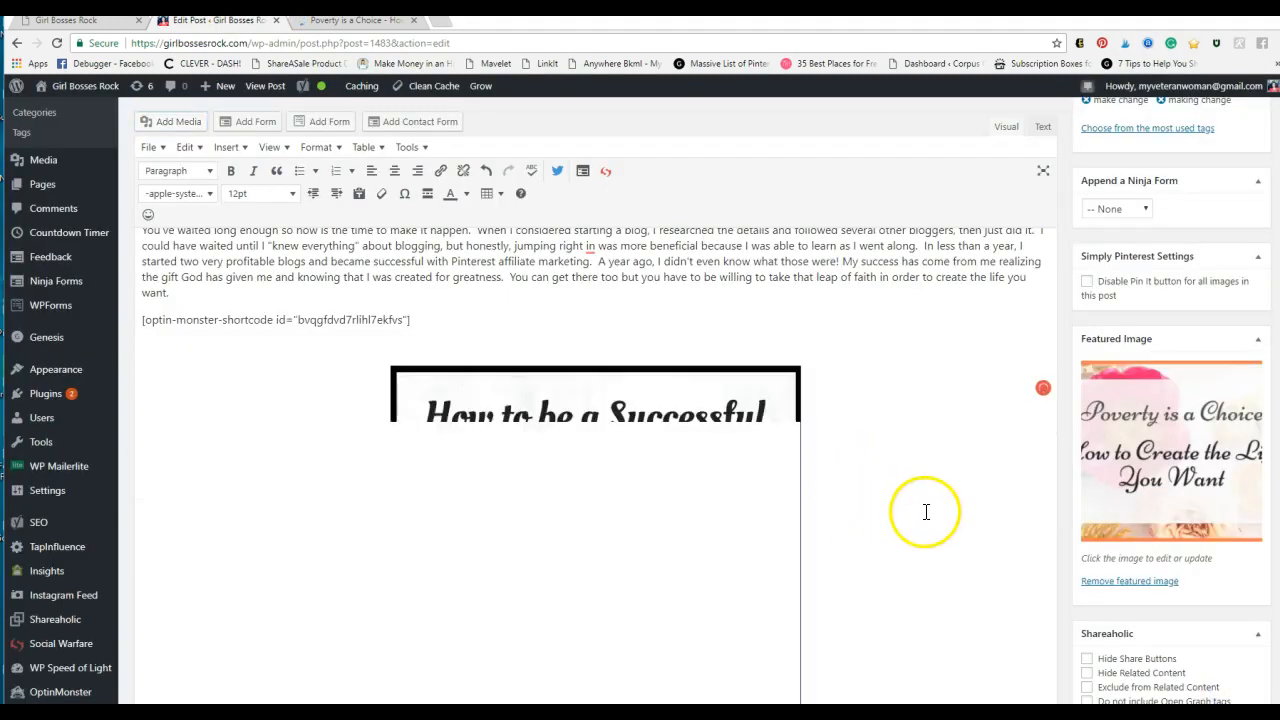
scroll("up", 3)
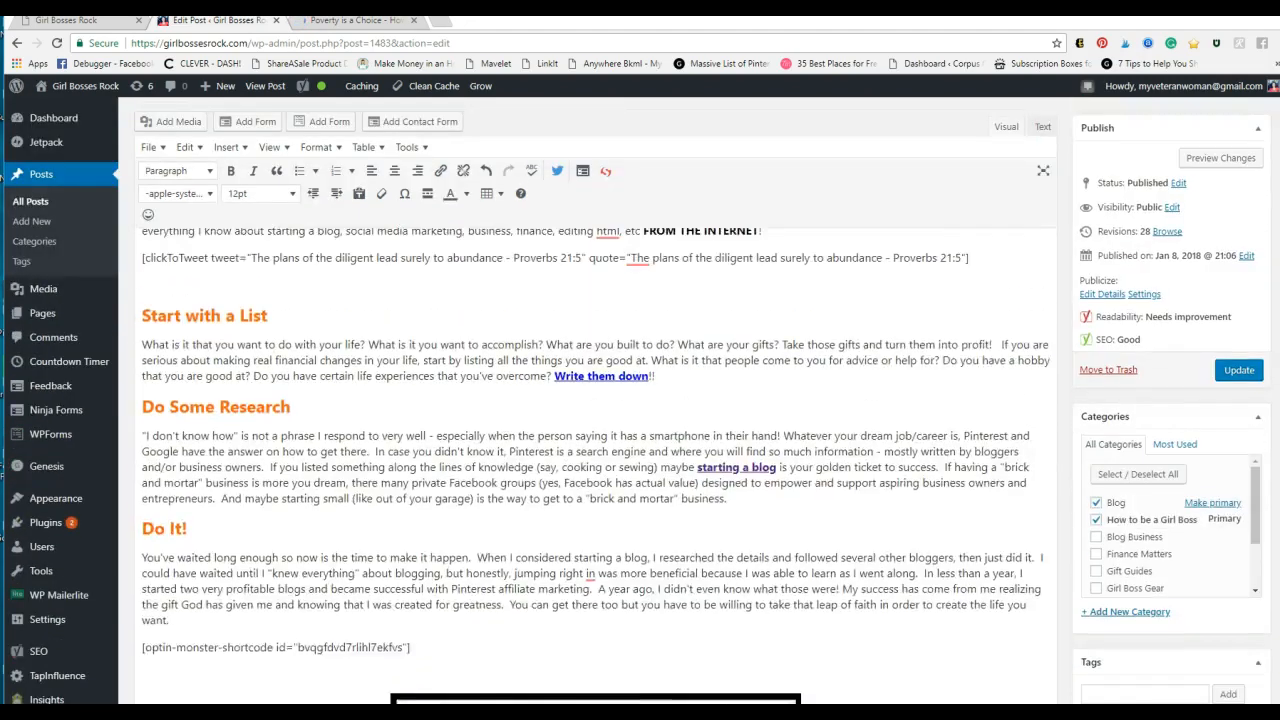
scroll("down", 3)
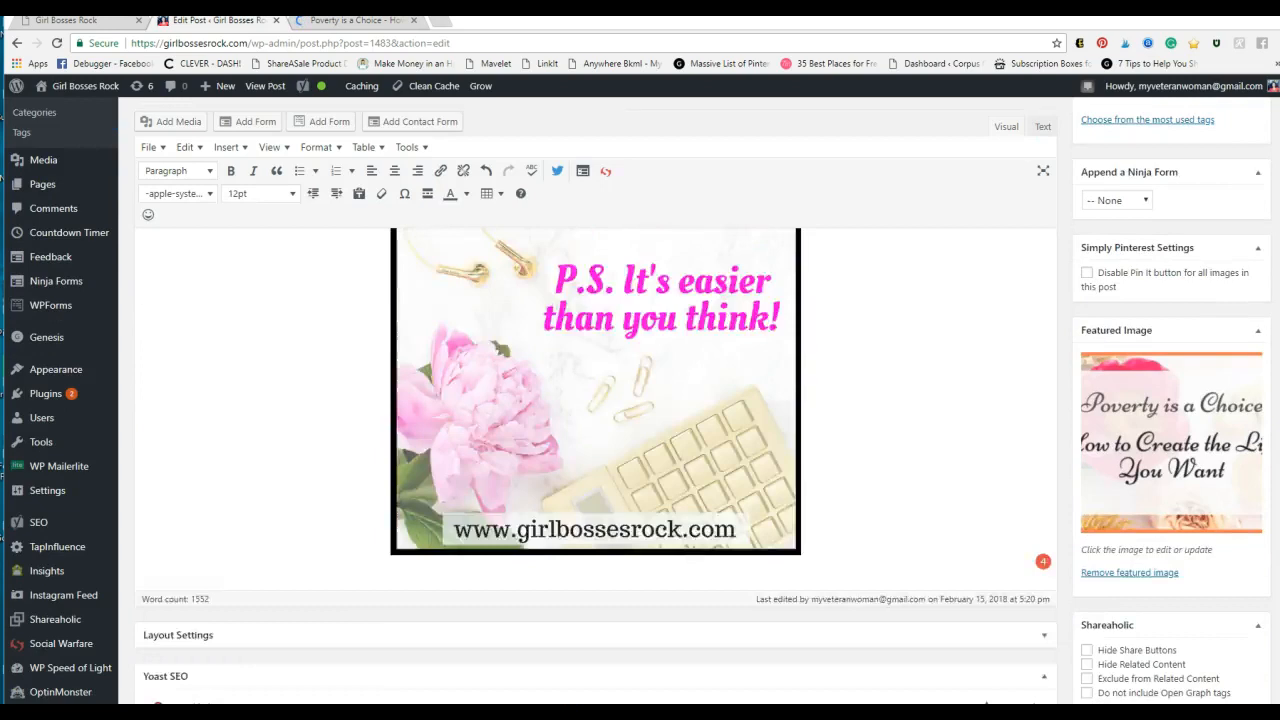
scroll("up", 3)
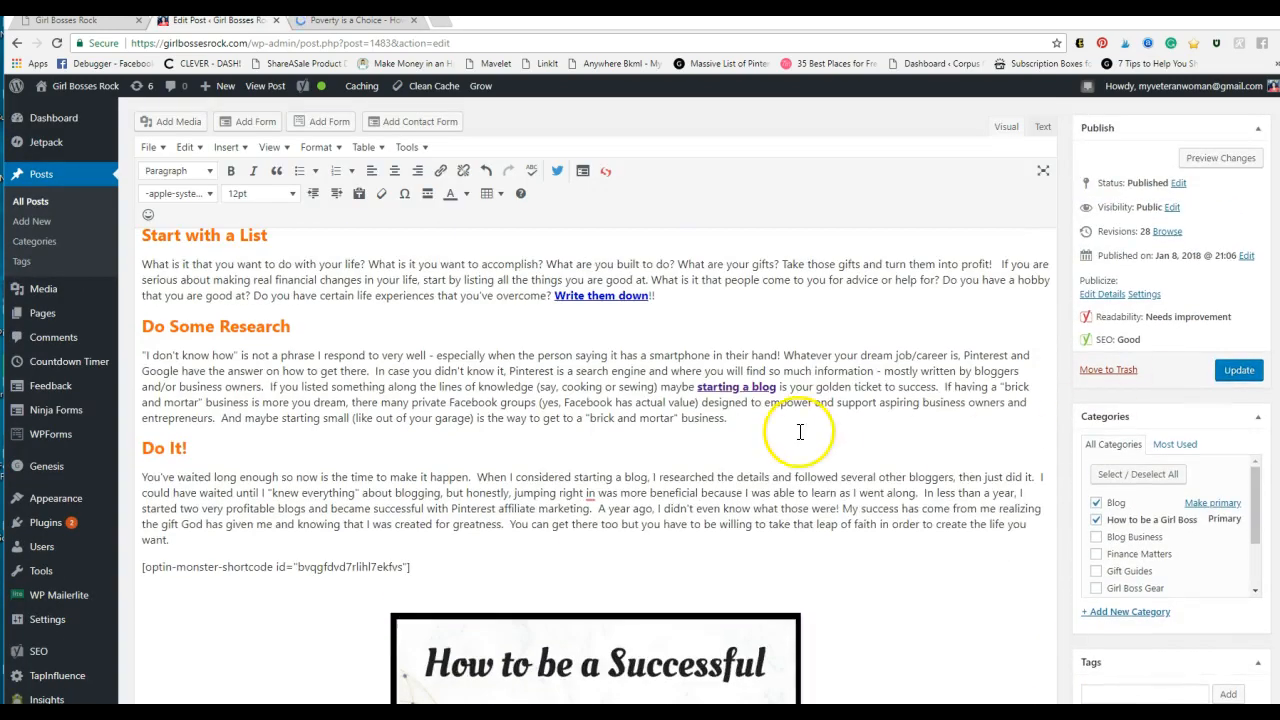
mouse_move(993, 190)
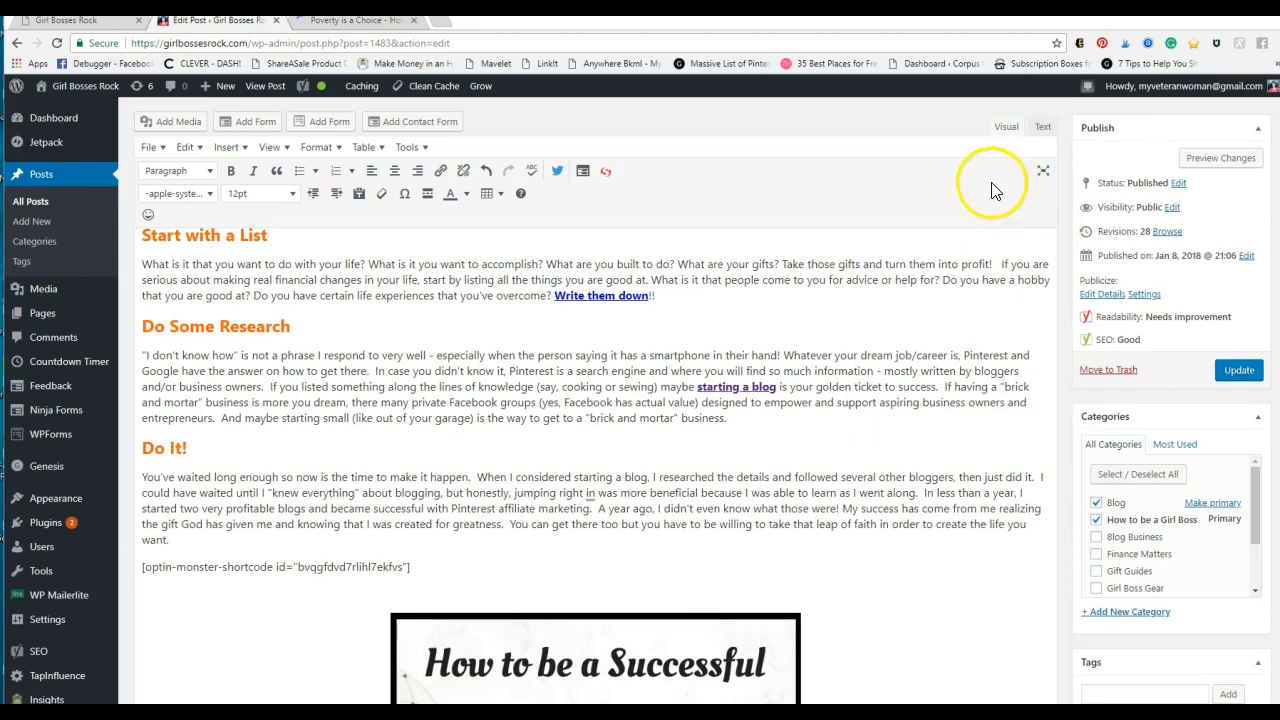
mouse_move(1043, 133)
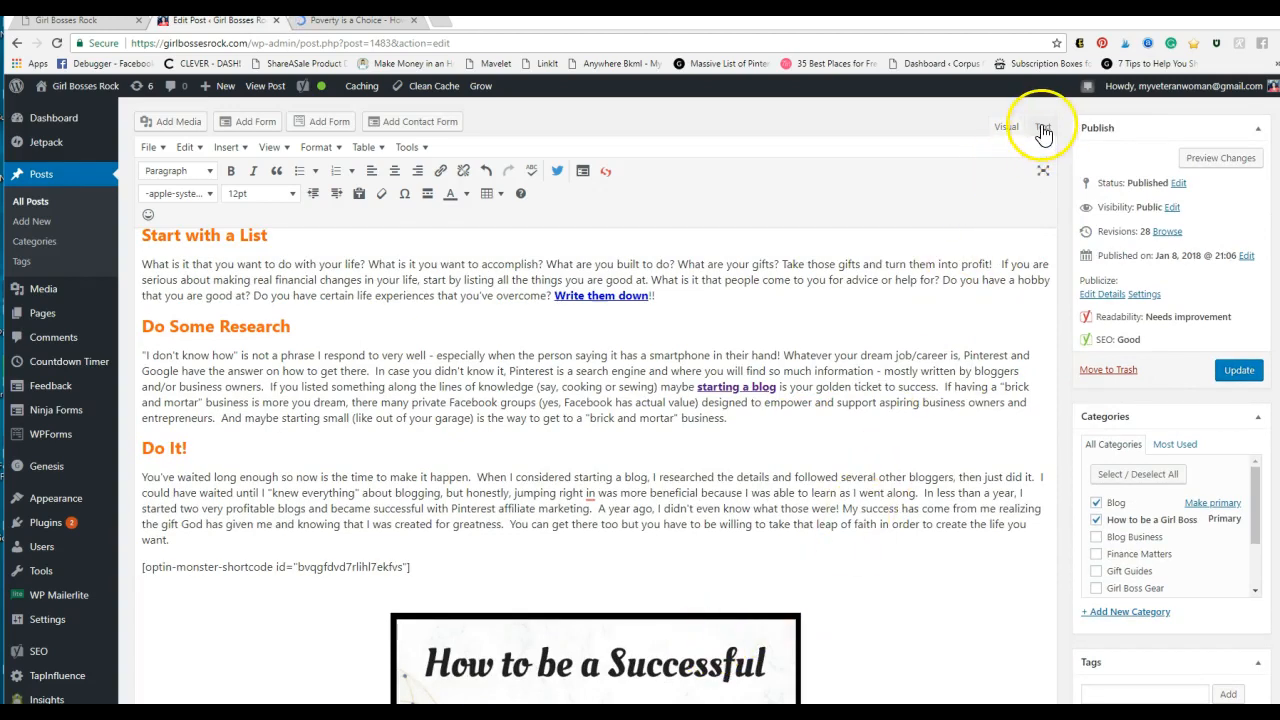
In the Text view, paste the <div style="display: none;"> opening tag above the image link.
left_click(1040, 127)
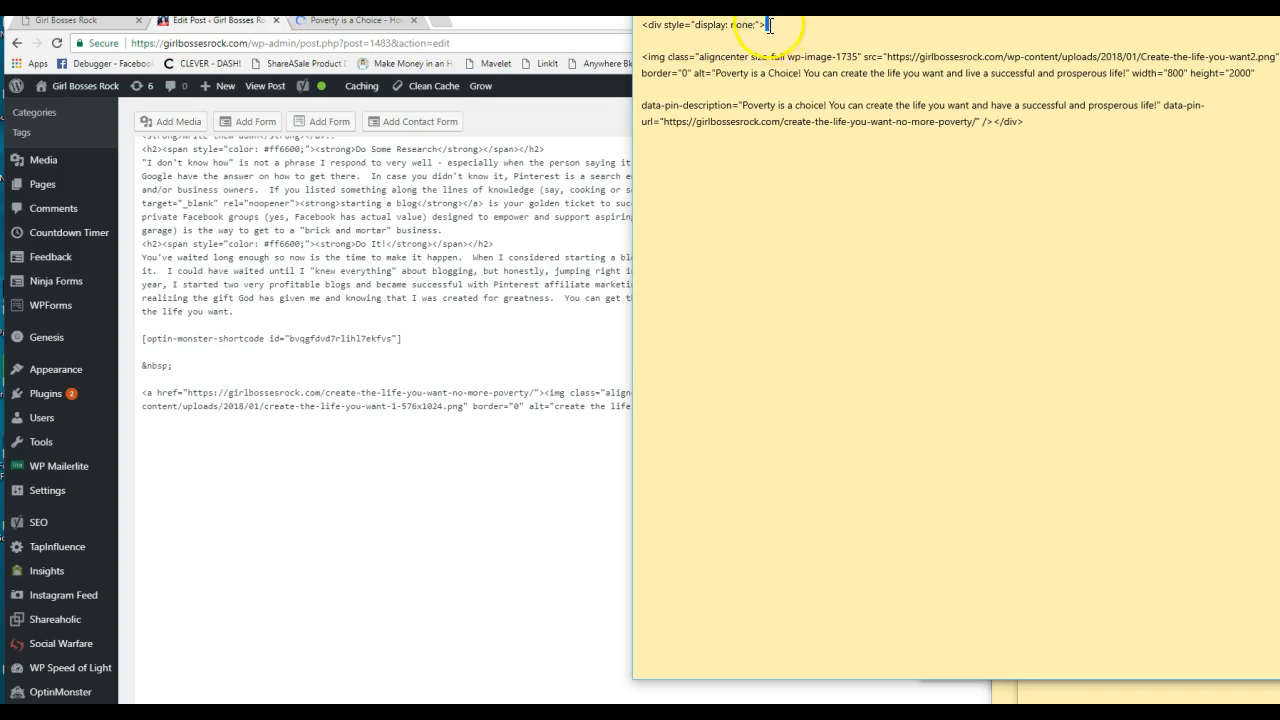
double_click(700, 24)
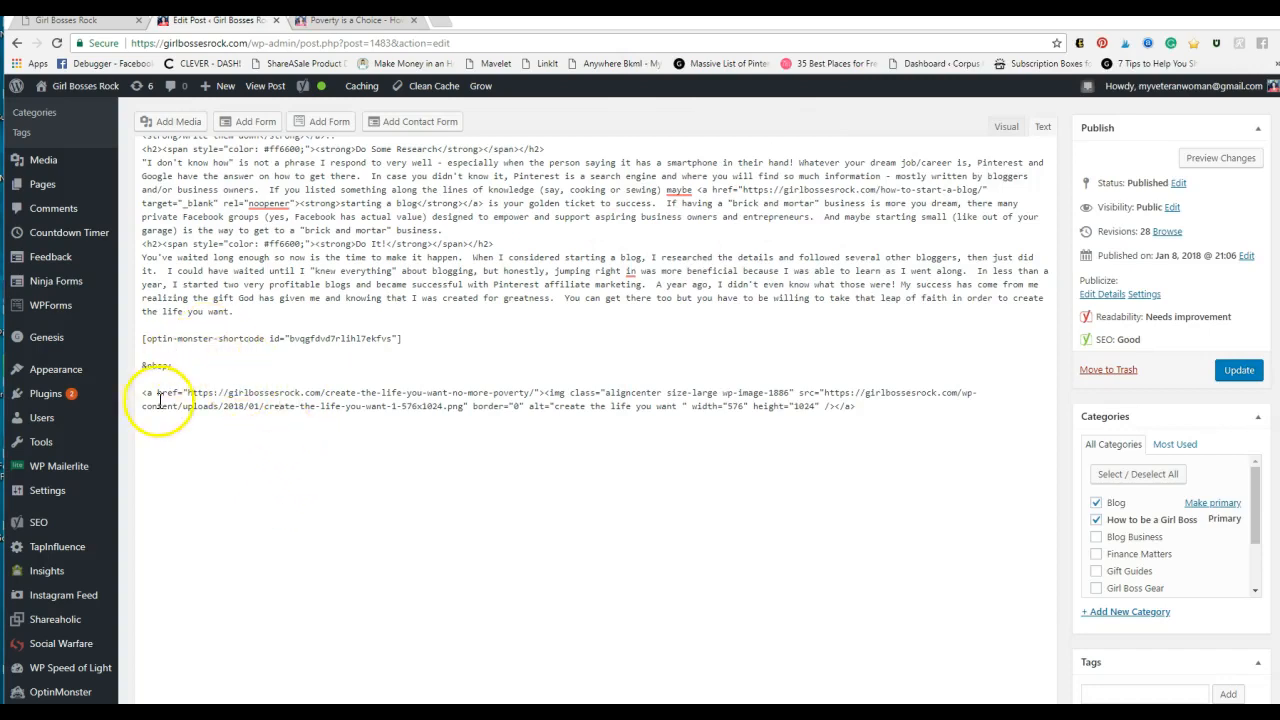
right_click(149, 392)
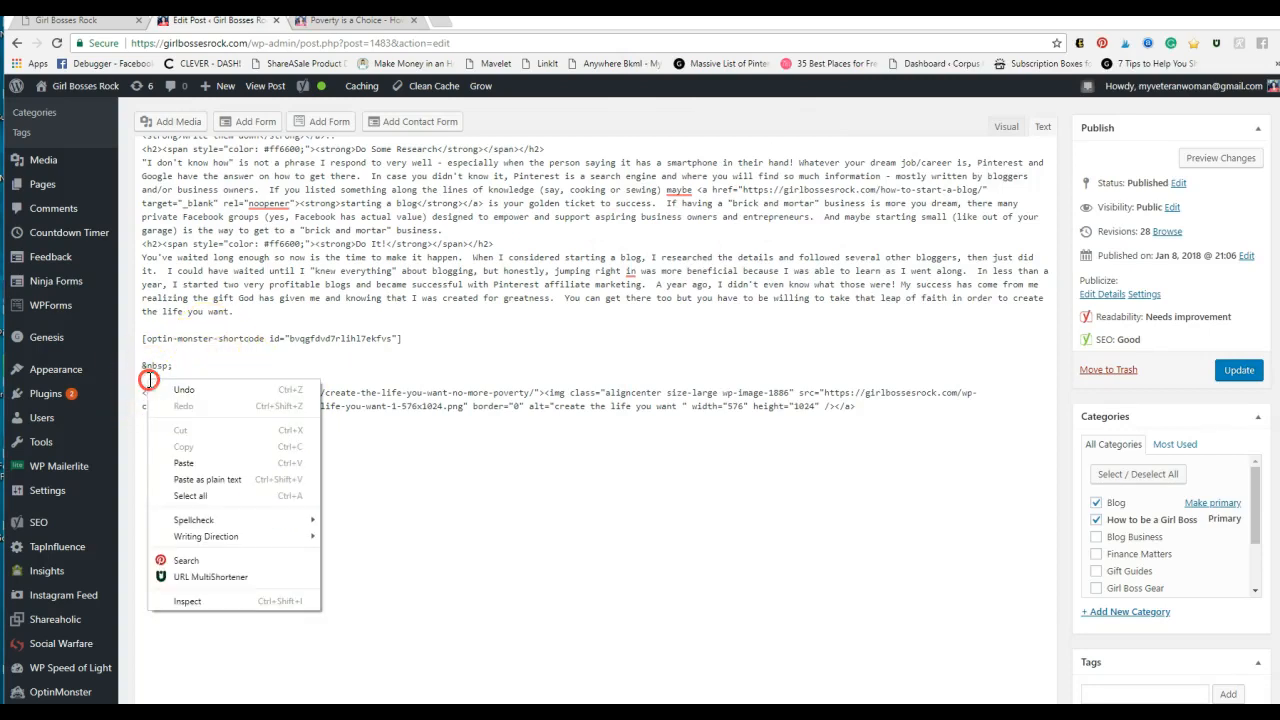
left_click(900, 408)
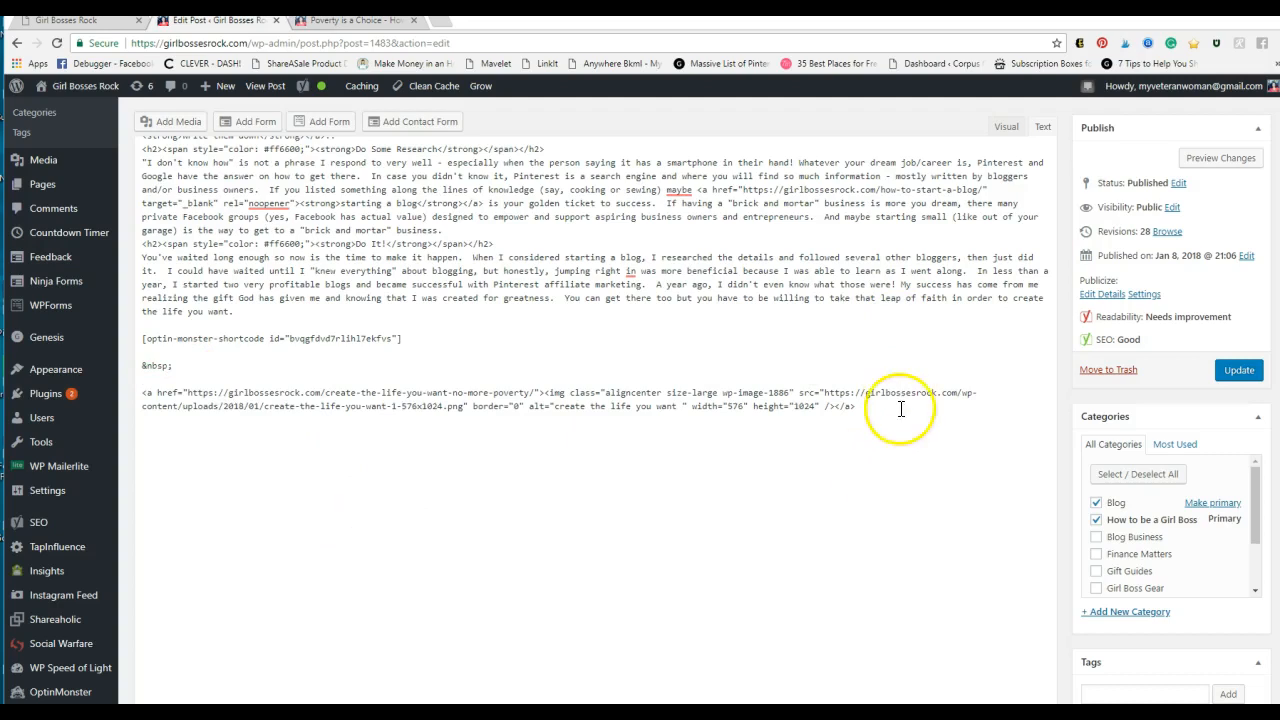
mouse_move(398, 450)
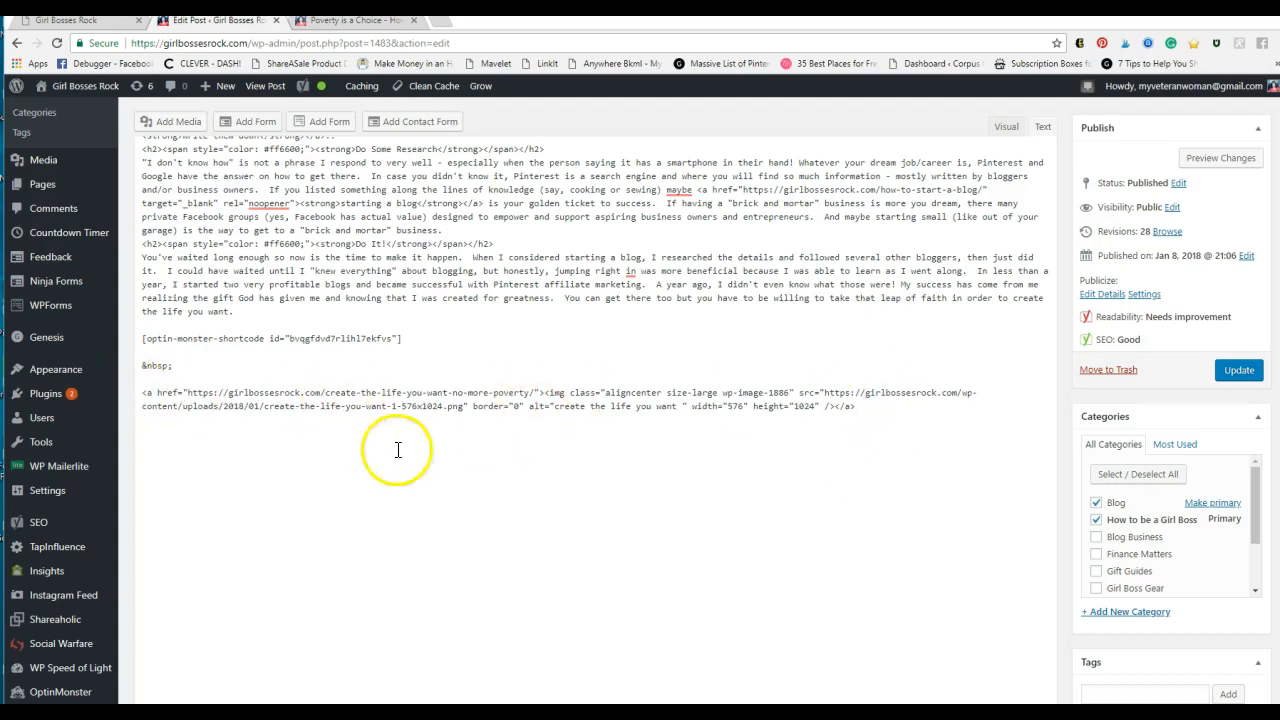
mouse_move(674, 420)
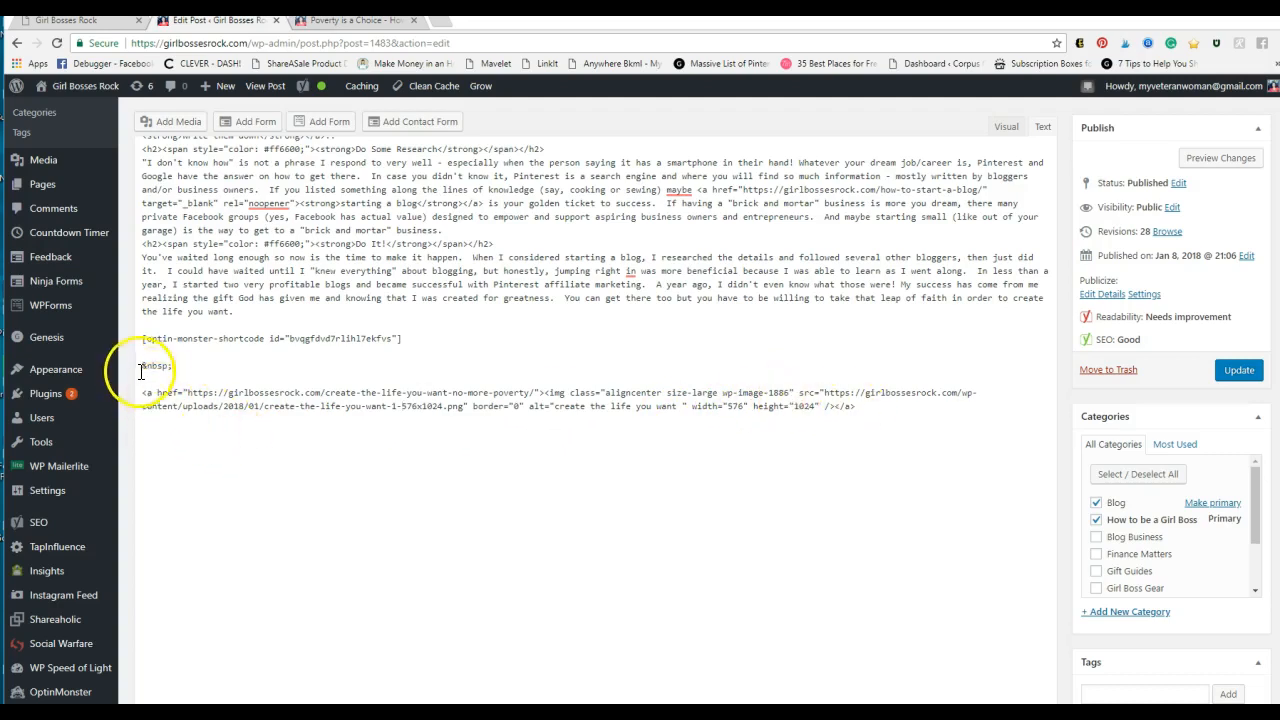
right_click(145, 375)
type("<div style=\"display: none;\">")
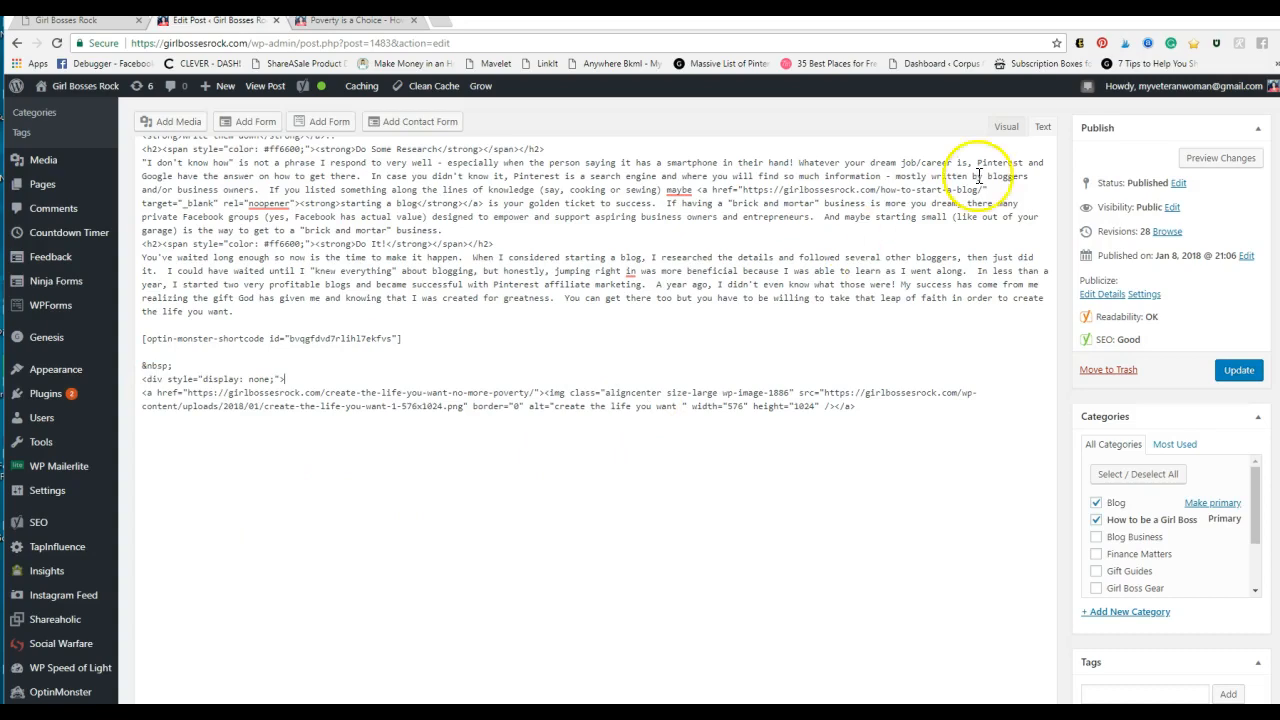
left_click(1005, 127)
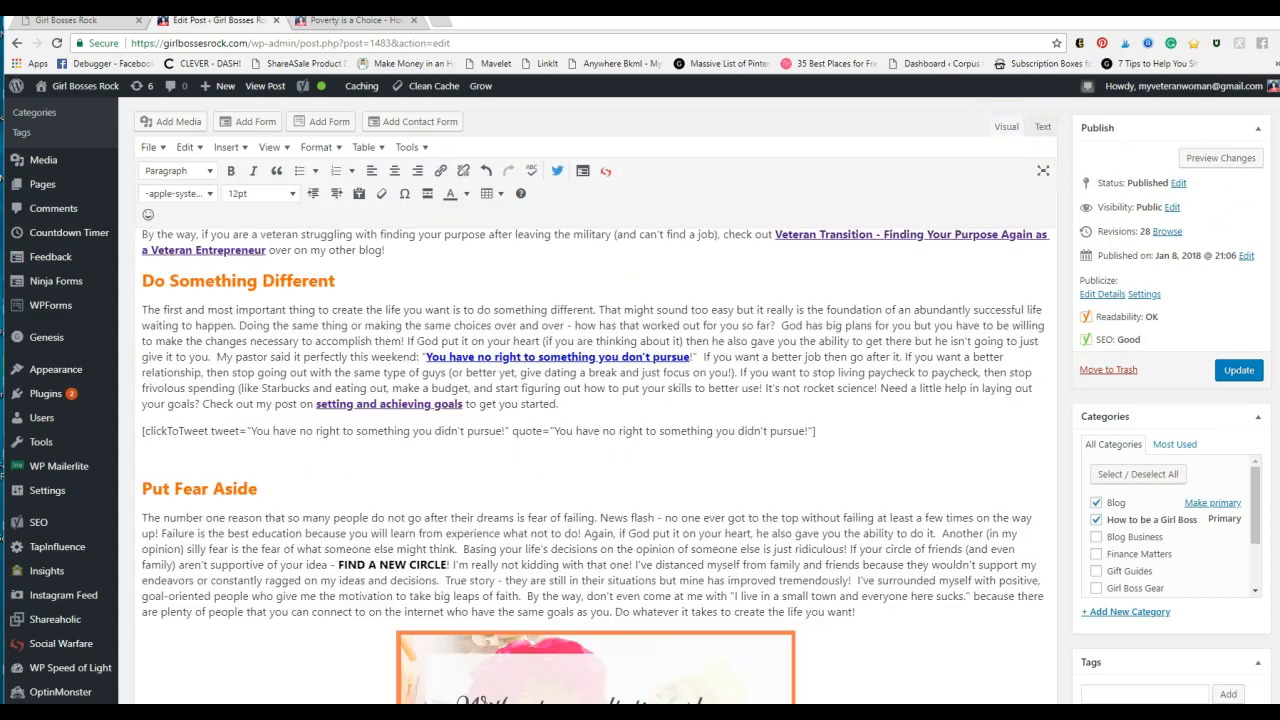
Scroll through the Visual editor, then switch back to the Text view of the post.
scroll("down", 3)
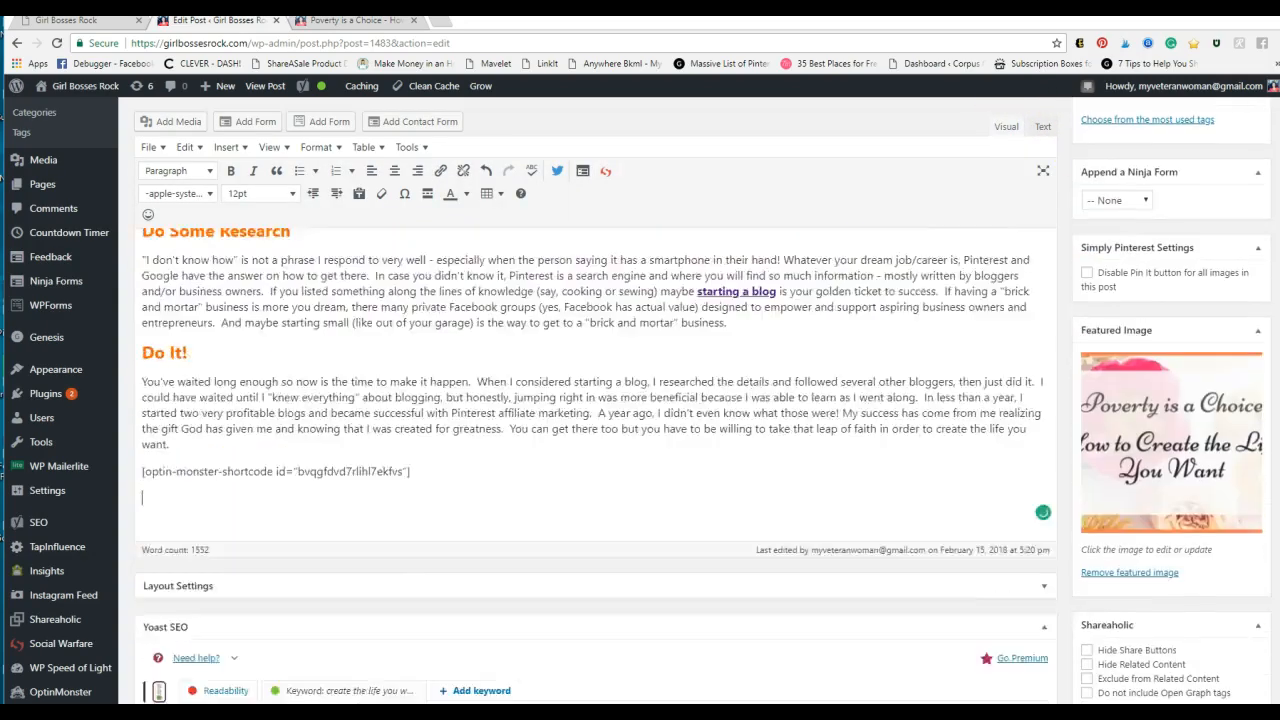
scroll("up", 3)
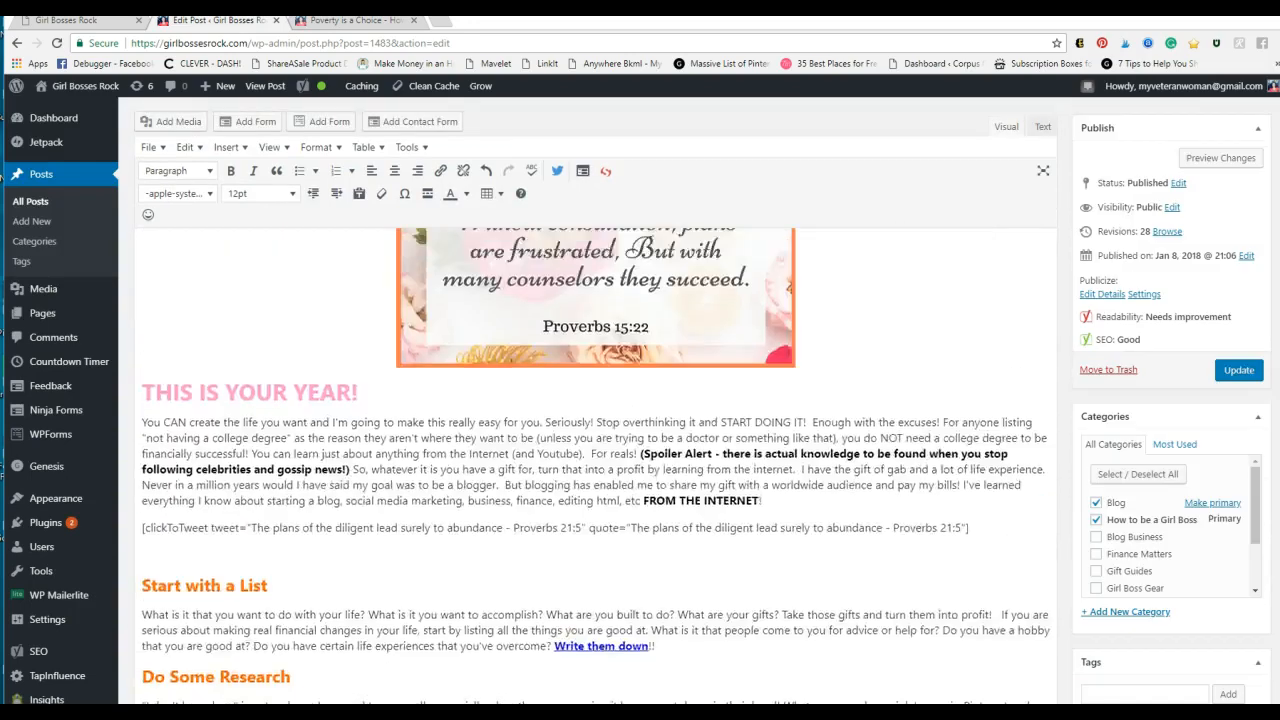
scroll("down", 3)
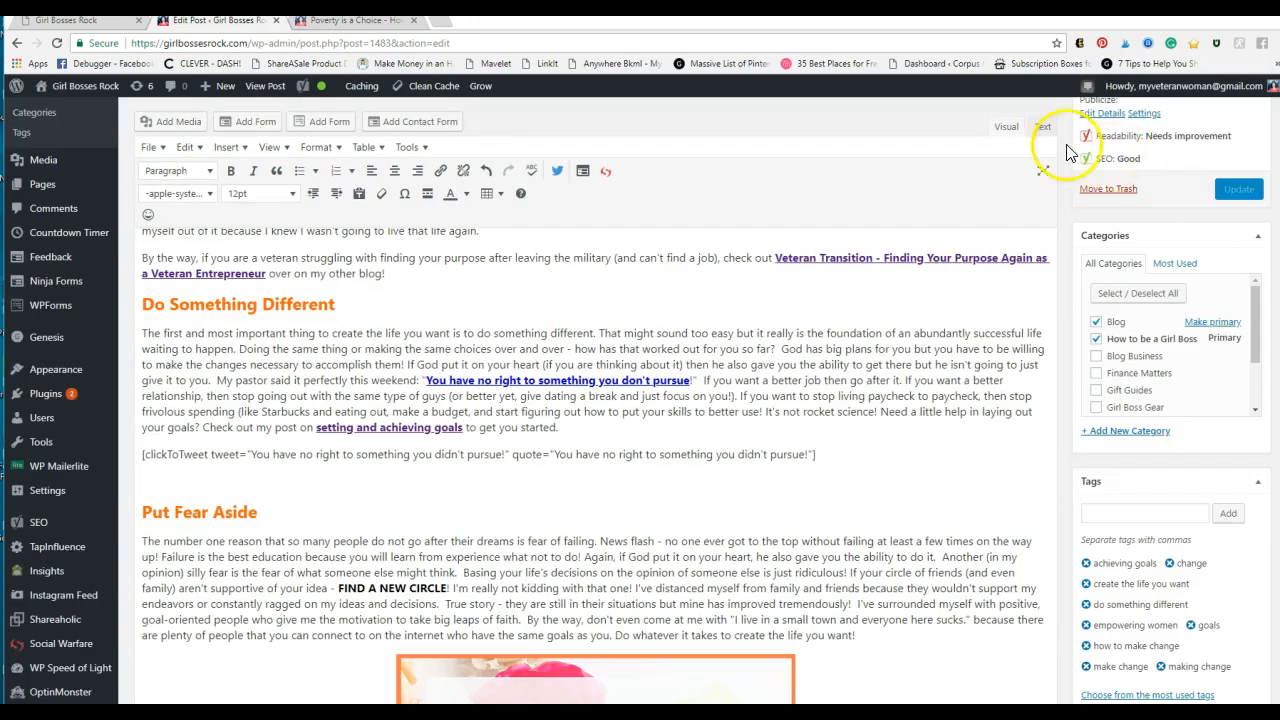
left_click(1042, 126)
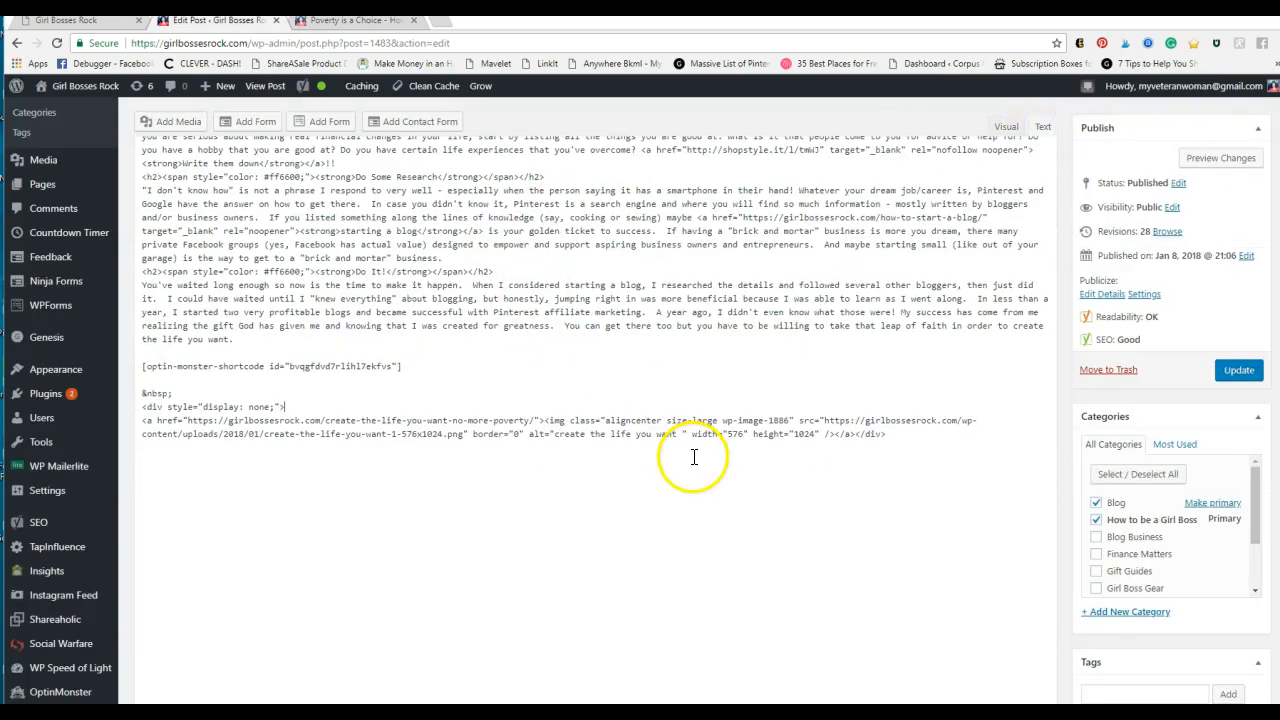
mouse_move(709, 466)
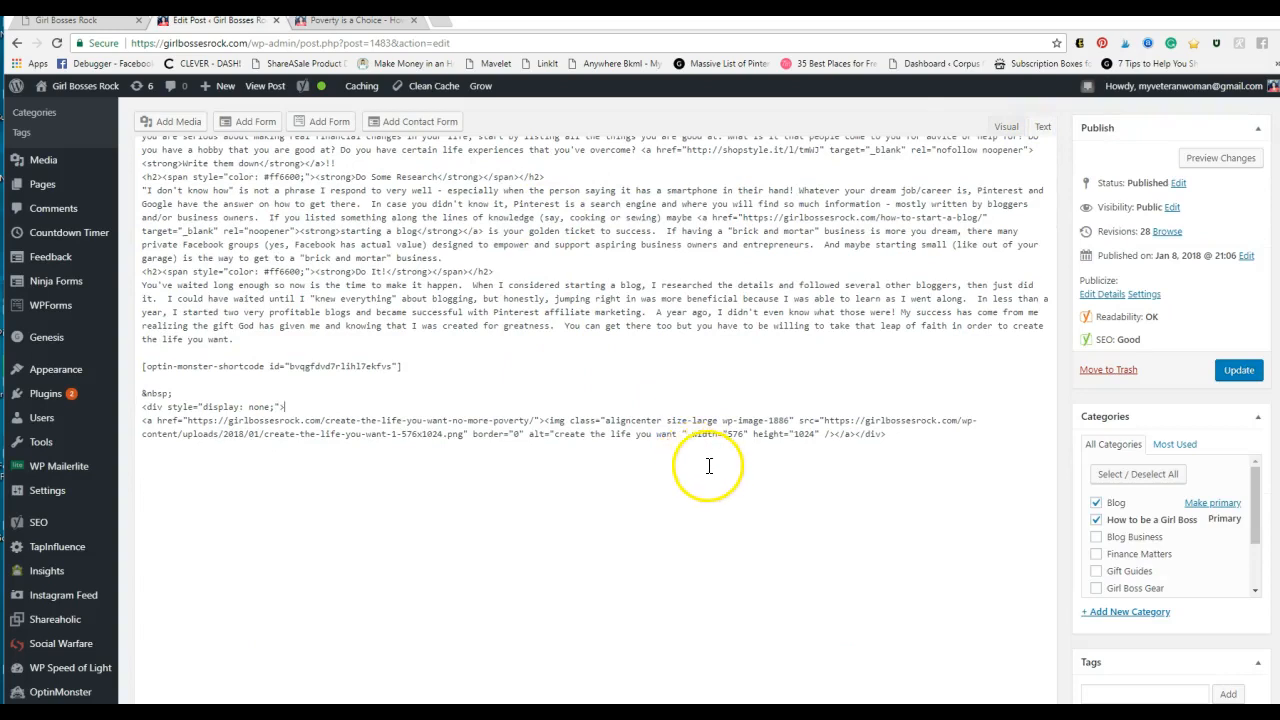
mouse_move(647, 470)
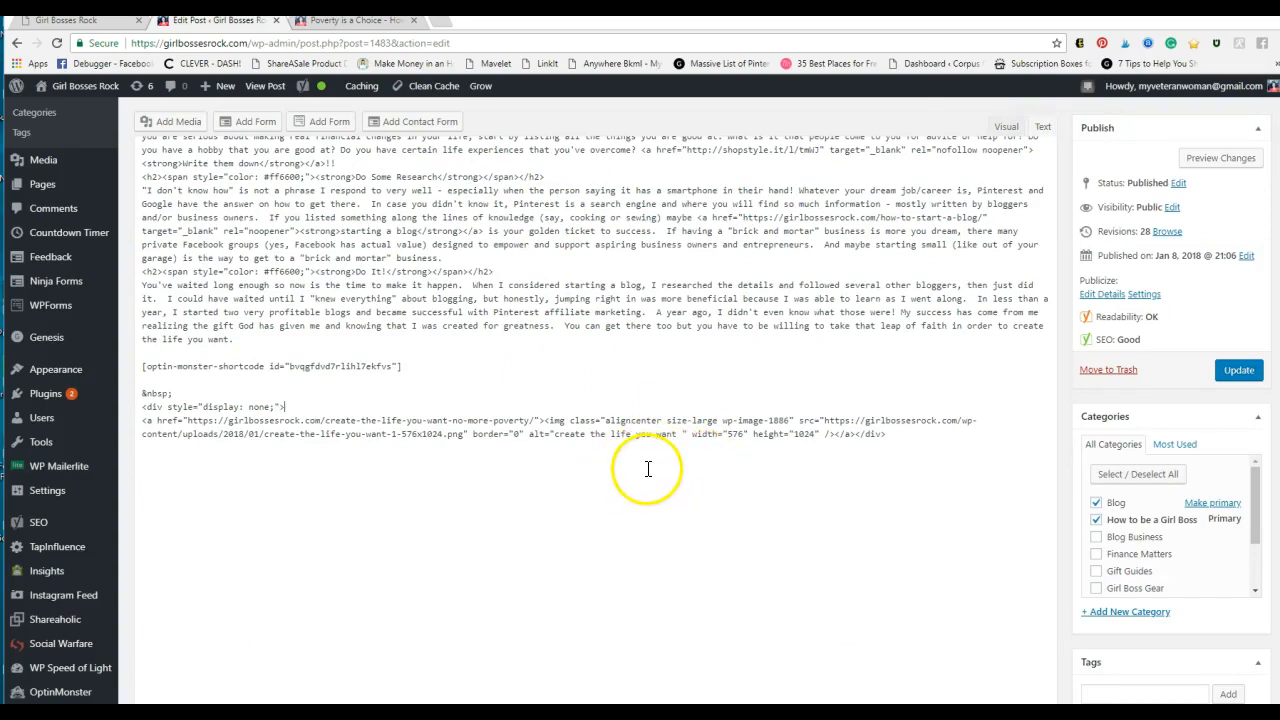
mouse_move(521, 498)
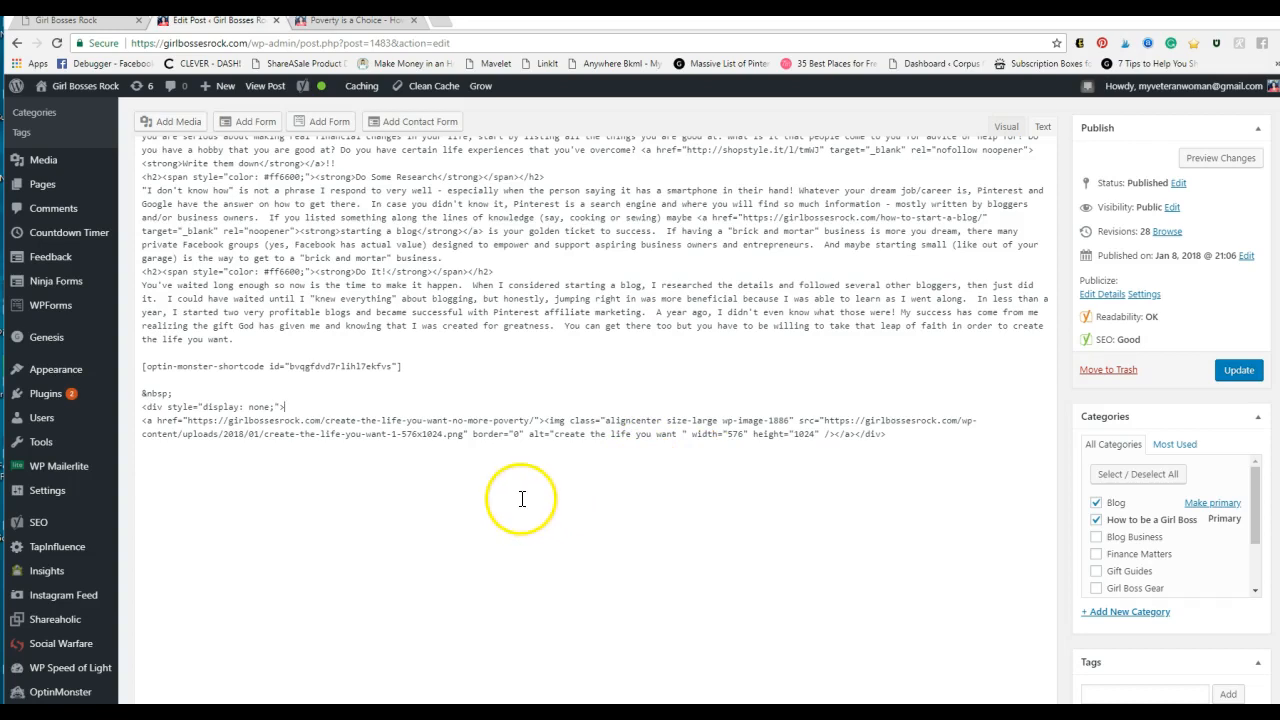
mouse_move(895, 443)
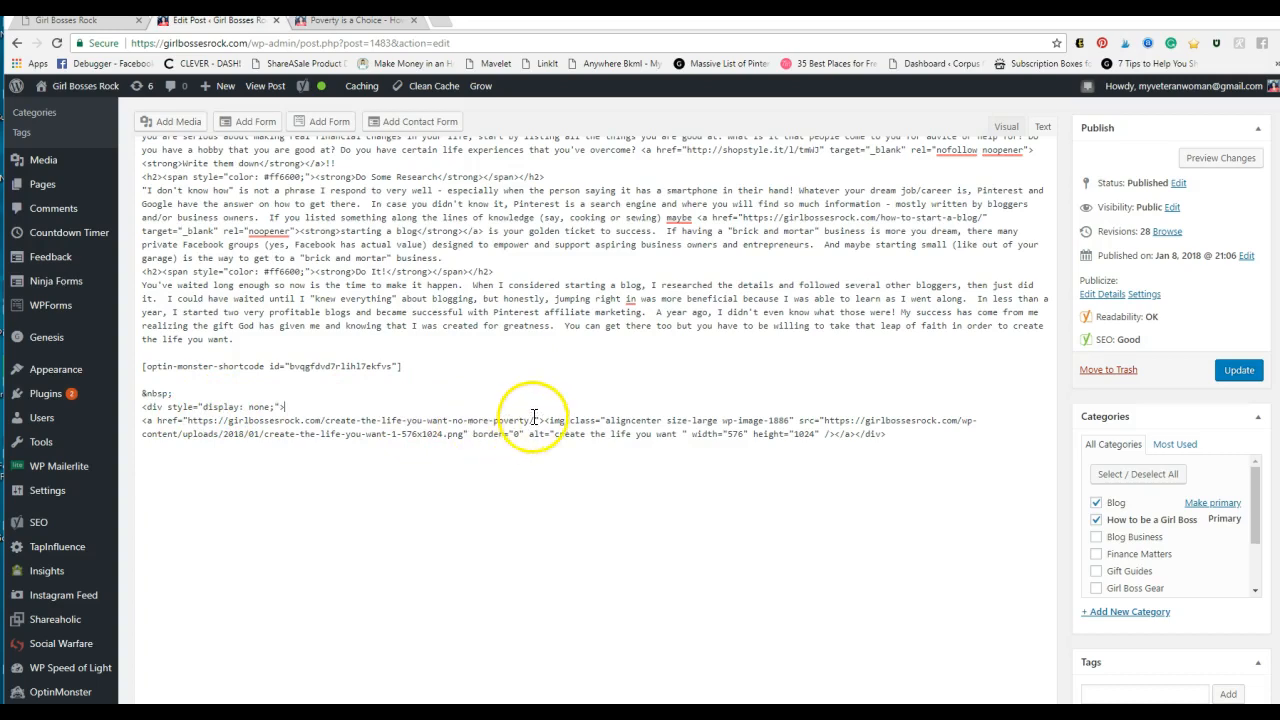
mouse_move(918, 425)
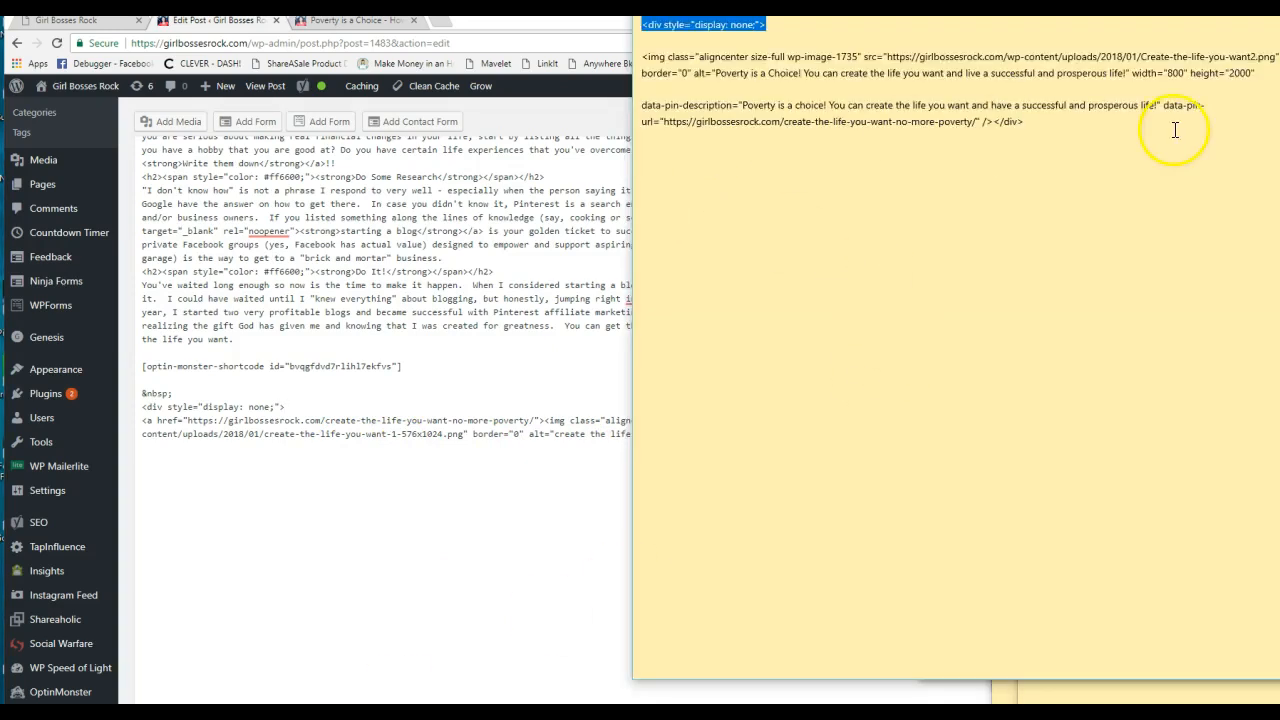
mouse_move(898, 168)
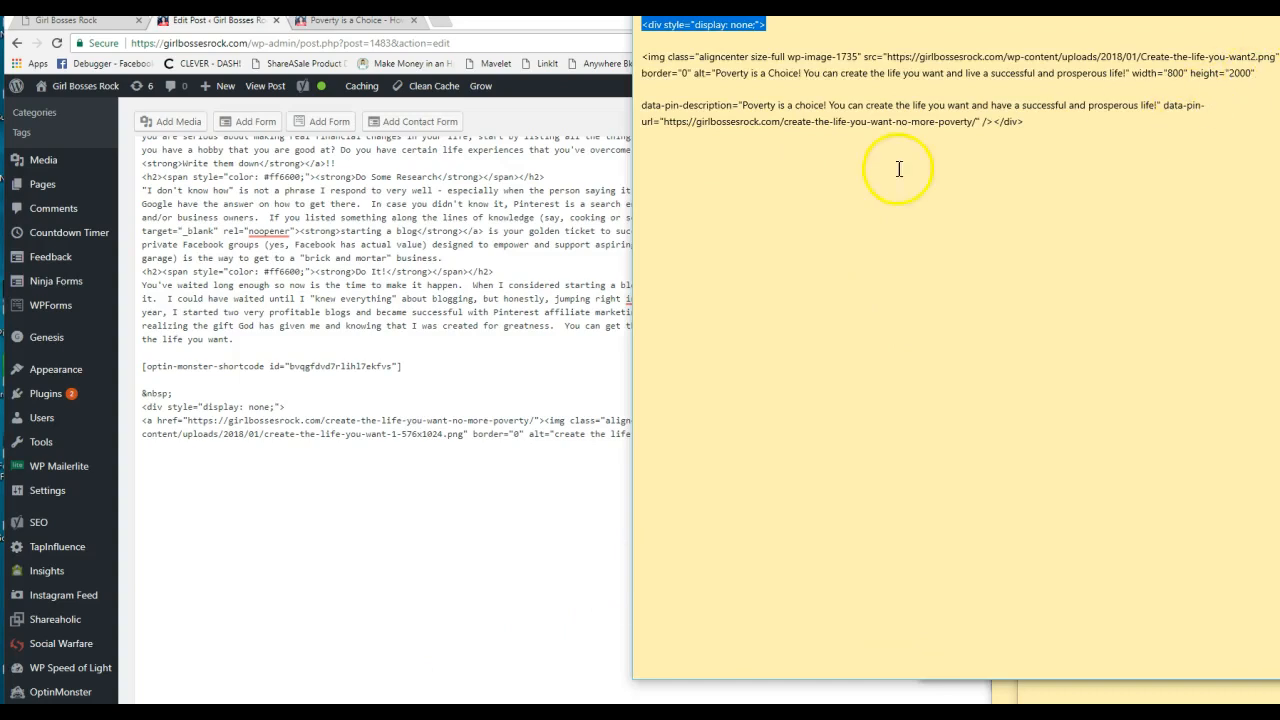
mouse_move(1154, 116)
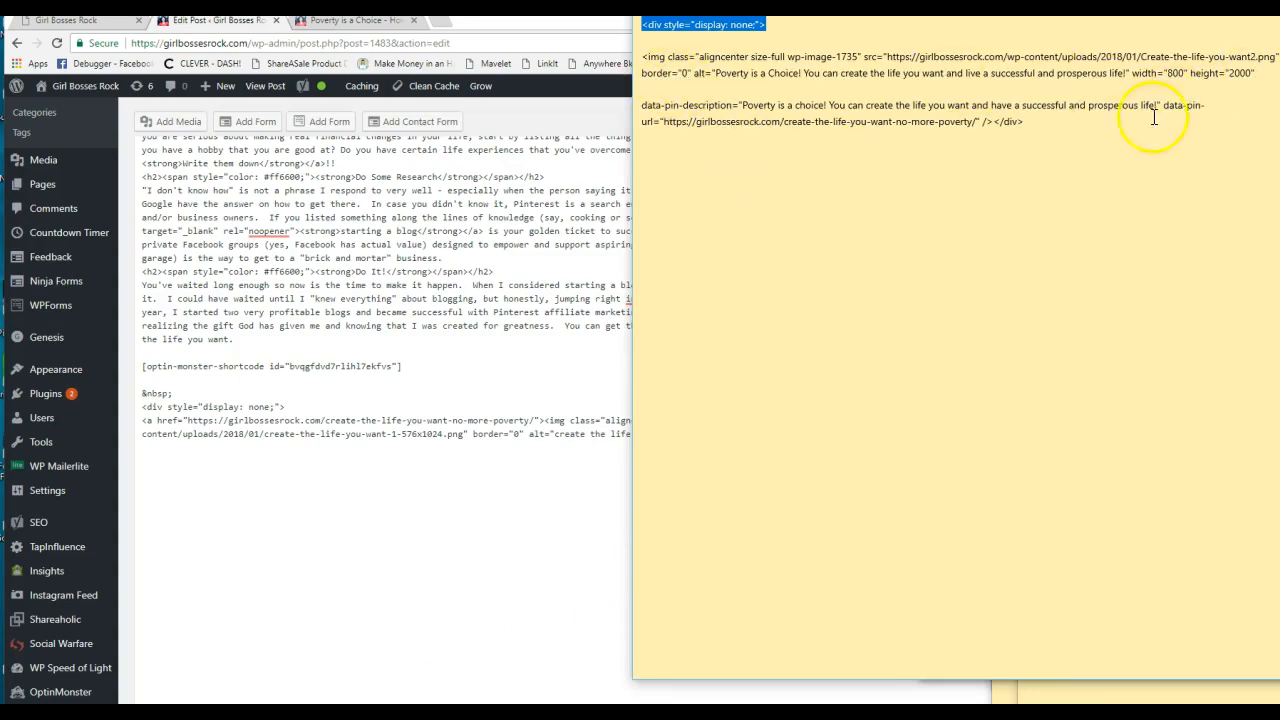
mouse_move(1043, 122)
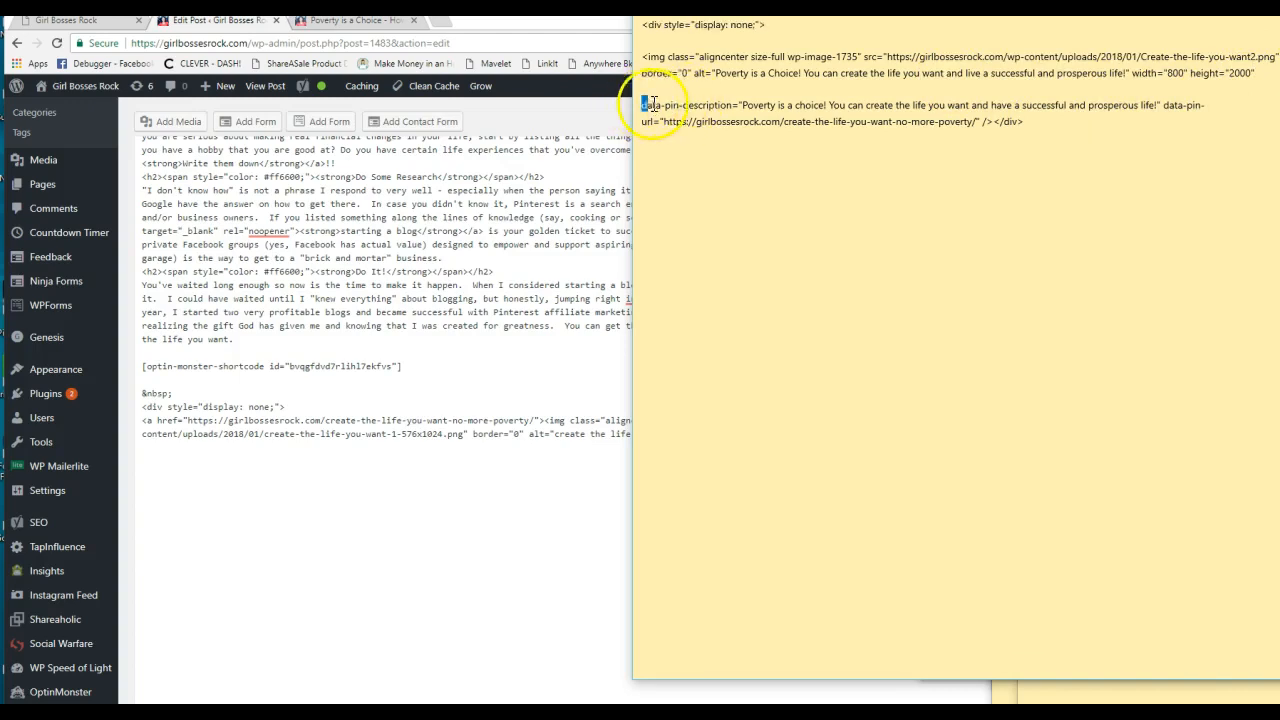
Select the data-pin-description and data-pin-url attributes in the sticky note snippet.
left_click_drag(646, 104, 1023, 121)
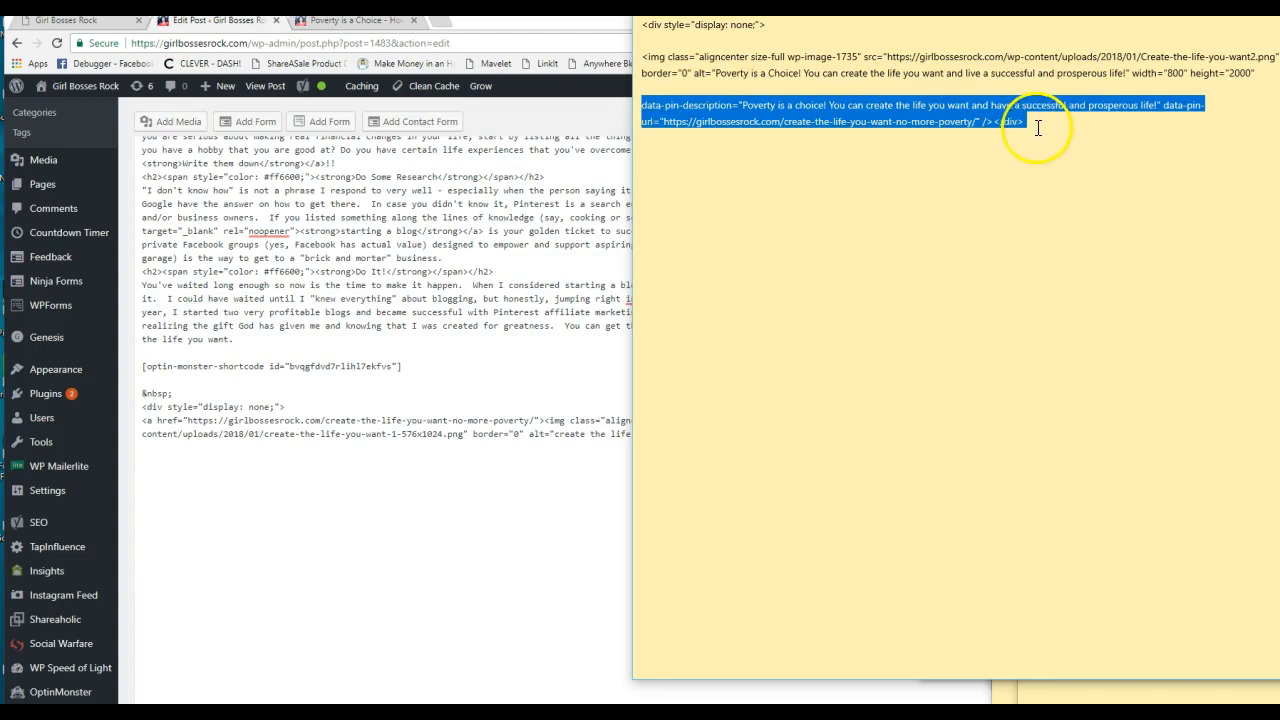
mouse_move(1028, 121)
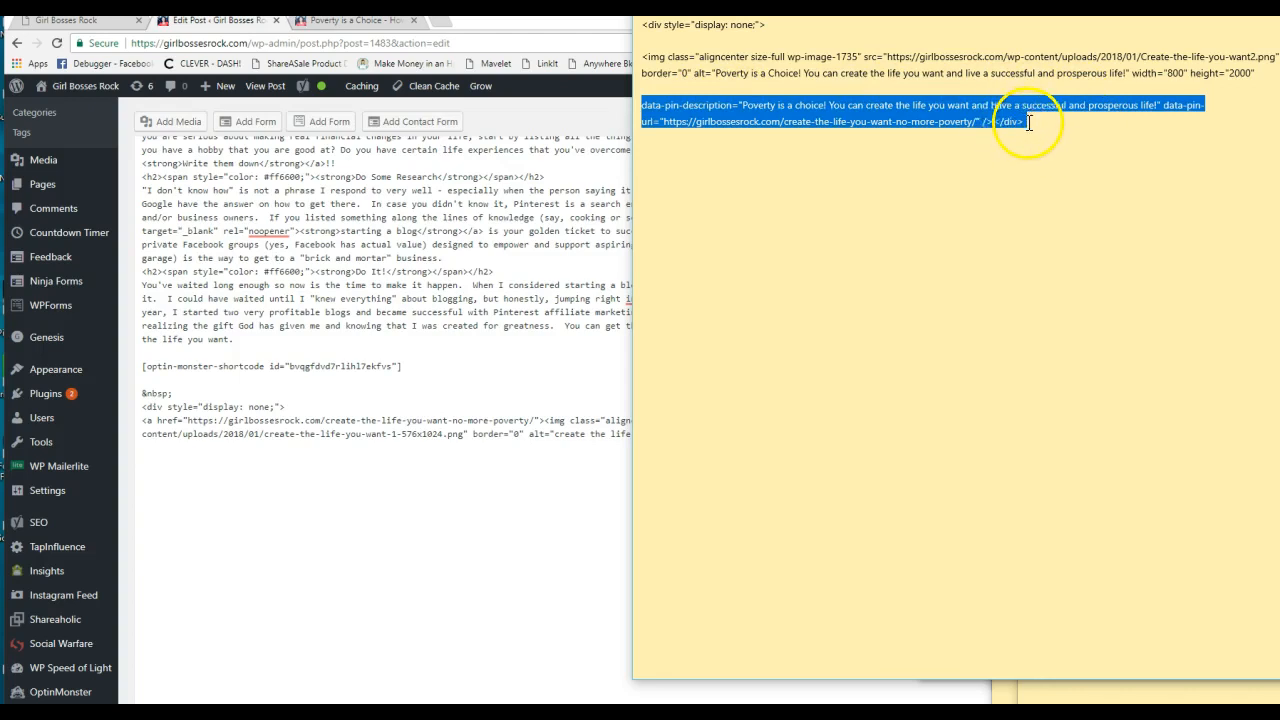
mouse_move(950, 115)
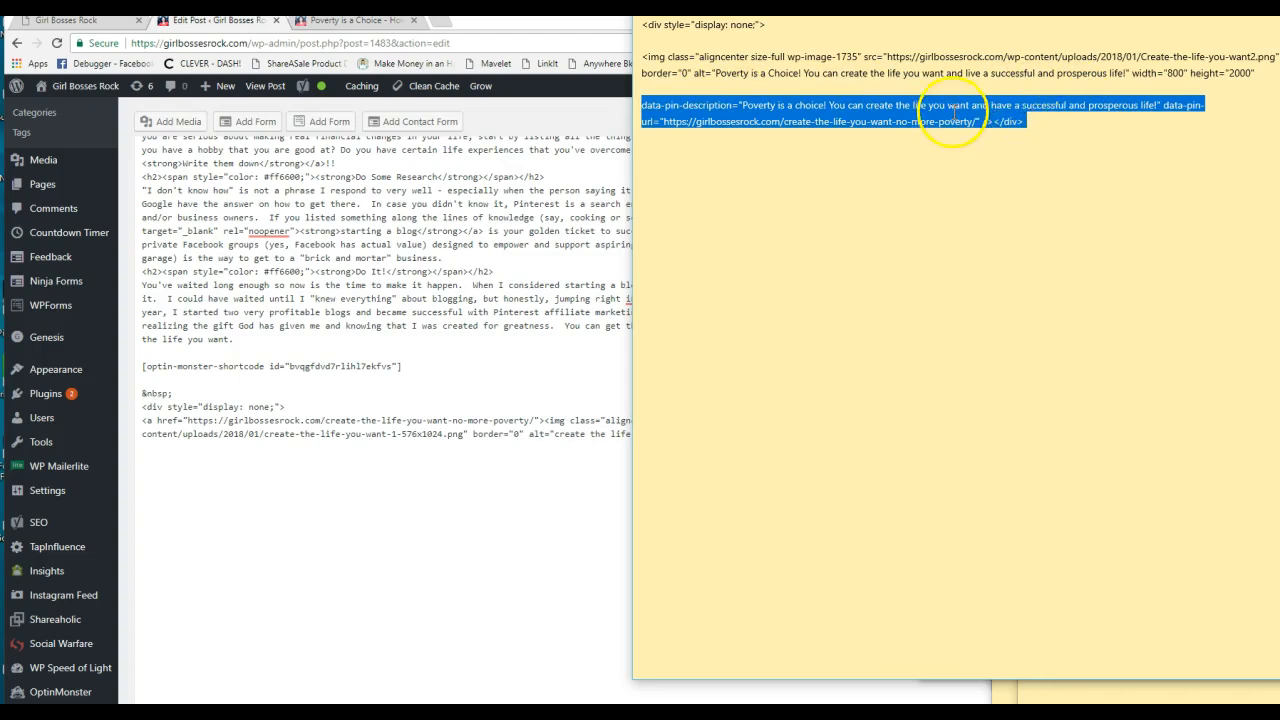
mouse_move(693, 280)
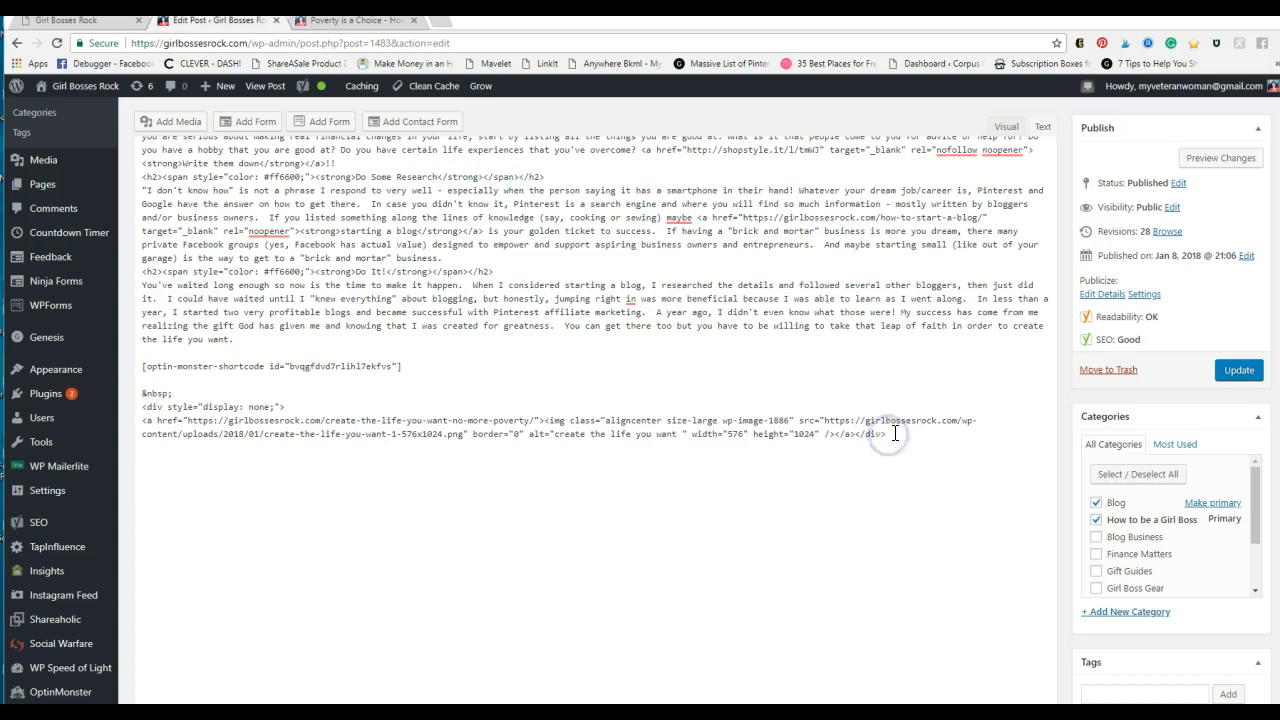
Add the pin attributes to the hidden image tag and type the 'empowered' hashtag.
double_click(855, 433)
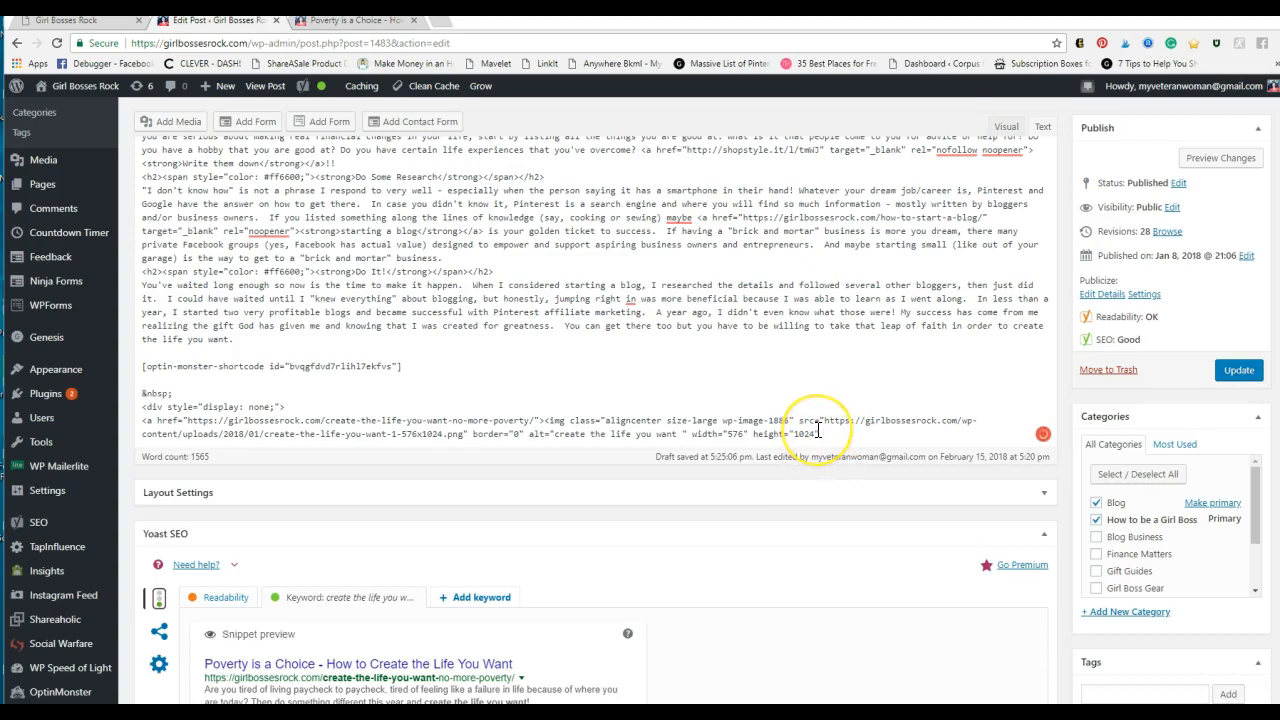
mouse_move(820, 433)
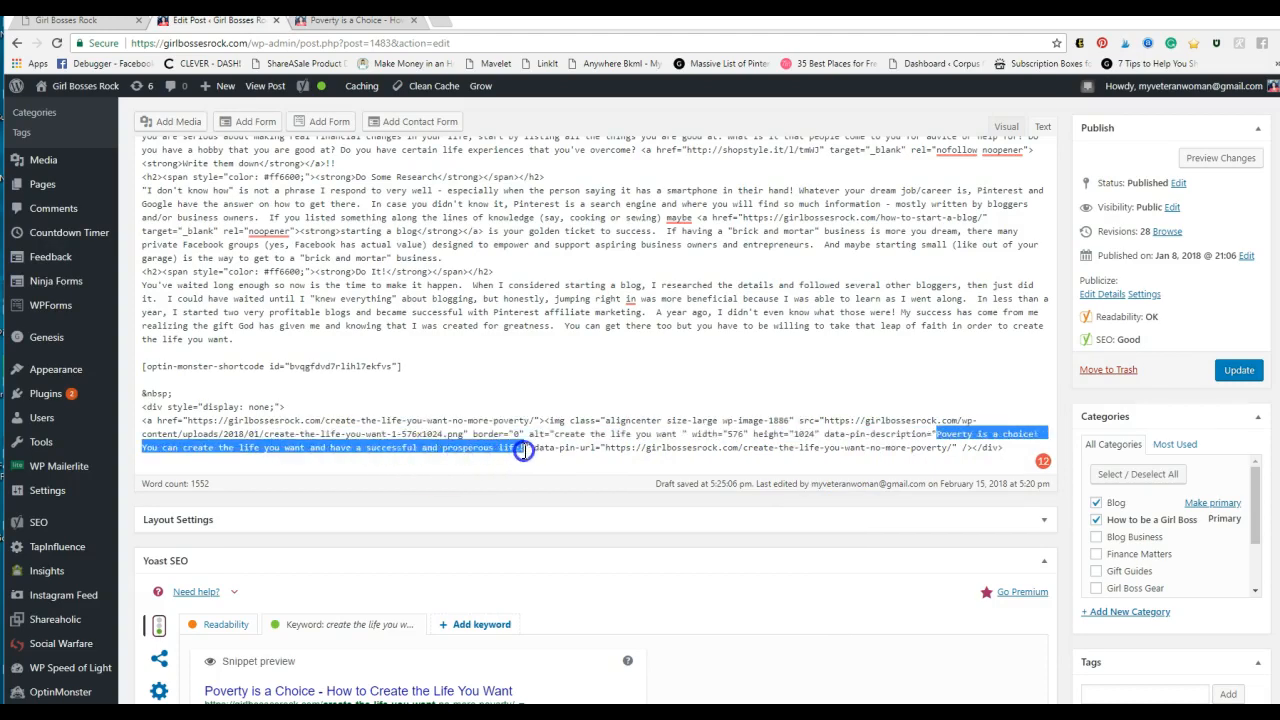
mouse_move(935, 425)
type("#nomorepoverty #success #")
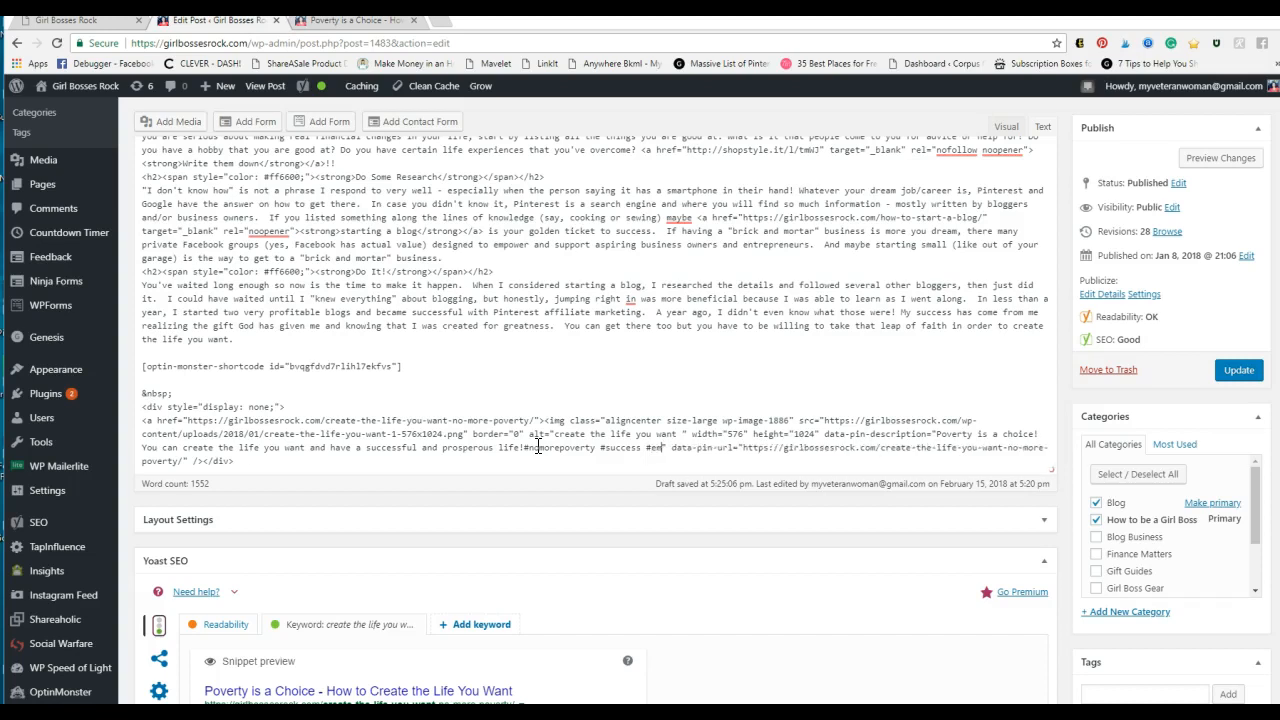
type("empowered #girlboss")
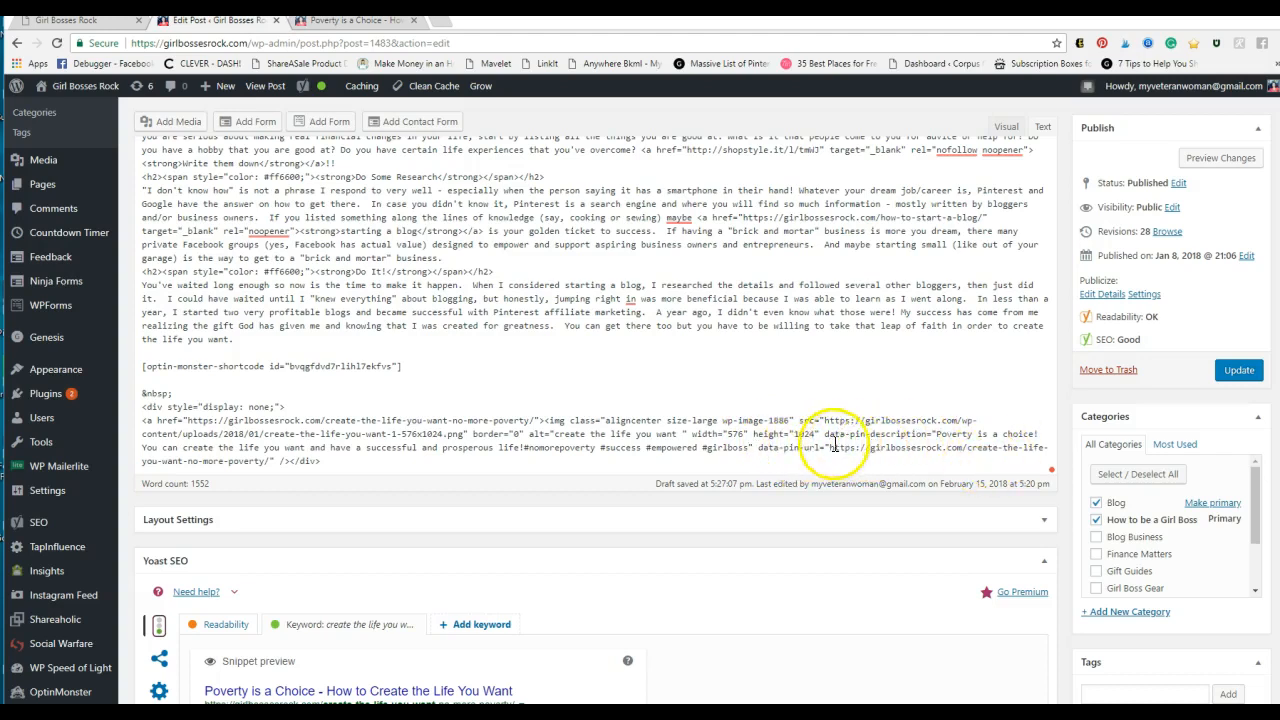
Select the hidden image's data-pin-url value to check it.
left_click_drag(830, 447, 255, 461)
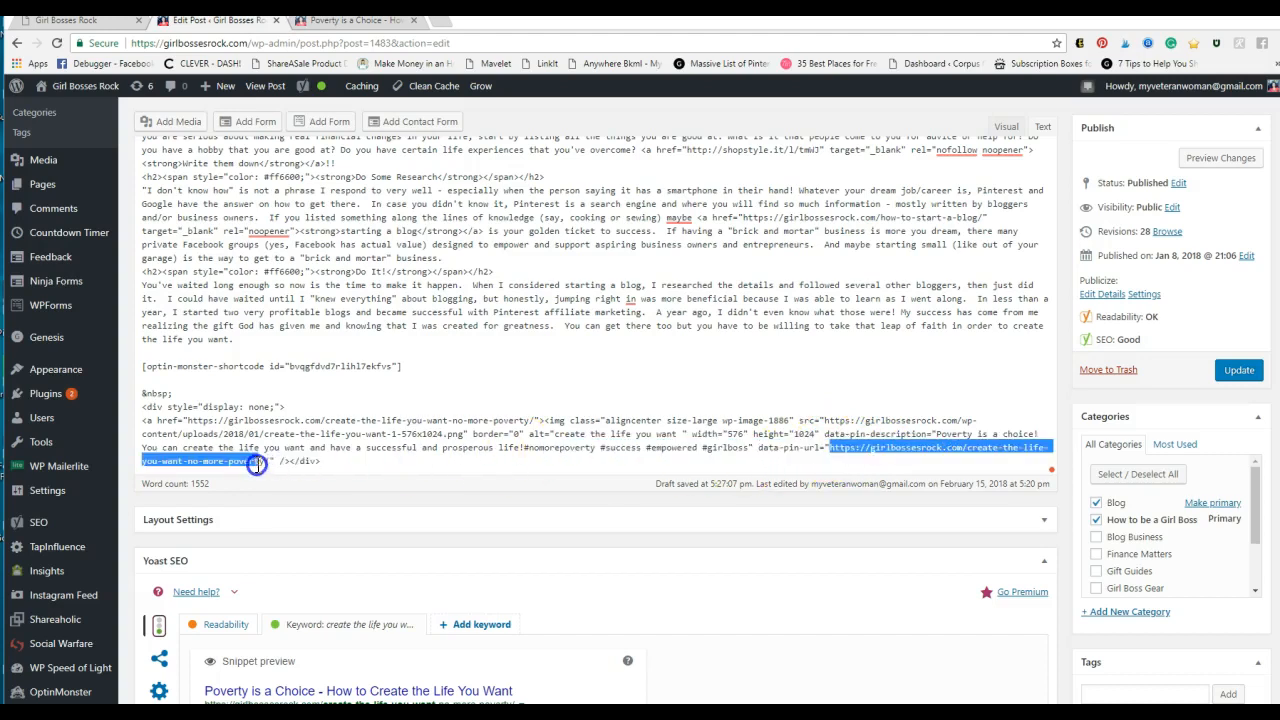
mouse_move(870, 400)
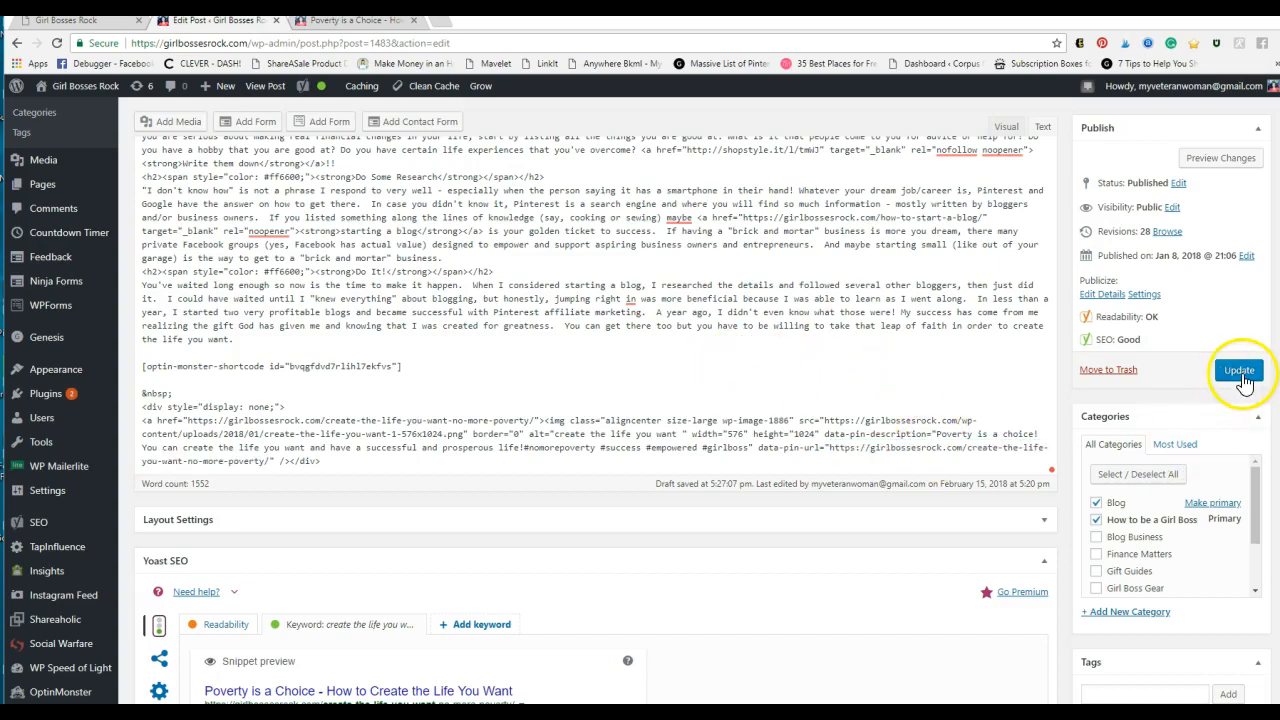
Update the post and open the live Poverty is a Choice permalink in a new tab.
left_click(1238, 370)
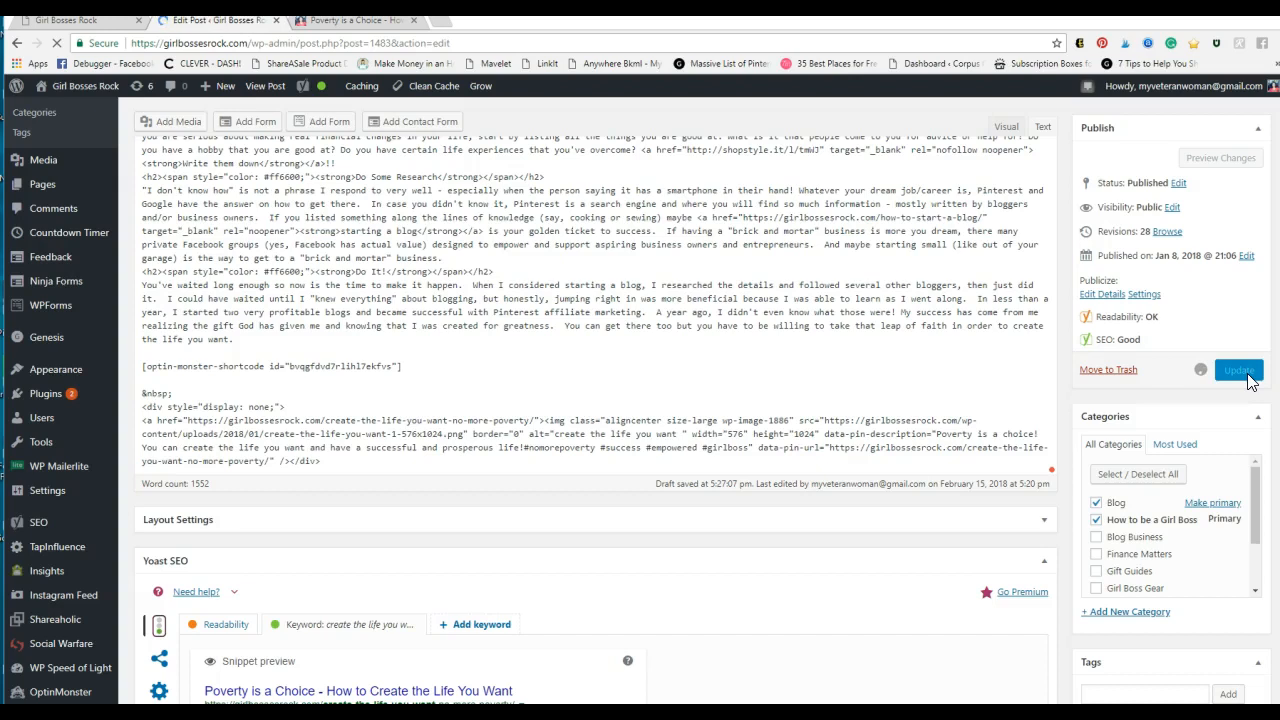
left_click(1238, 370)
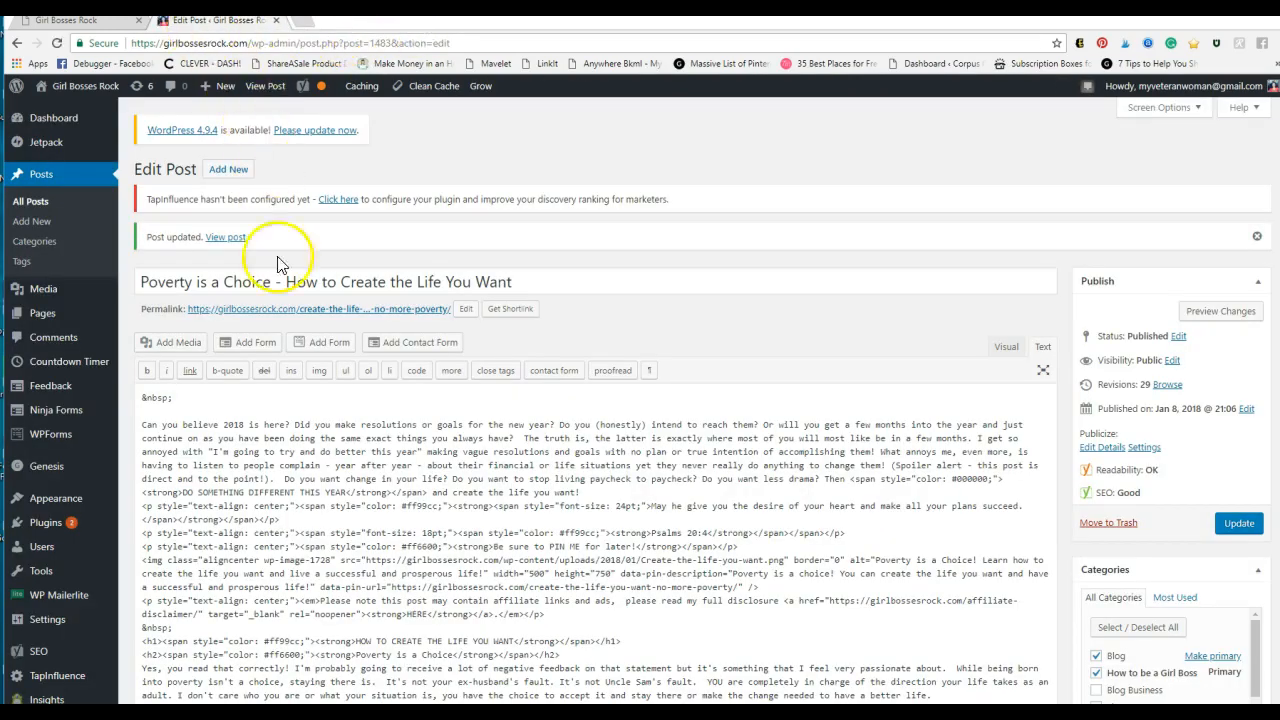
right_click(315, 308)
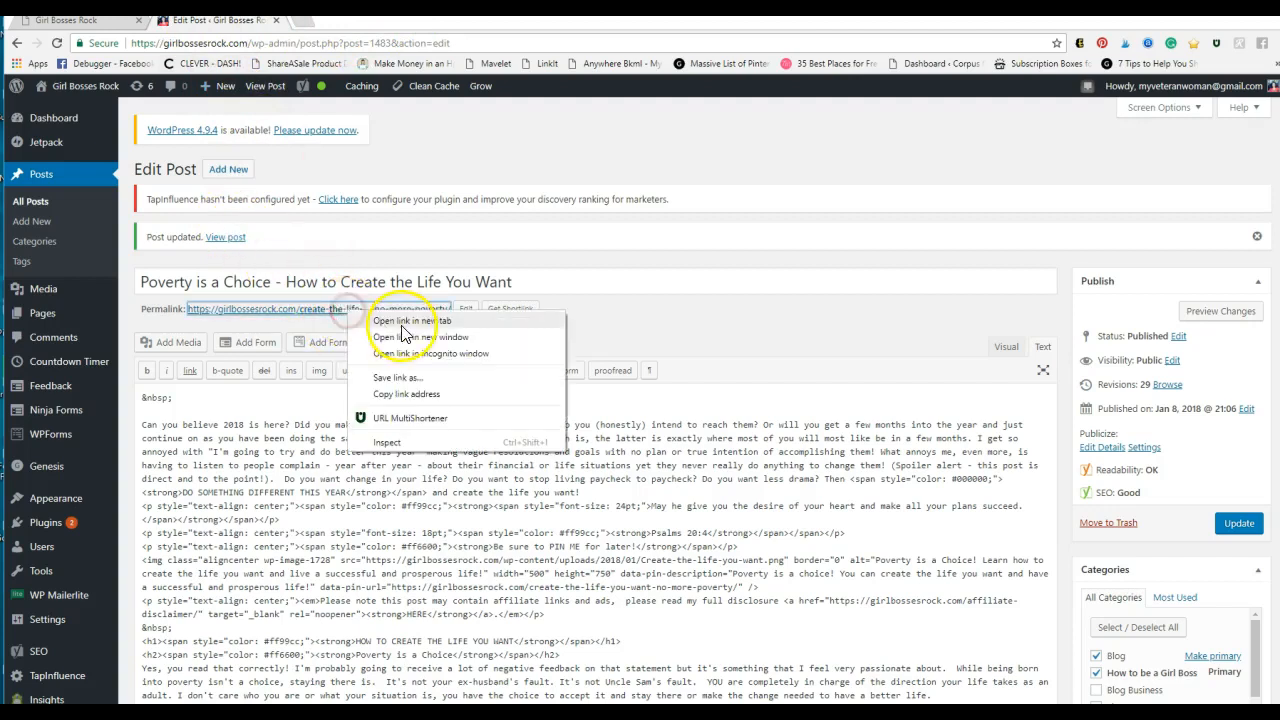
left_click(411, 321)
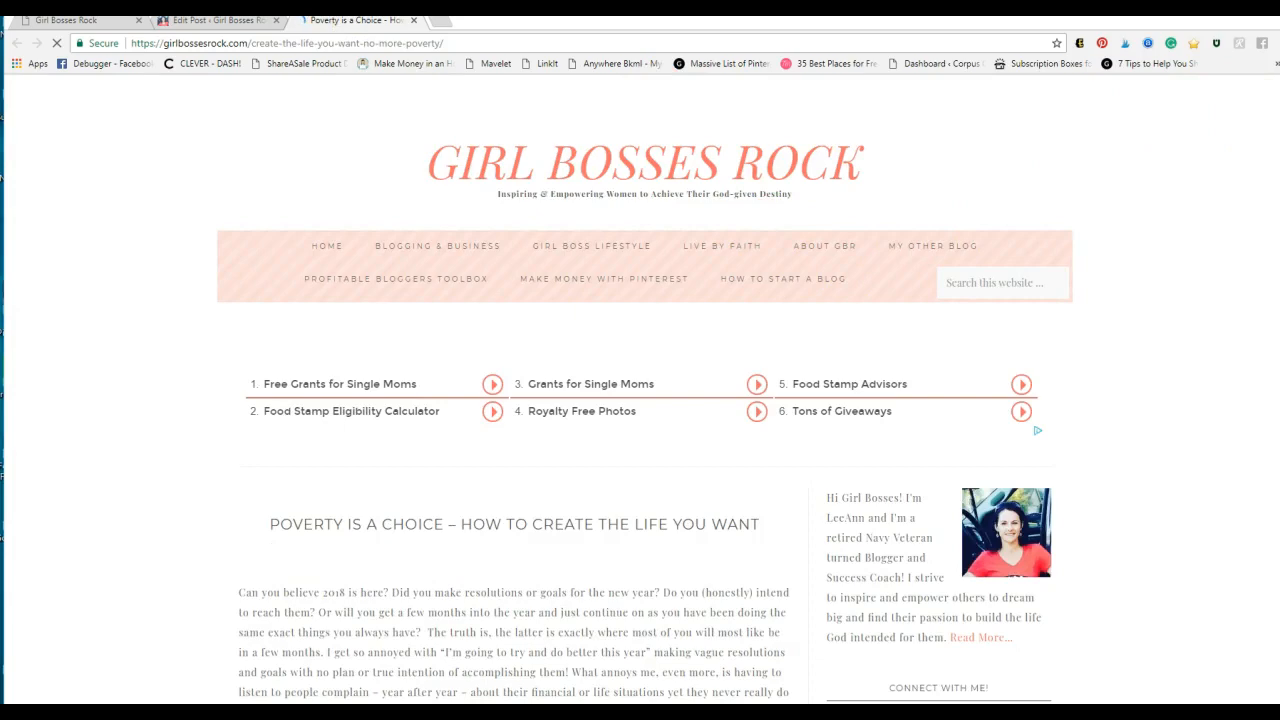
scroll("down", 3)
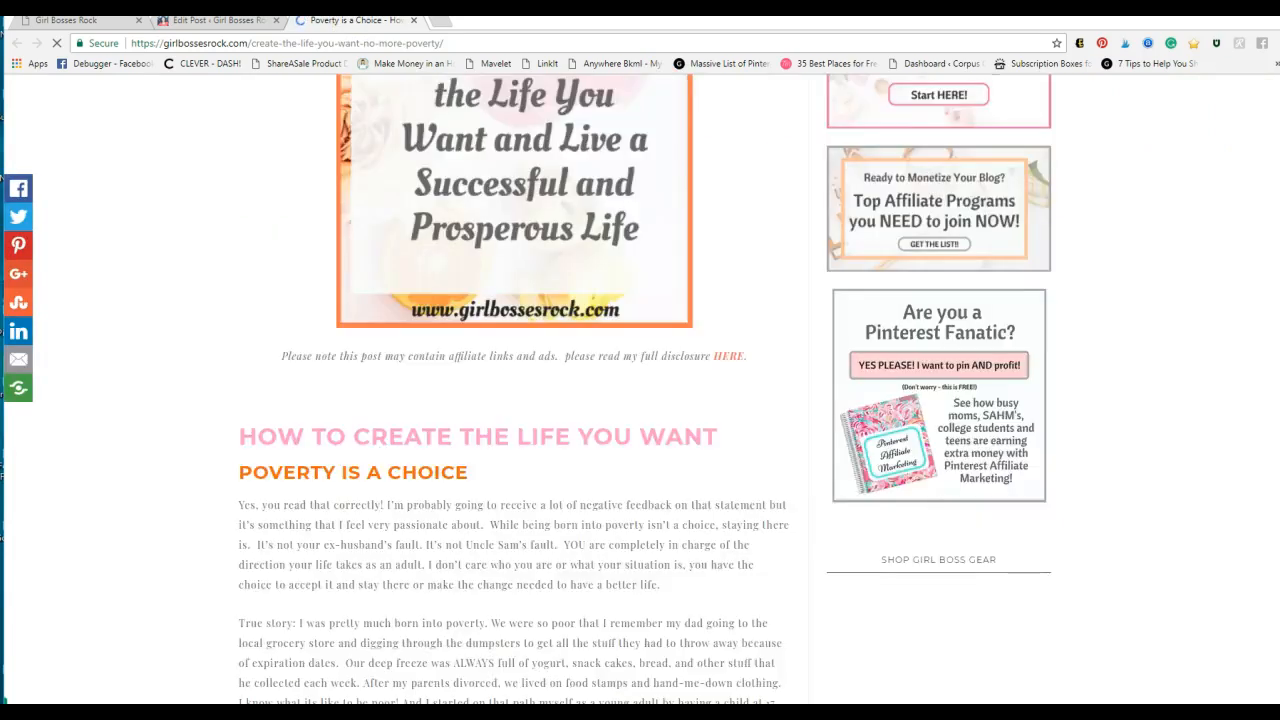
scroll("up", 3)
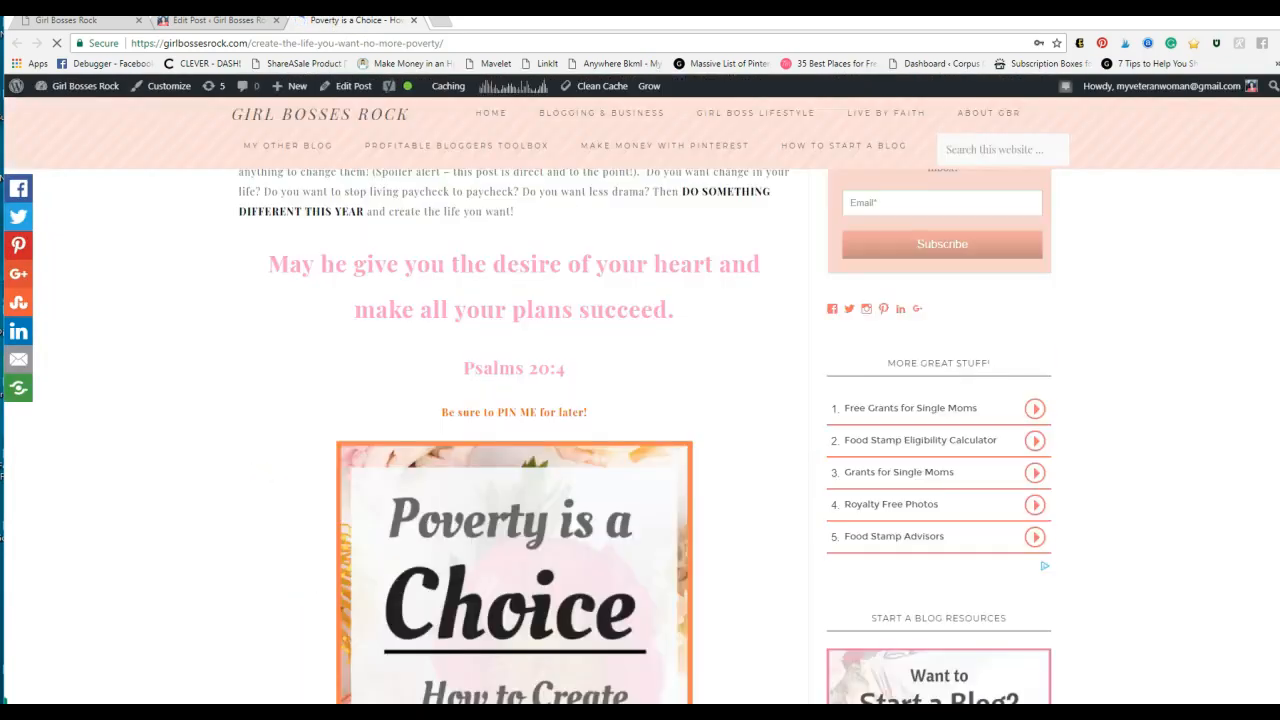
scroll("down", 3)
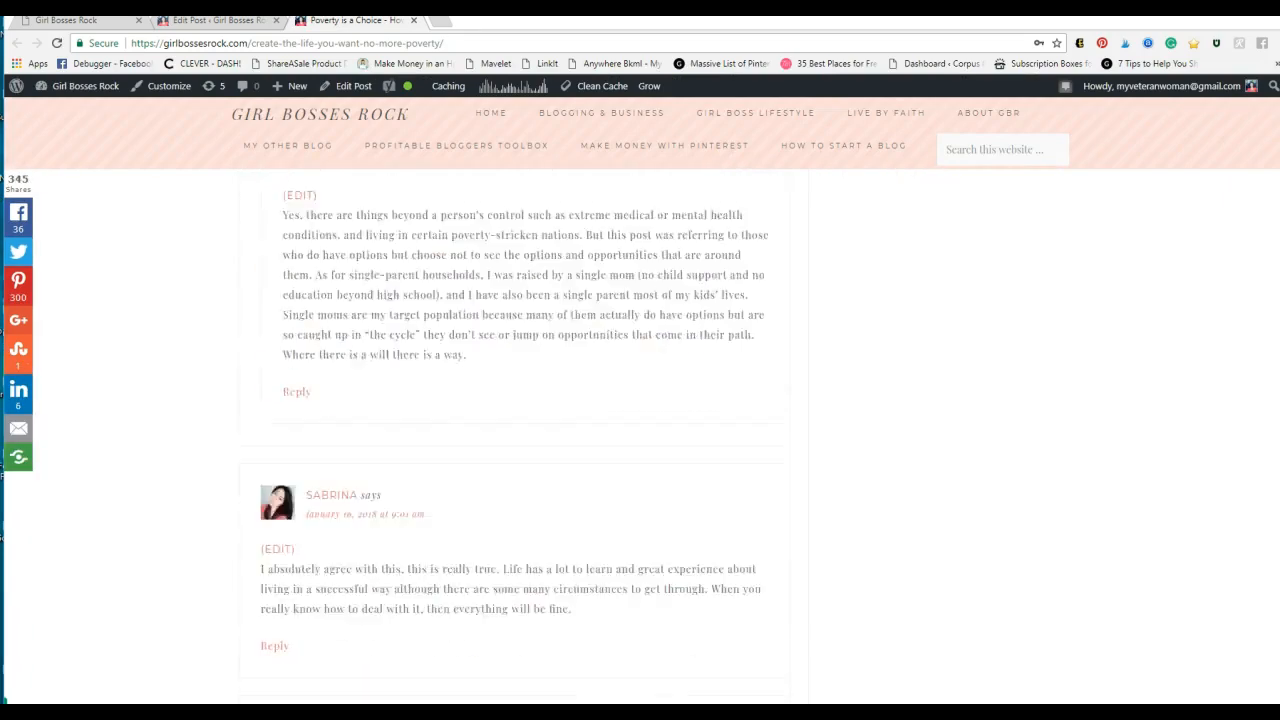
scroll("up", 3)
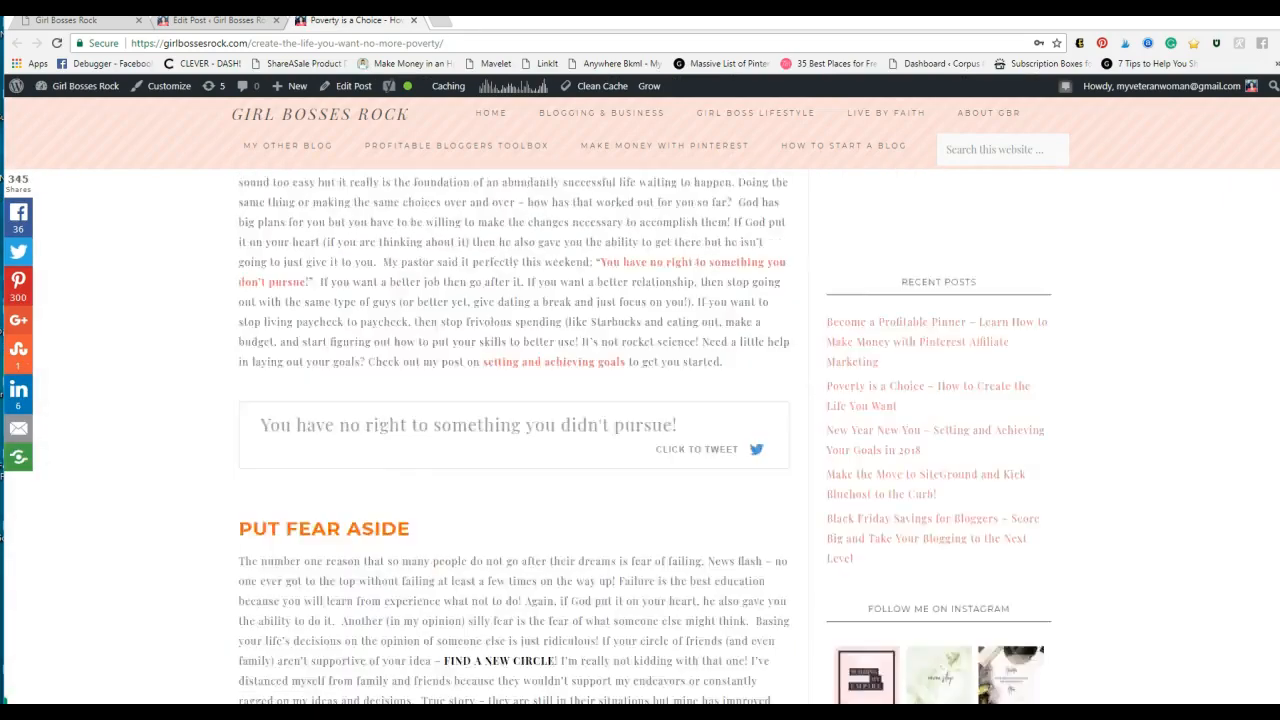
scroll("up", 3)
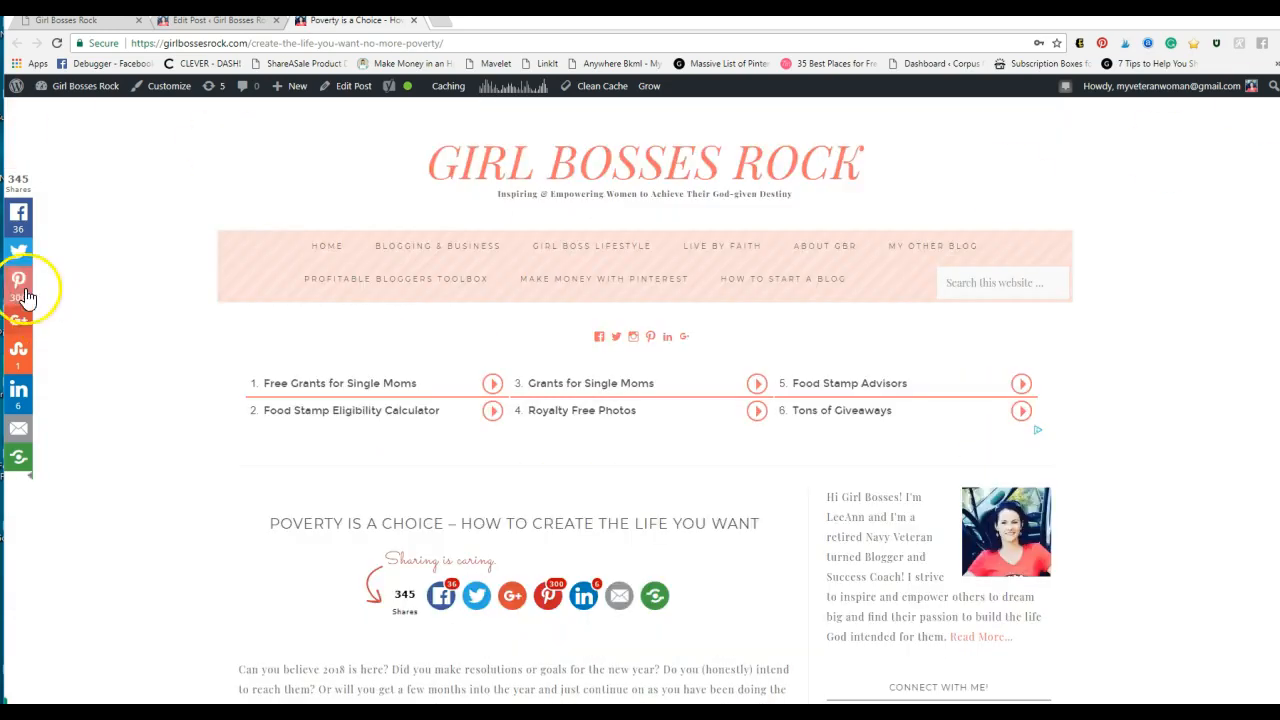
left_click(18, 280)
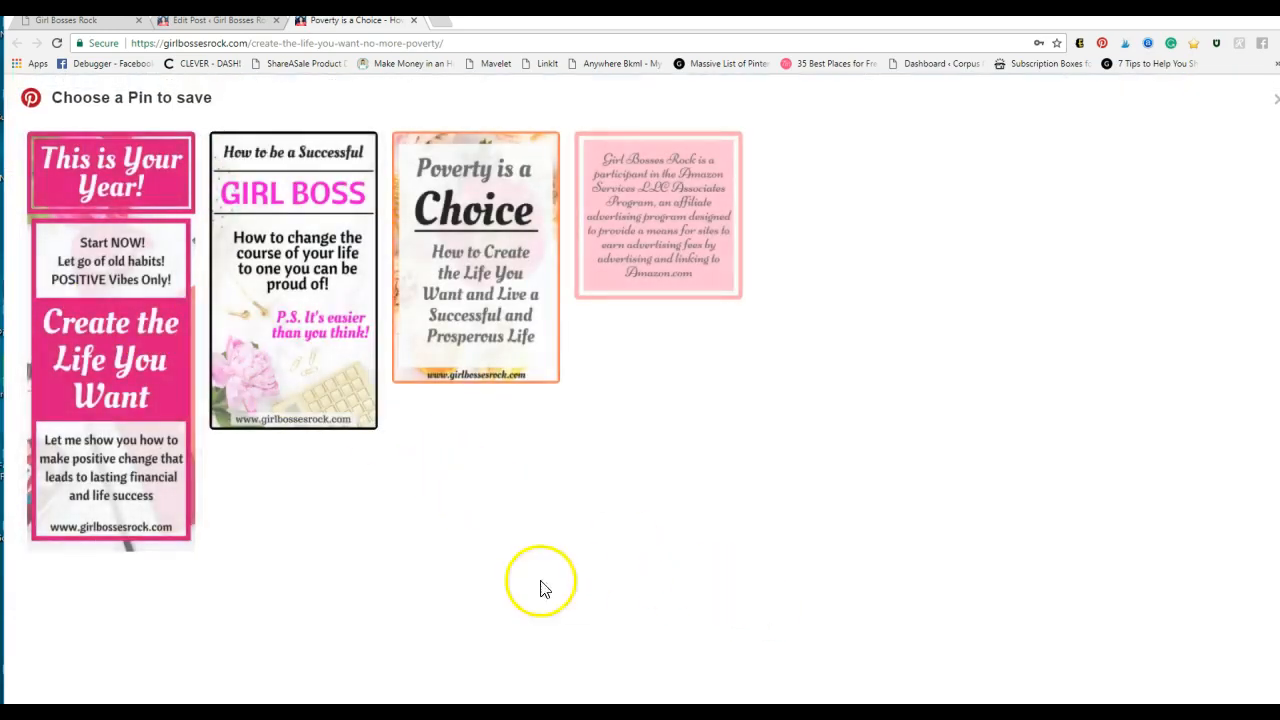
mouse_move(247, 290)
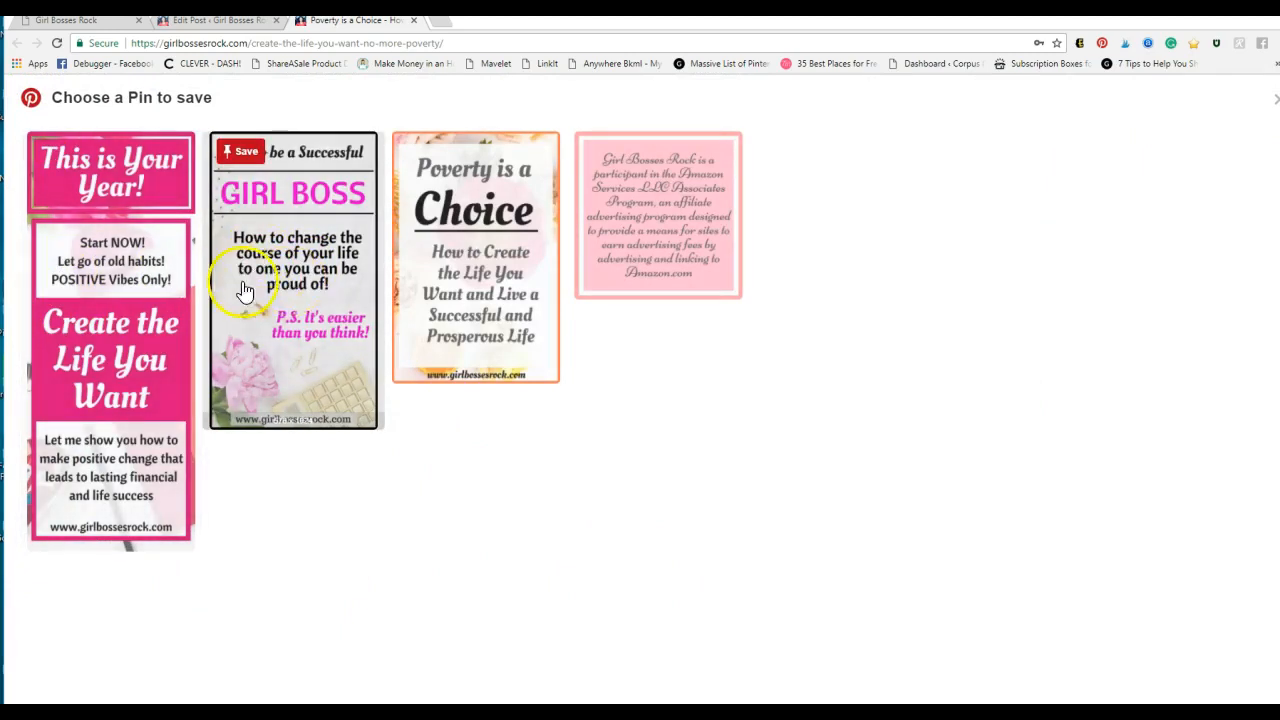
mouse_move(233, 405)
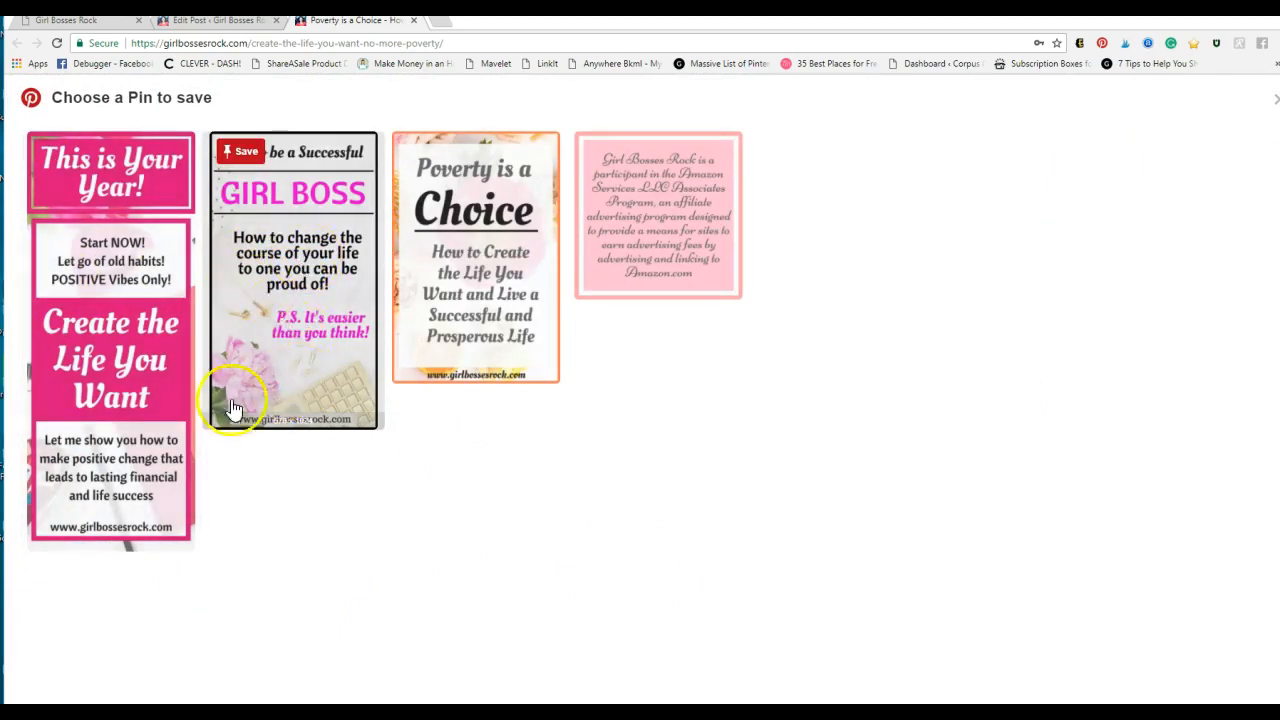
mouse_move(603, 490)
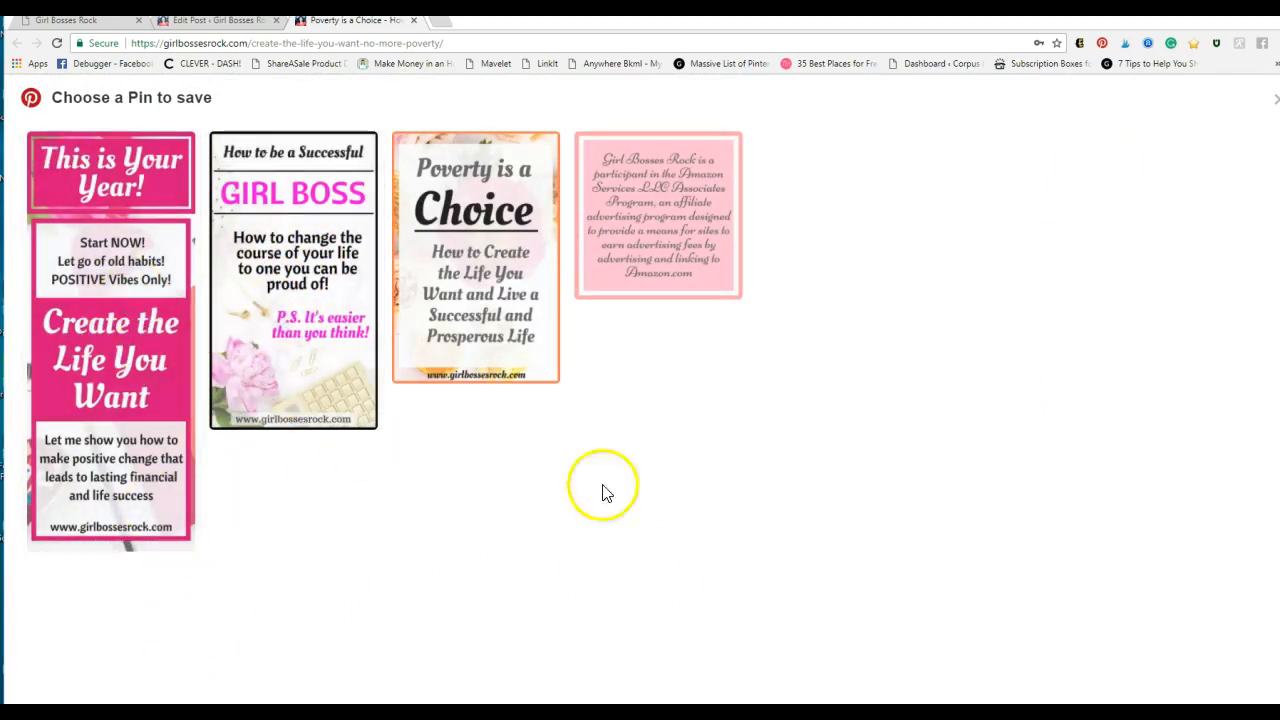
mouse_move(625, 593)
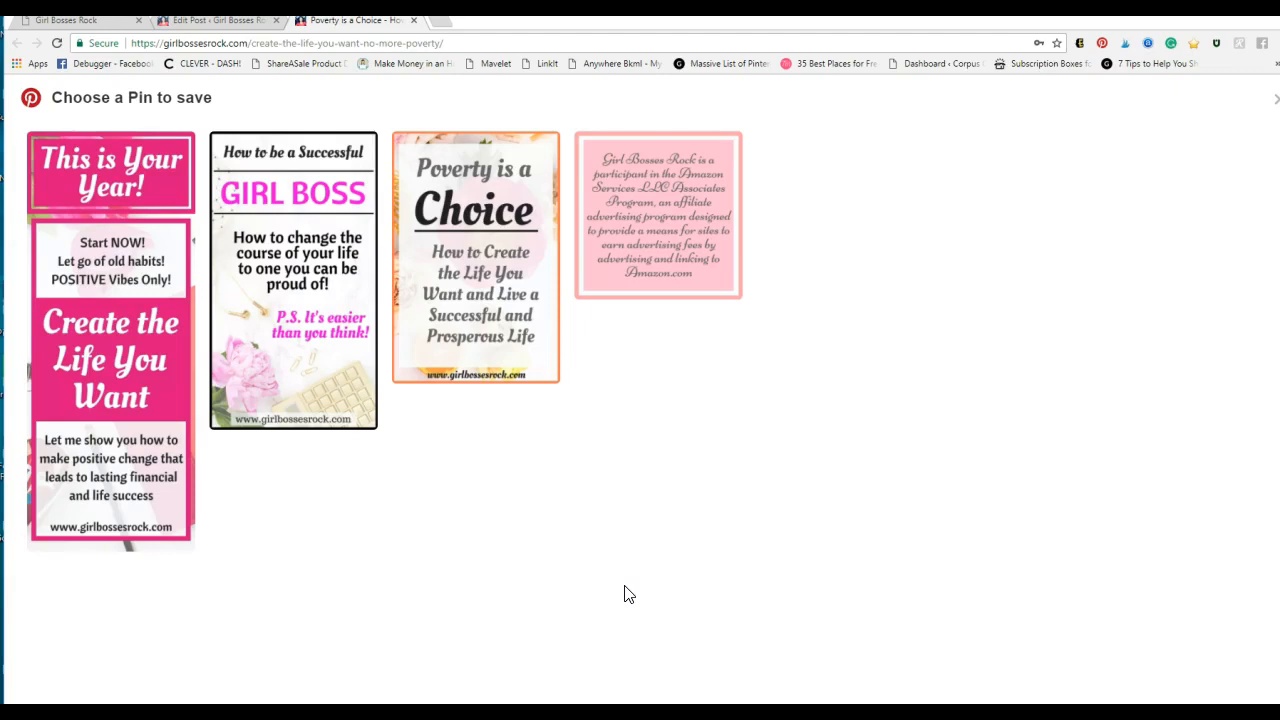
mouse_move(558, 92)
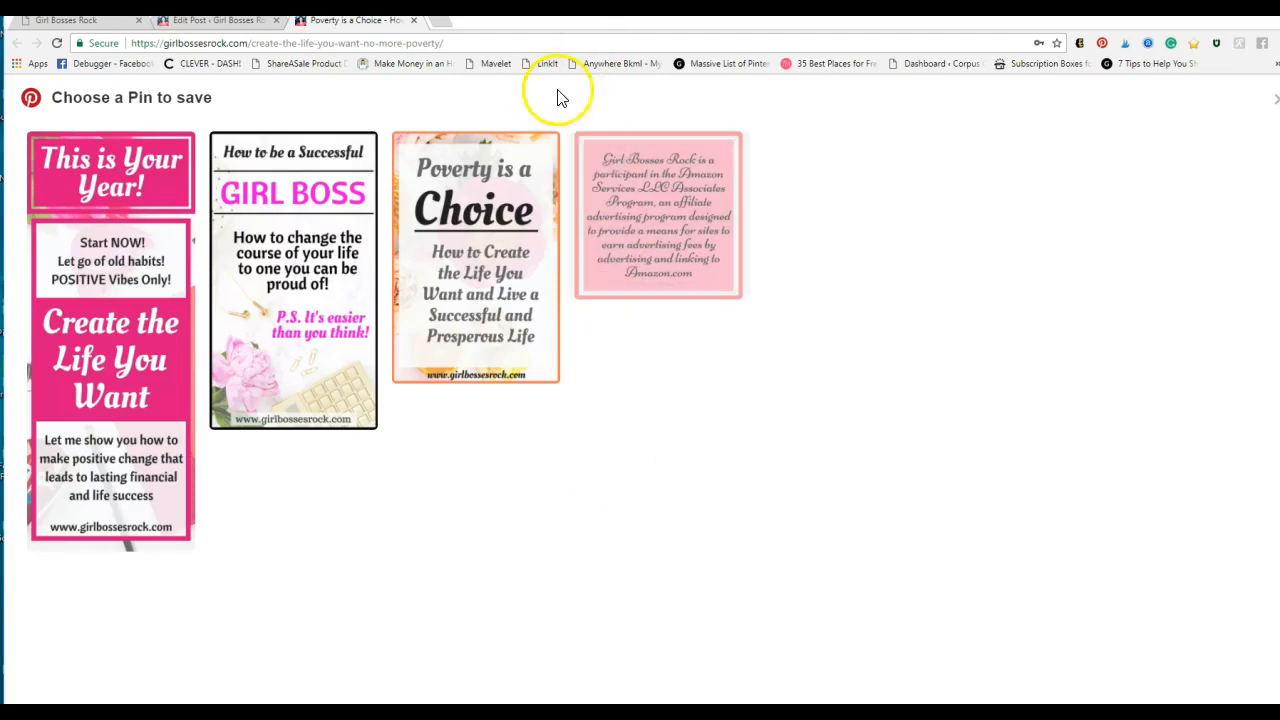
mouse_move(890, 530)
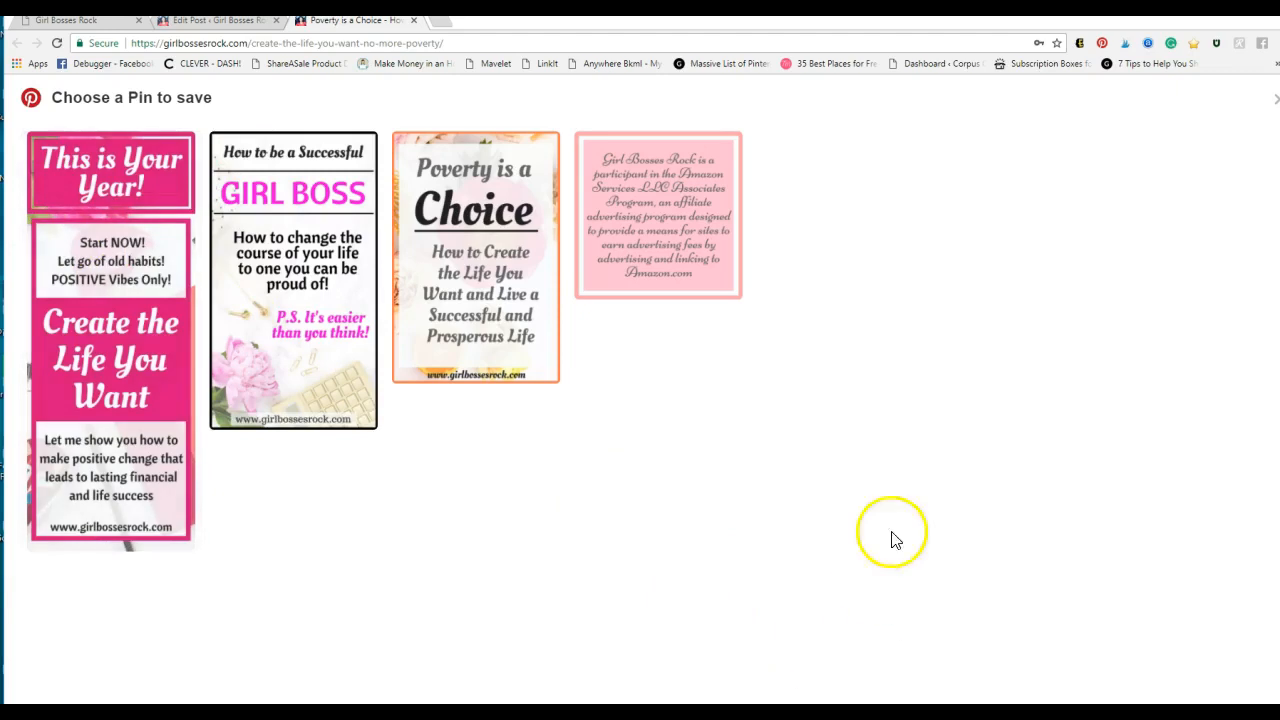
mouse_move(1267, 186)
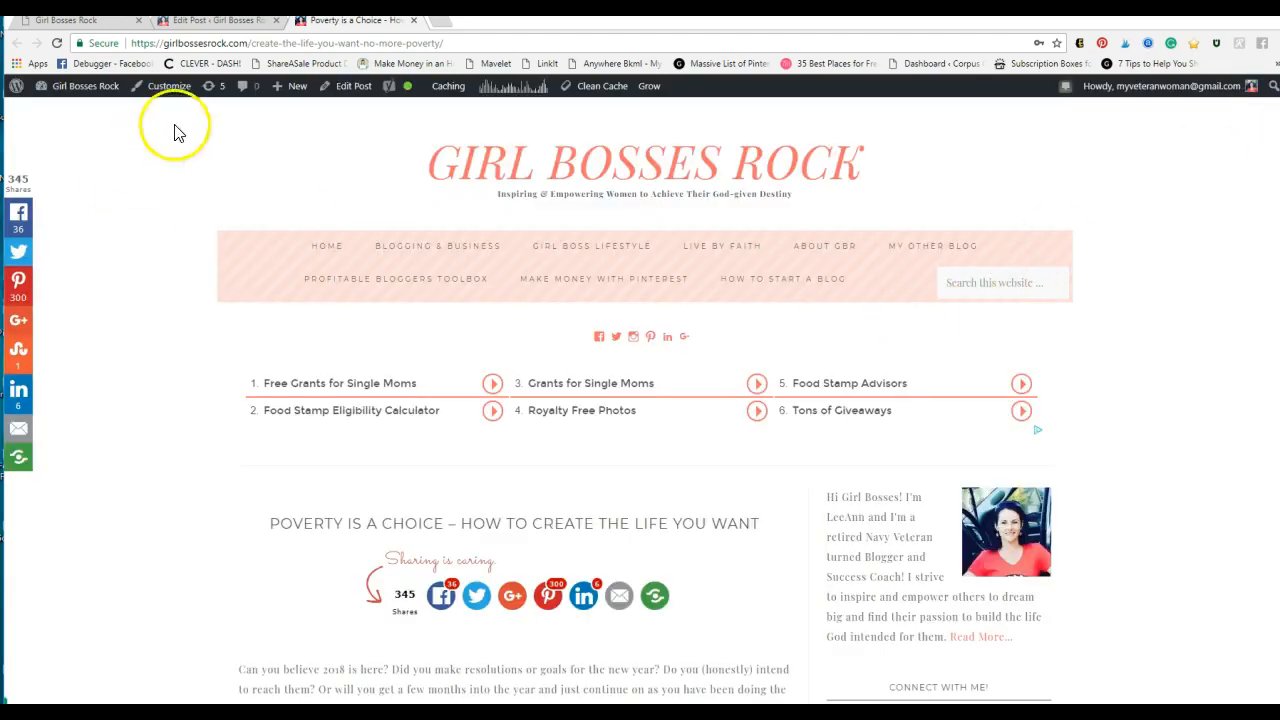
Back in the Edit Post tab, scroll to the hidden div and Tasty Pins box, then return up.
left_click(346, 85)
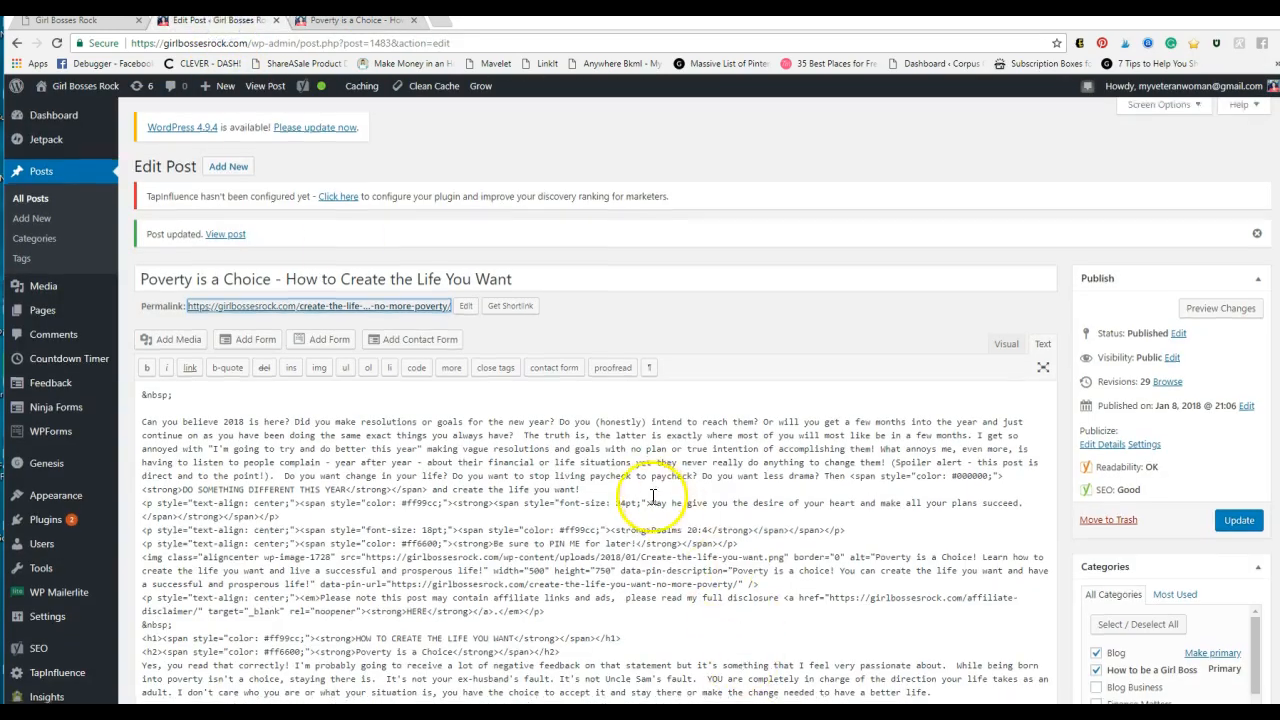
scroll("down", 3)
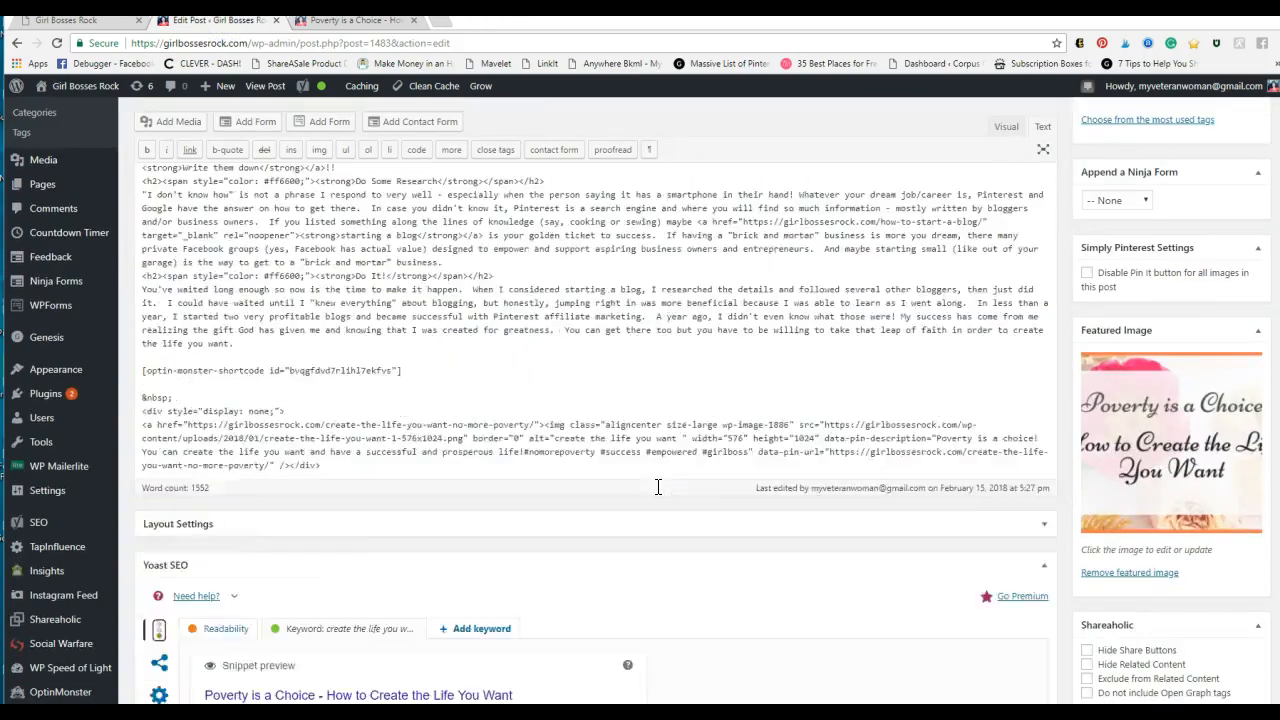
scroll("down", 3)
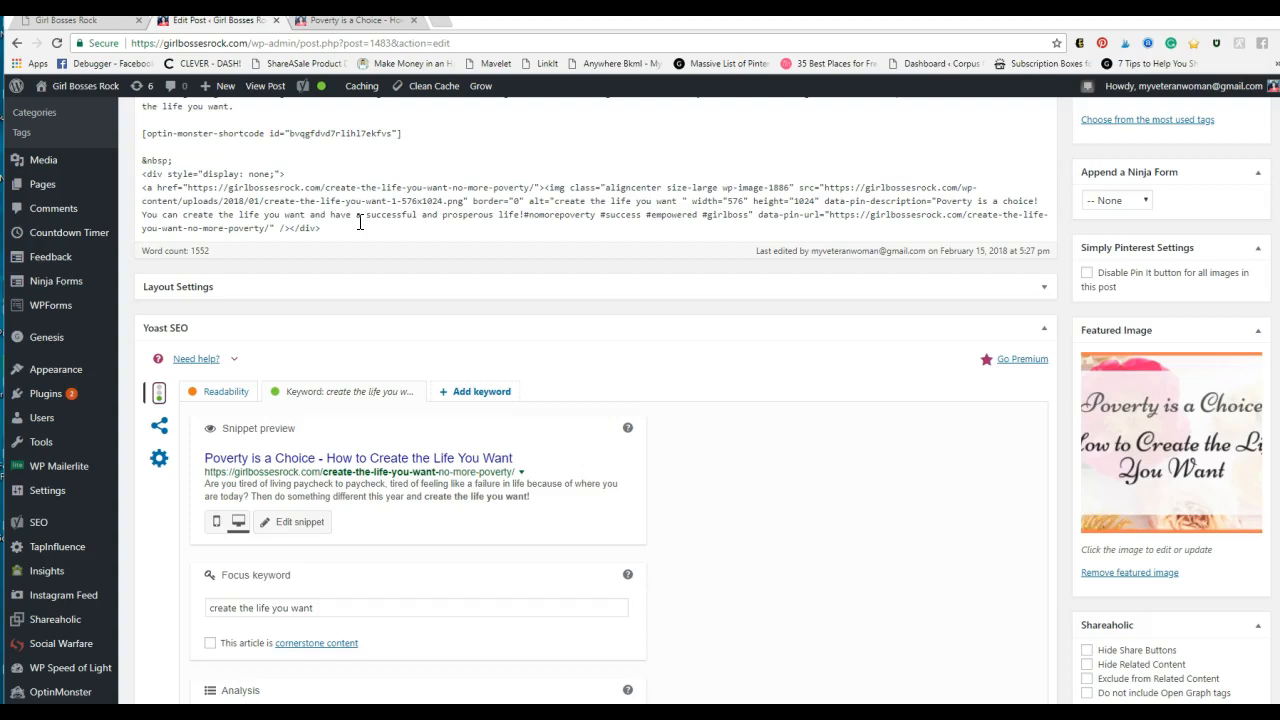
mouse_move(1022, 359)
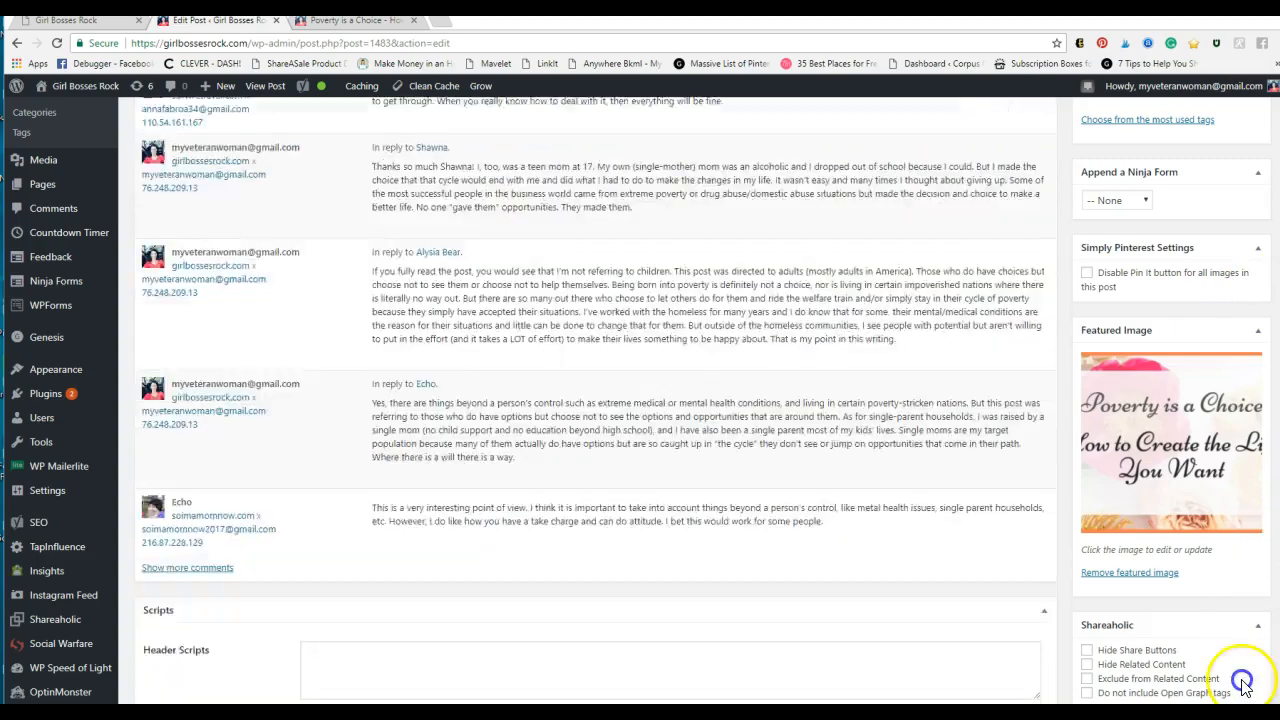
scroll("down", 3)
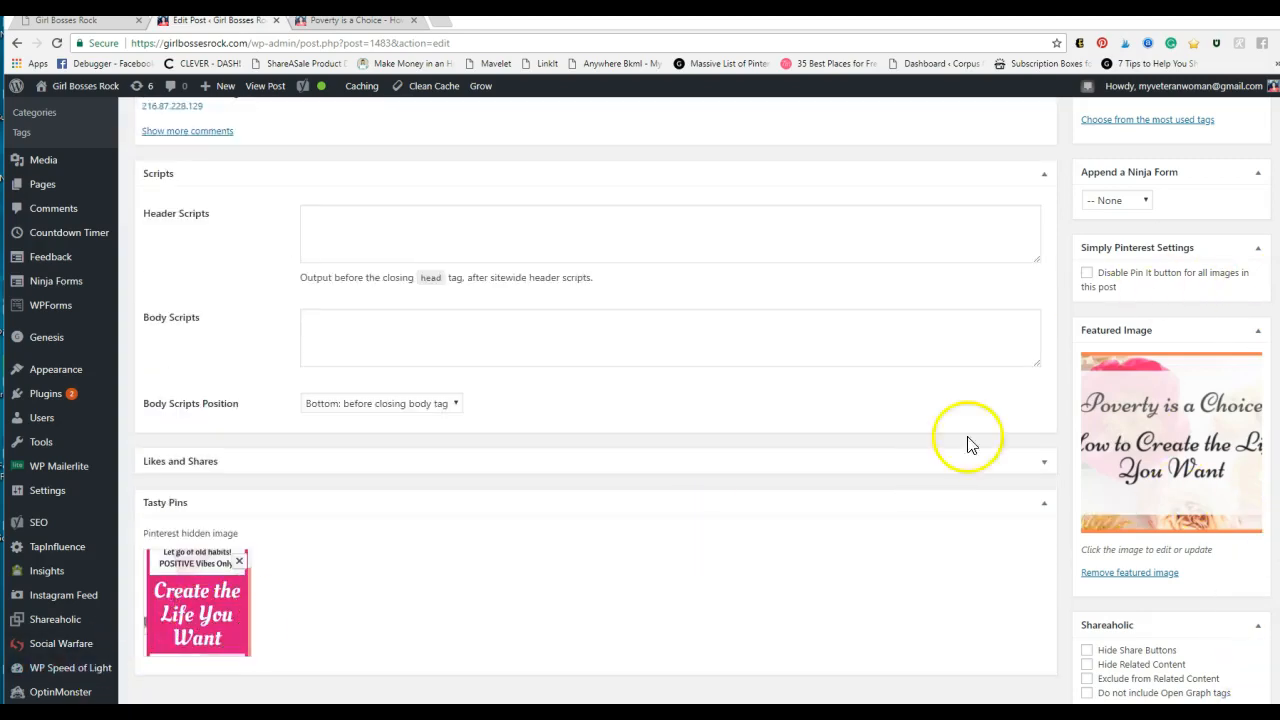
scroll("up", 3)
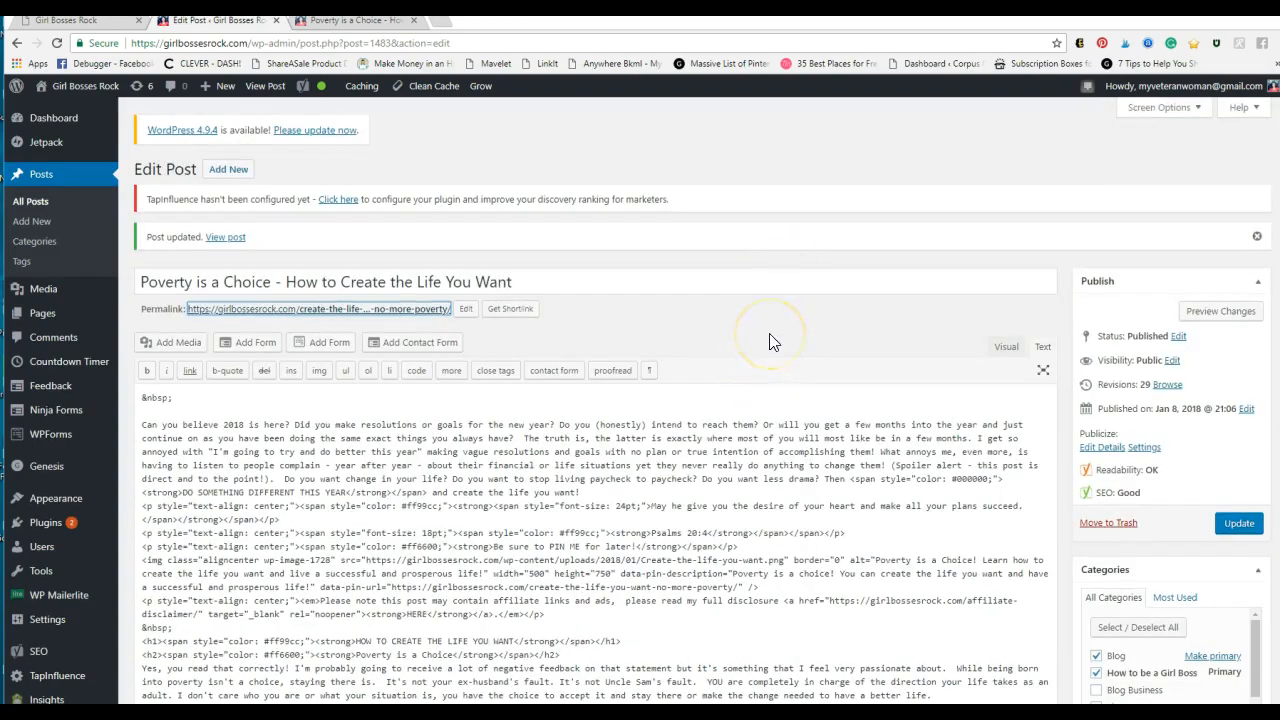
mouse_move(885, 389)
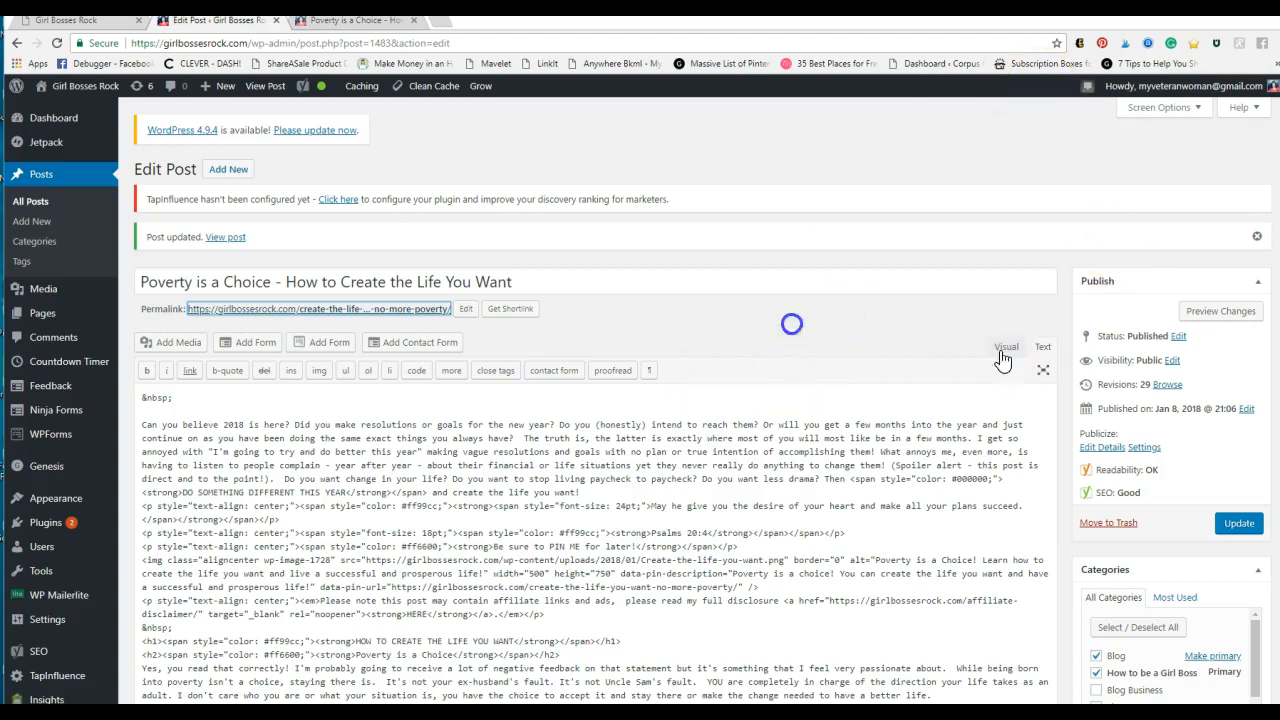
Switch the editor to the Visual view and scroll through the formatted article.
left_click(1005, 345)
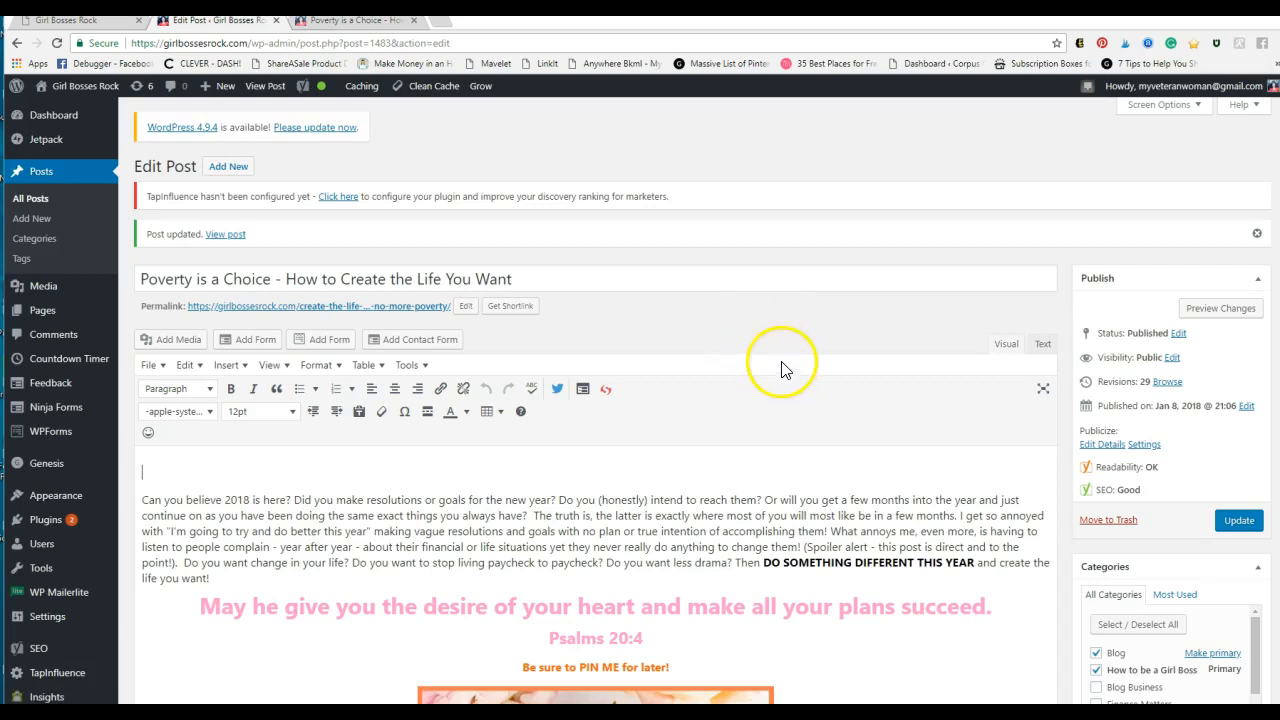
mouse_move(797, 361)
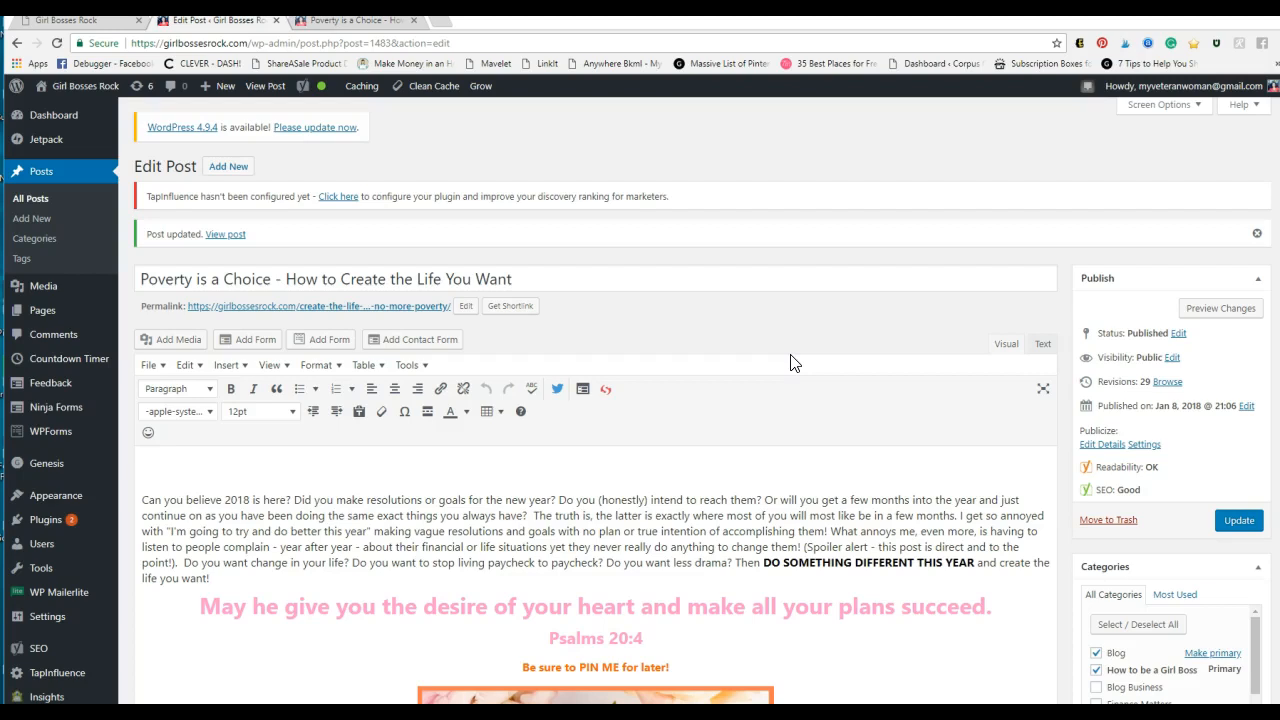
mouse_move(798, 345)
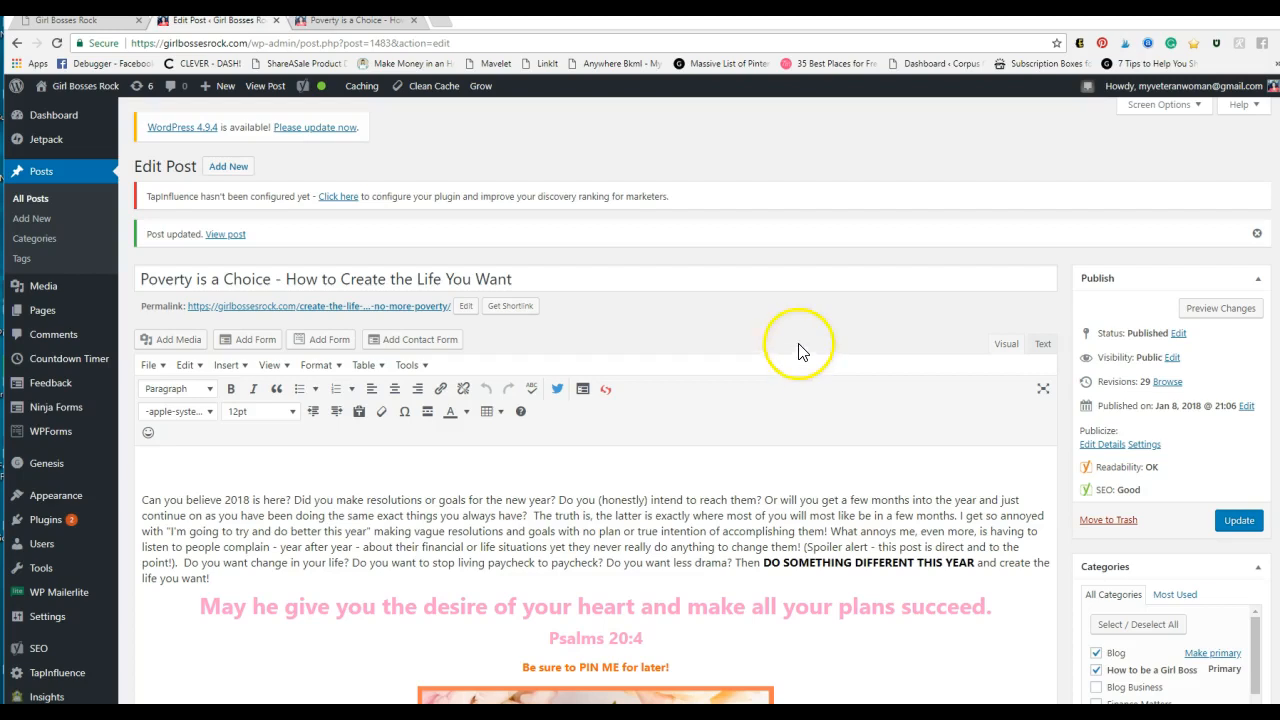
scroll("down", 3)
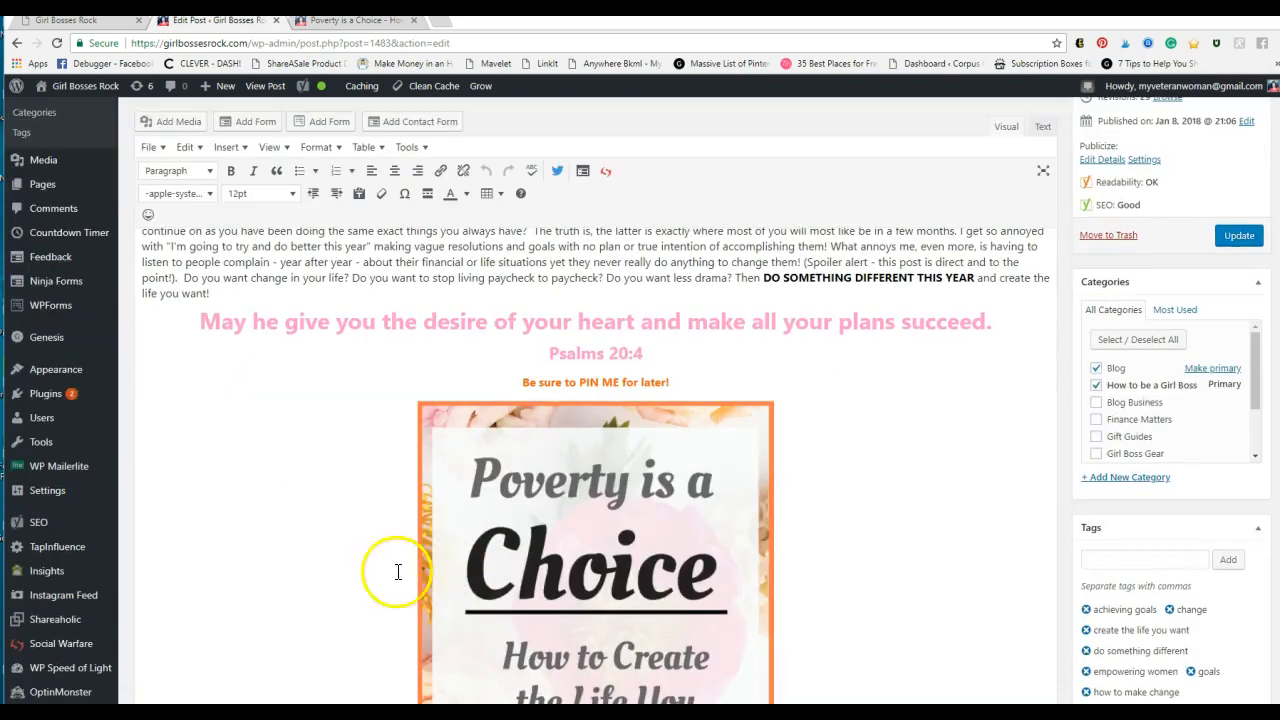